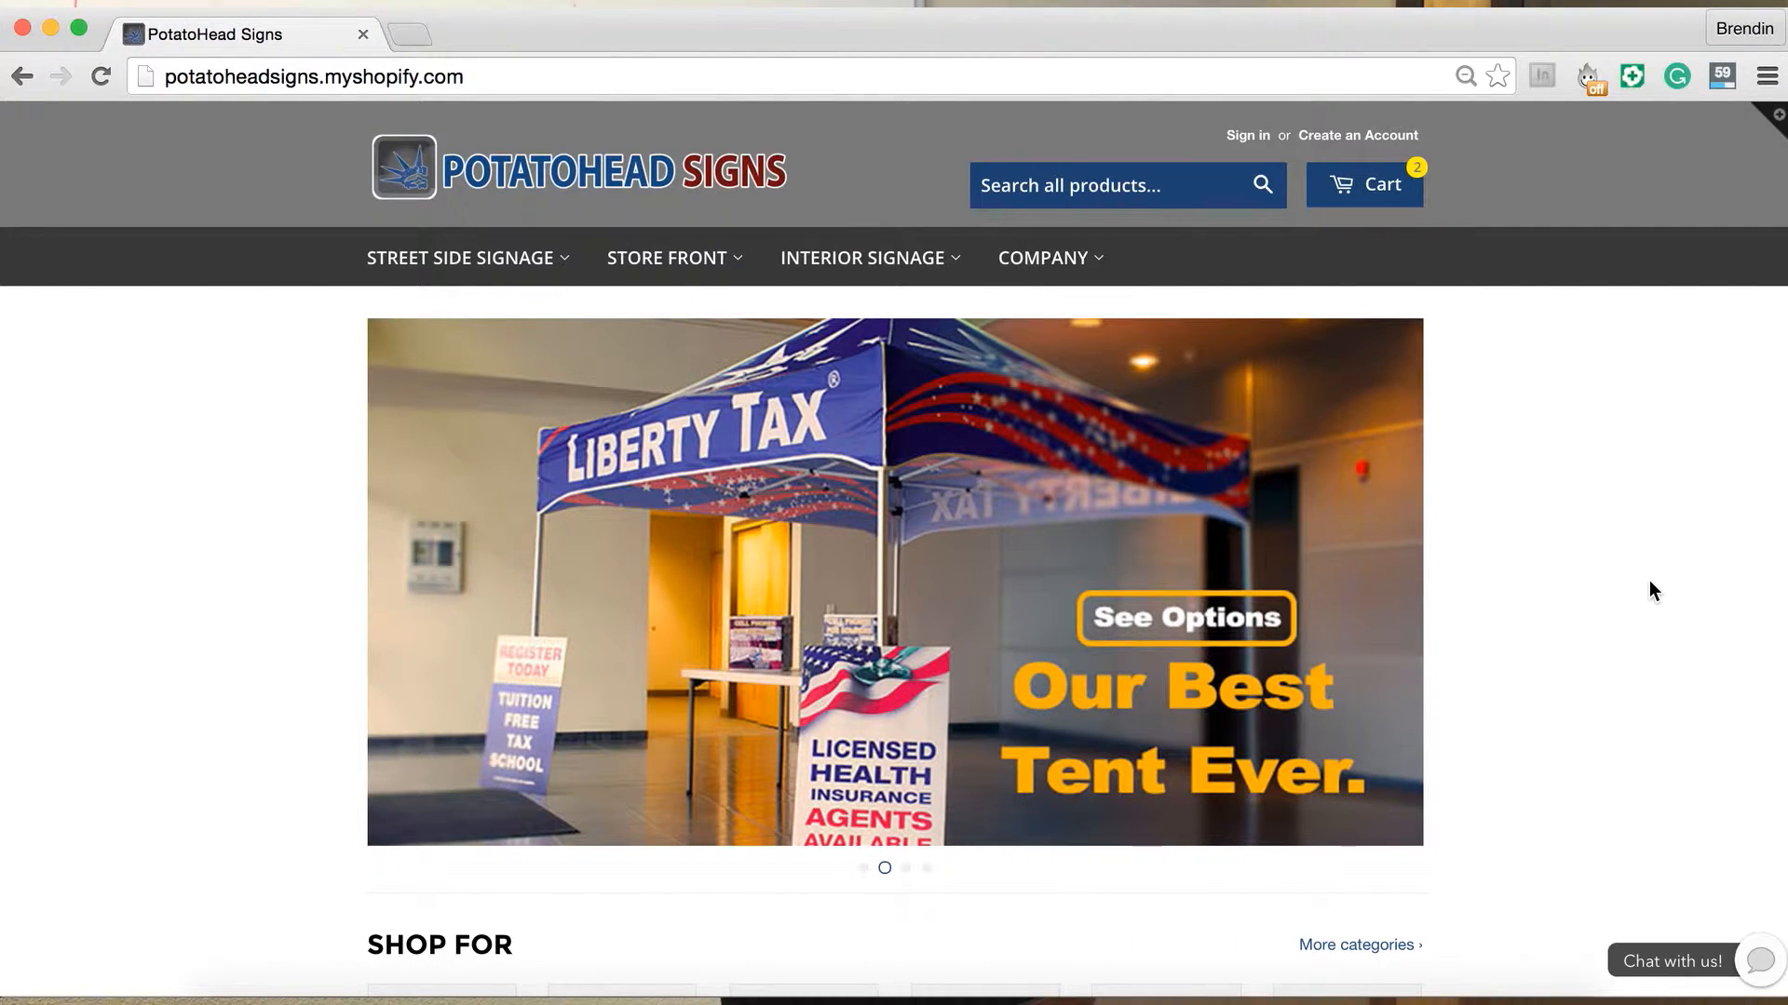
pyautogui.moveTo(1596, 563)
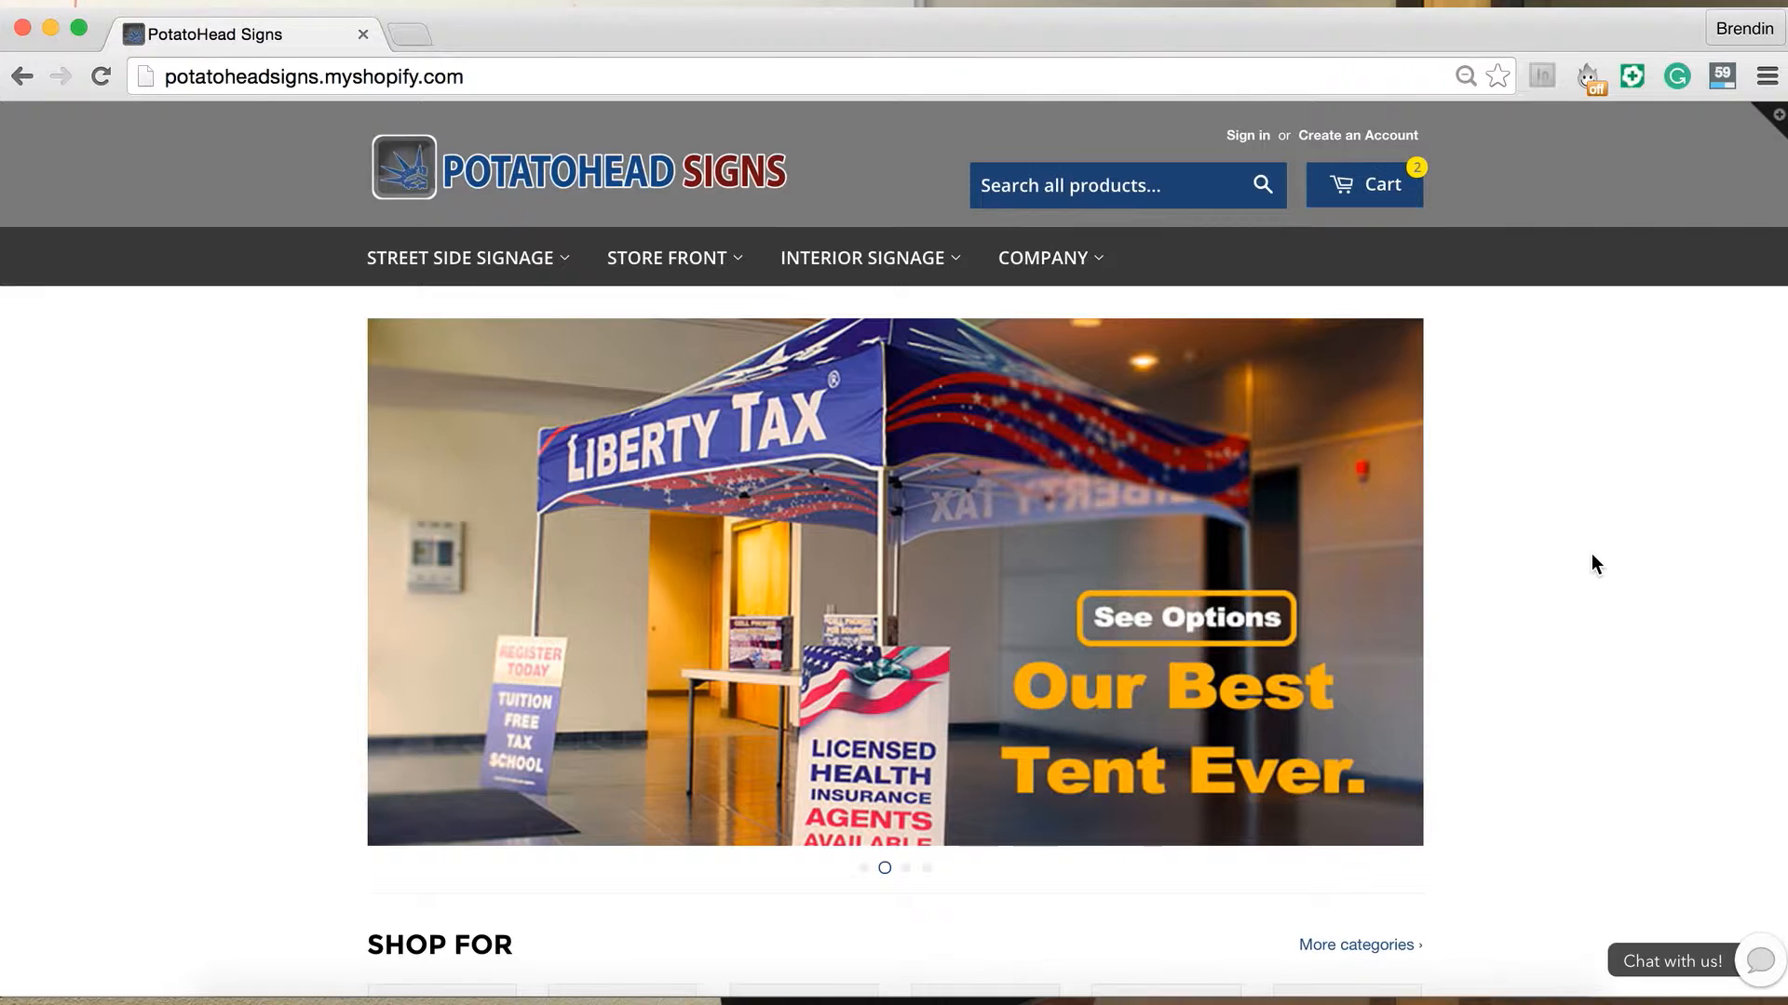
pyautogui.moveTo(1249, 290)
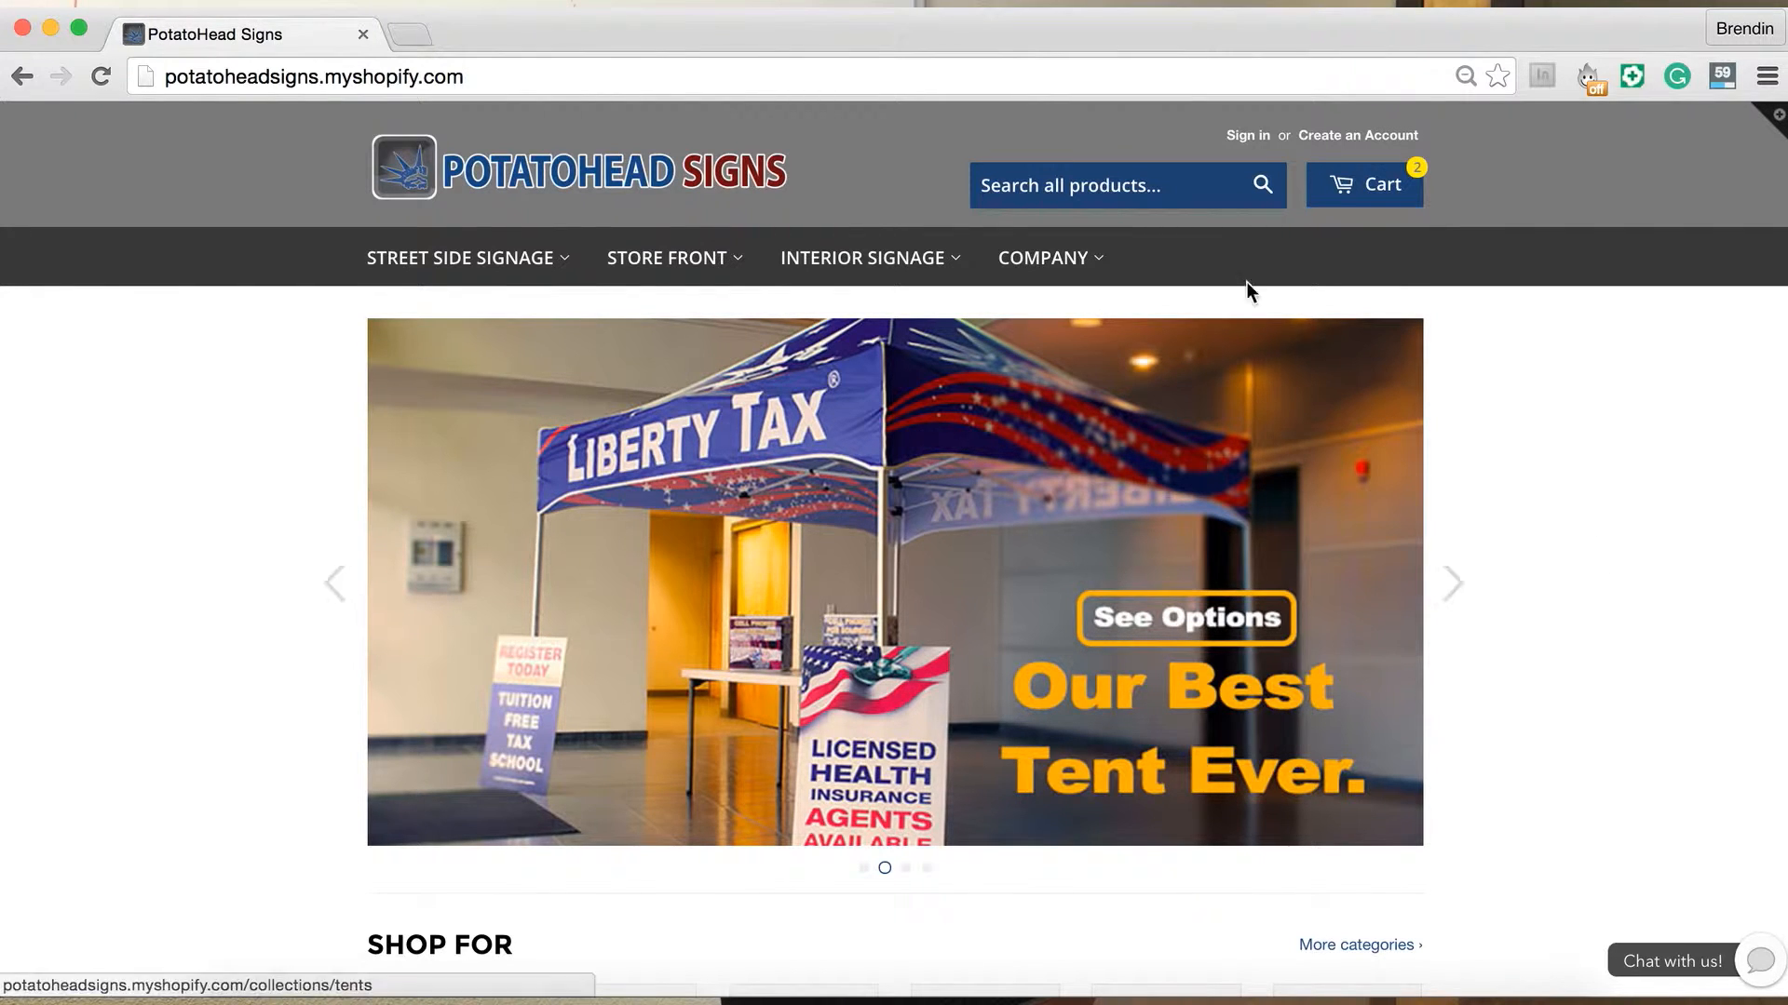
# Search the store for 'et 50' and dismiss the search suggestions.
pyautogui.click(1049, 185)
pyautogui.write('g')
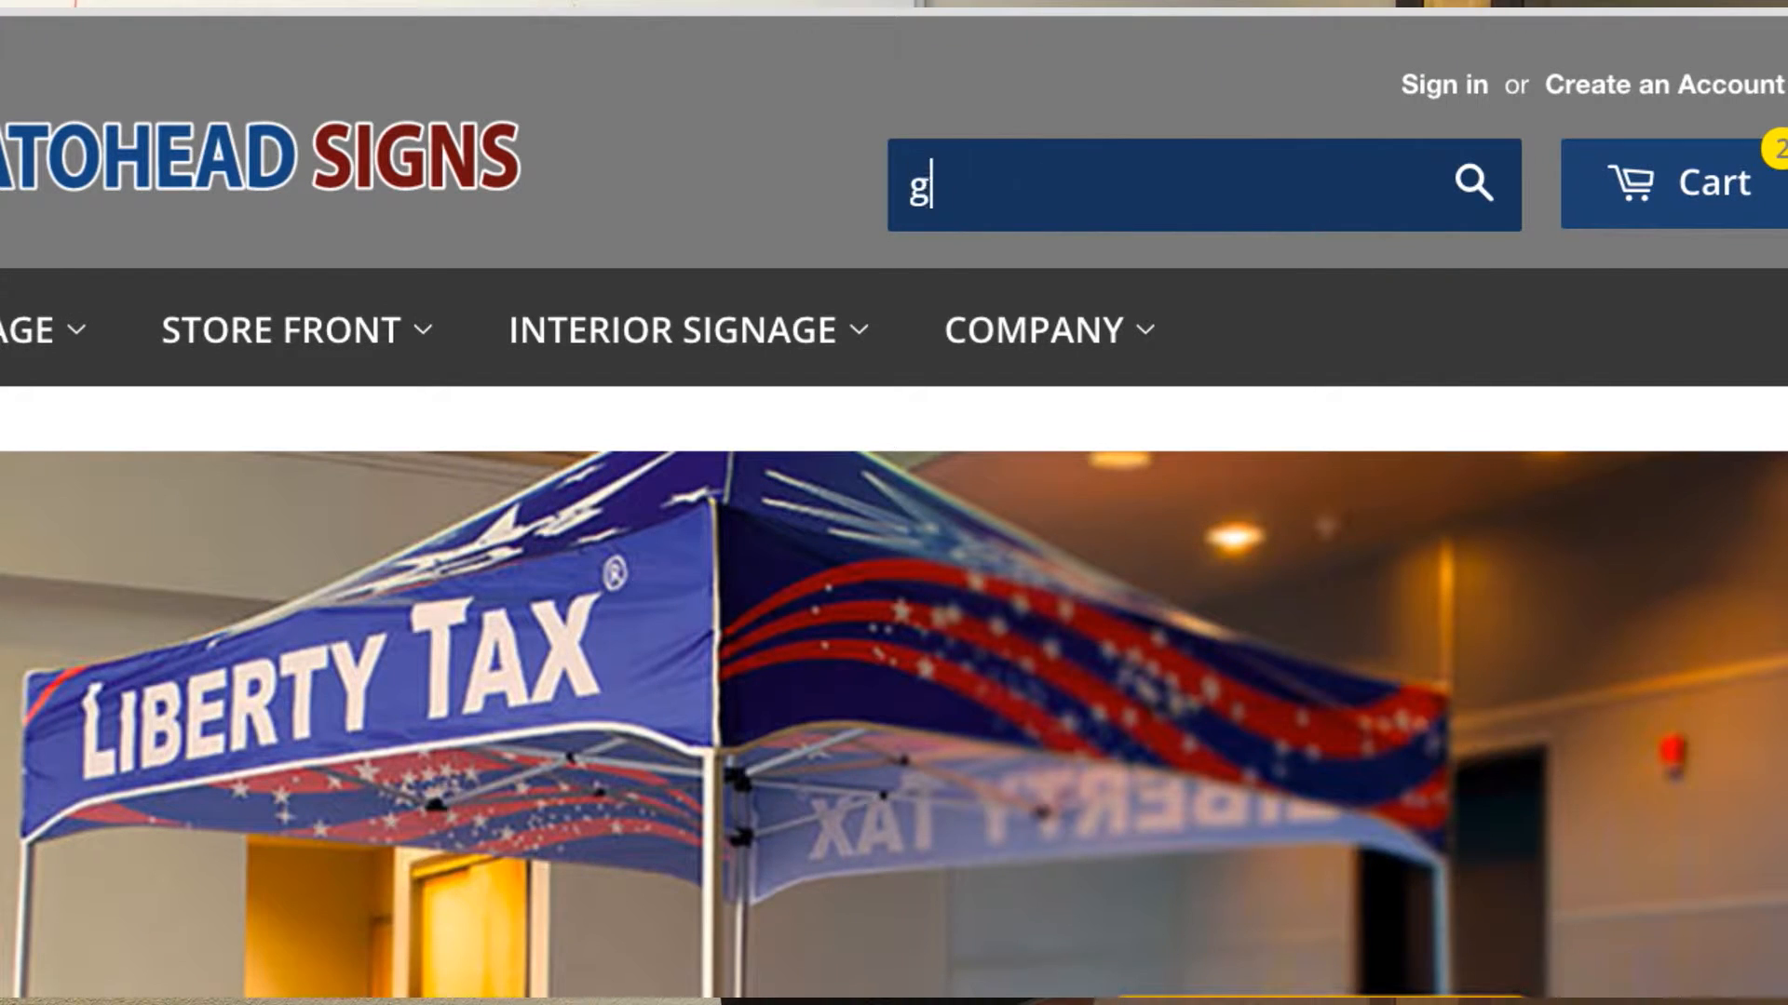
pyautogui.write('et 50')
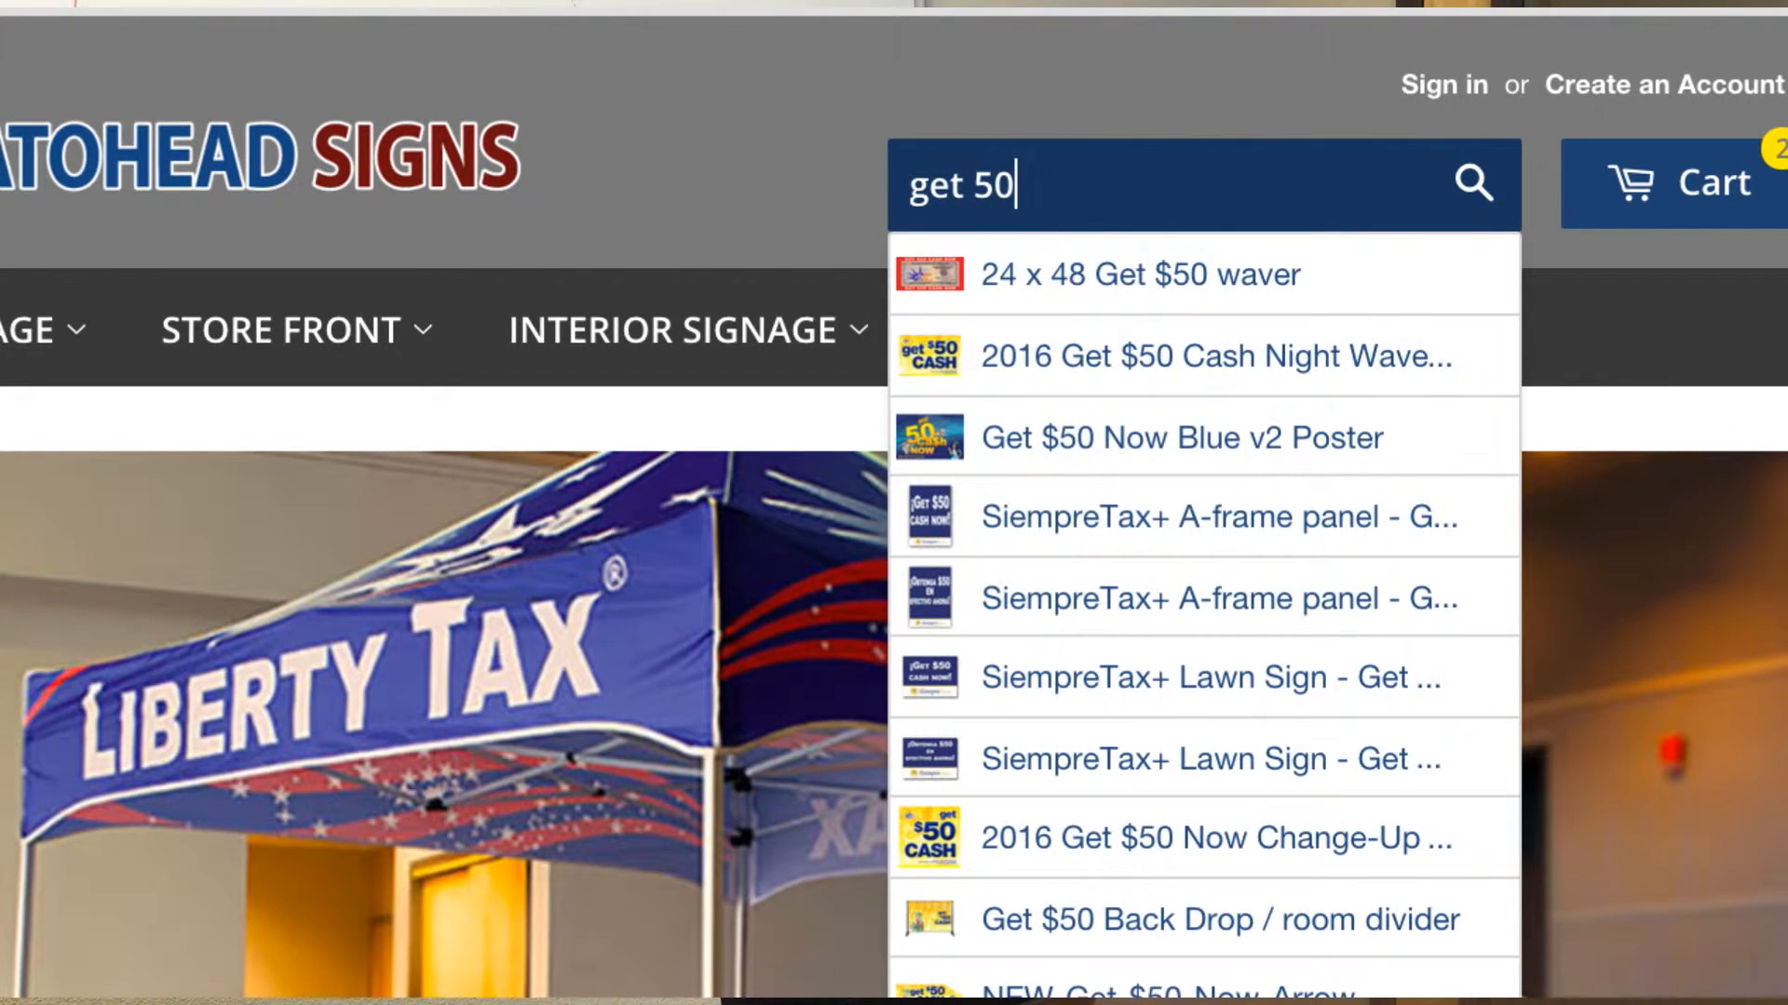
pyautogui.scroll(-3)
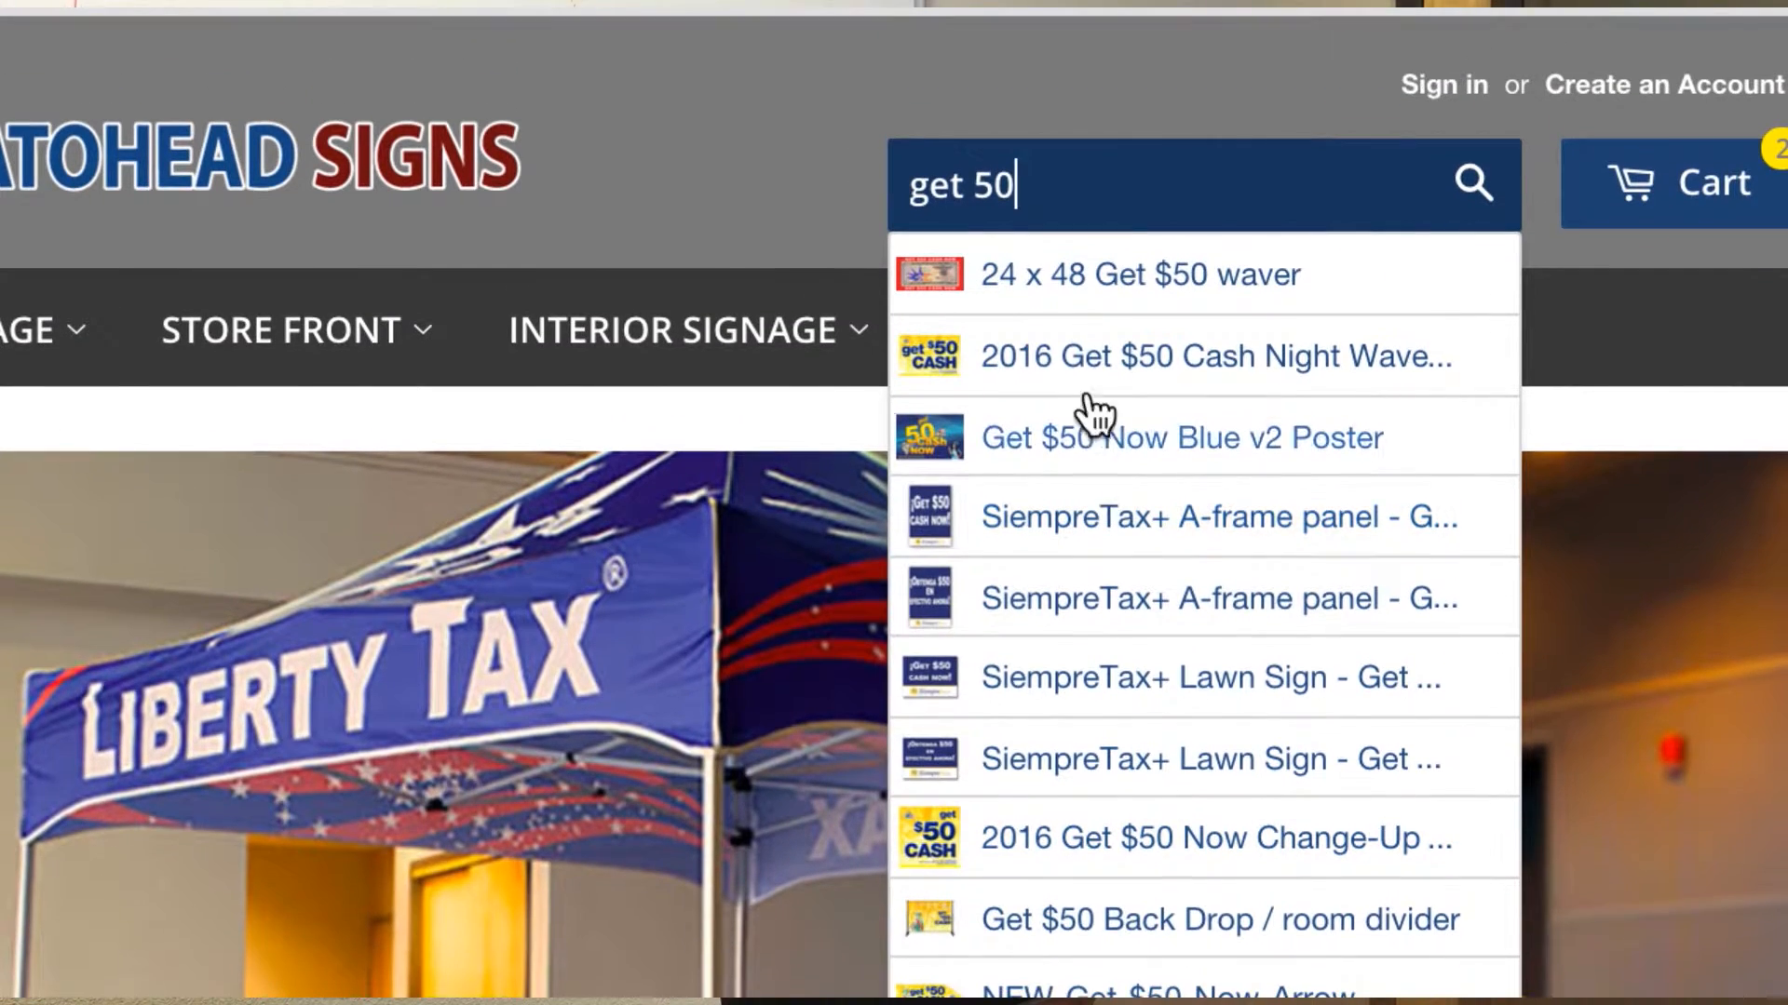
pyautogui.press('ctrl+a')
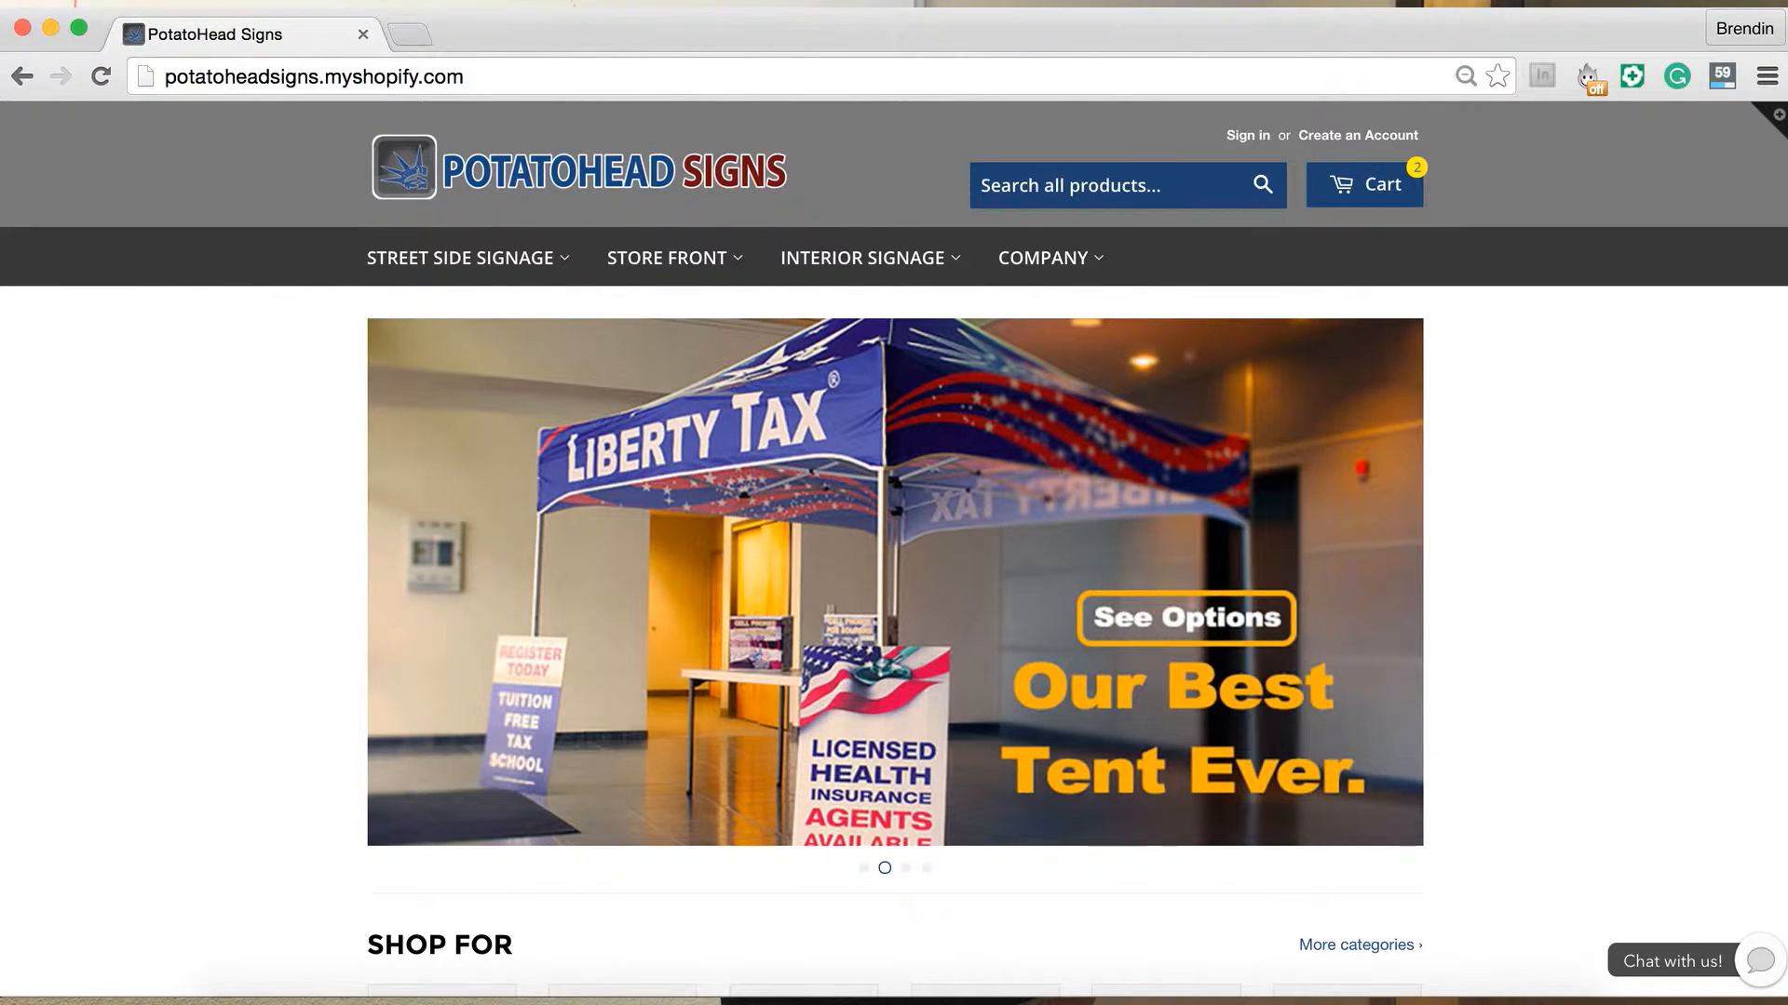
# Browse the page, then open the A-Frames & Waver Signs collection under Street Side Signage.
pyautogui.click(459, 258)
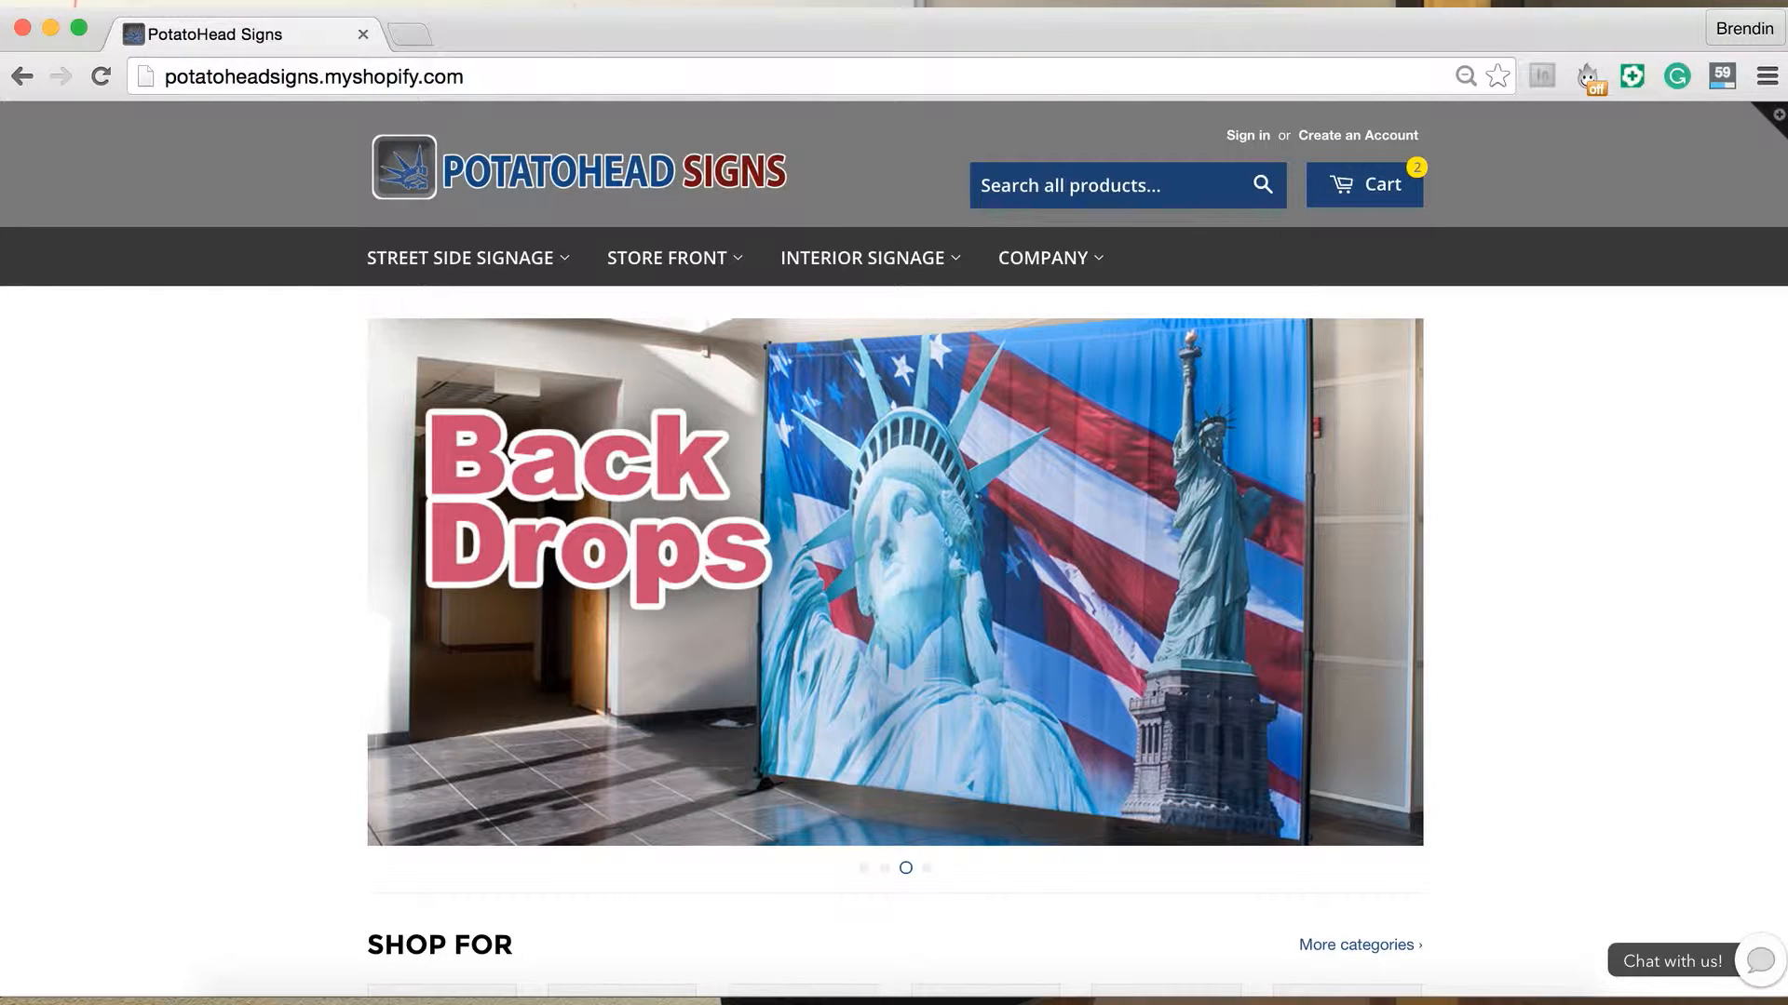
pyautogui.scroll(-3)
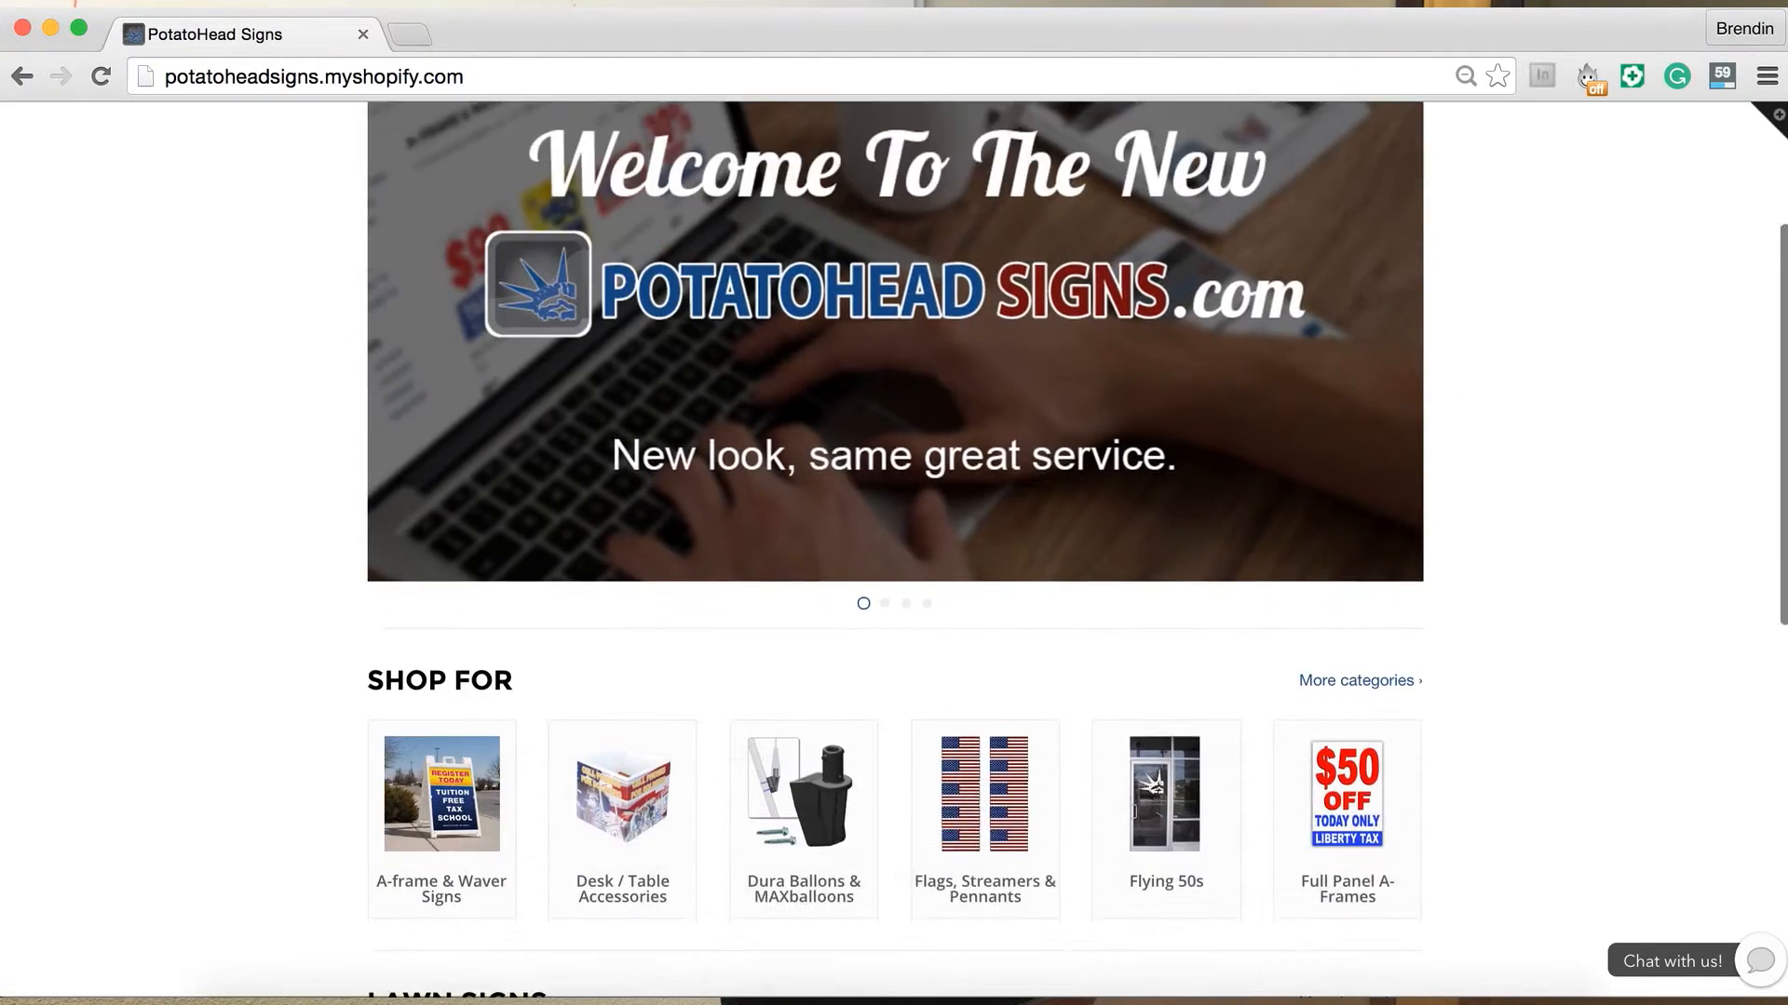
pyautogui.scroll(-3)
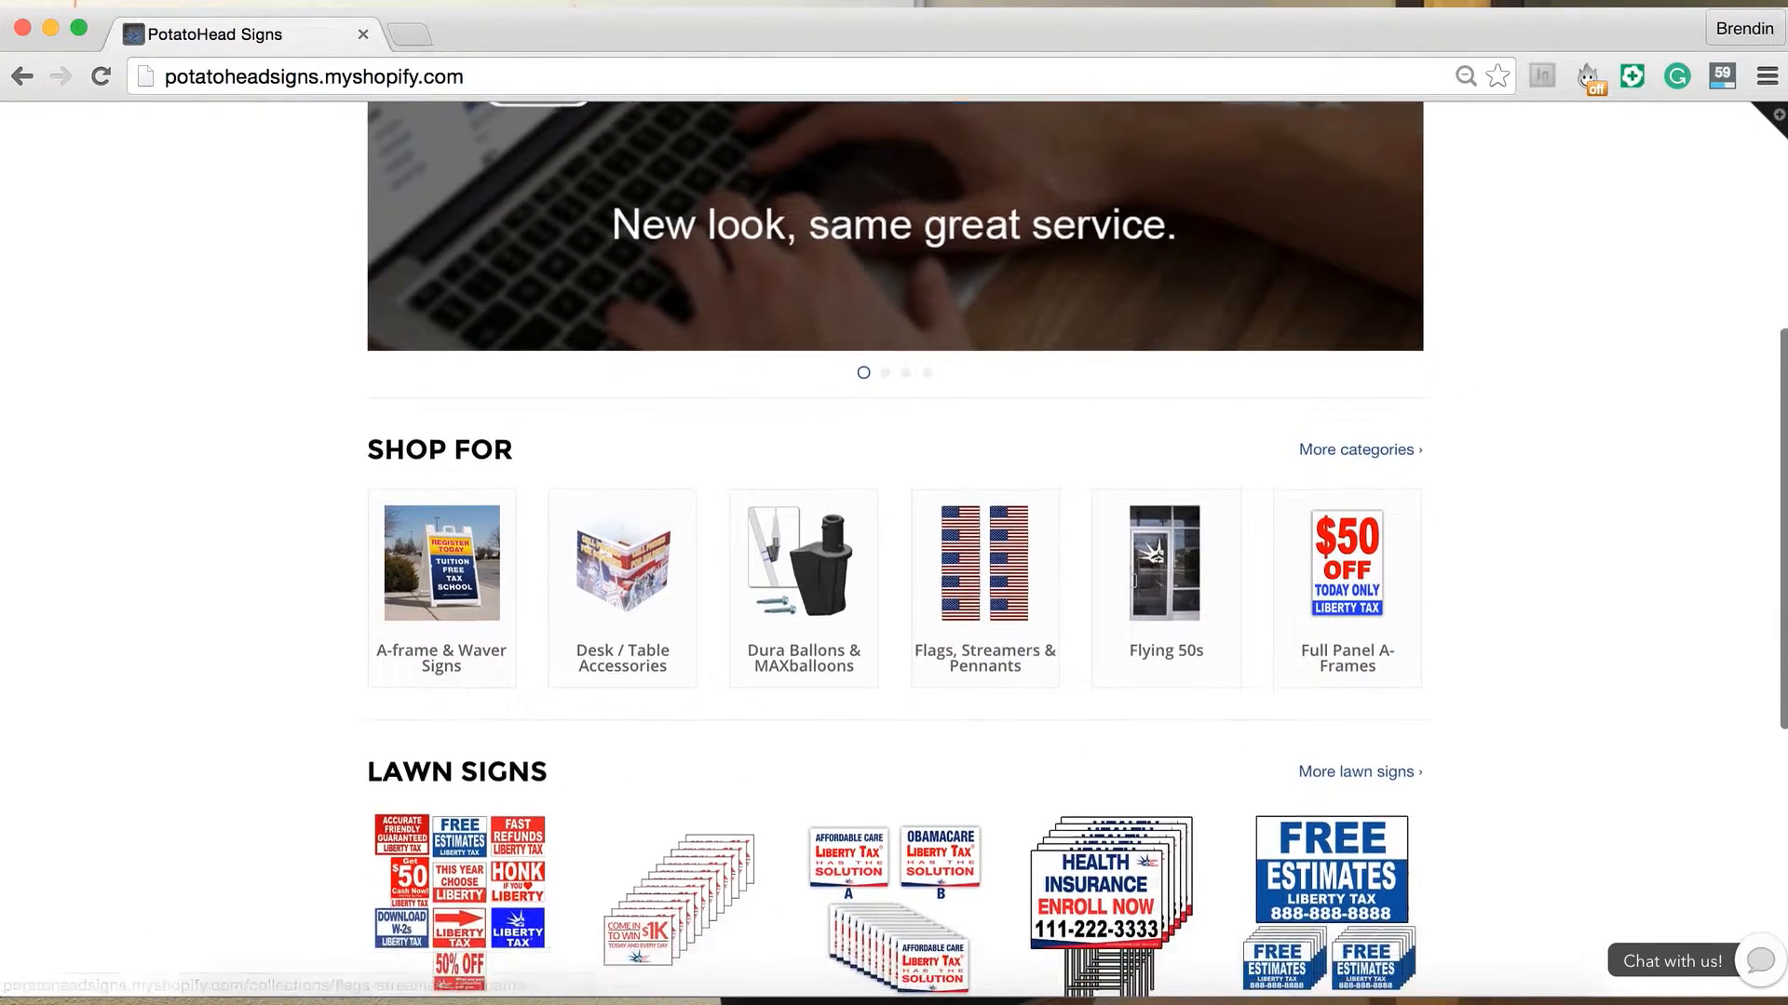
pyautogui.scroll(-3)
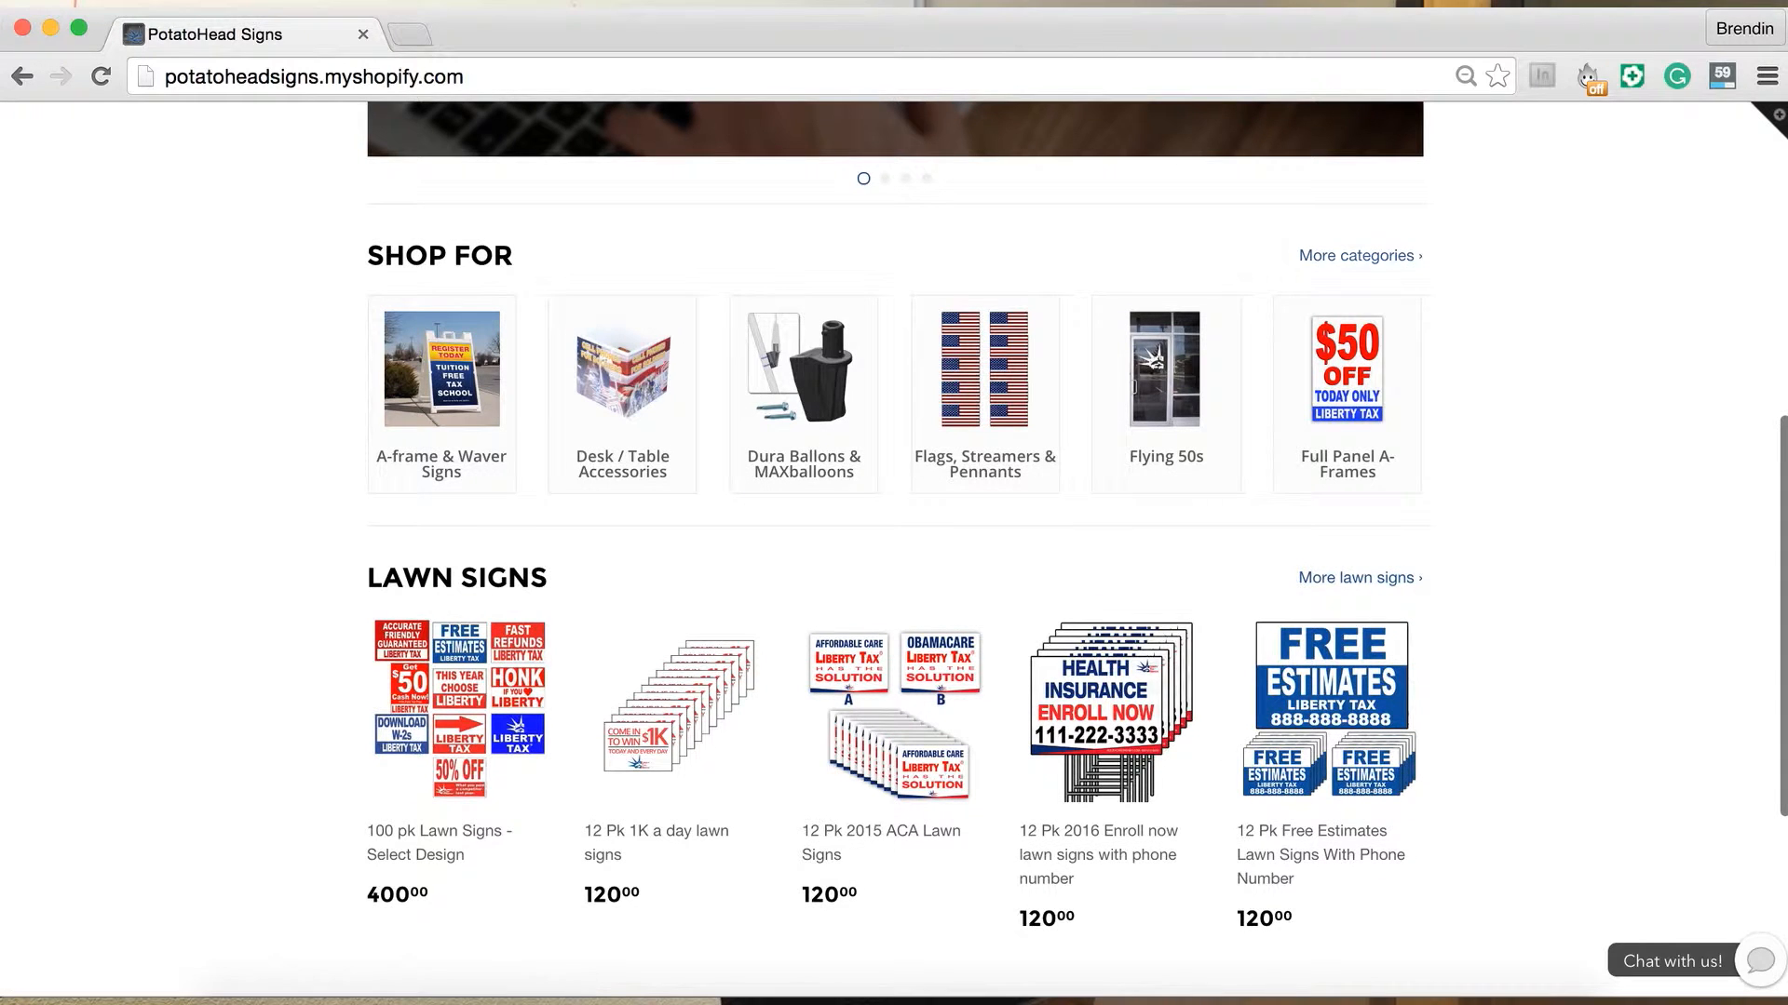
pyautogui.scroll(3)
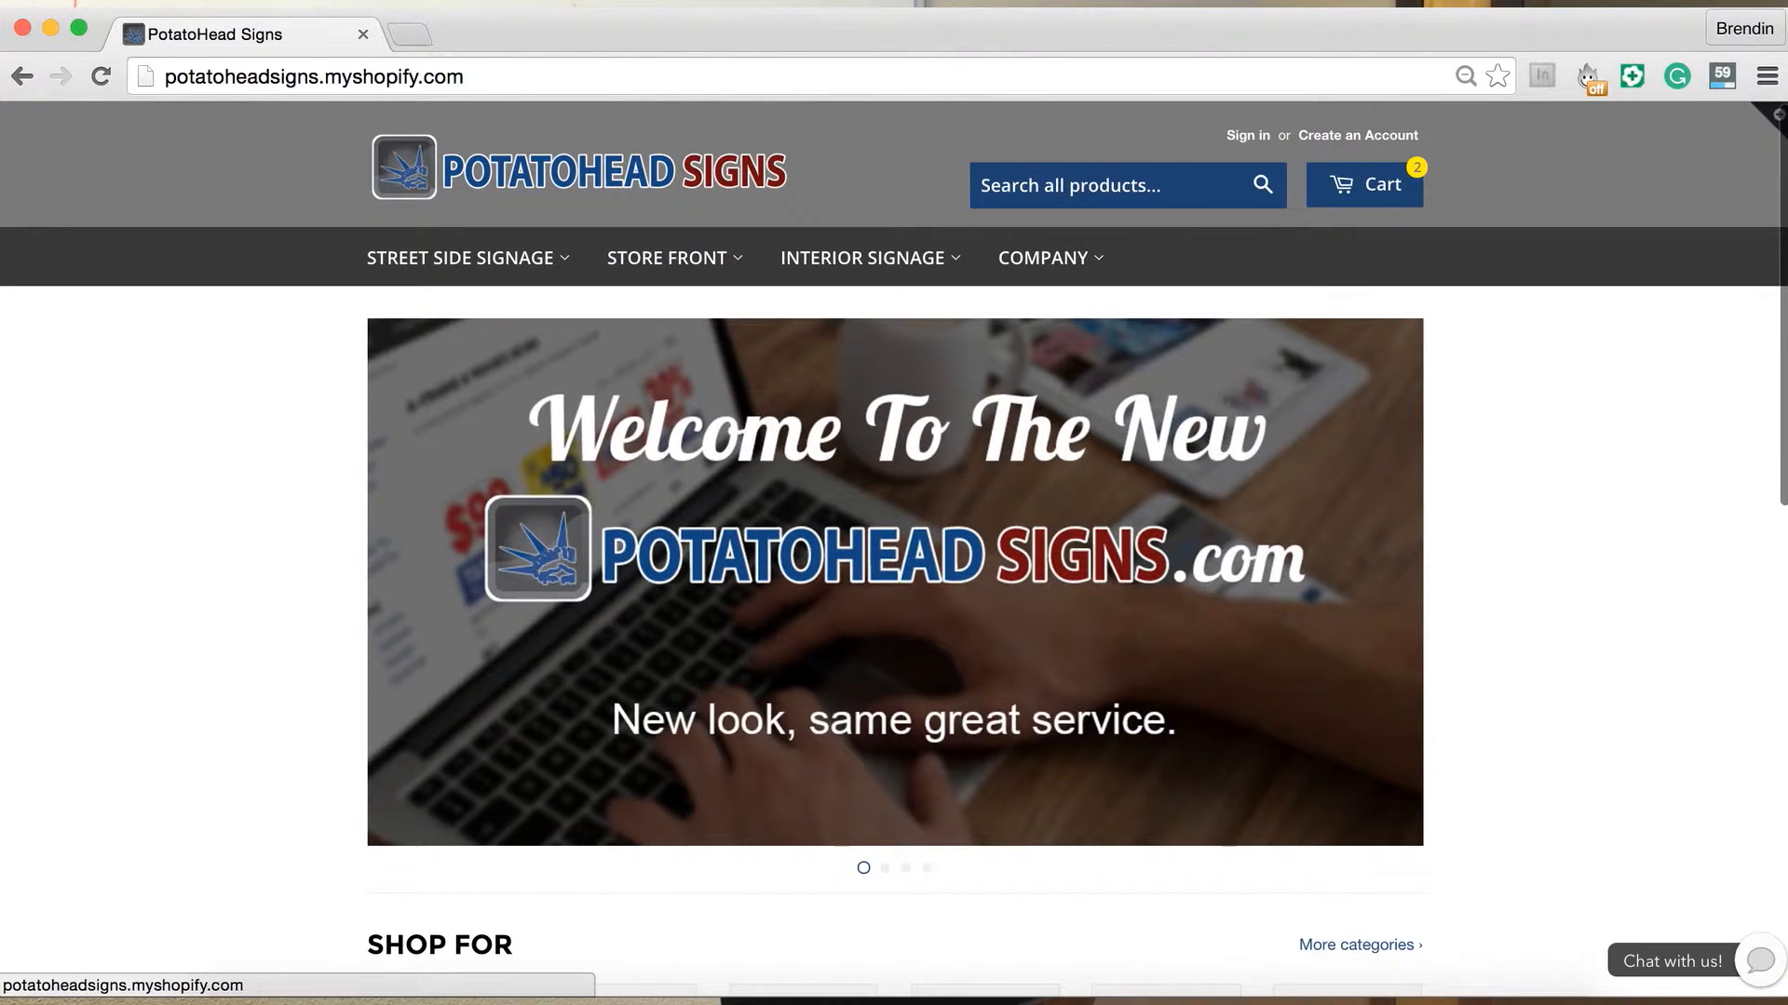
pyautogui.click(461, 257)
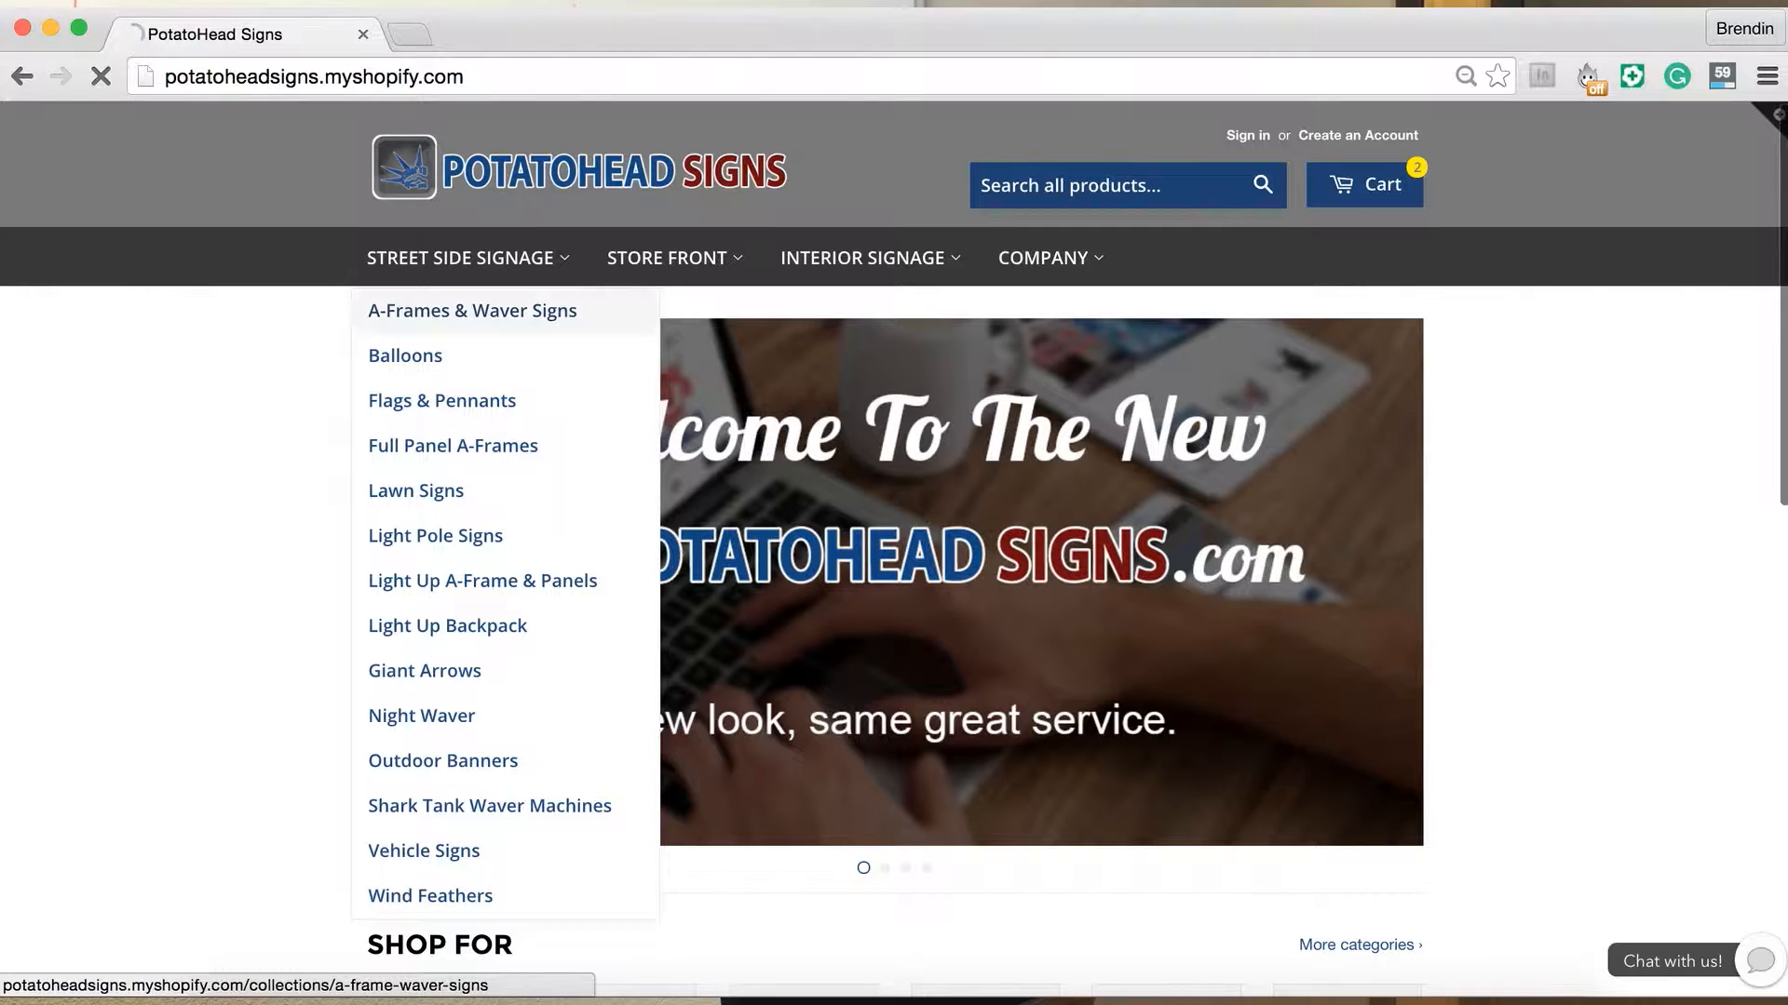
pyautogui.click(471, 310)
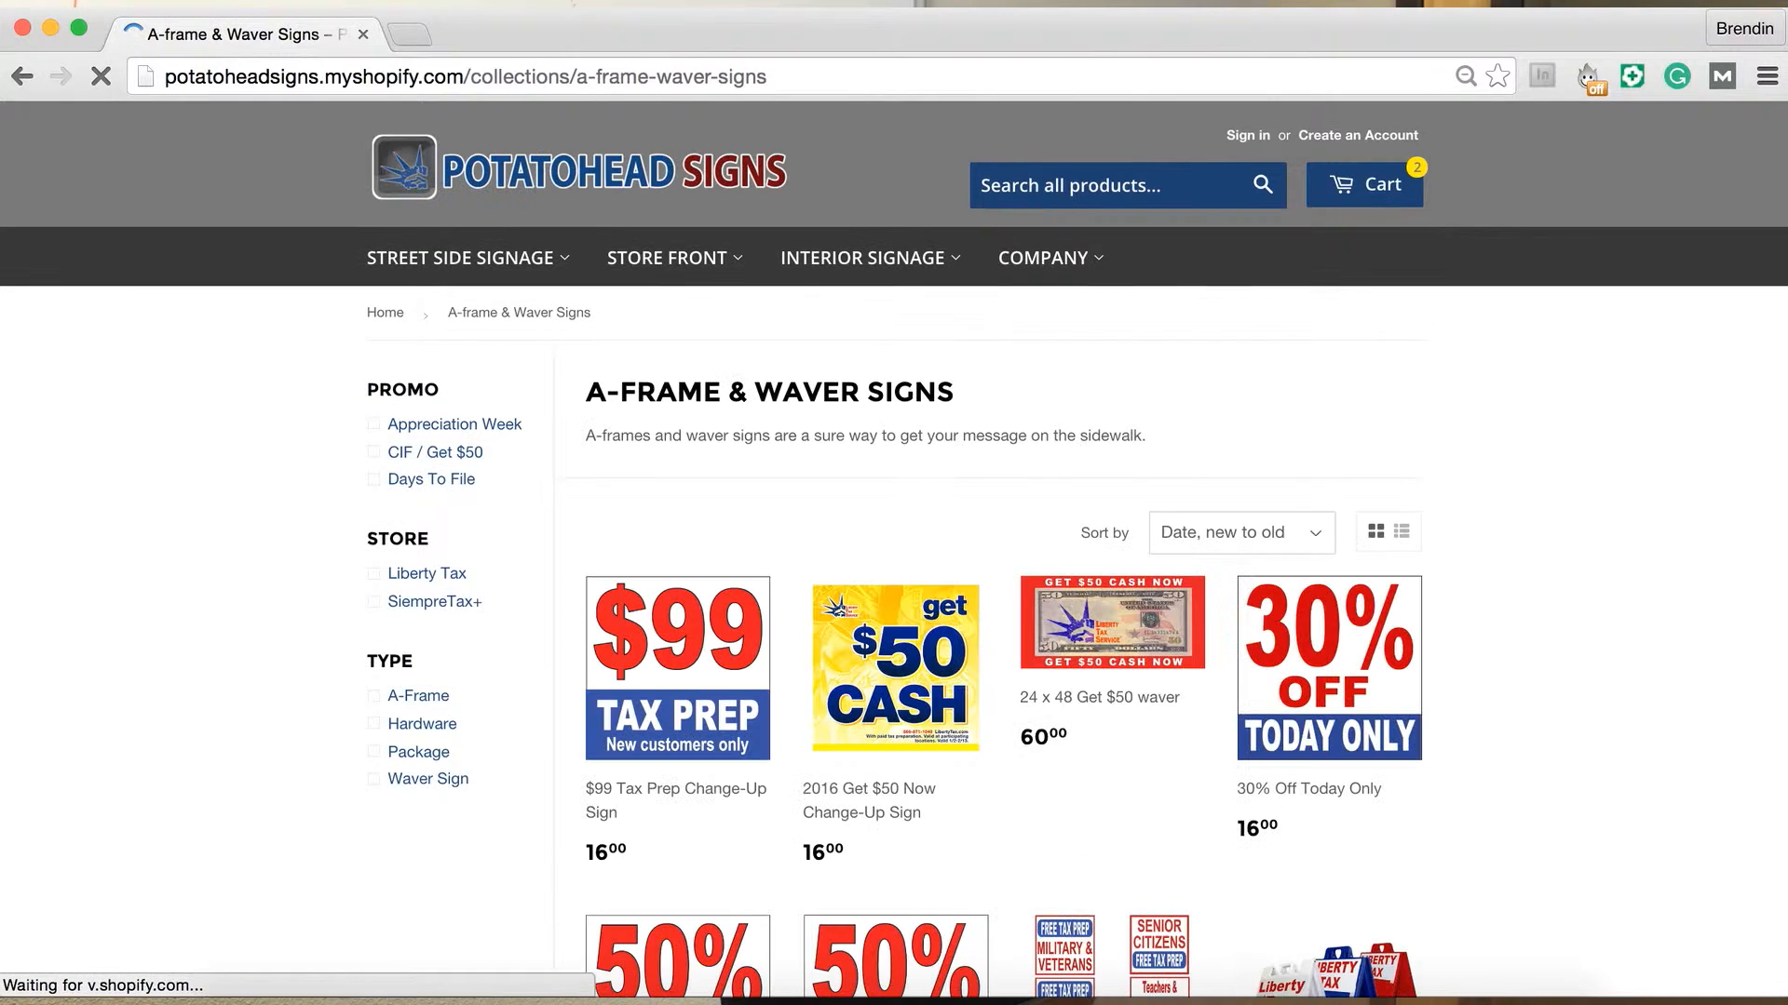
# Keep the collection sorted Alphabetically, A-Z and show it as a detailed list.
pyautogui.click(1240, 532)
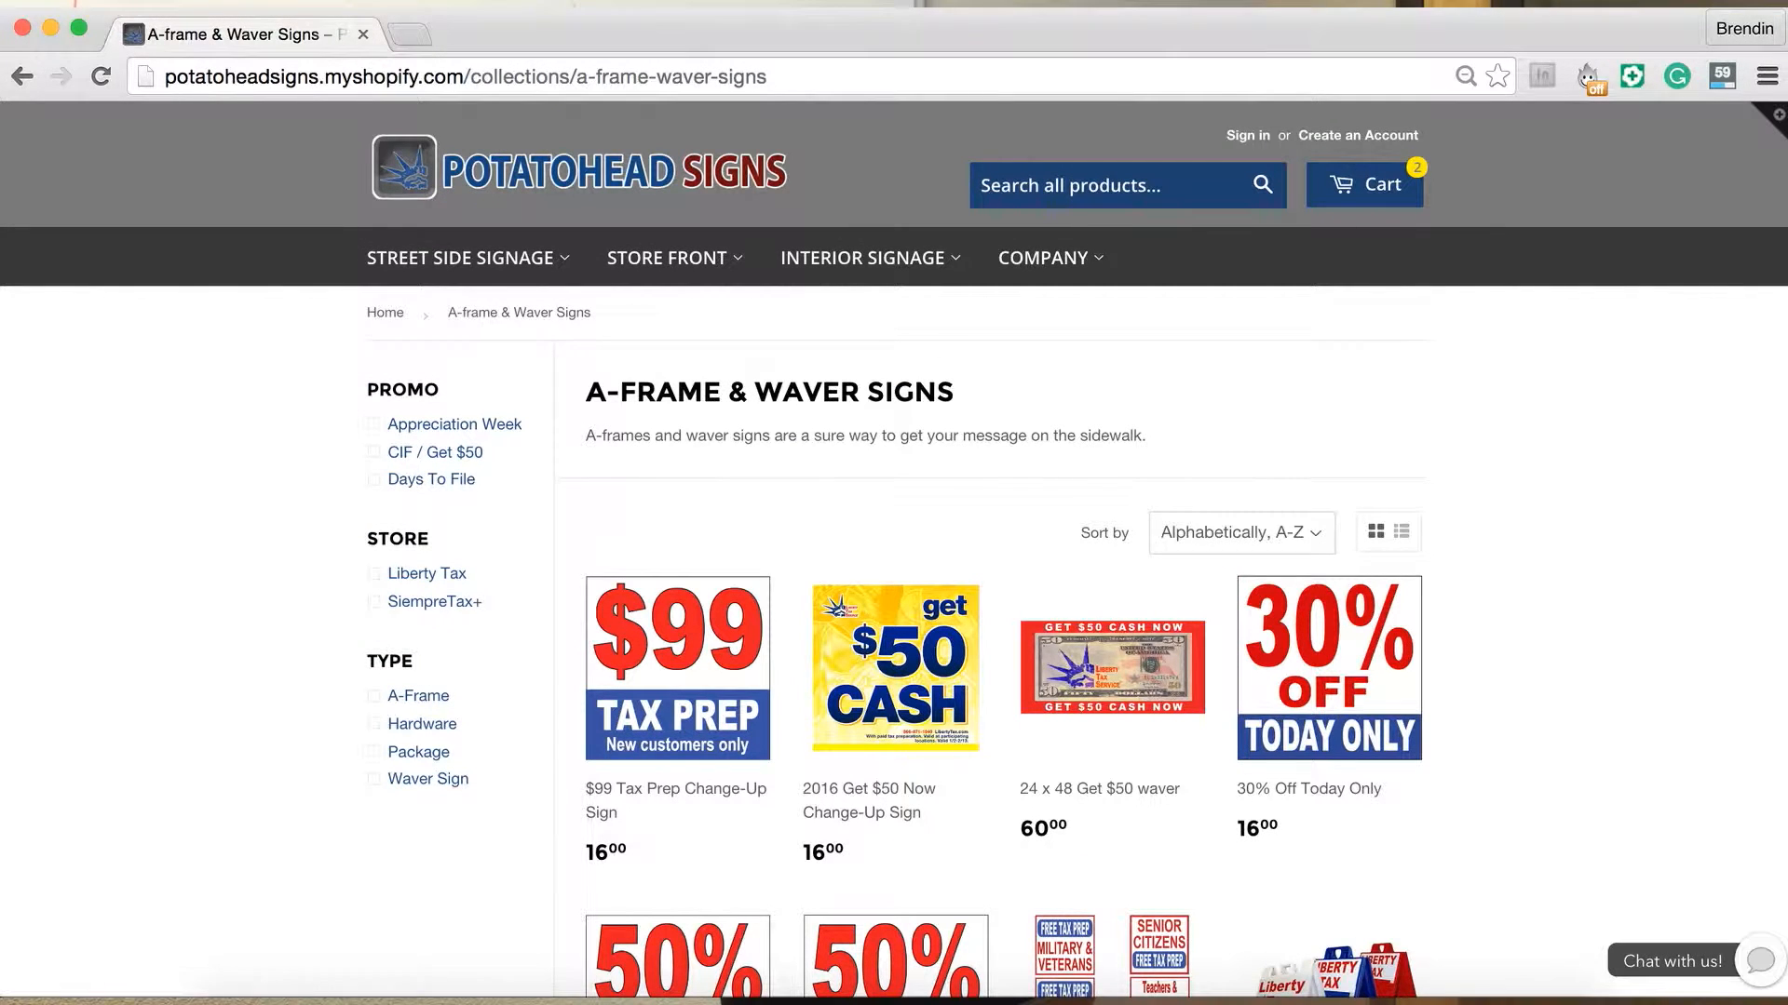
pyautogui.scroll(-3)
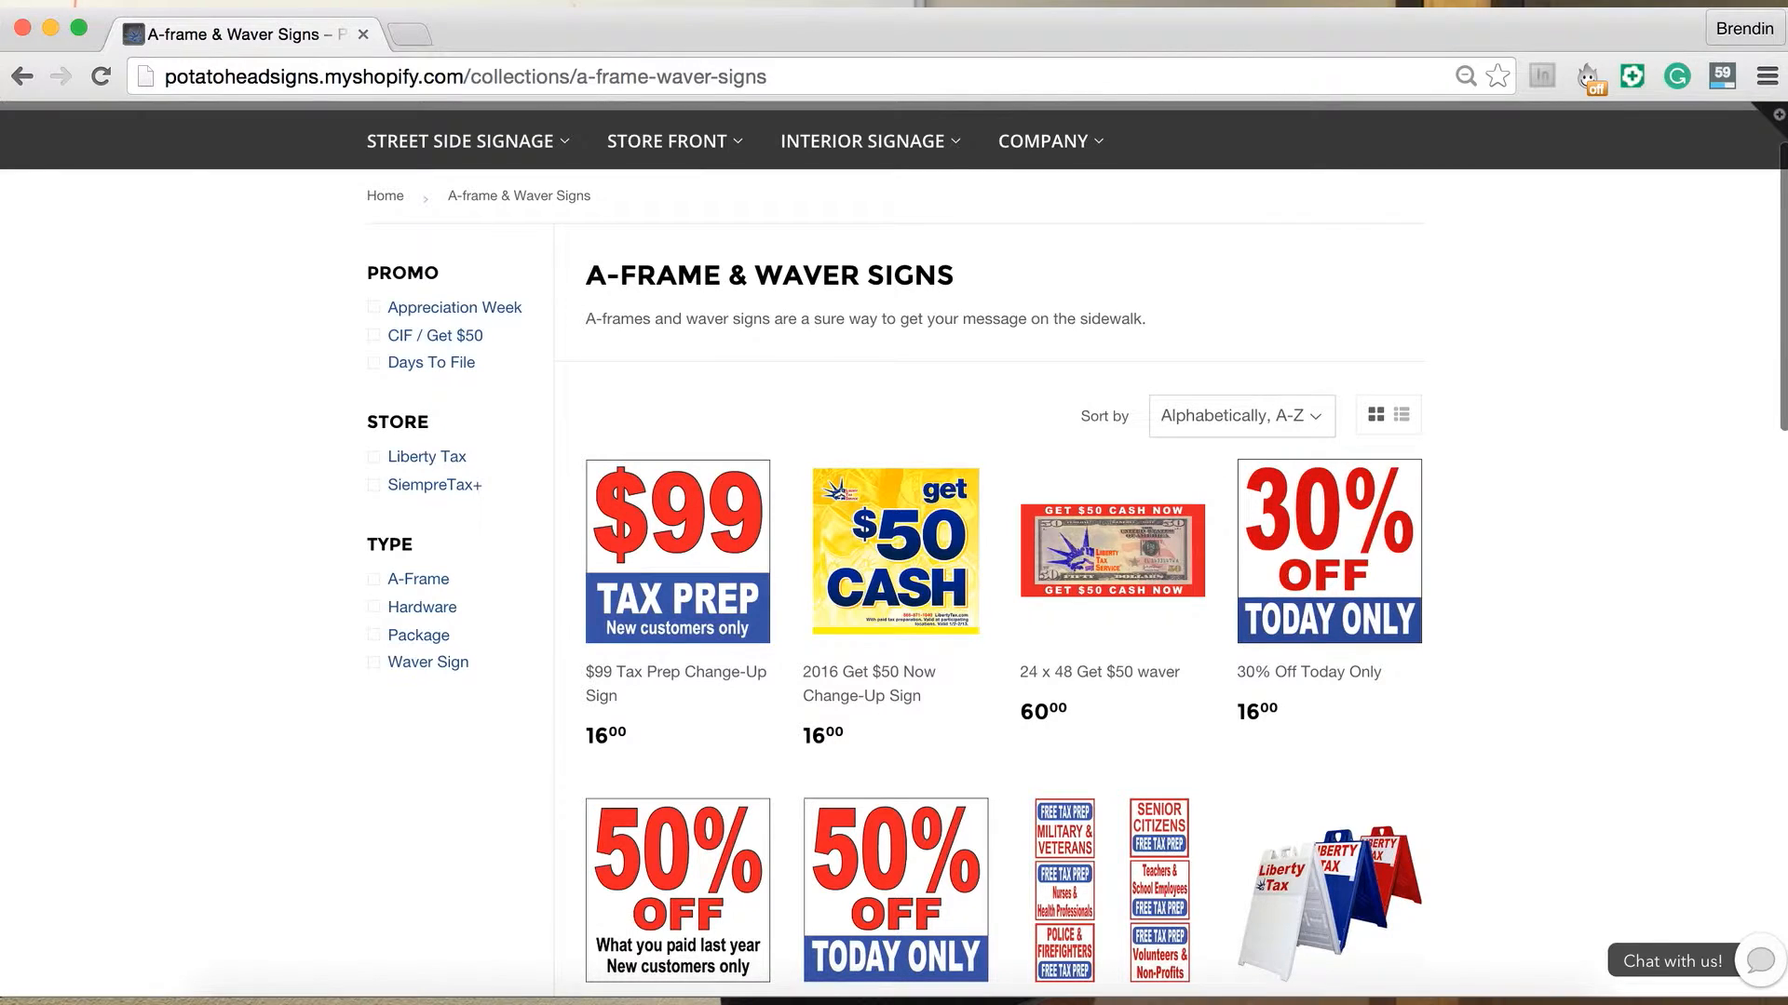
pyautogui.moveTo(1326, 550)
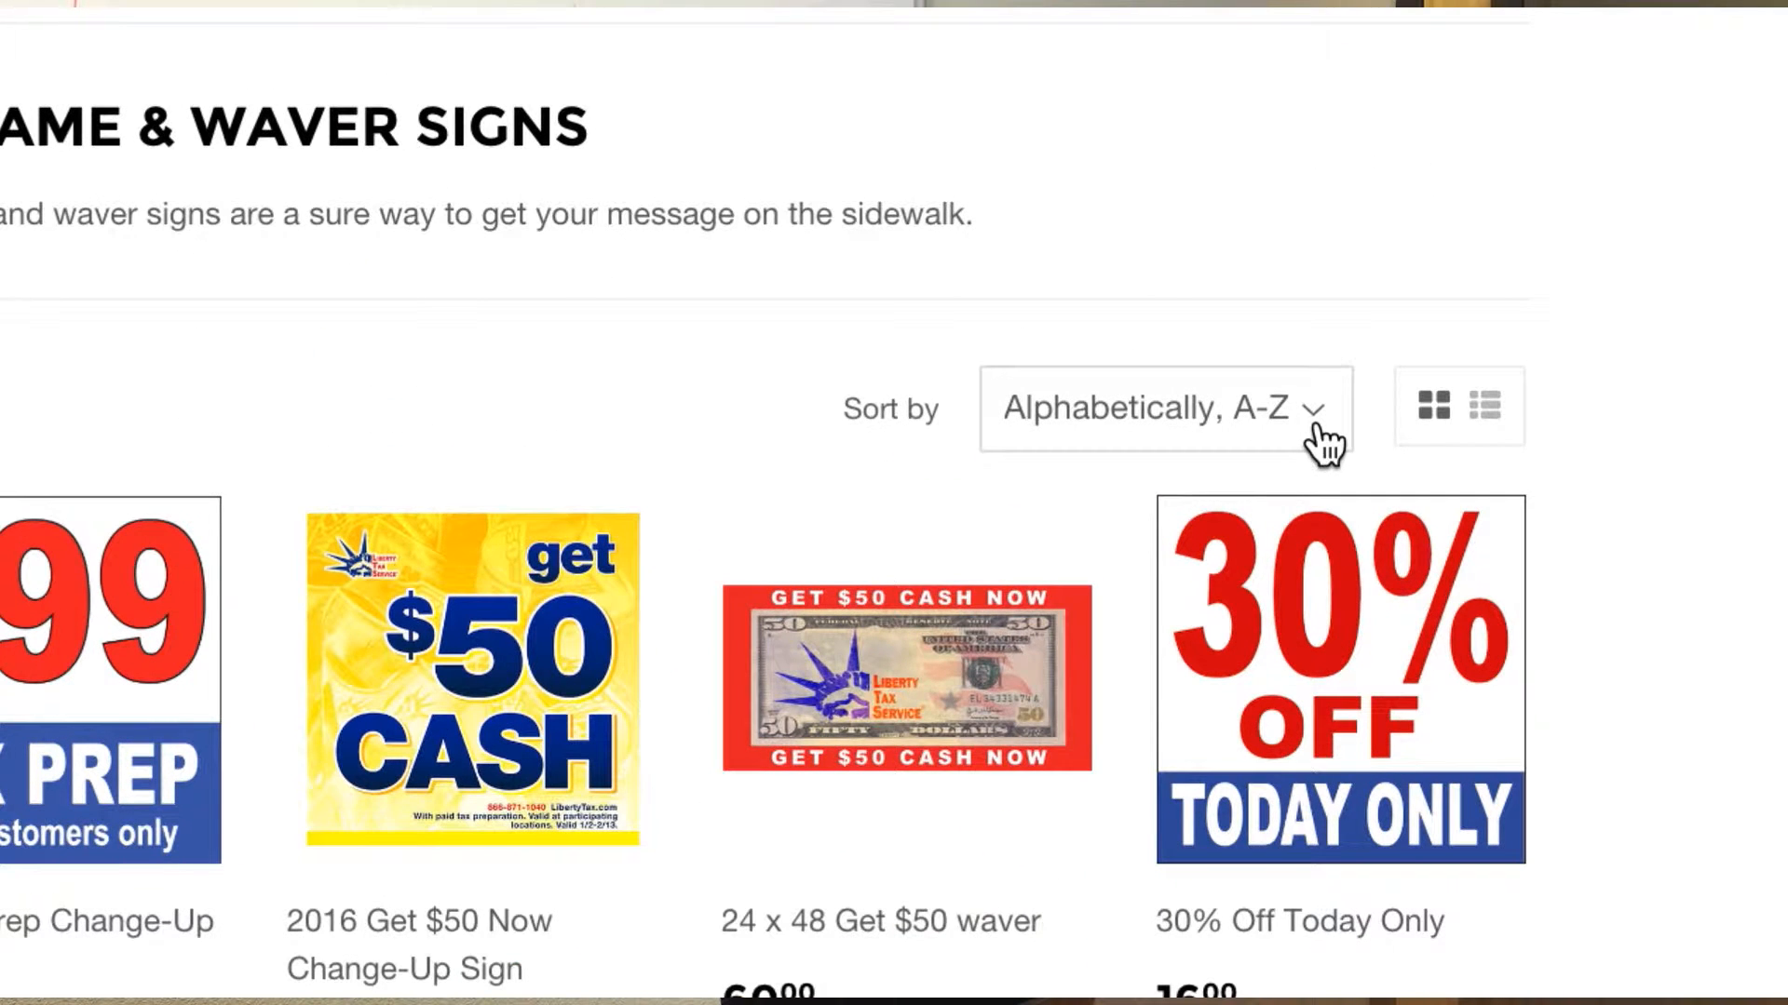
pyautogui.click(1161, 408)
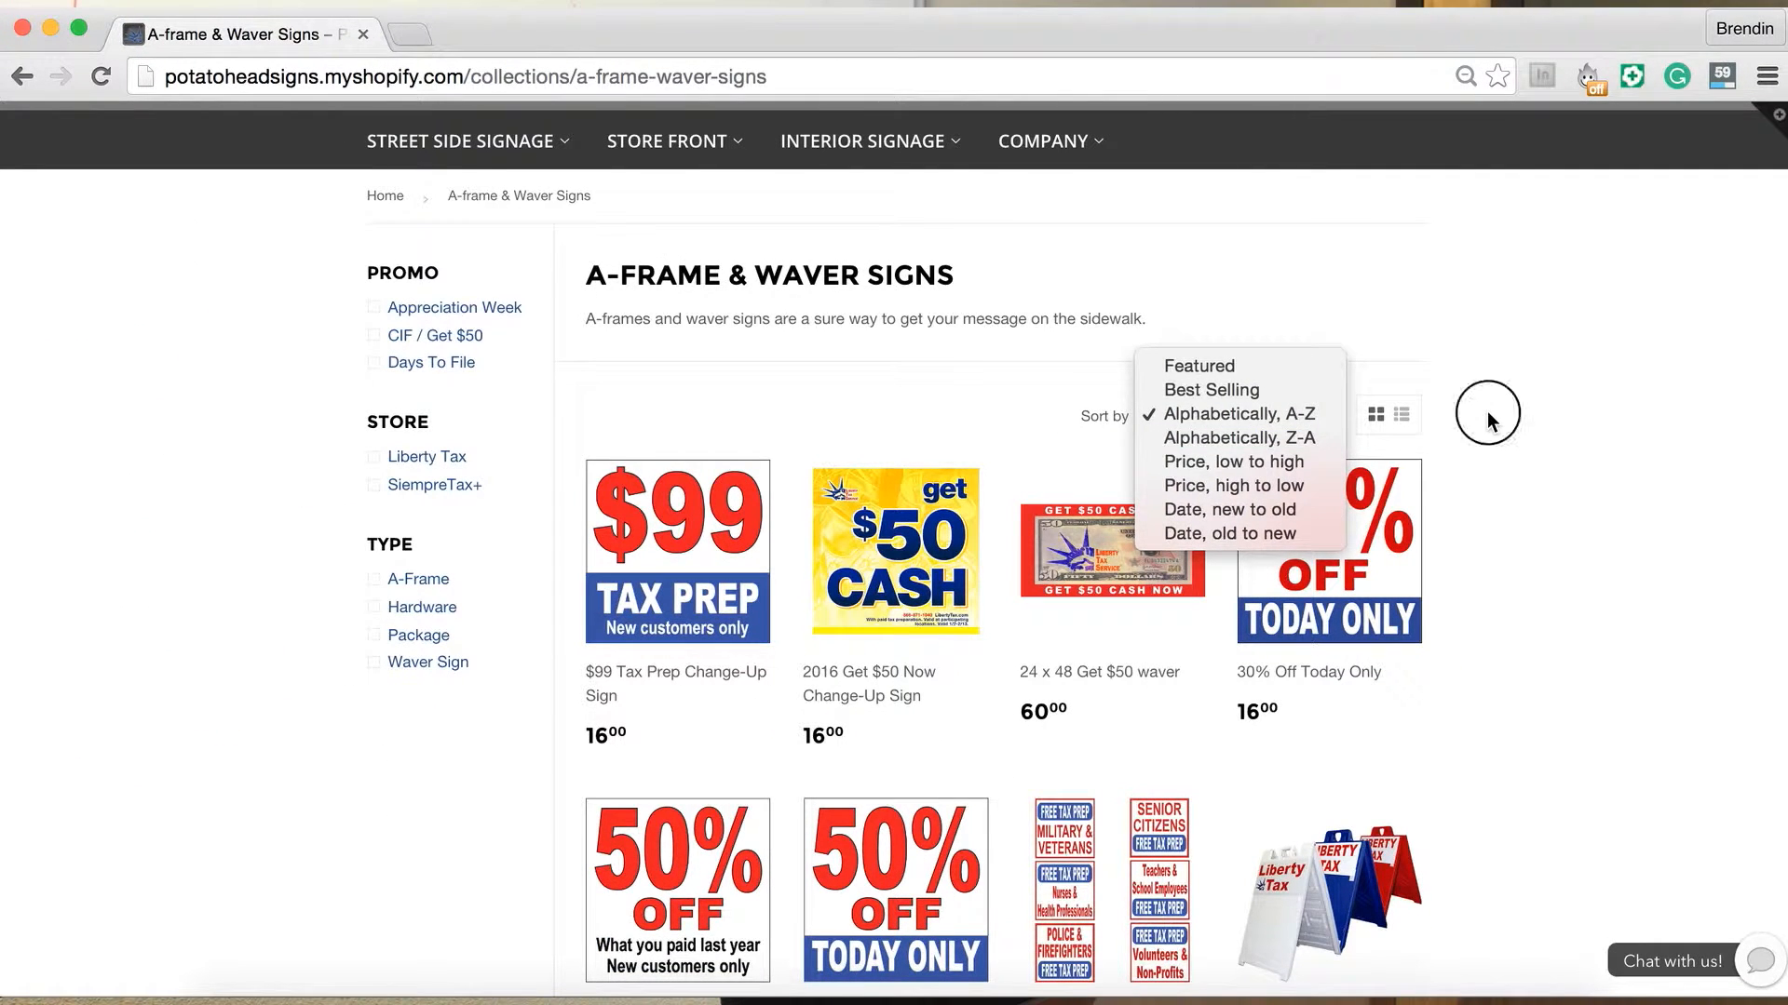
pyautogui.click(1238, 413)
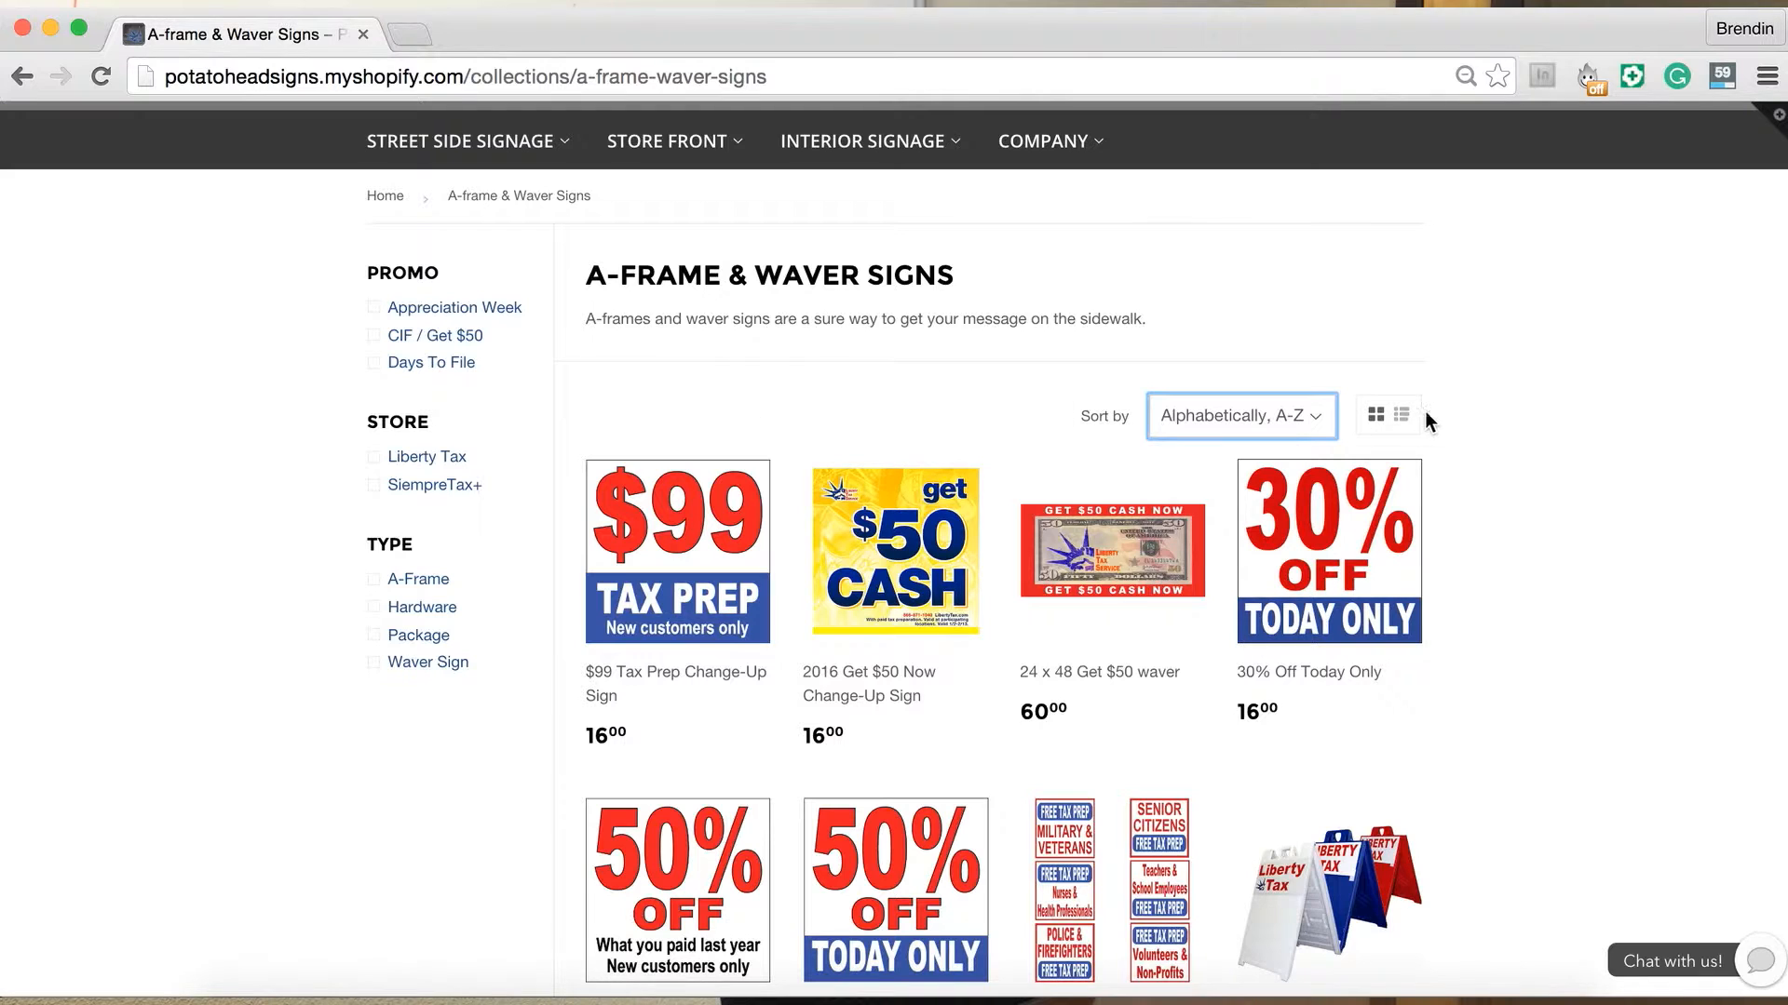
pyautogui.click(1402, 413)
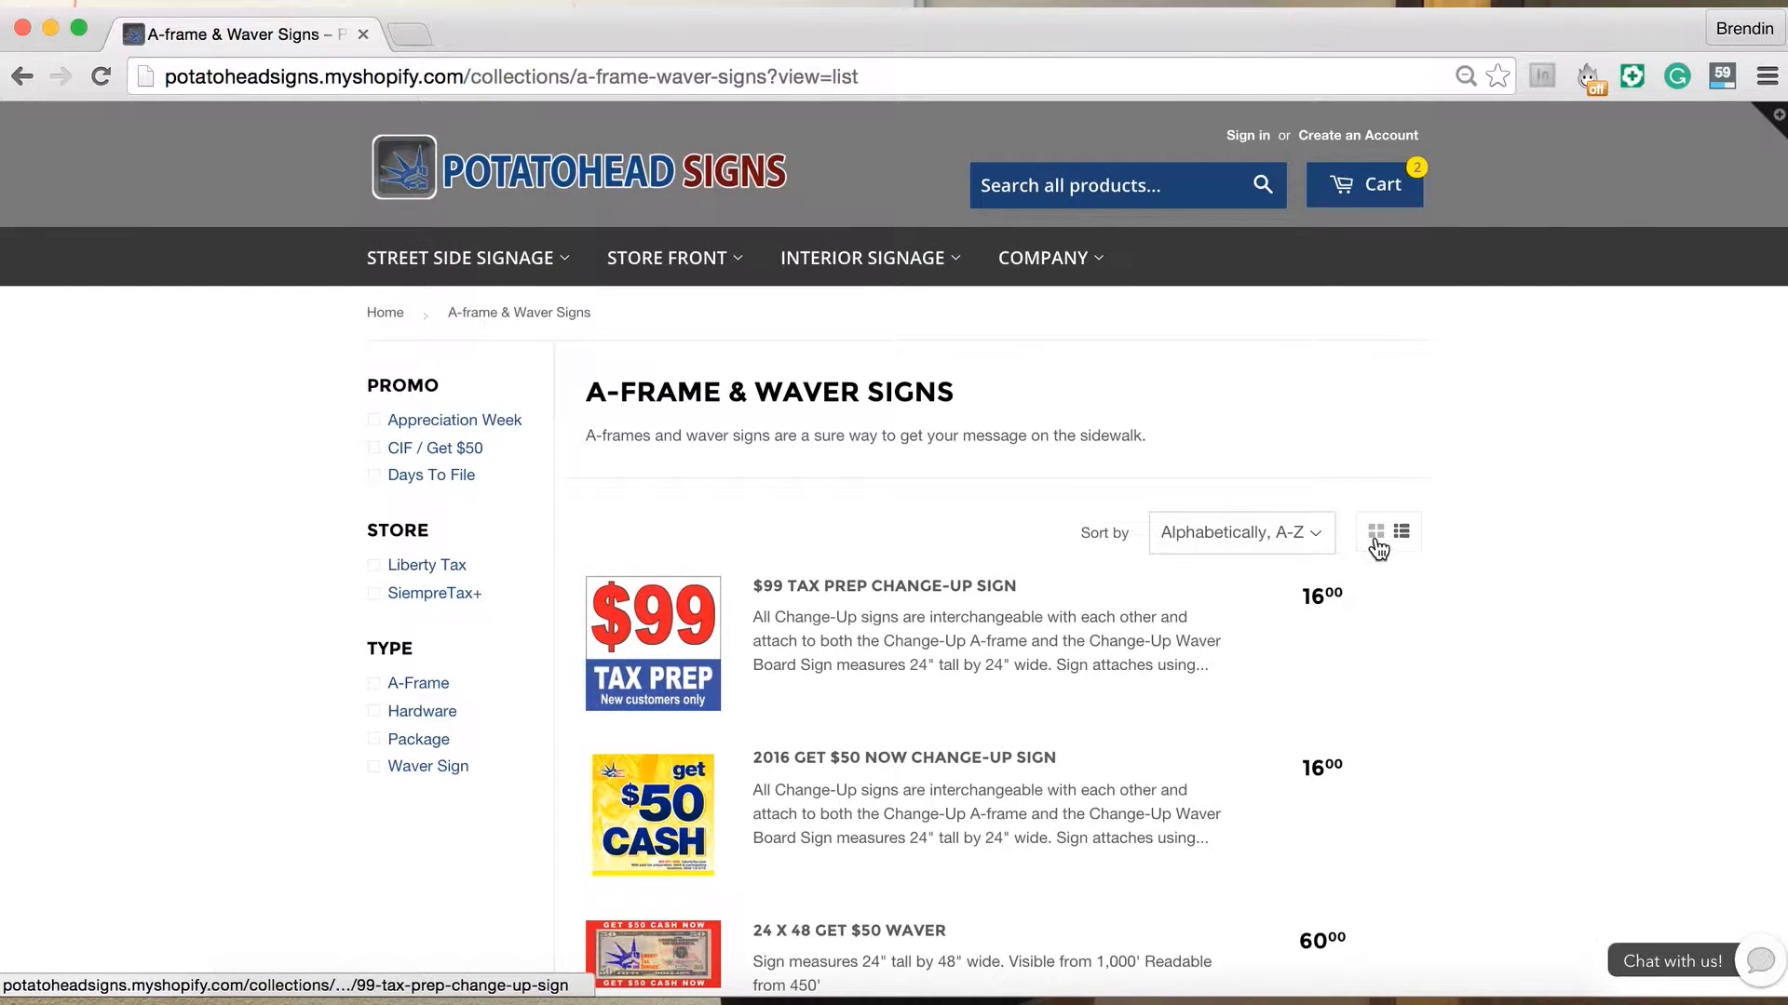
# Switch back to grid view and filter the collection to Liberty Tax products under Store.
pyautogui.click(1375, 532)
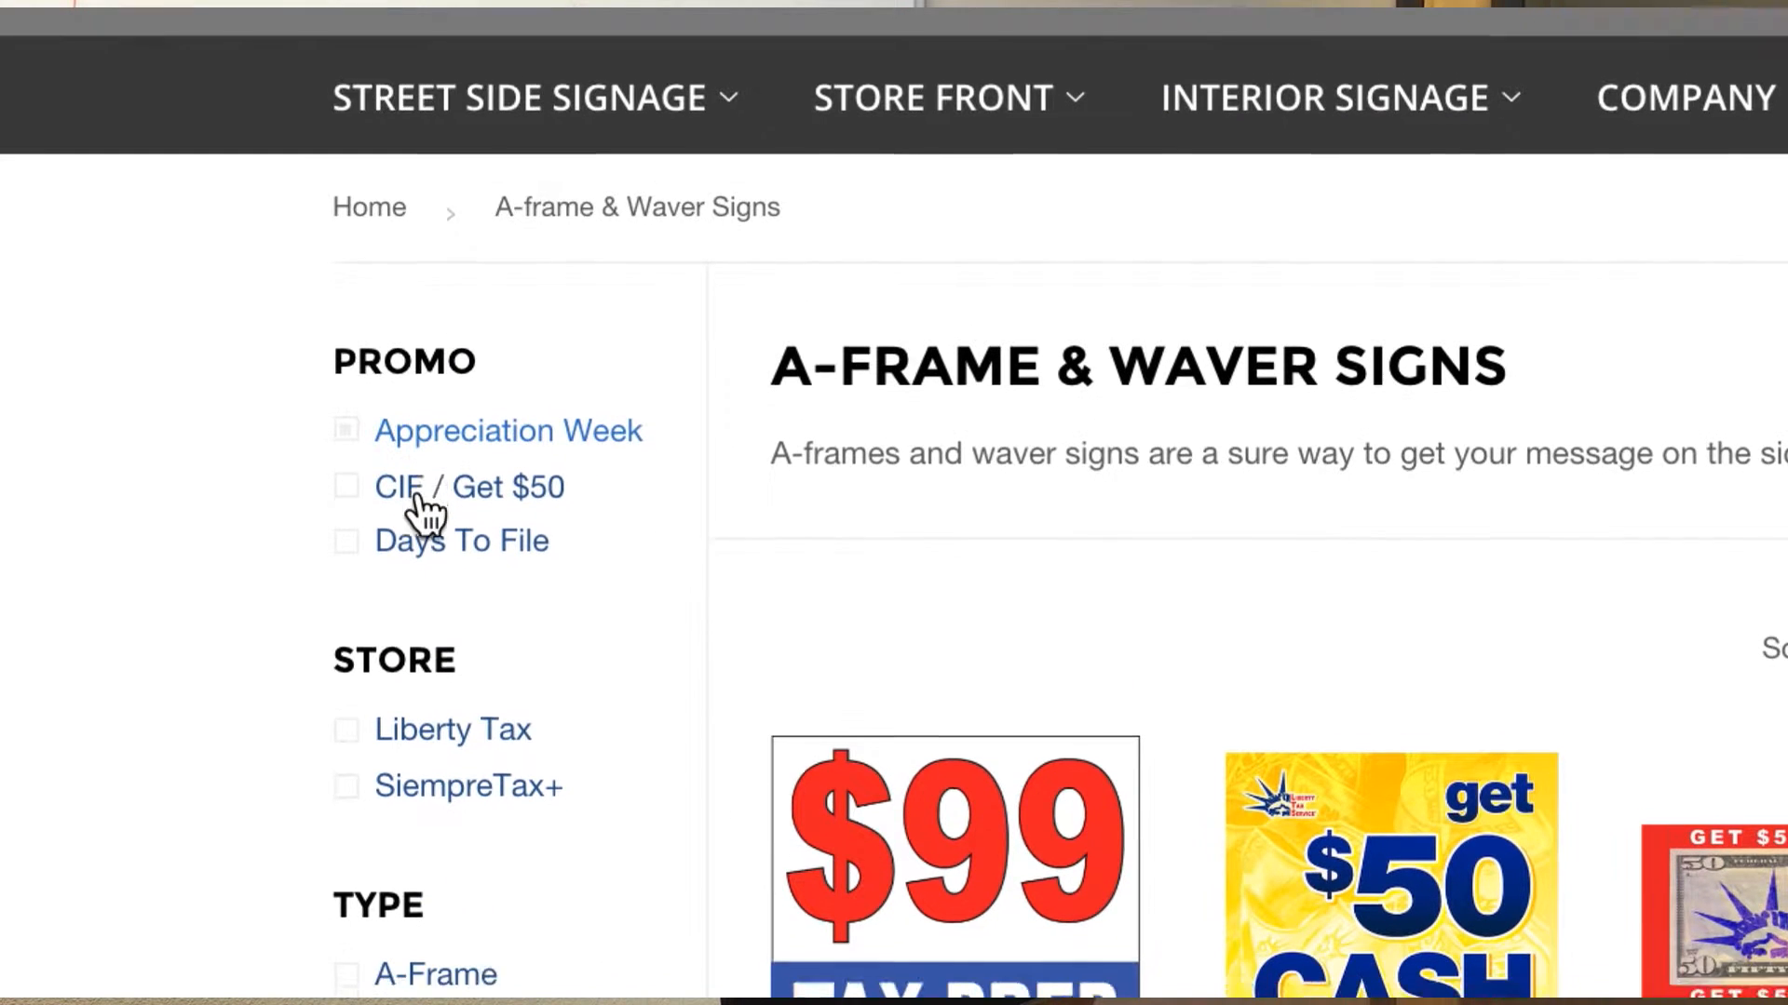
pyautogui.scroll(-3)
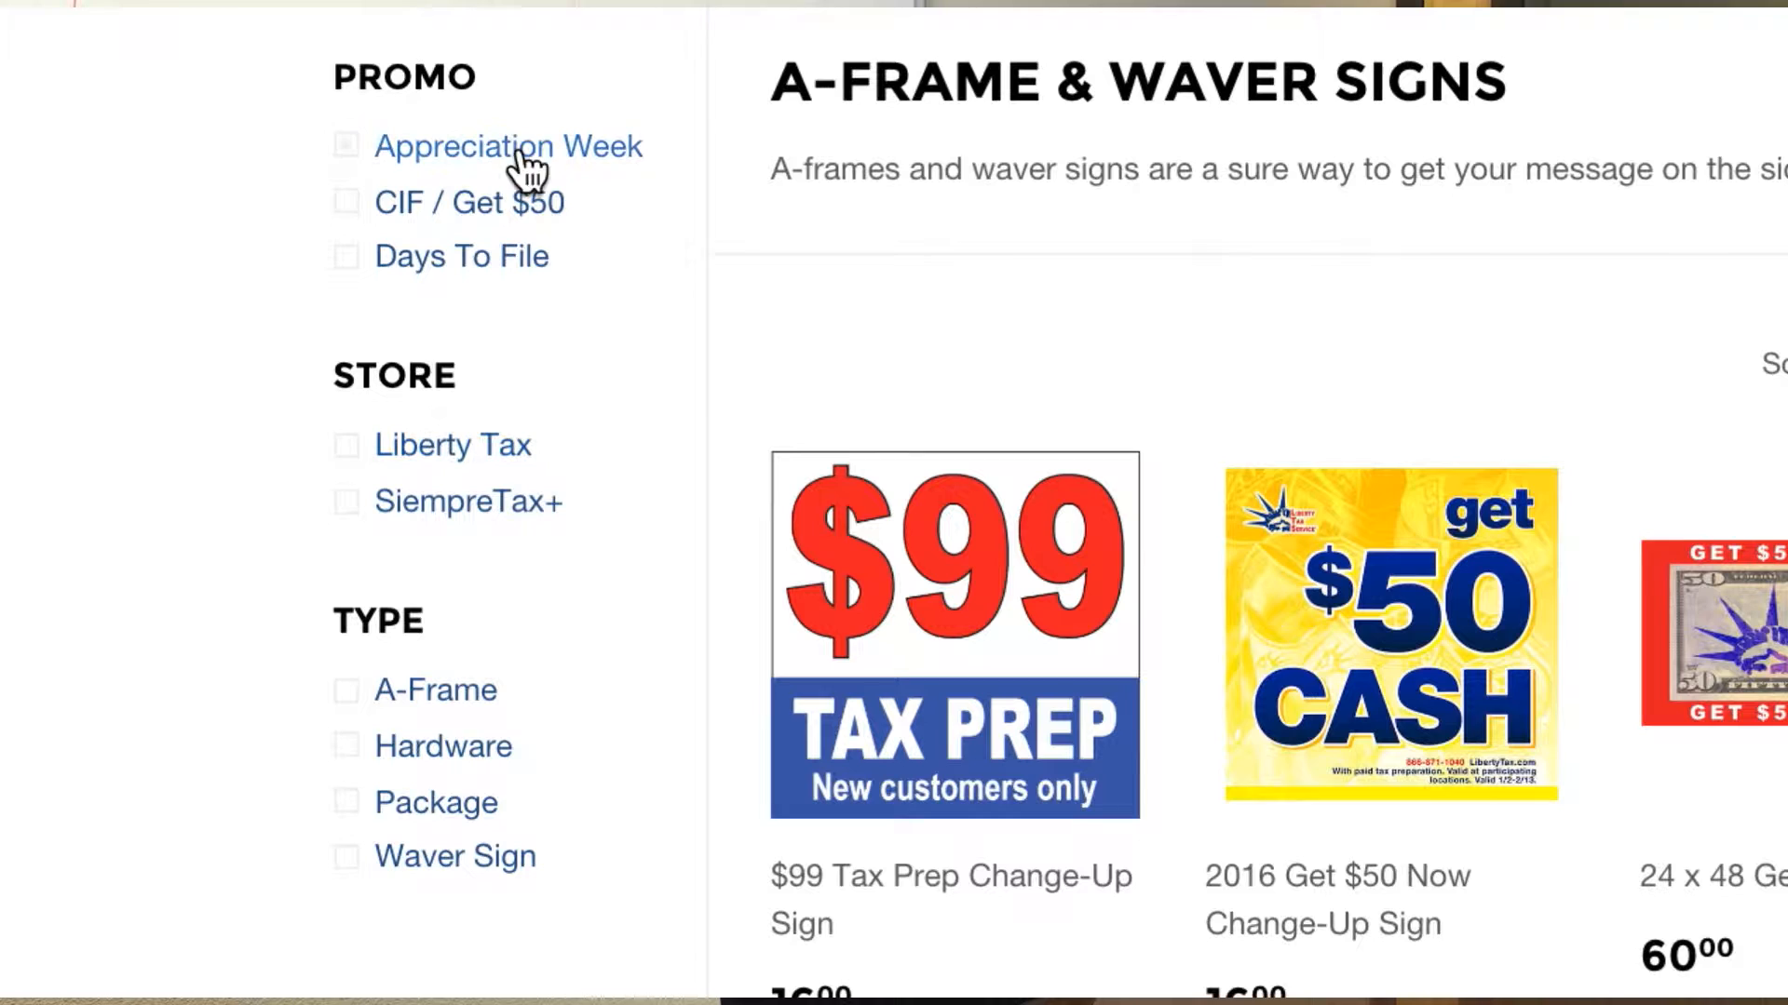
pyautogui.moveTo(337, 625)
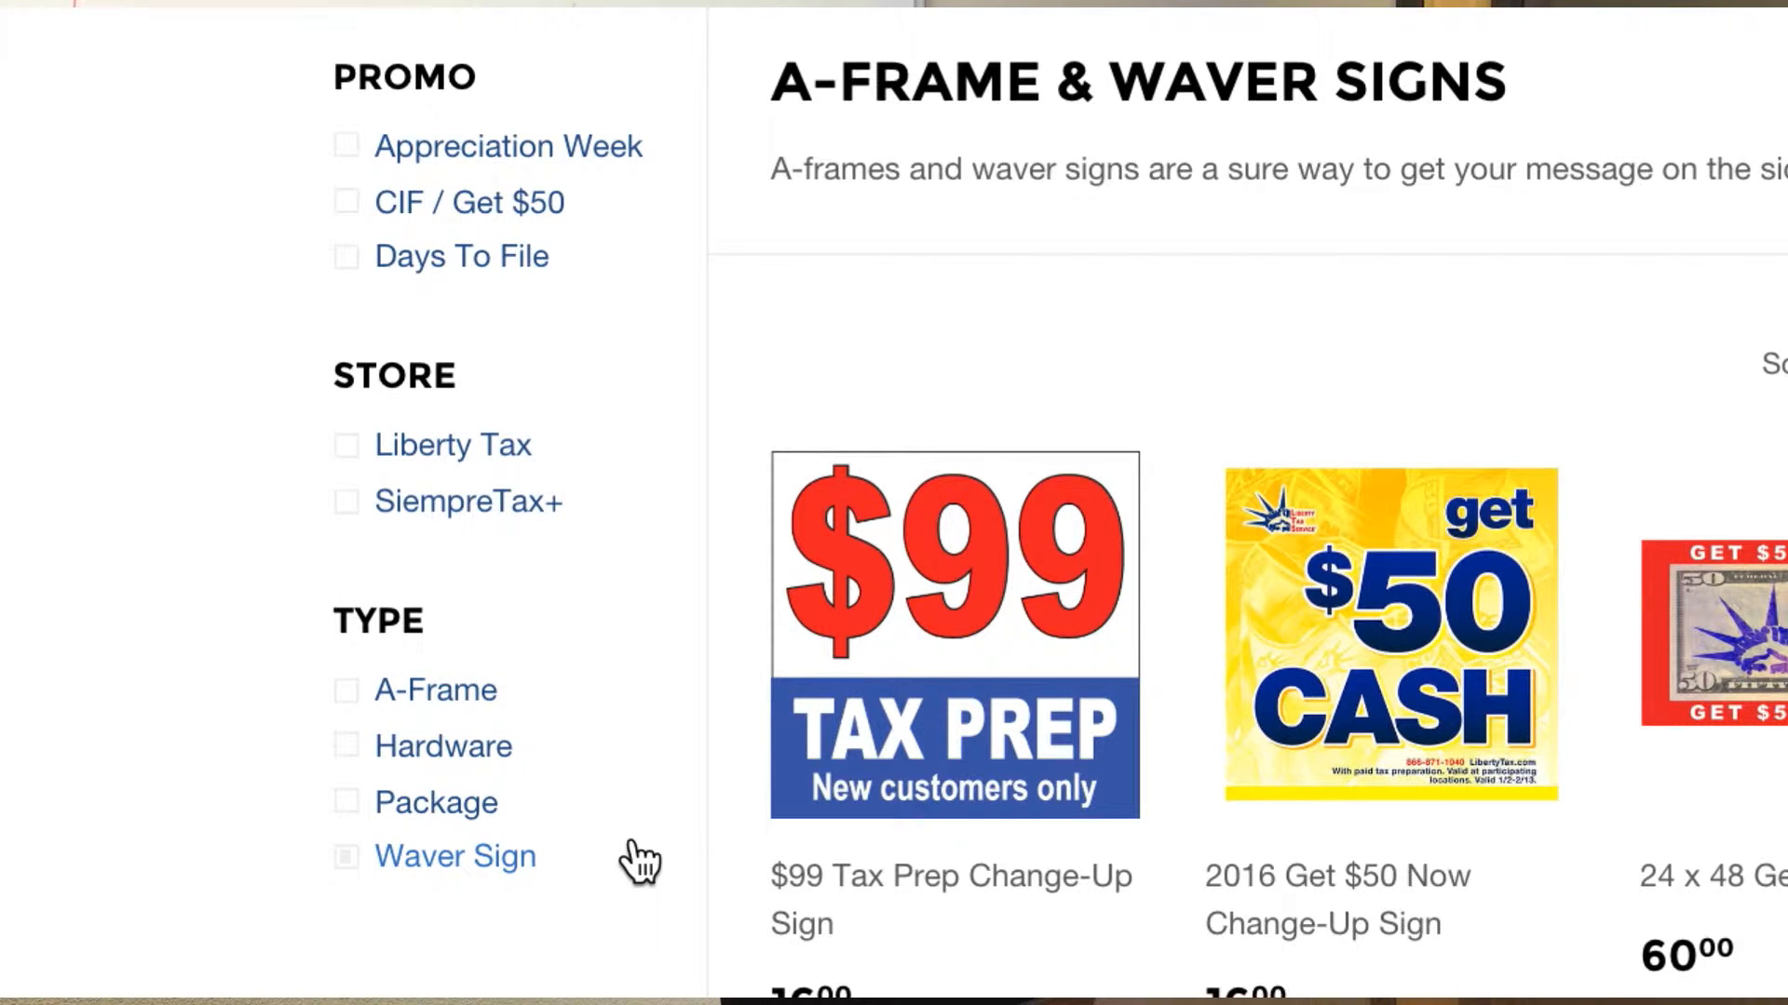
pyautogui.moveTo(605, 302)
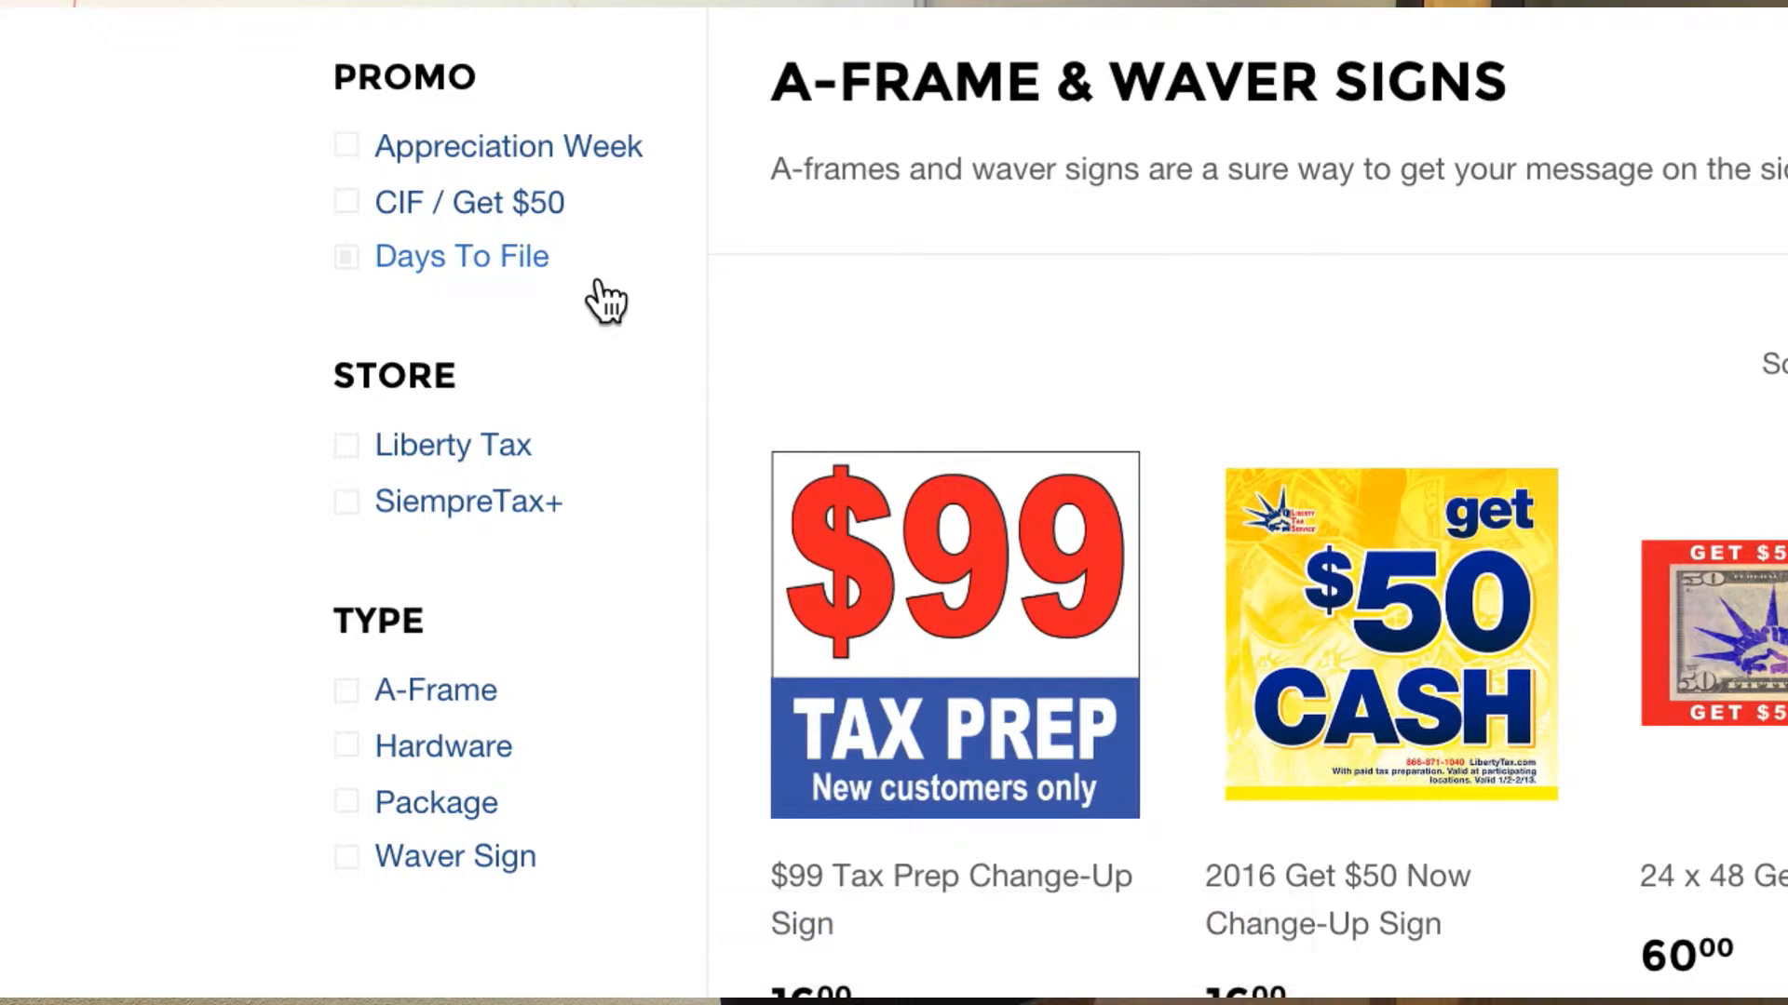
pyautogui.moveTo(359, 445)
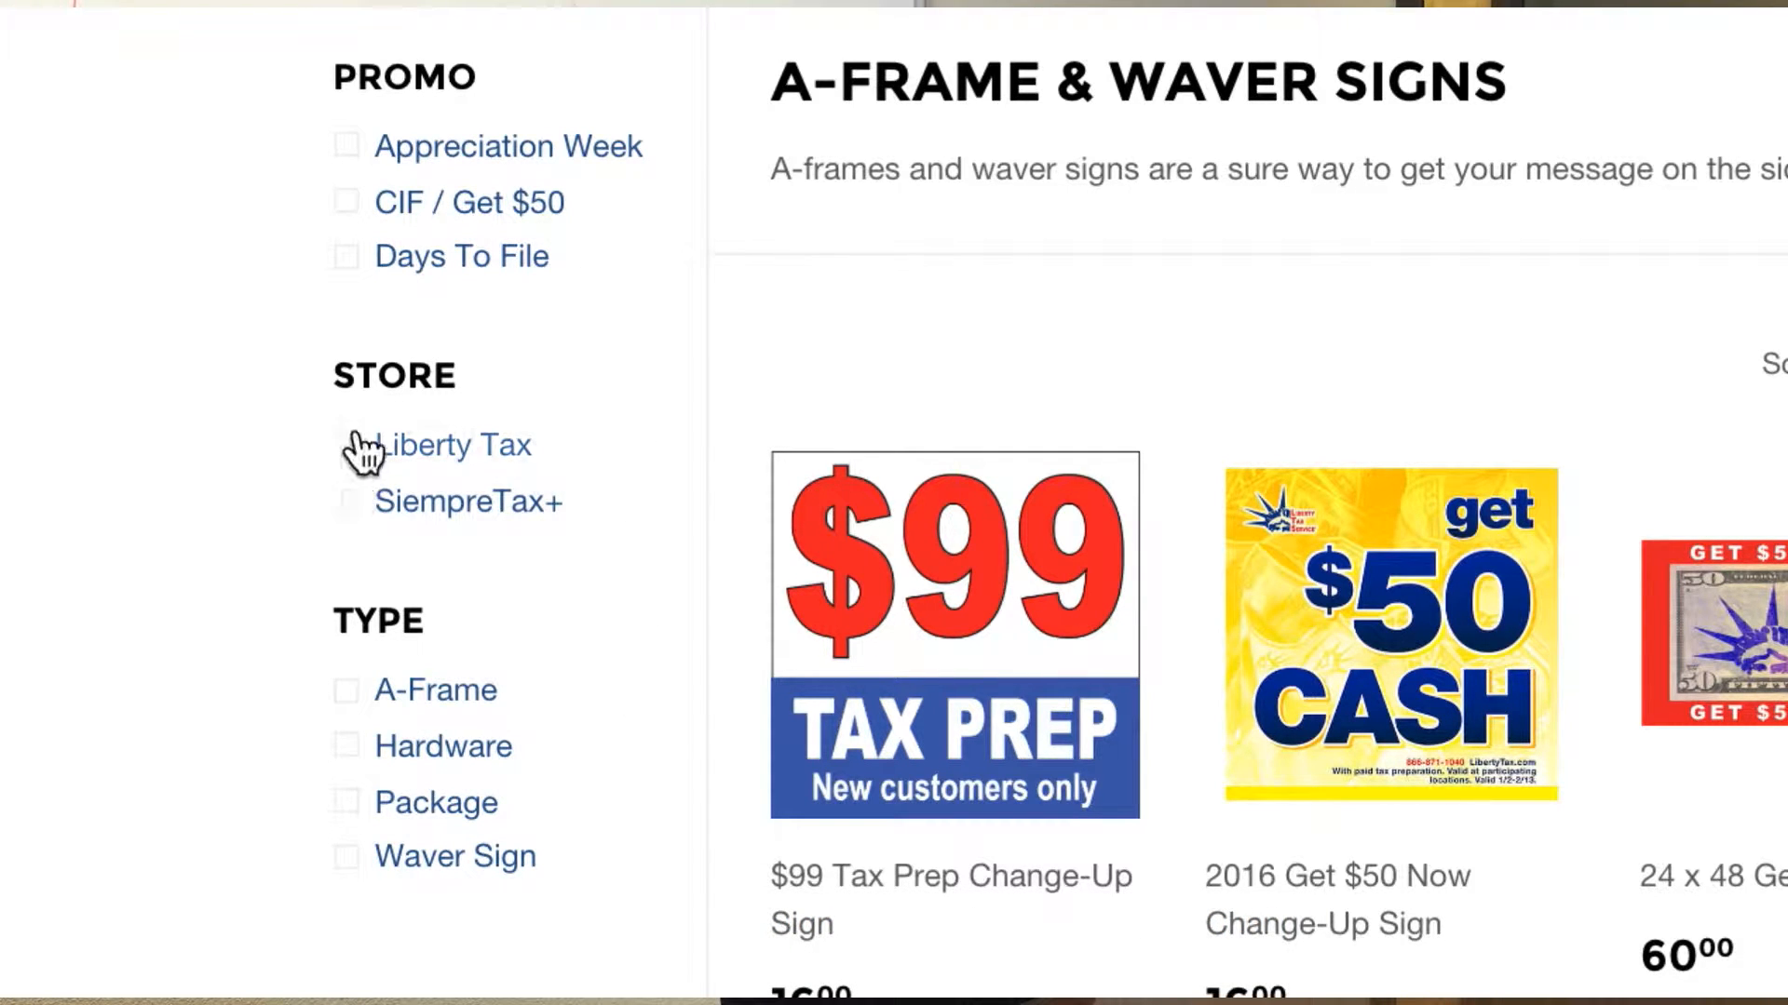
pyautogui.moveTo(362, 504)
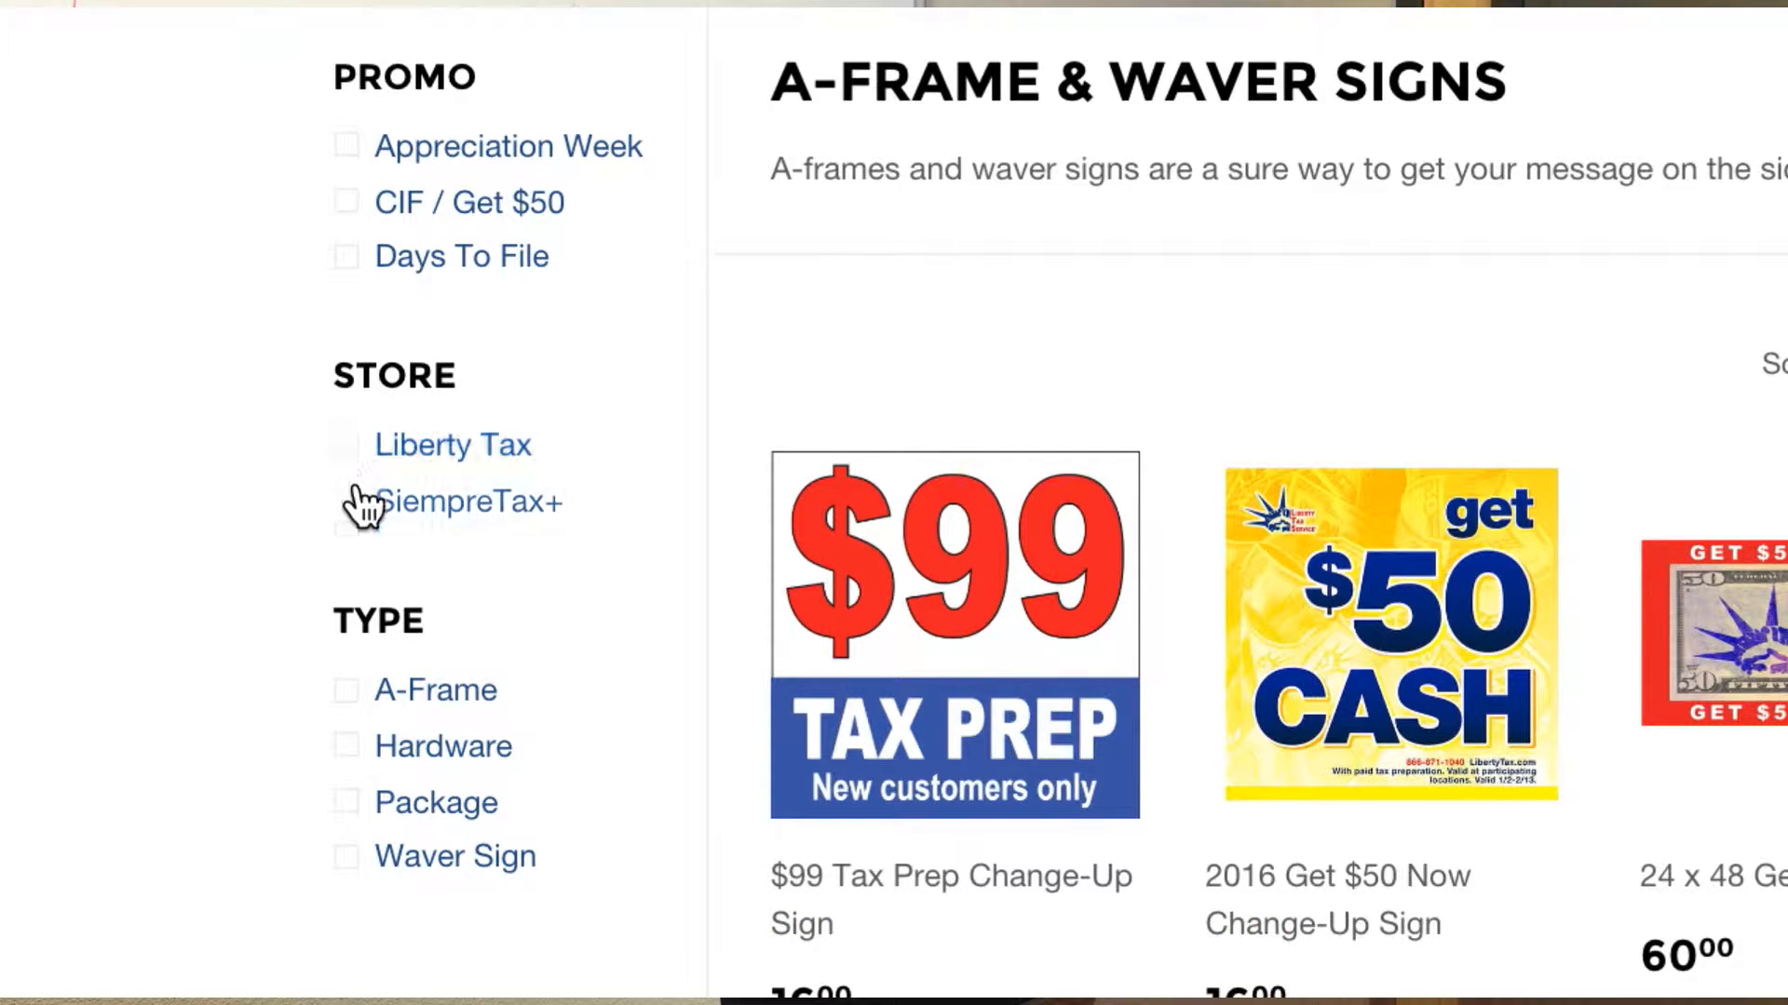
pyautogui.click(346, 503)
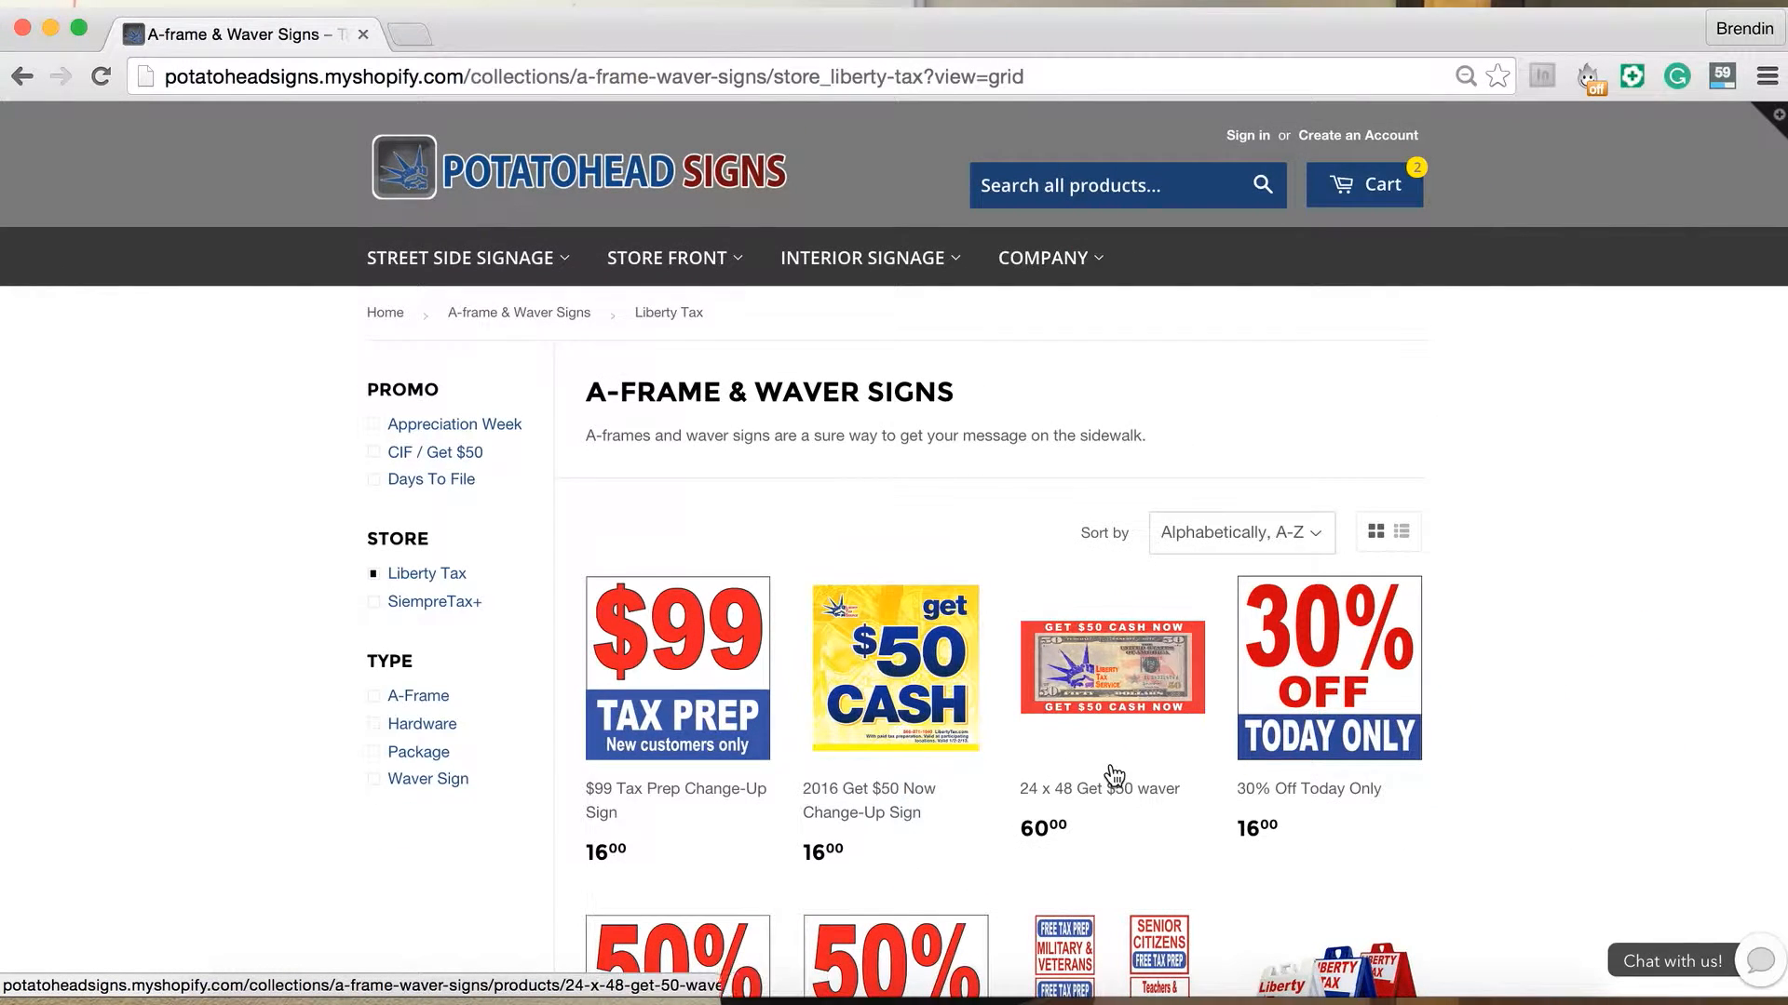
pyautogui.scroll(-3)
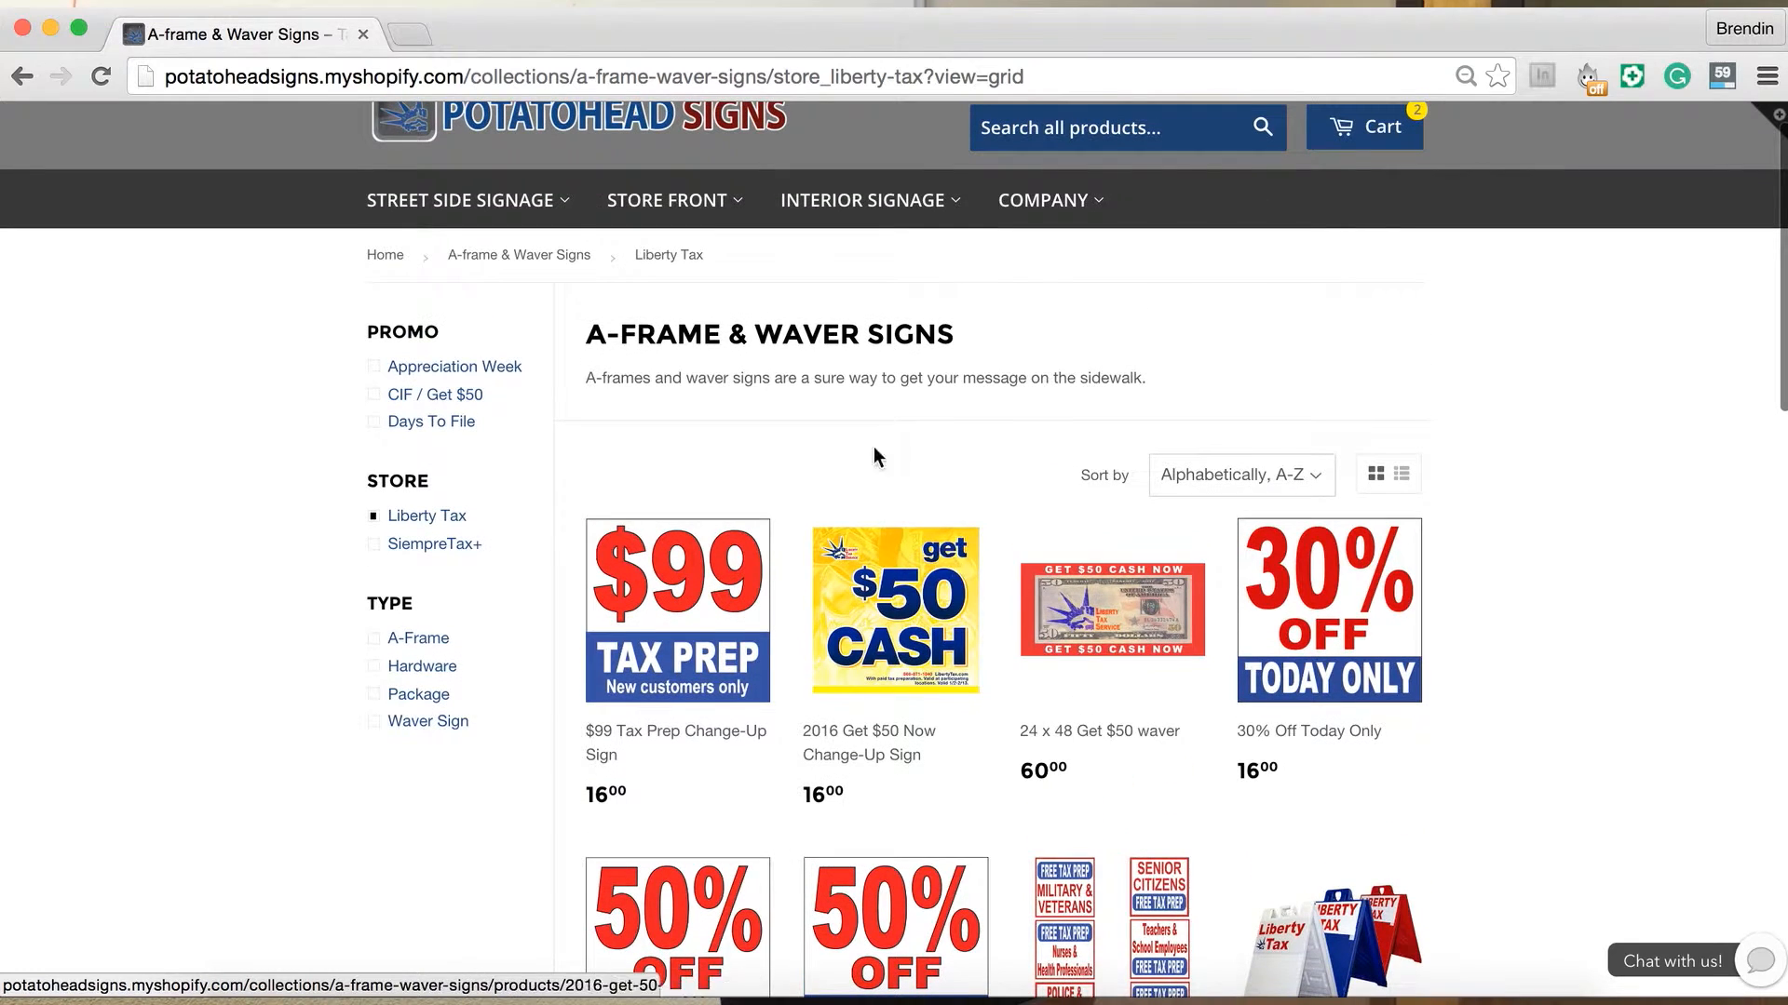
# Go via Guerilla Pole to the Posters collection and open the Get $50 Now Poster.
pyautogui.click(674, 199)
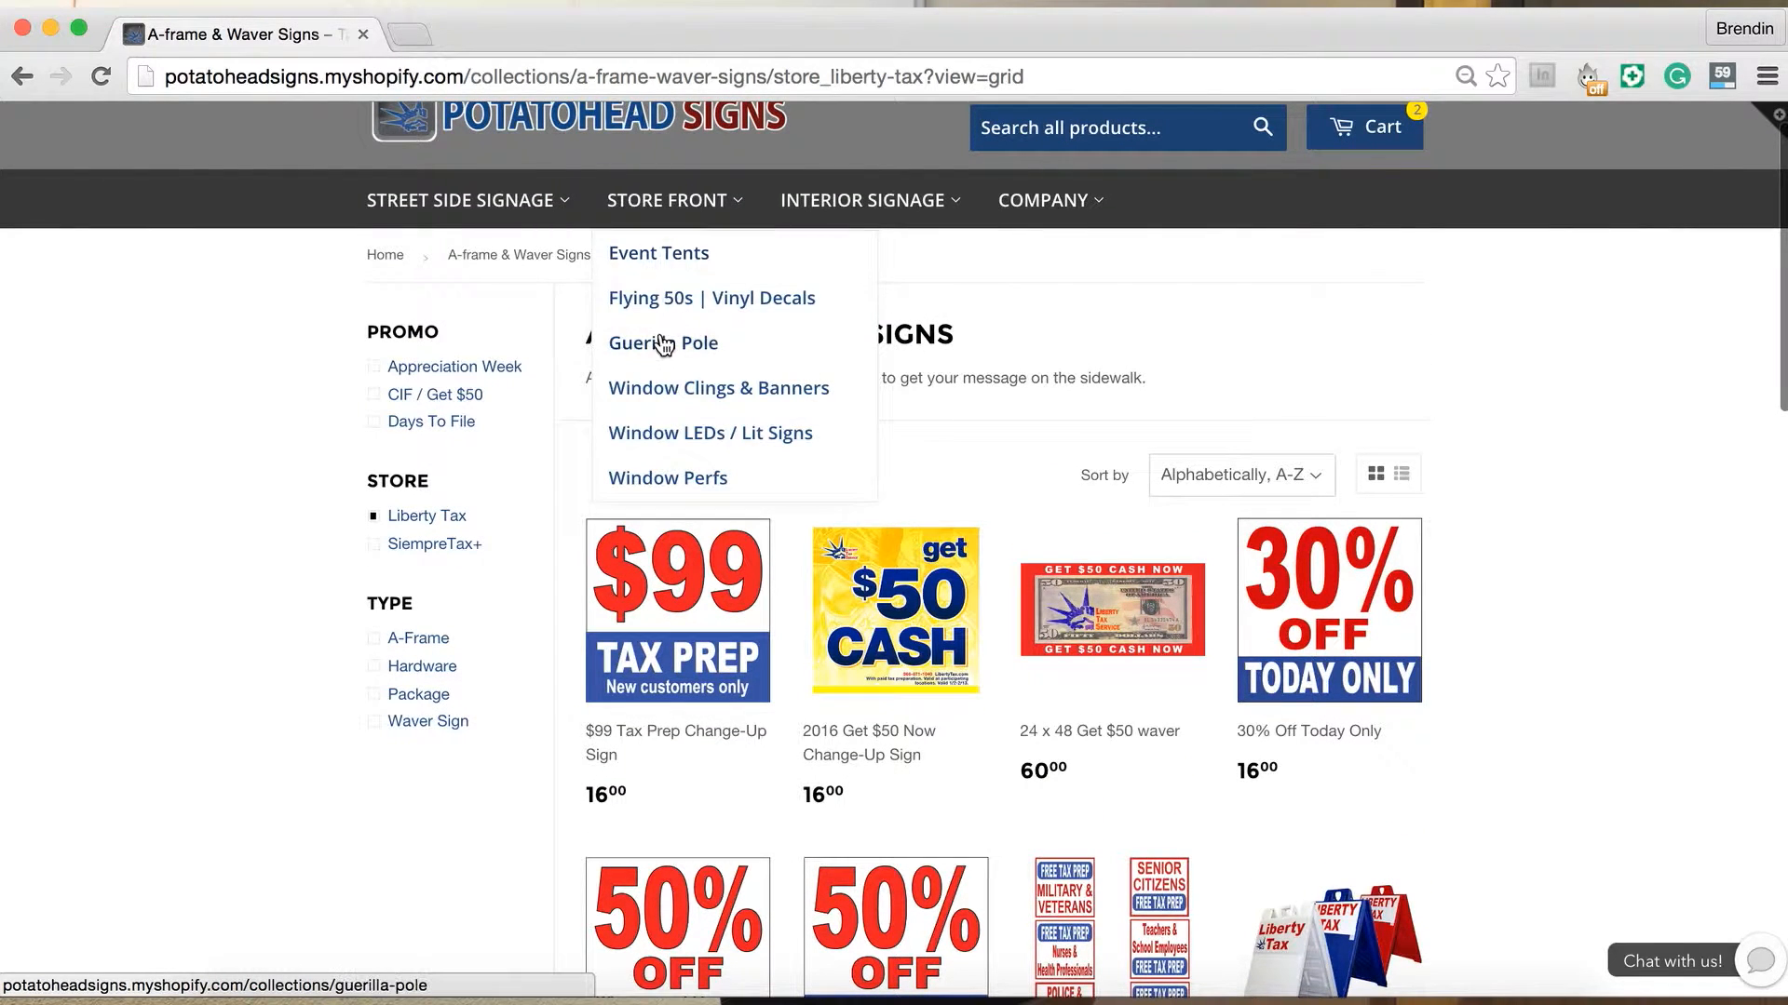
pyautogui.click(662, 343)
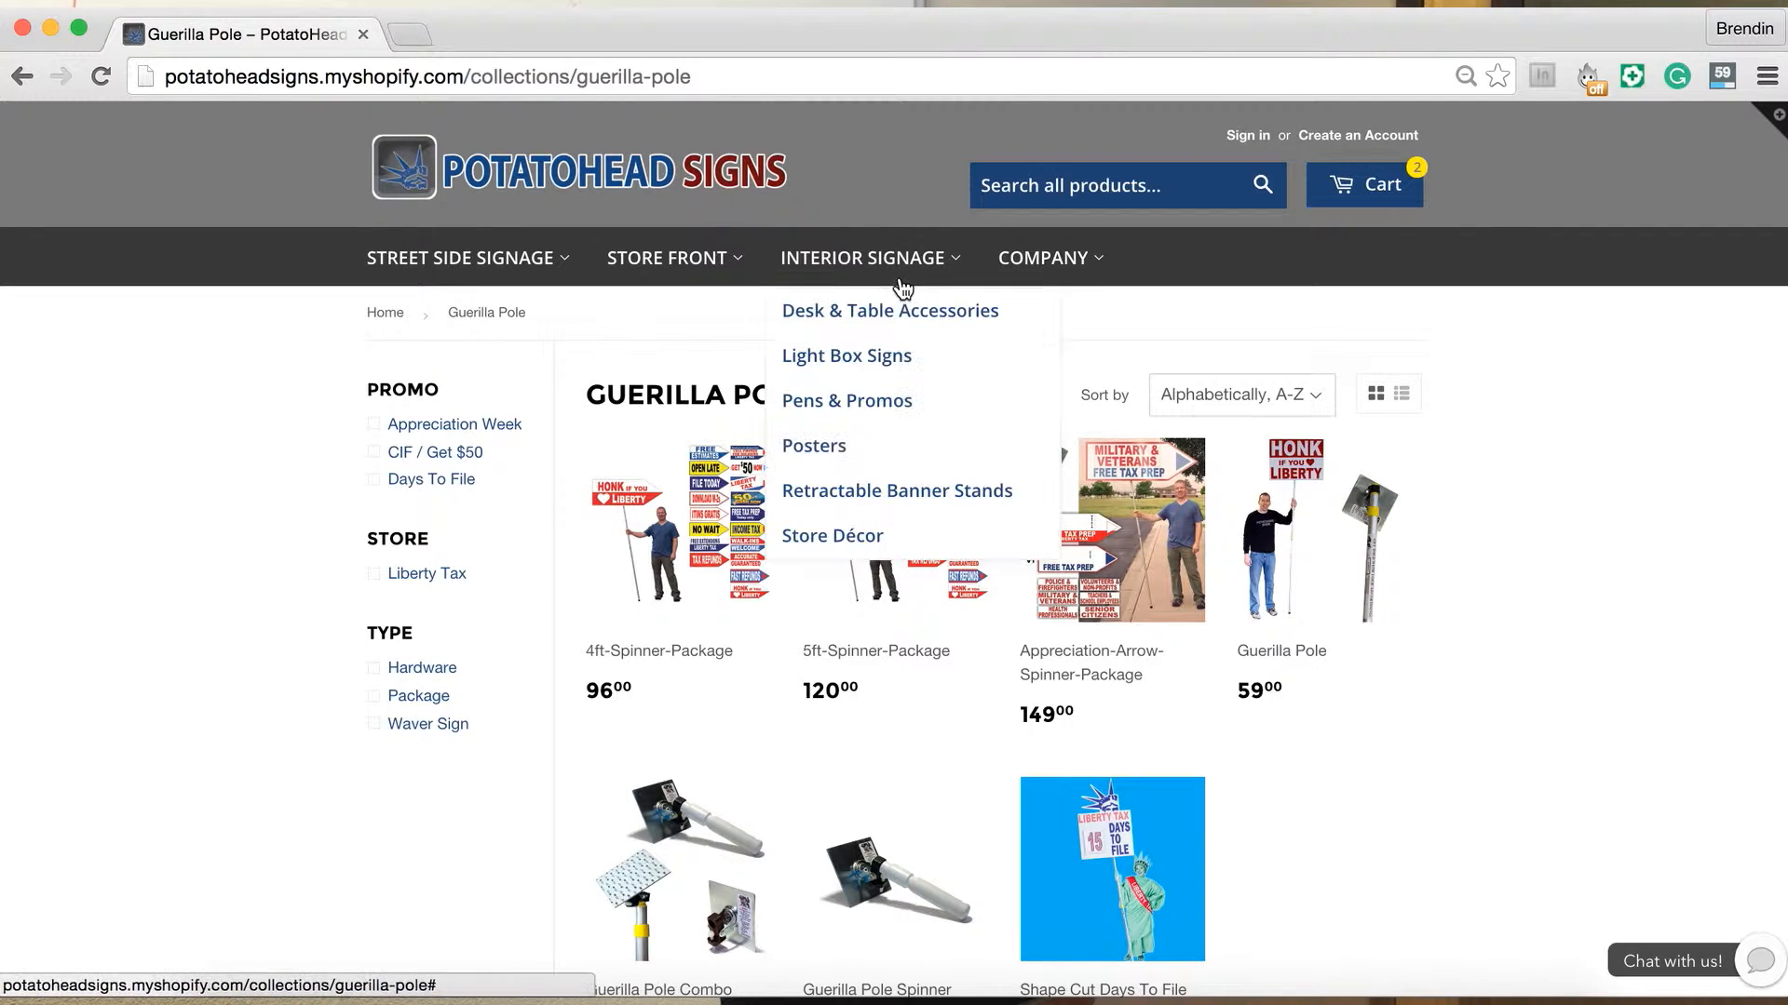
pyautogui.click(813, 446)
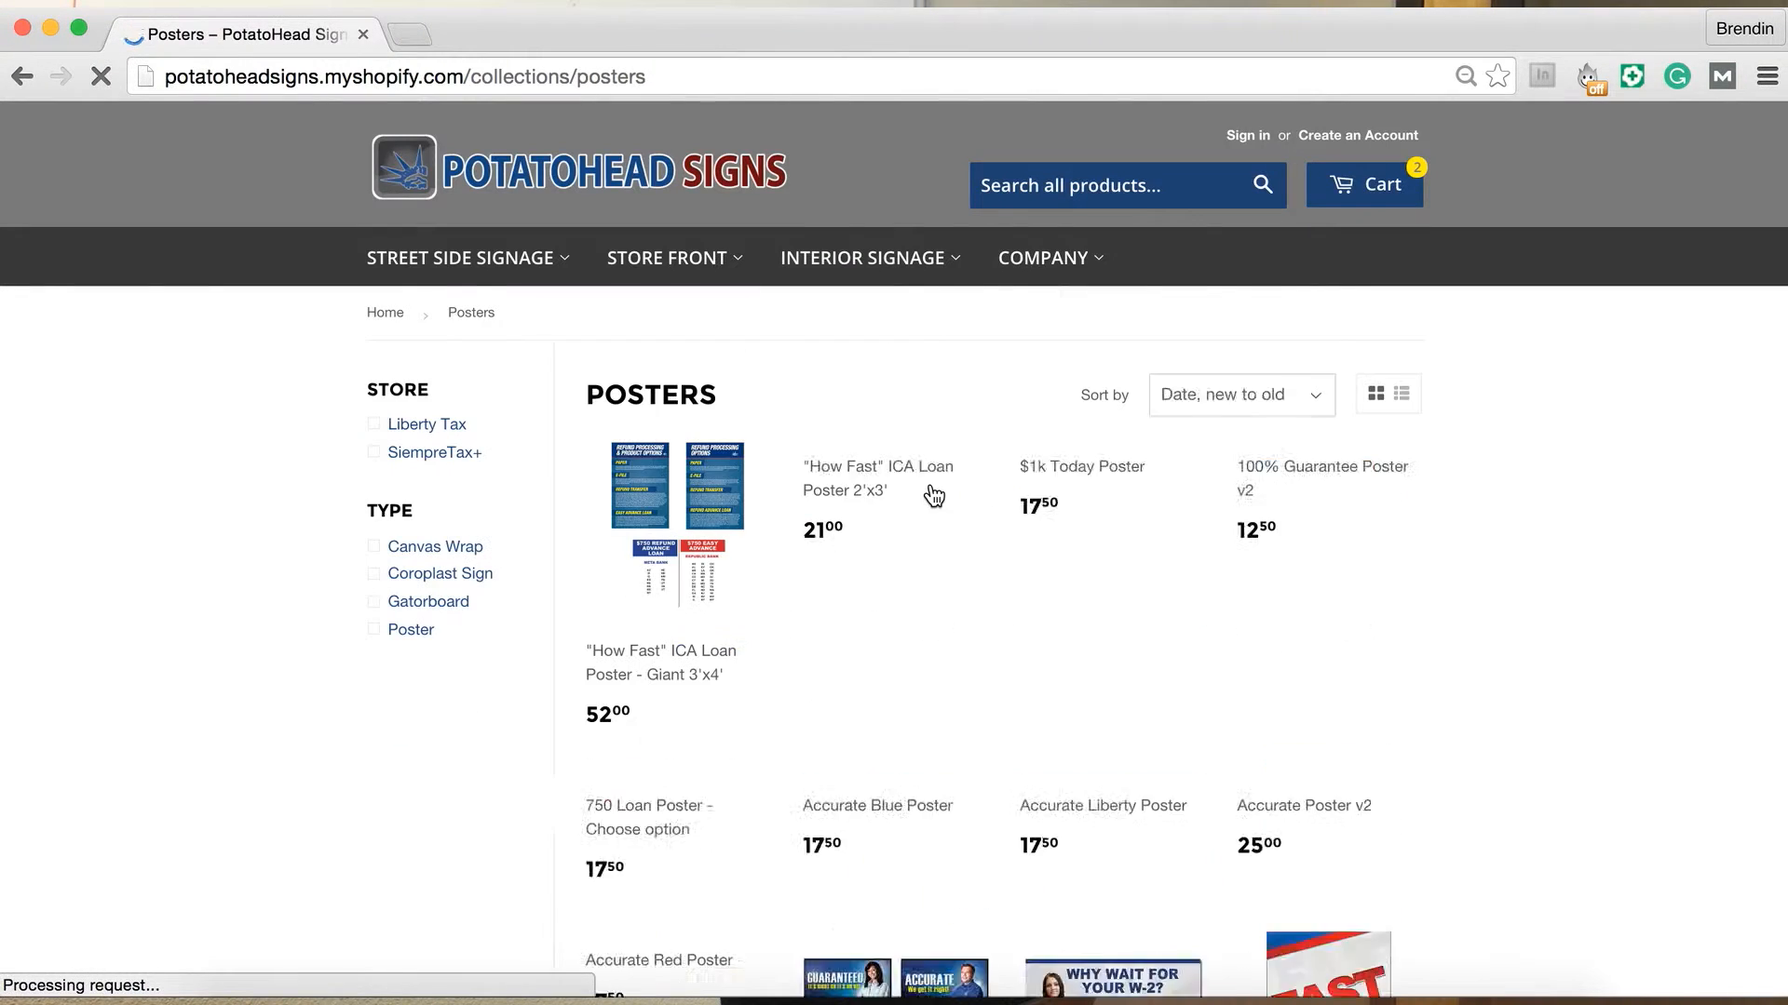
pyautogui.scroll(-3)
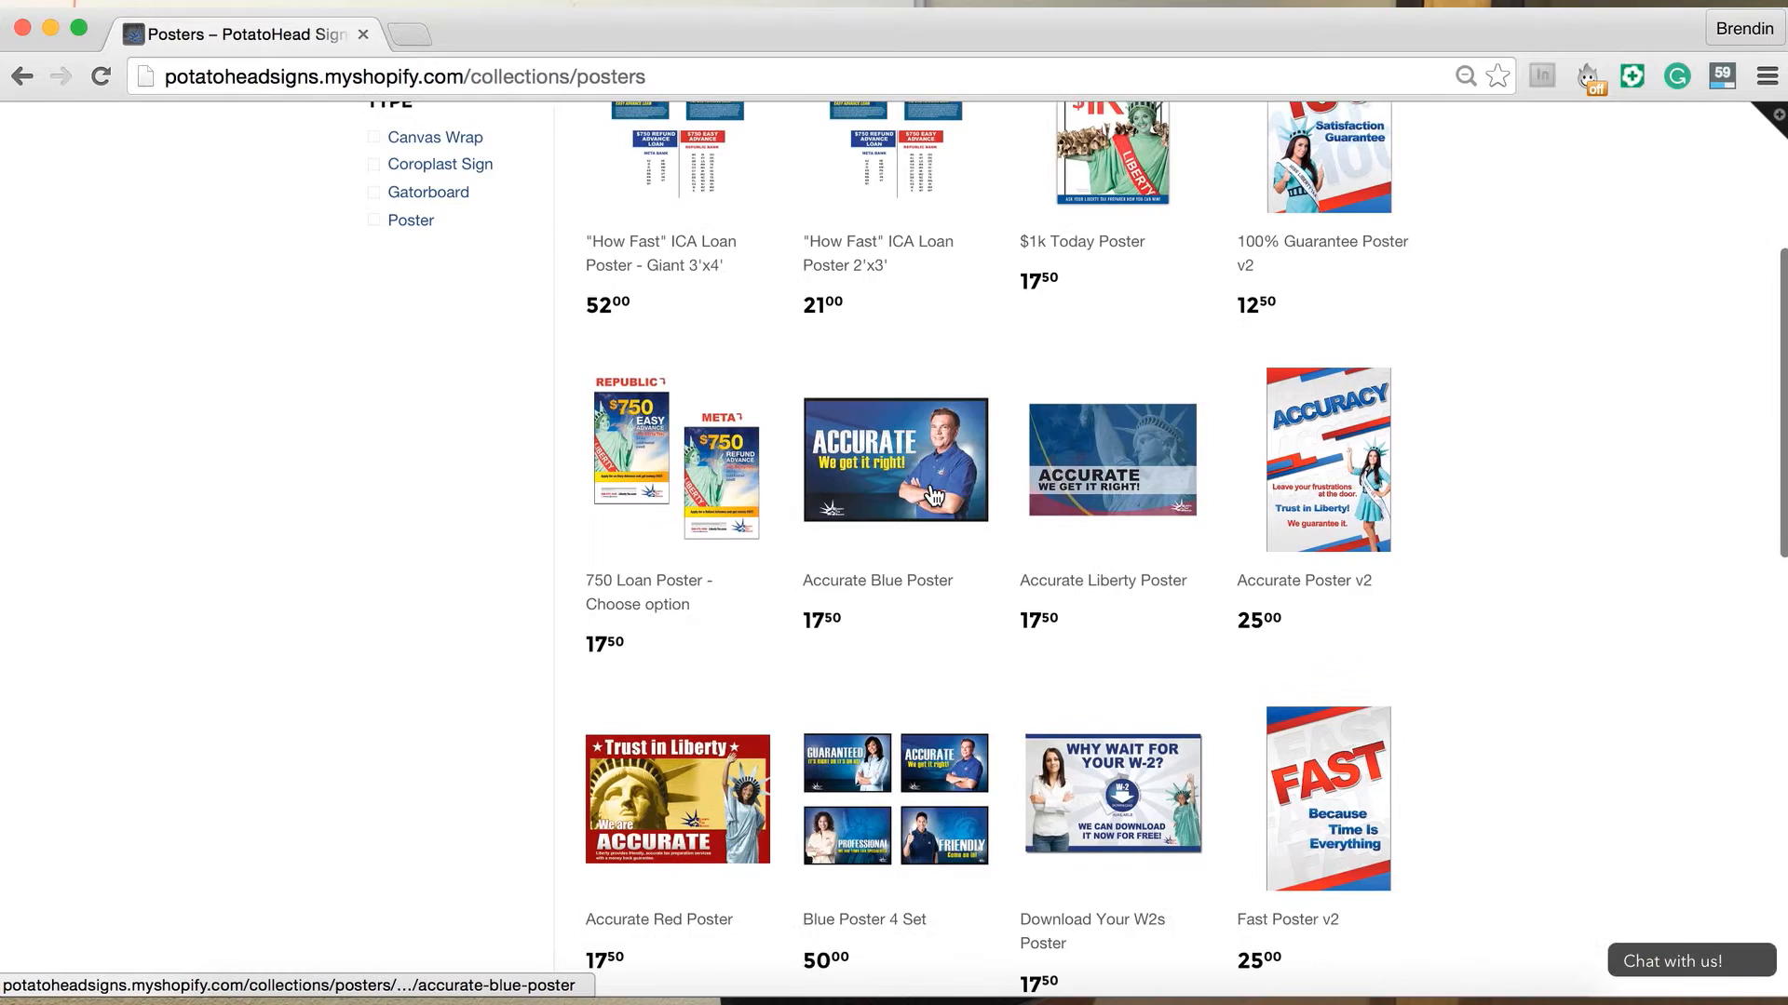
pyautogui.scroll(-3)
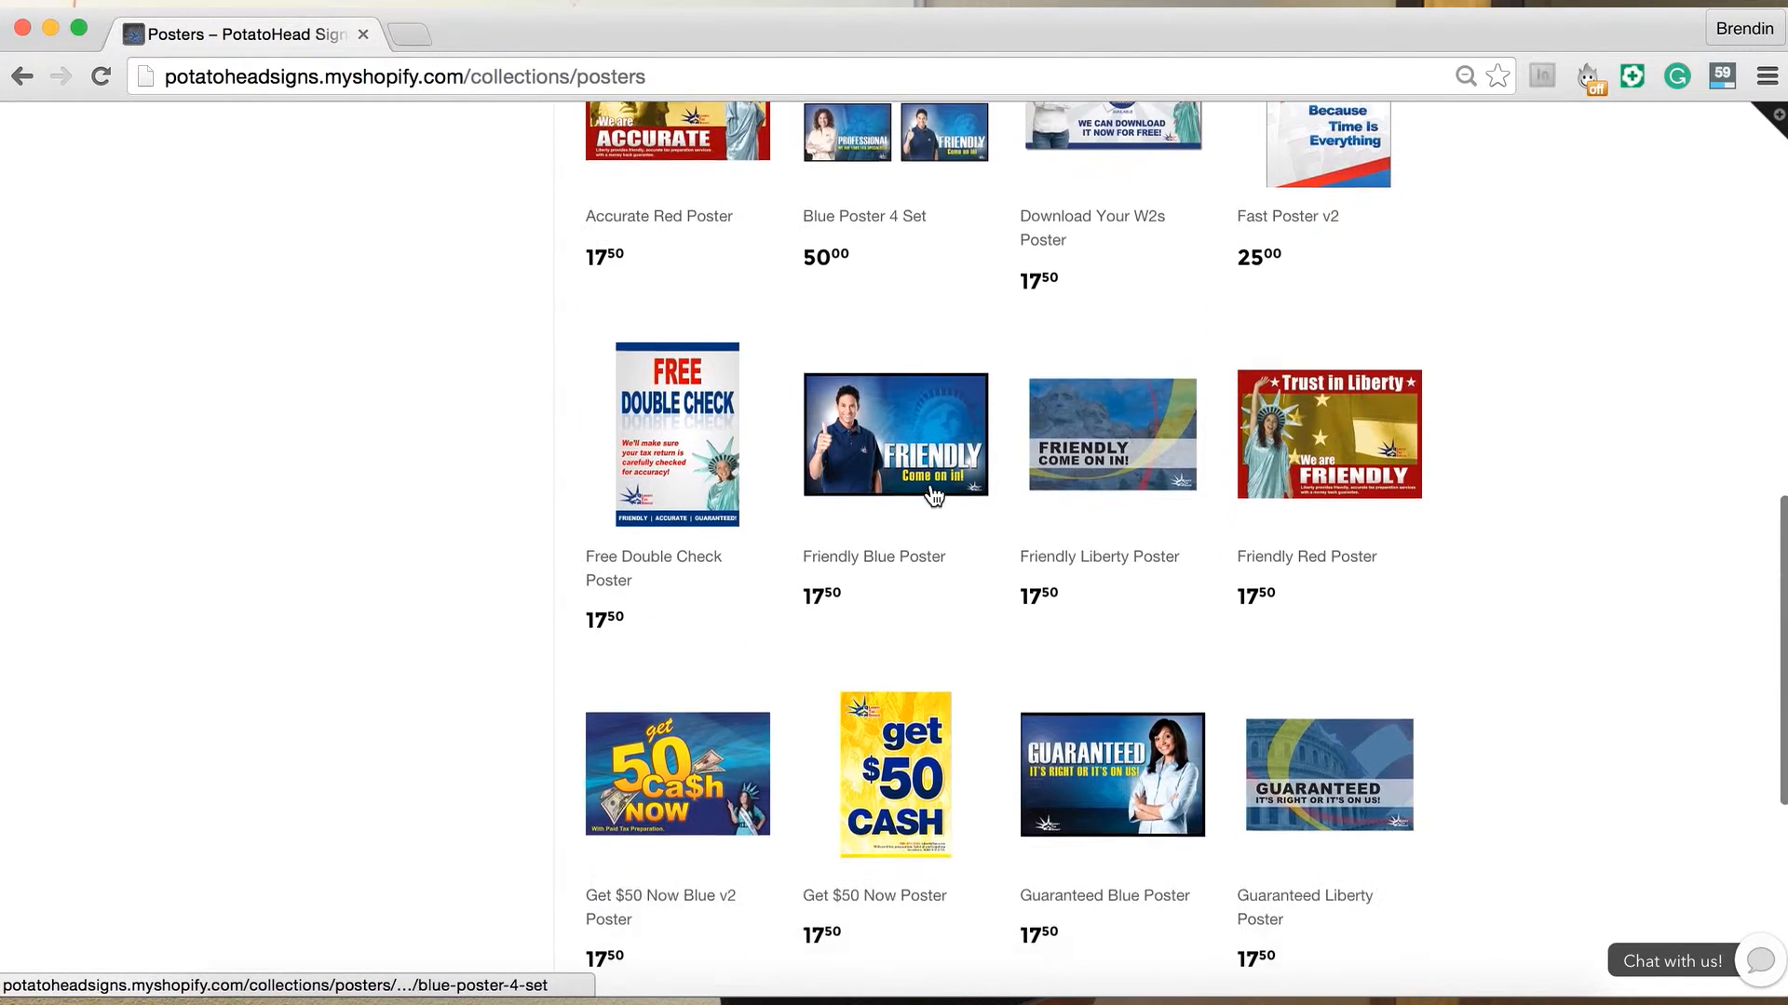
pyautogui.click(895, 775)
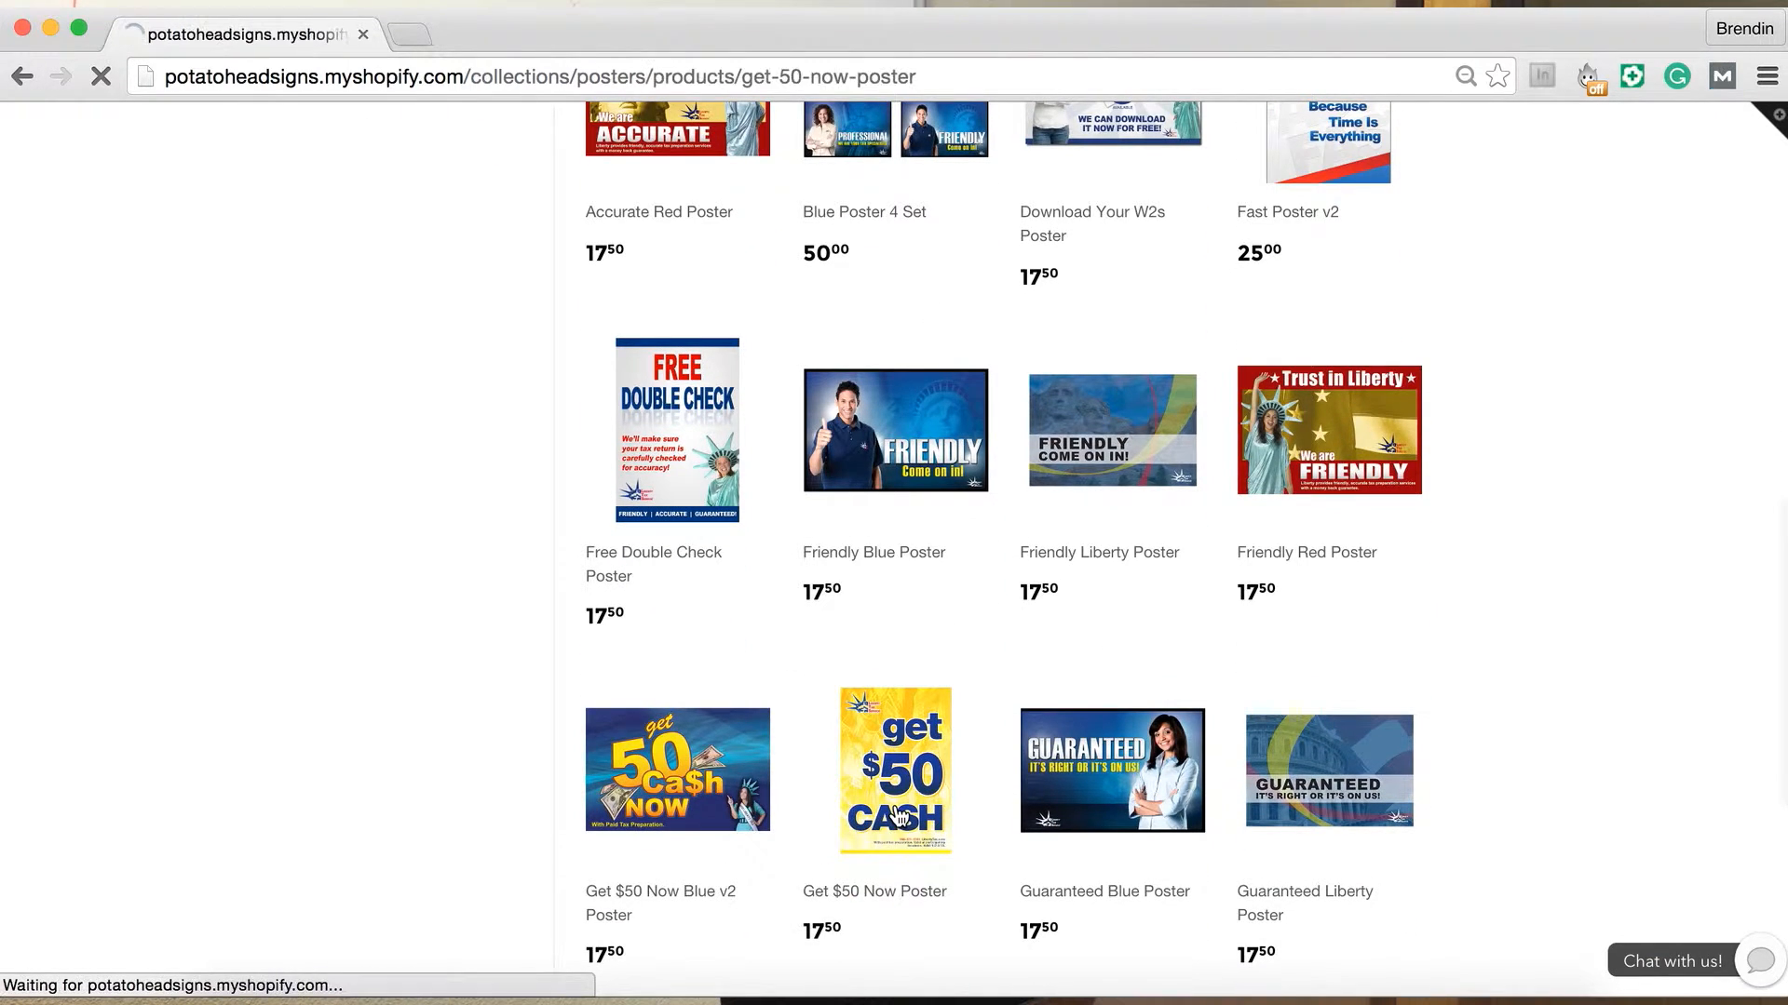
# Choose the Glossy Paper Poster finish and raise the quantity to 2.
pyautogui.click(893, 770)
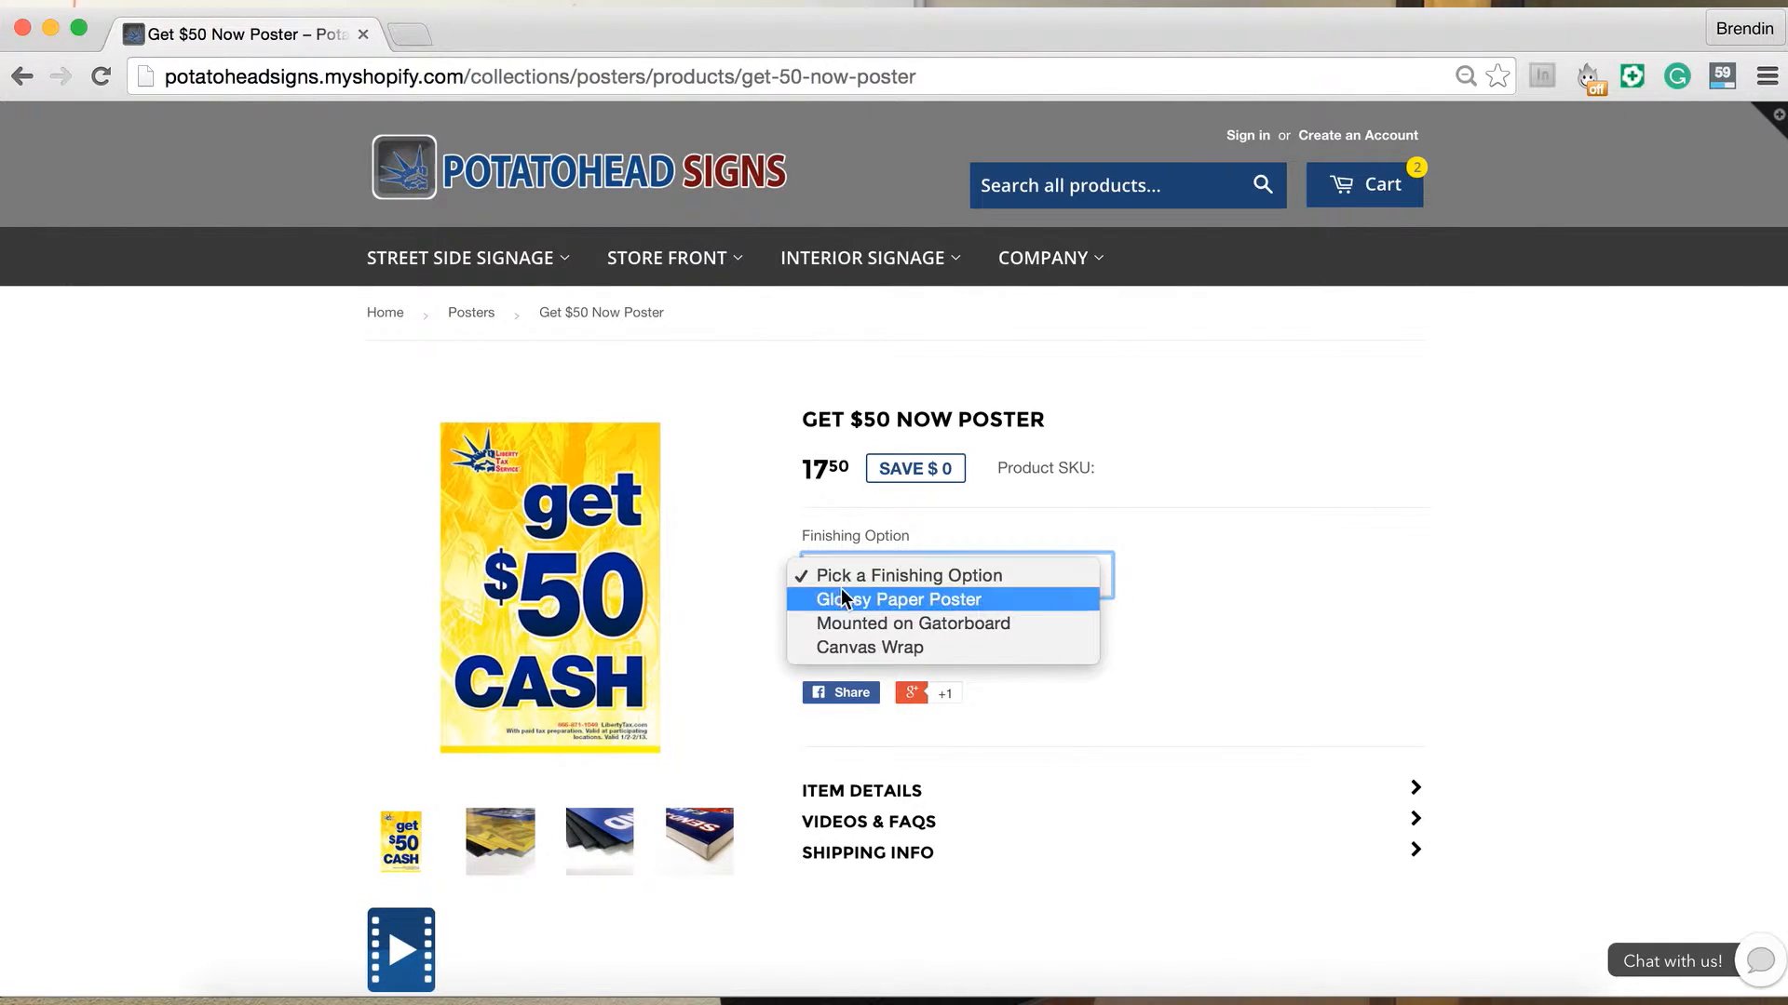
pyautogui.click(898, 599)
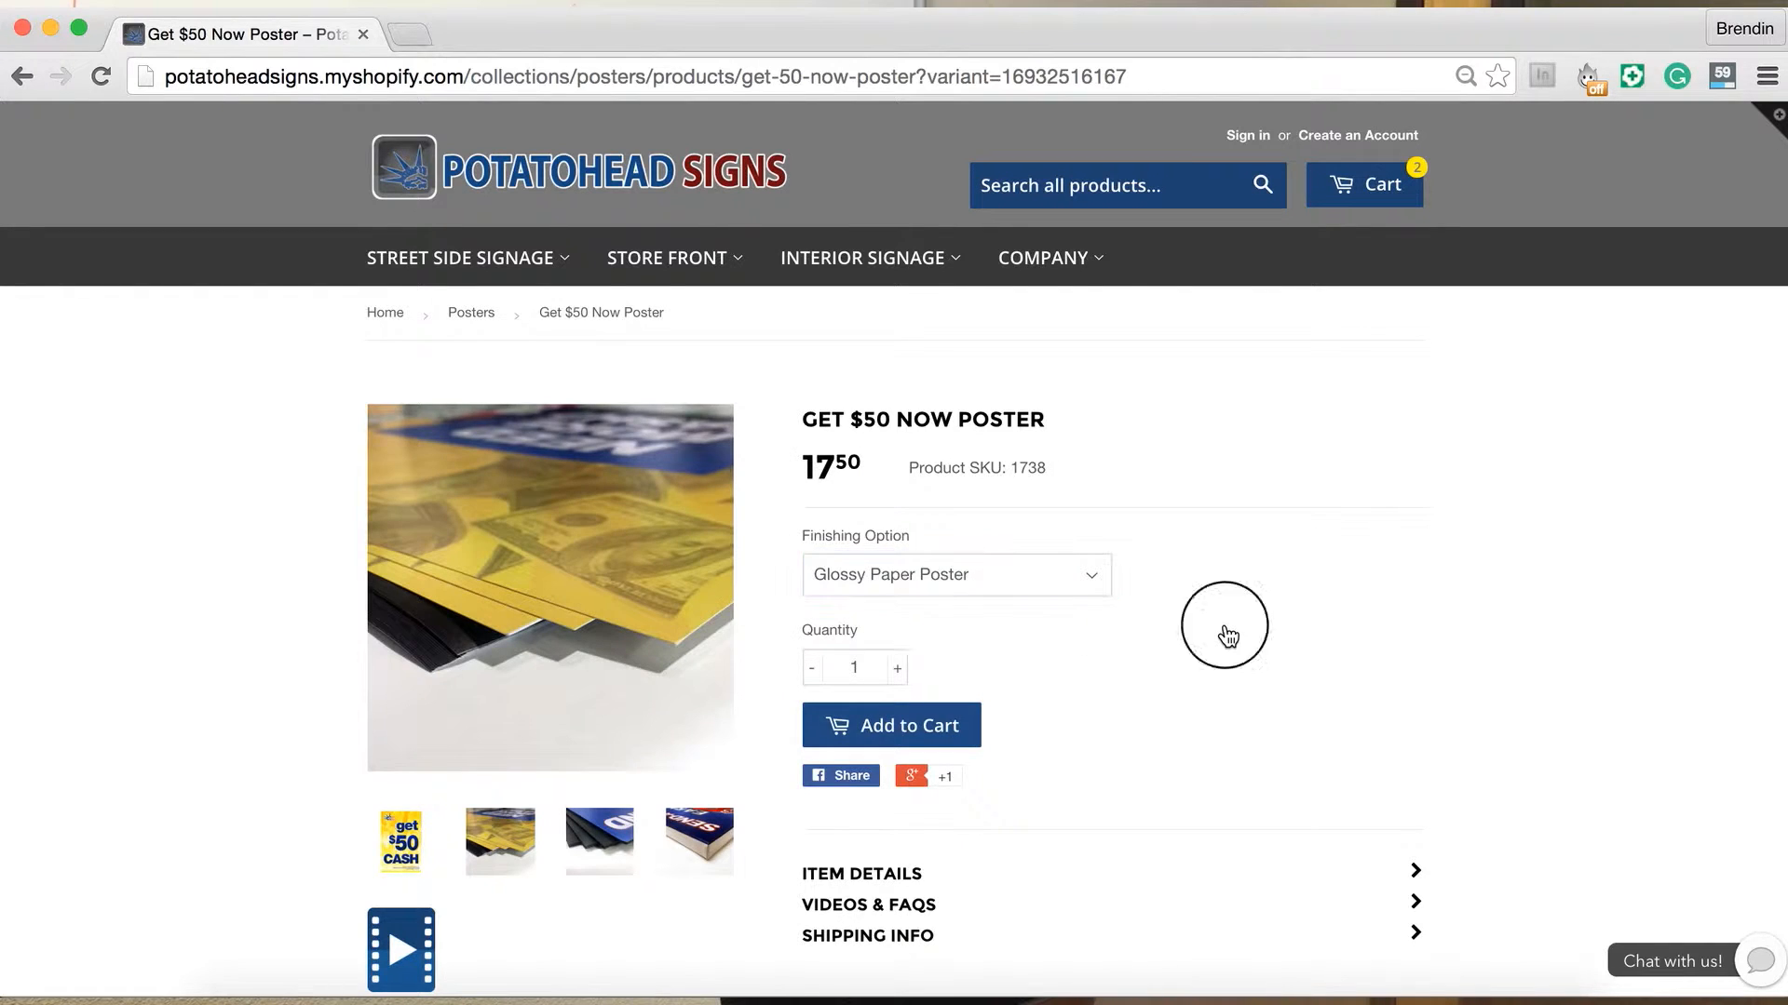
pyautogui.scroll(-3)
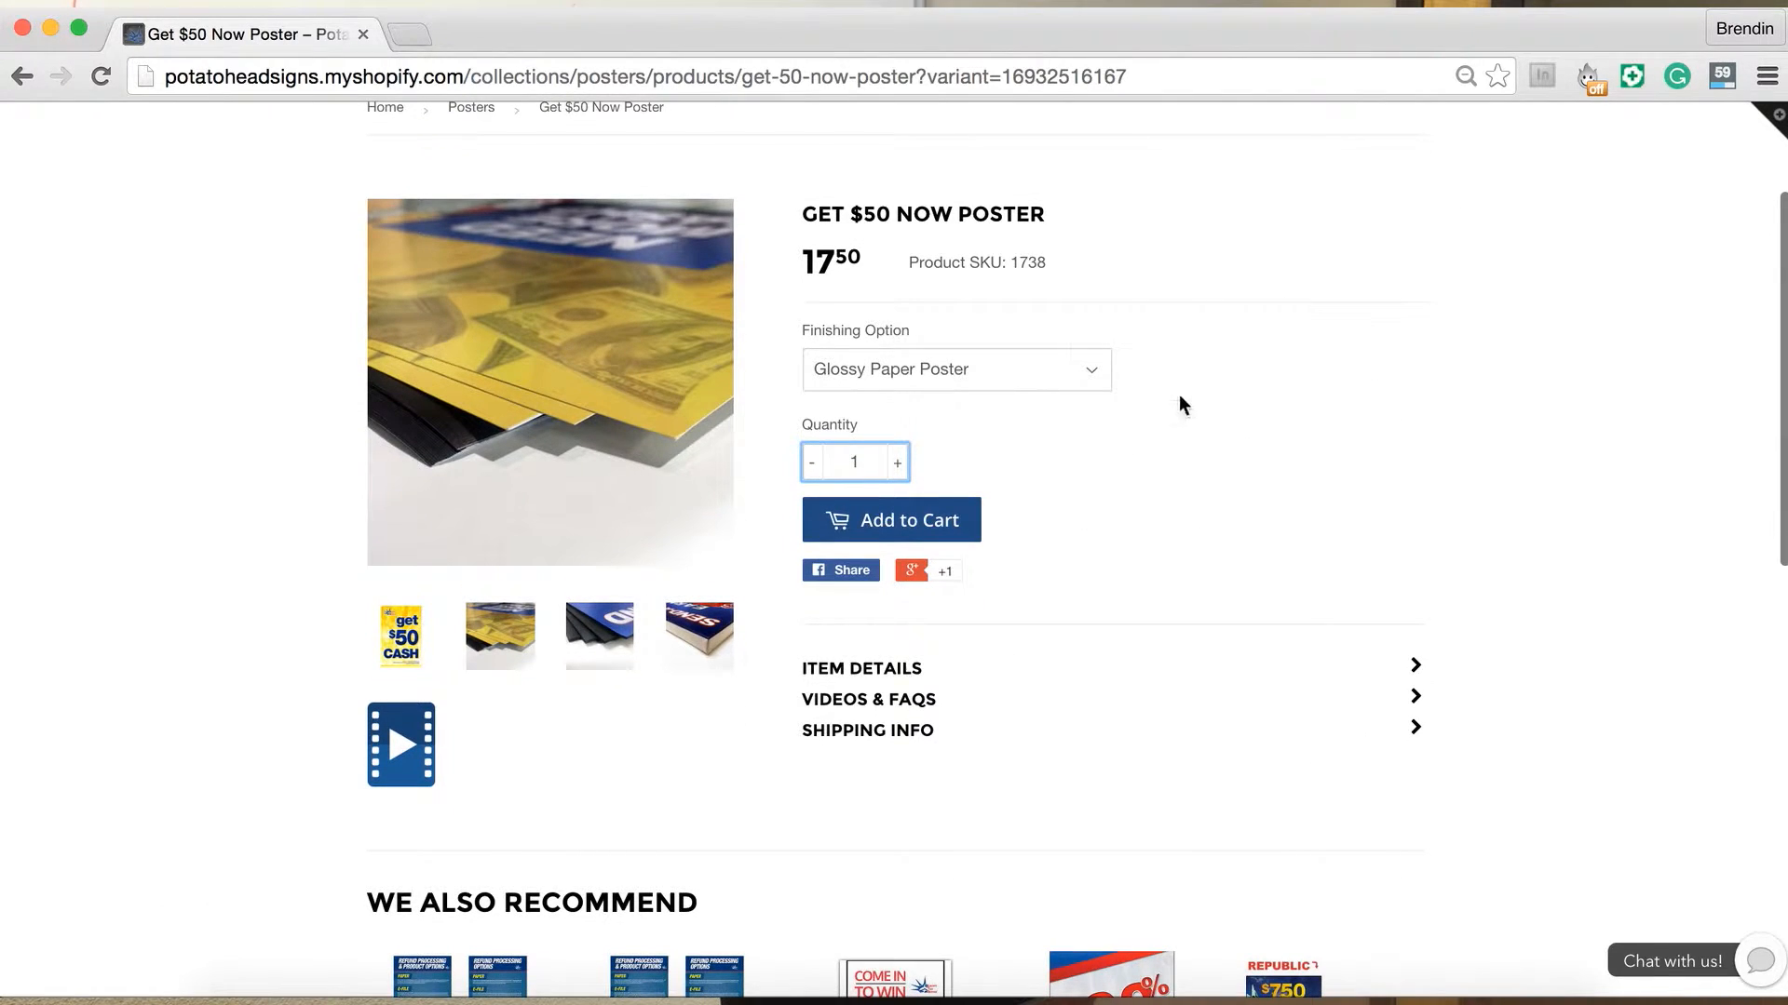
pyautogui.moveTo(969, 454)
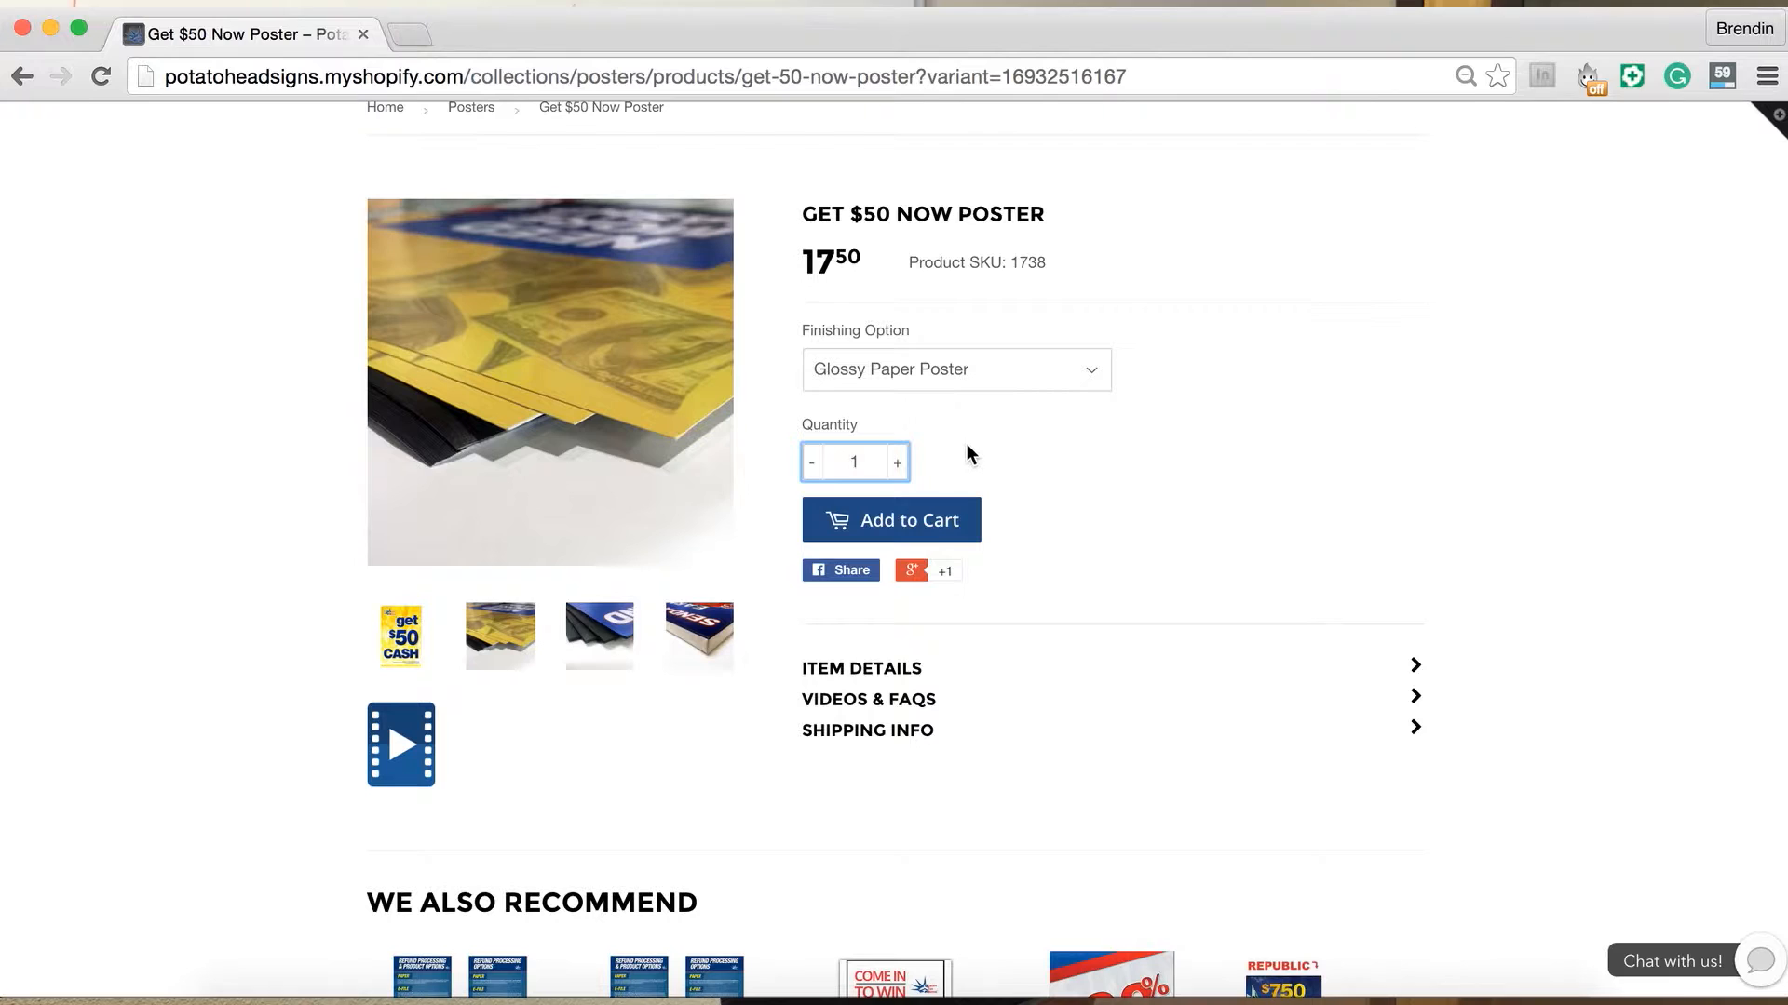
pyautogui.moveTo(906, 475)
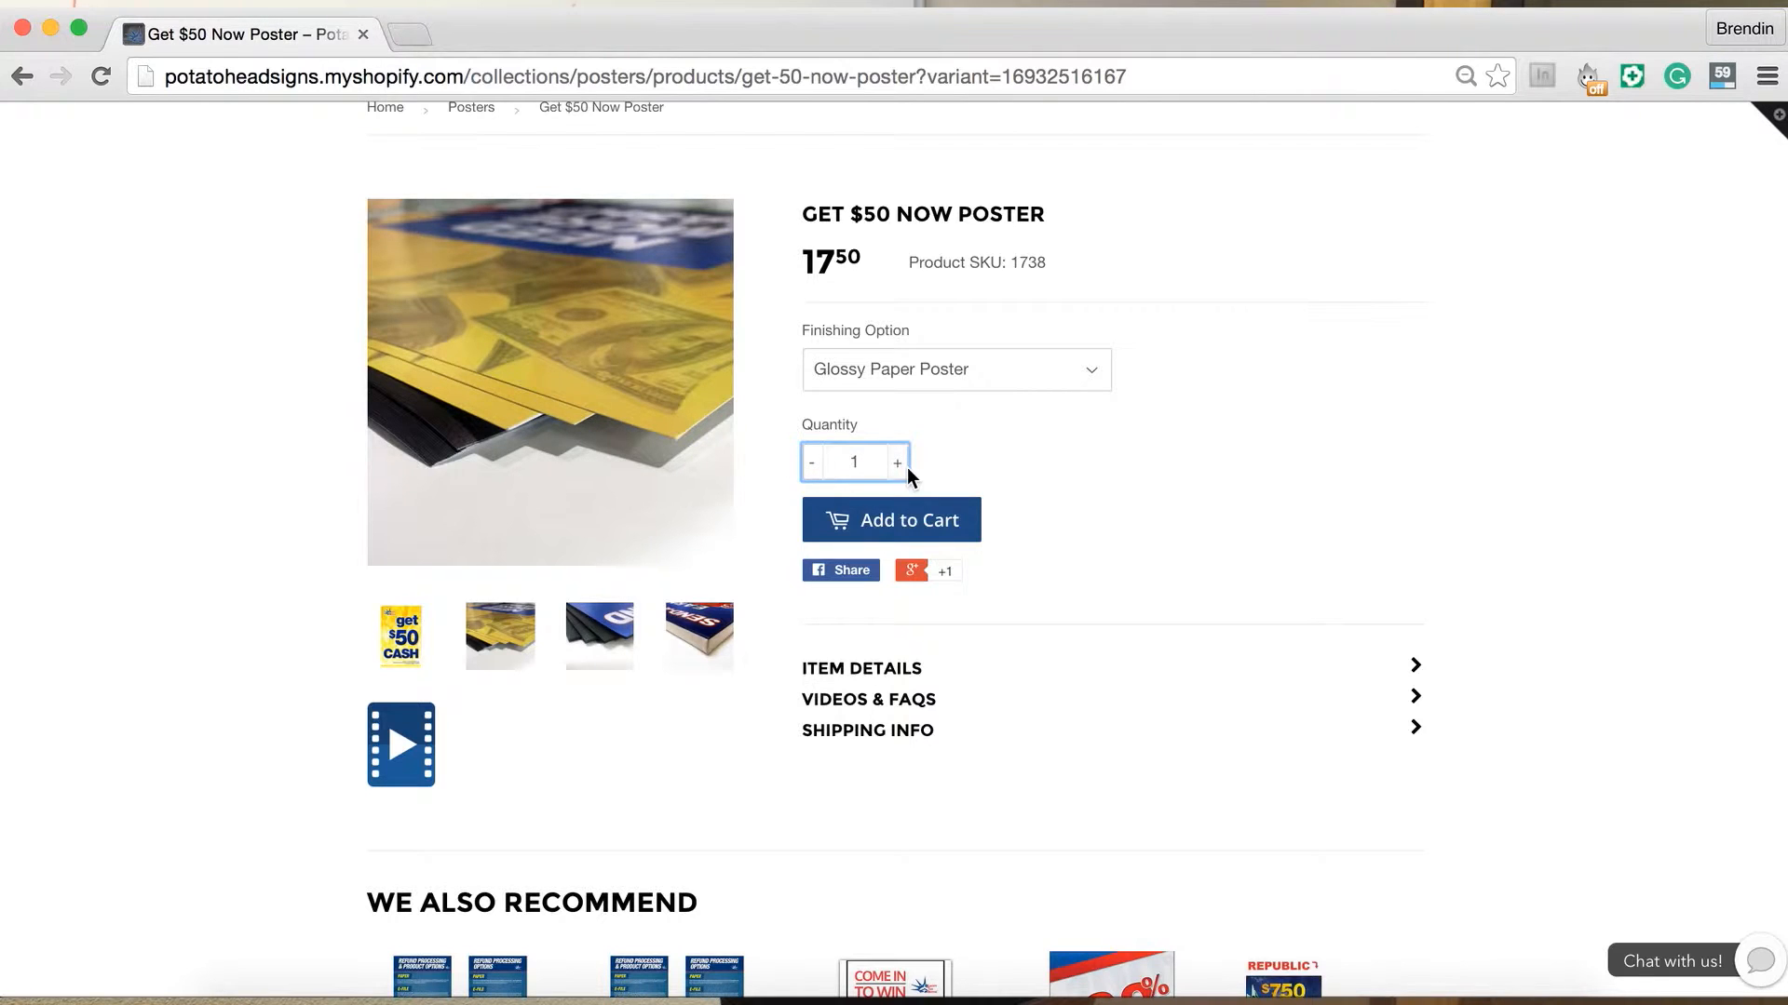
pyautogui.click(898, 461)
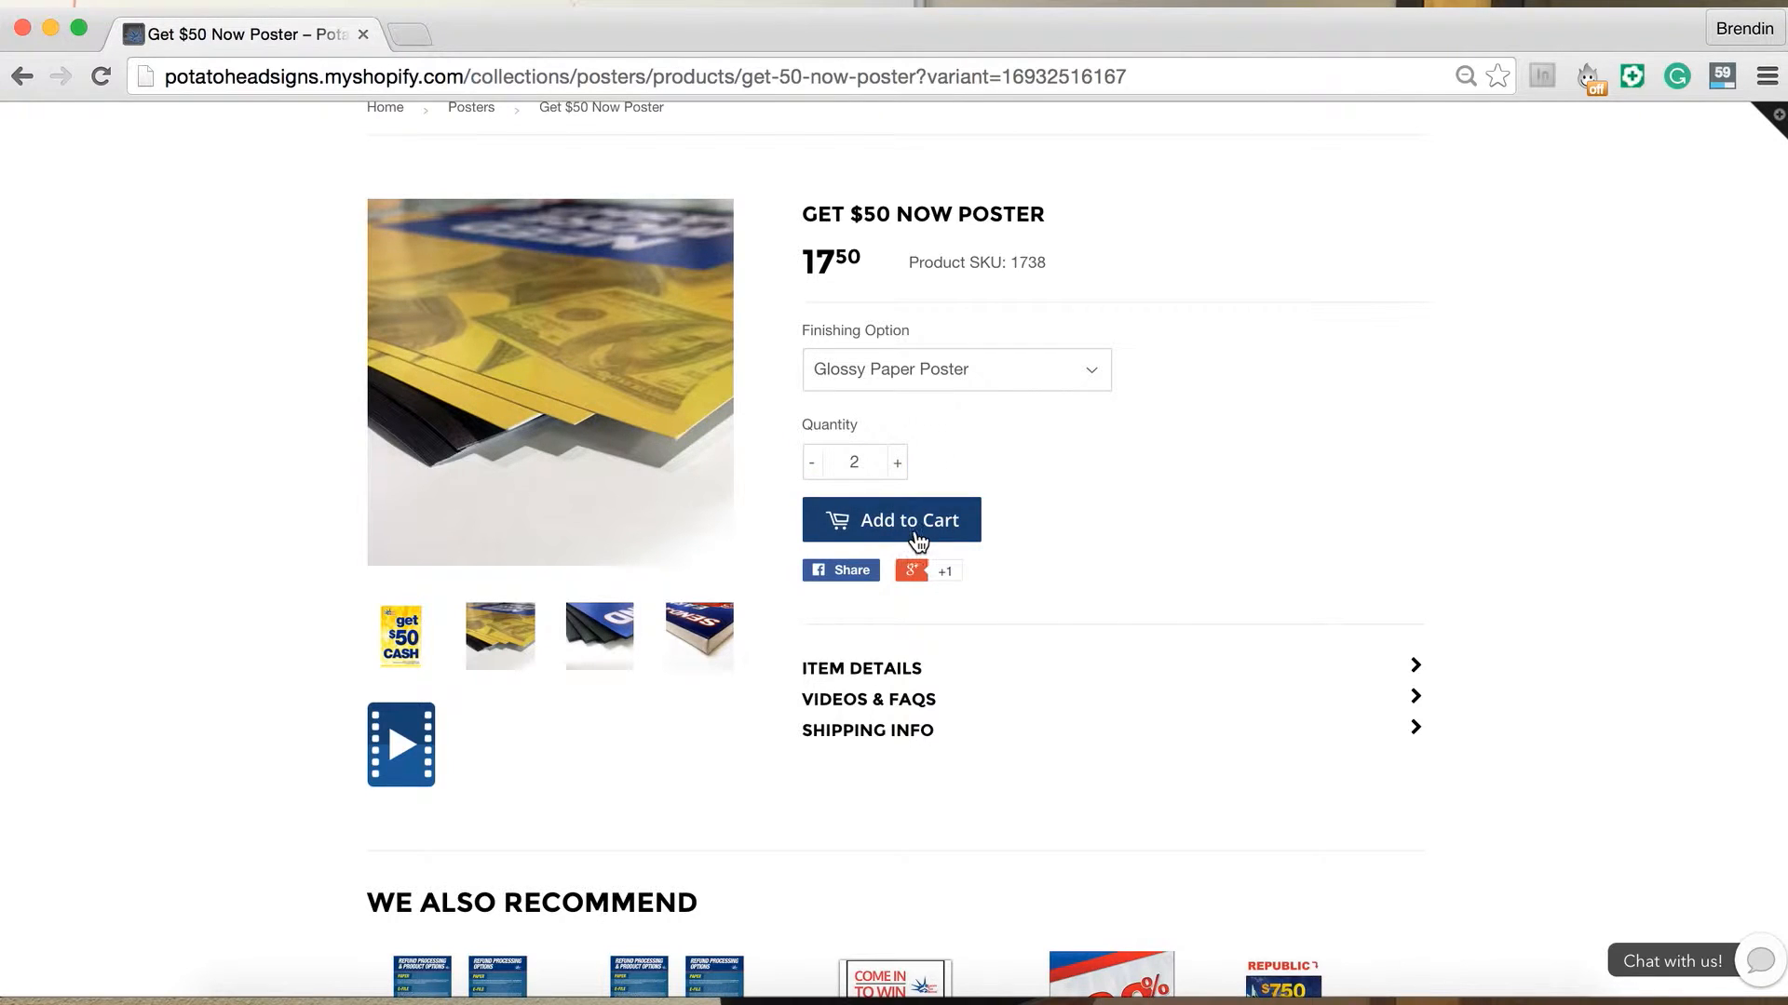
pyautogui.moveTo(1083, 571)
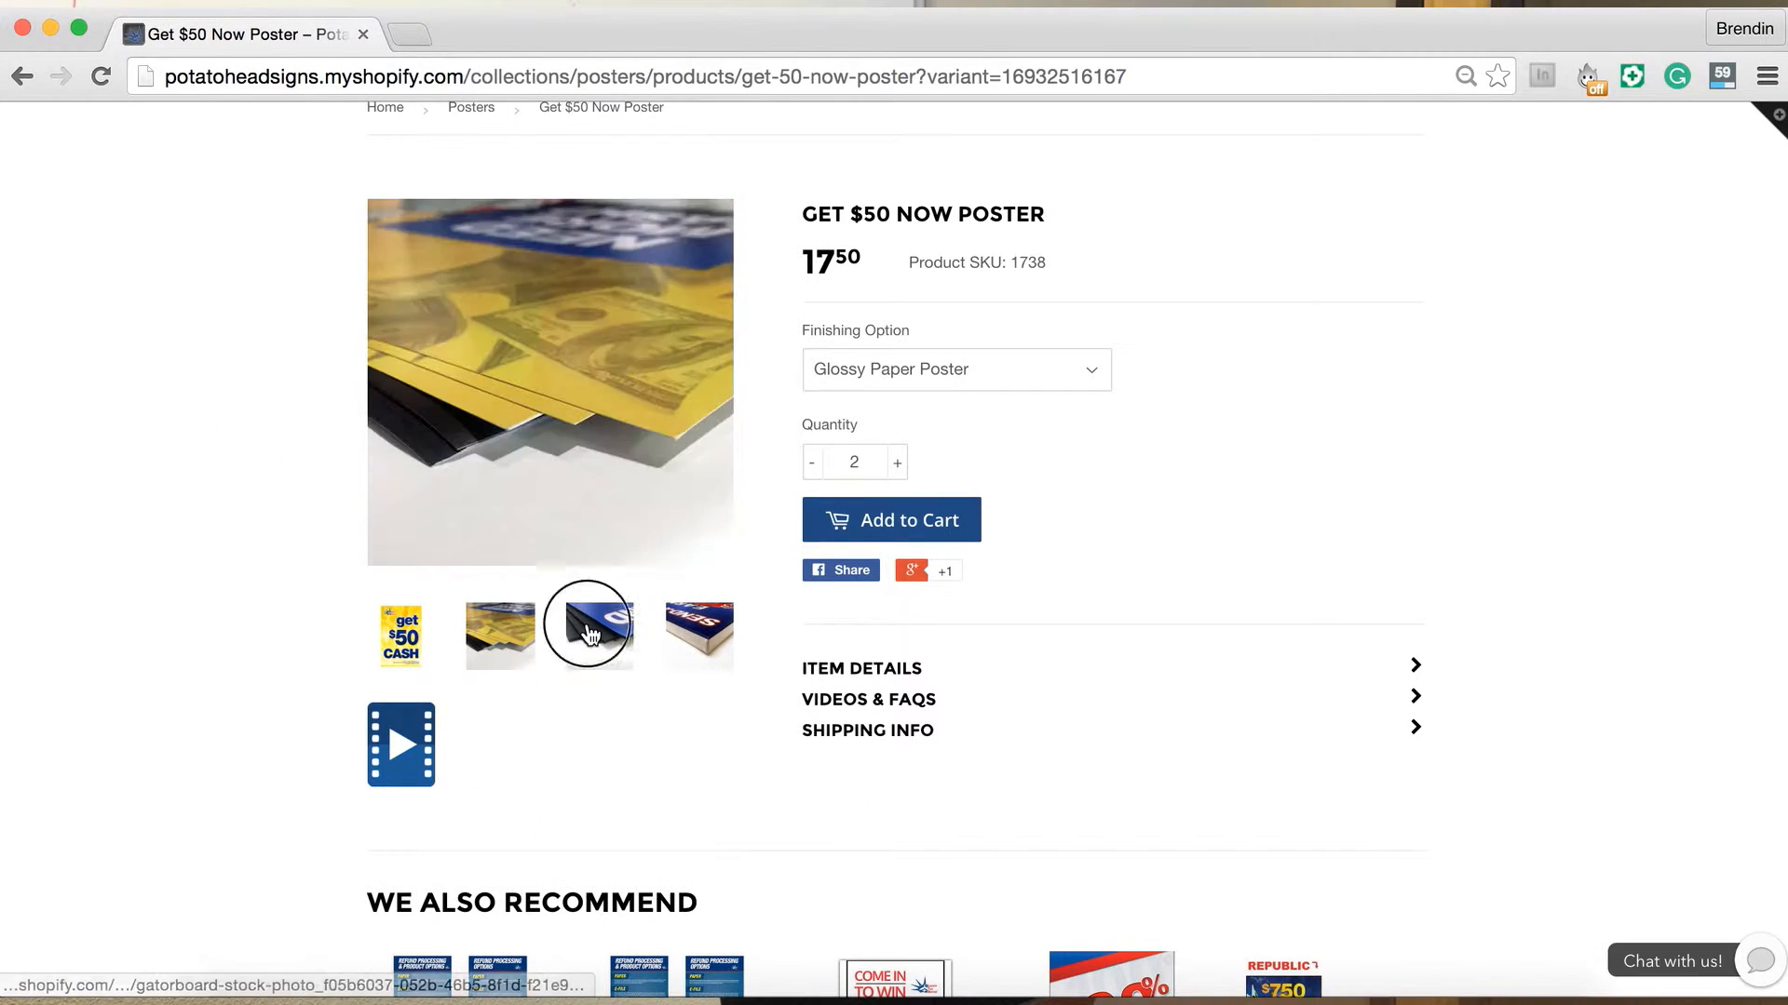
# Preview the gatorboard and canvas wrap finish photos.
pyautogui.click(598, 634)
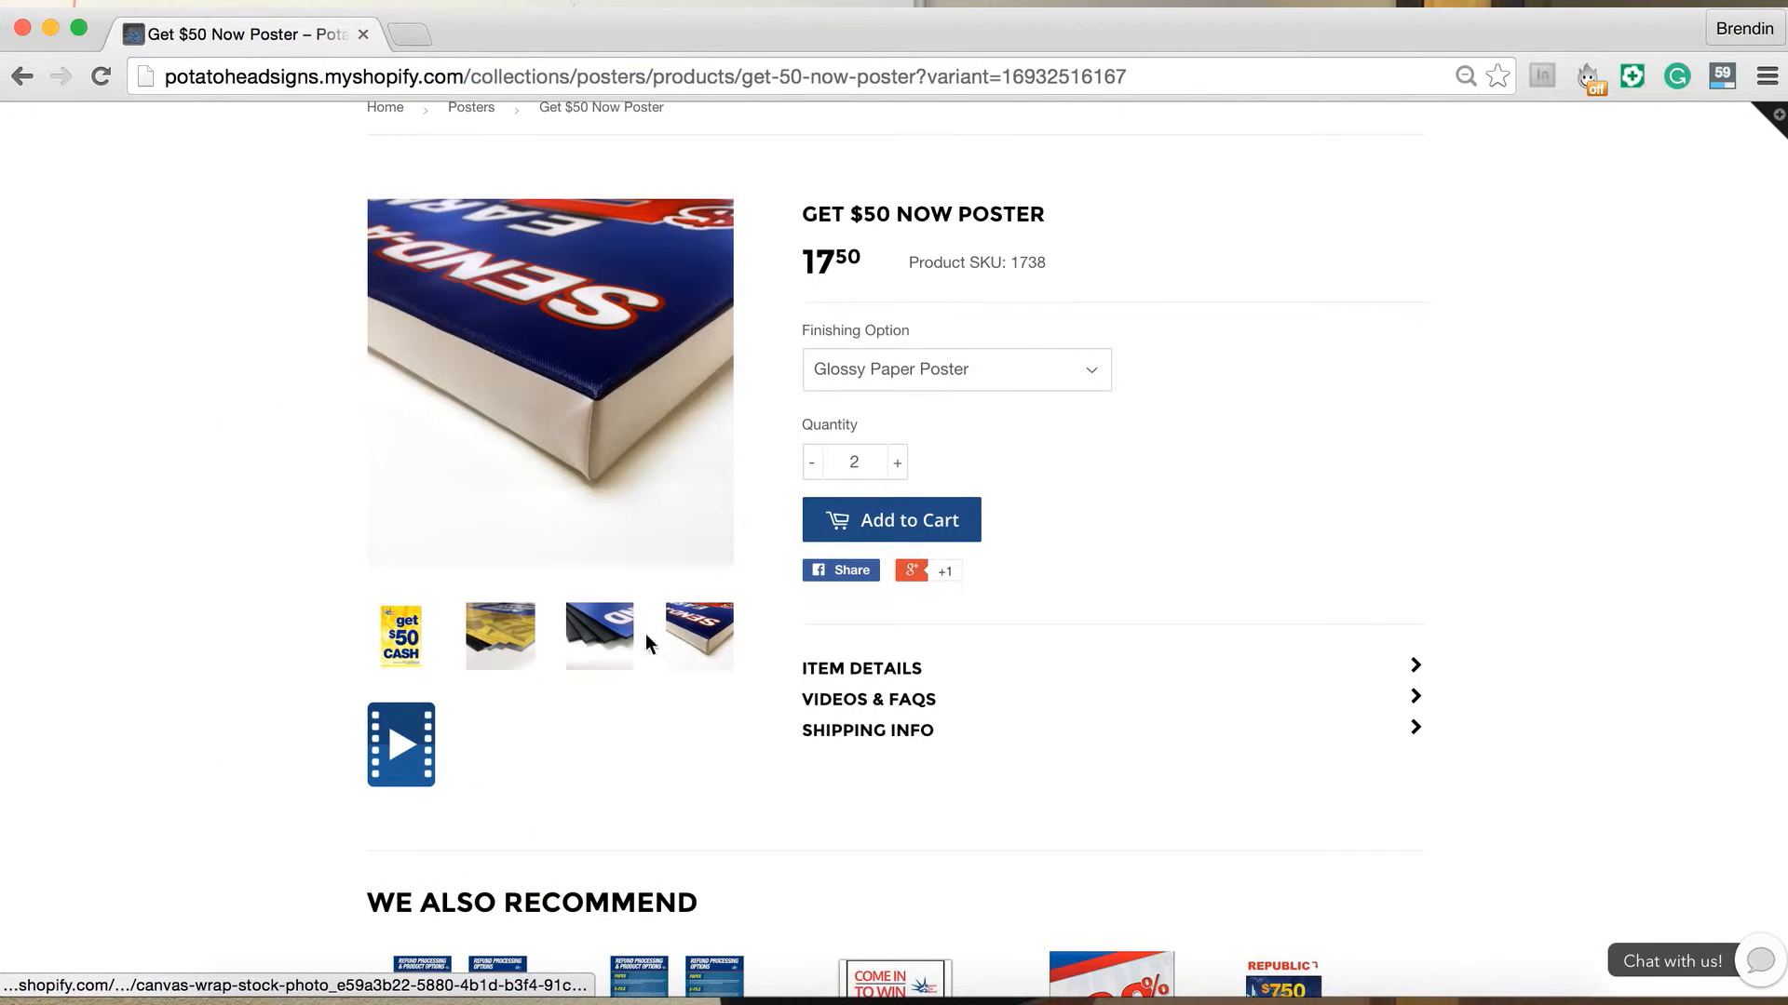
pyautogui.click(401, 635)
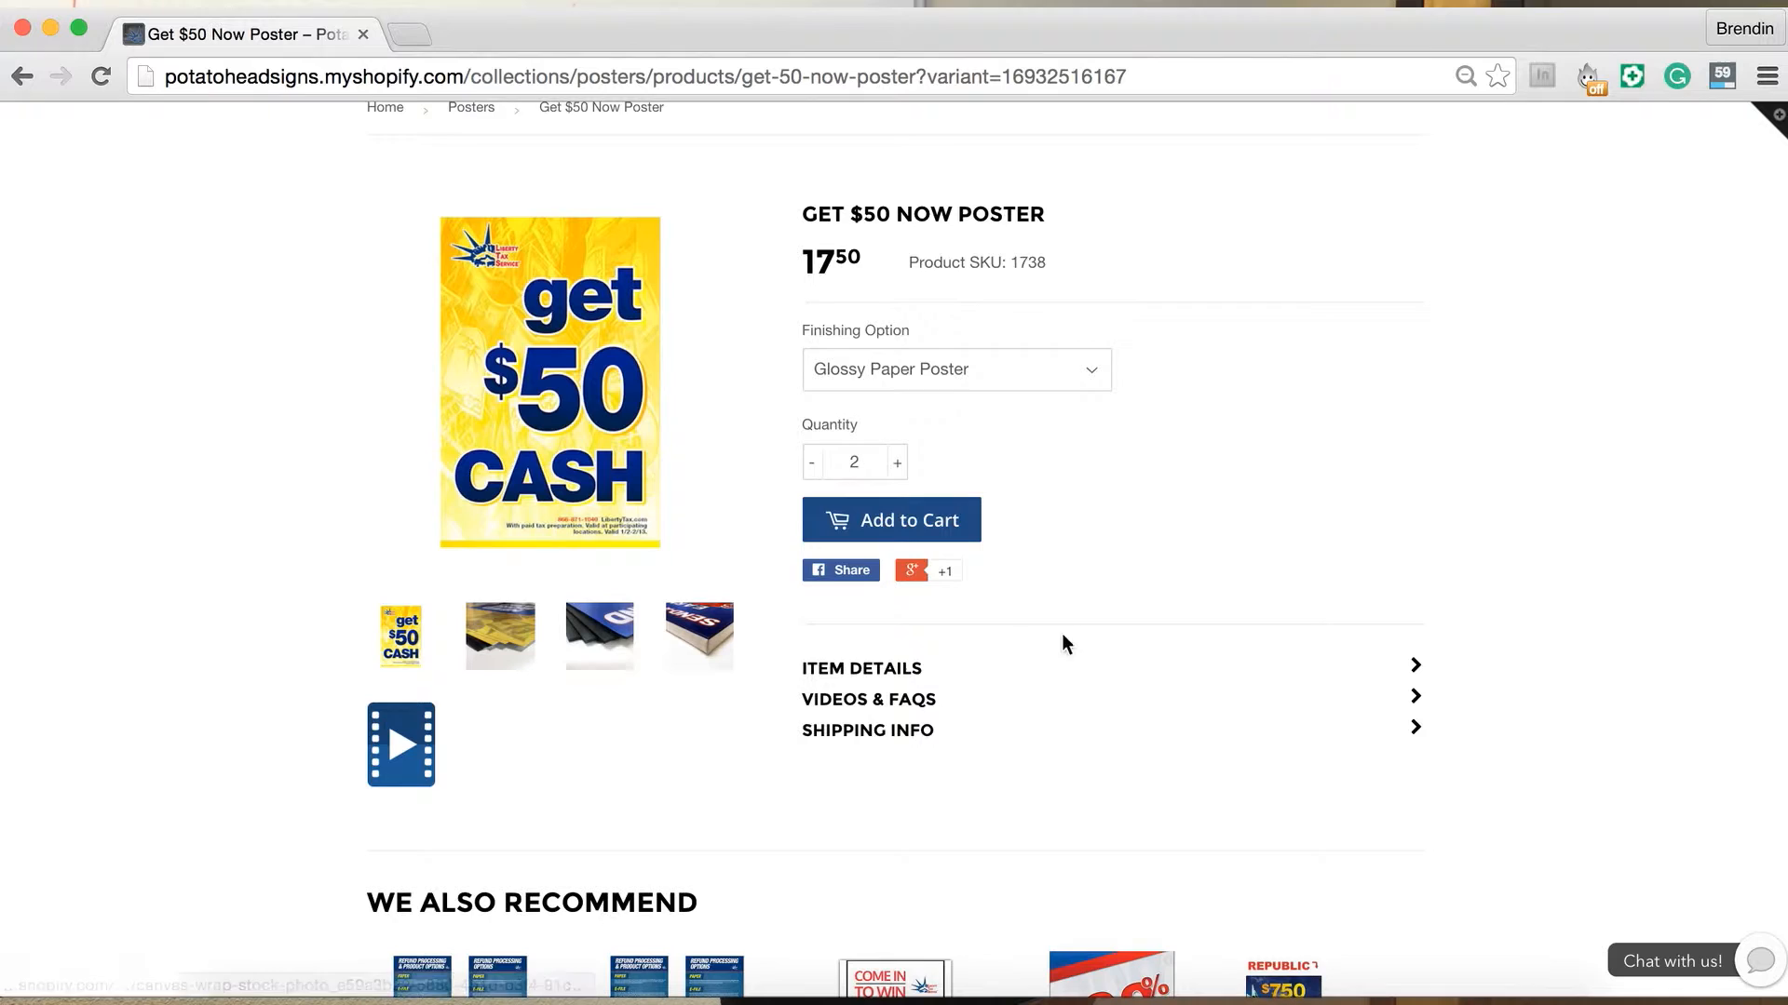
pyautogui.scroll(-3)
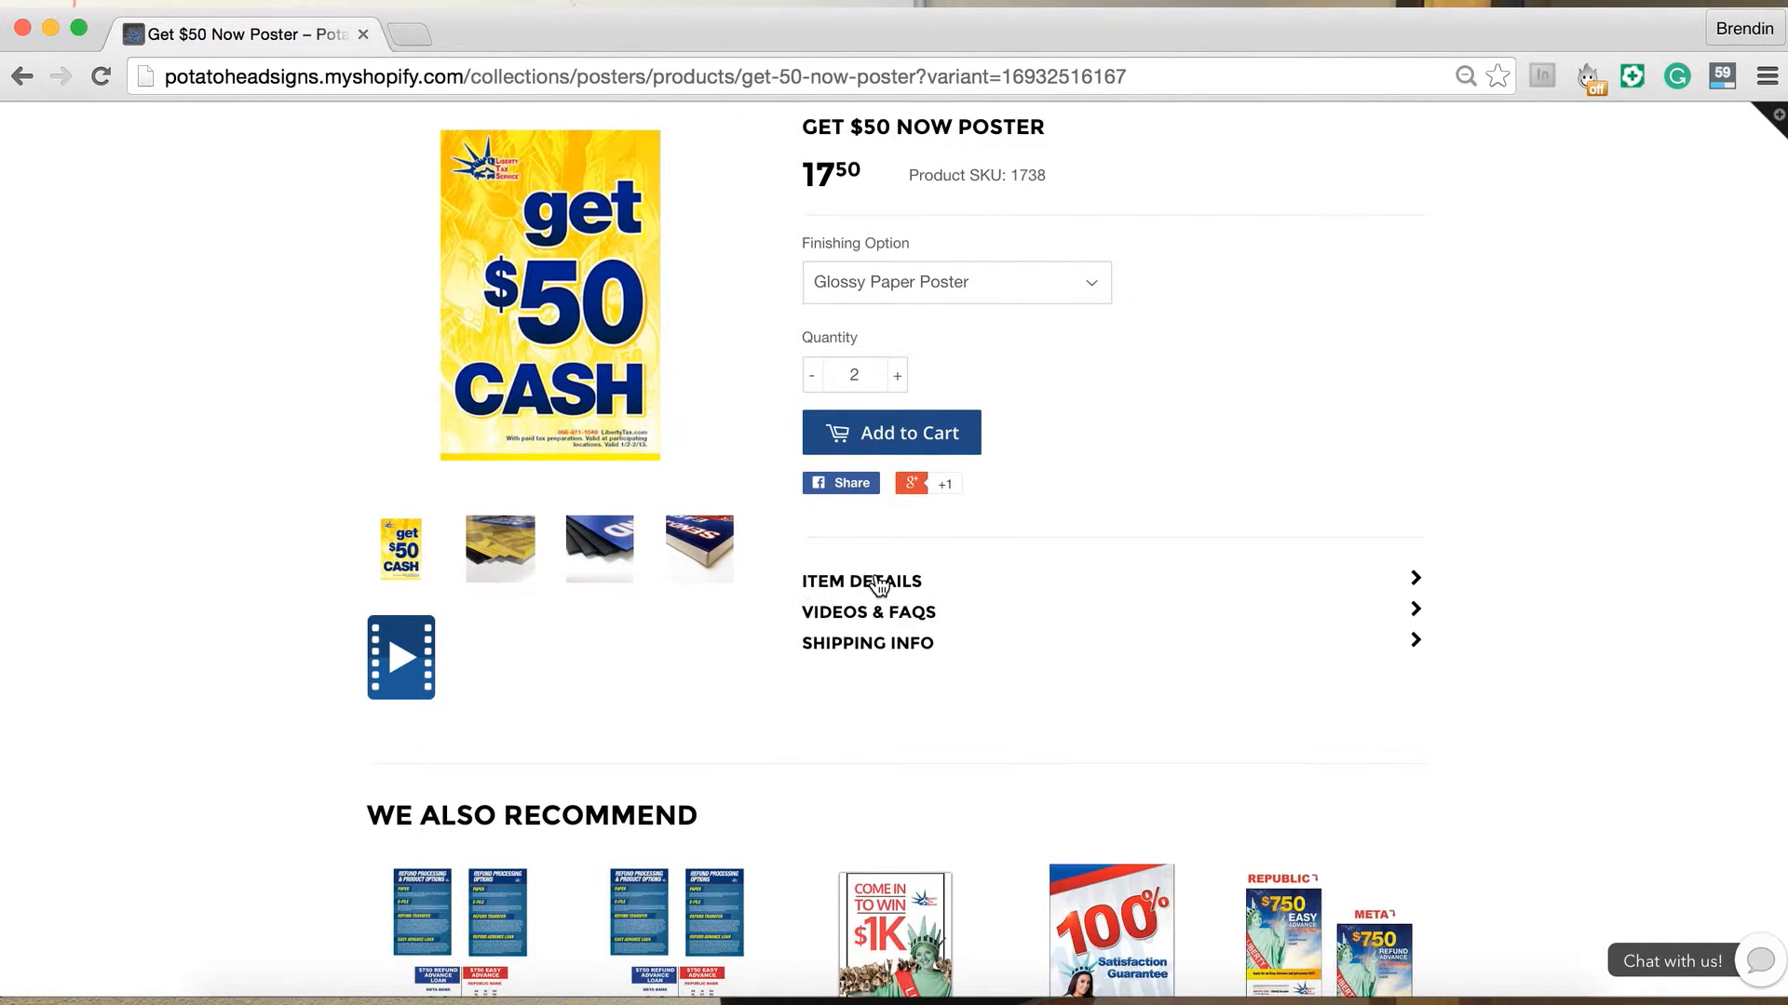
pyautogui.click(867, 613)
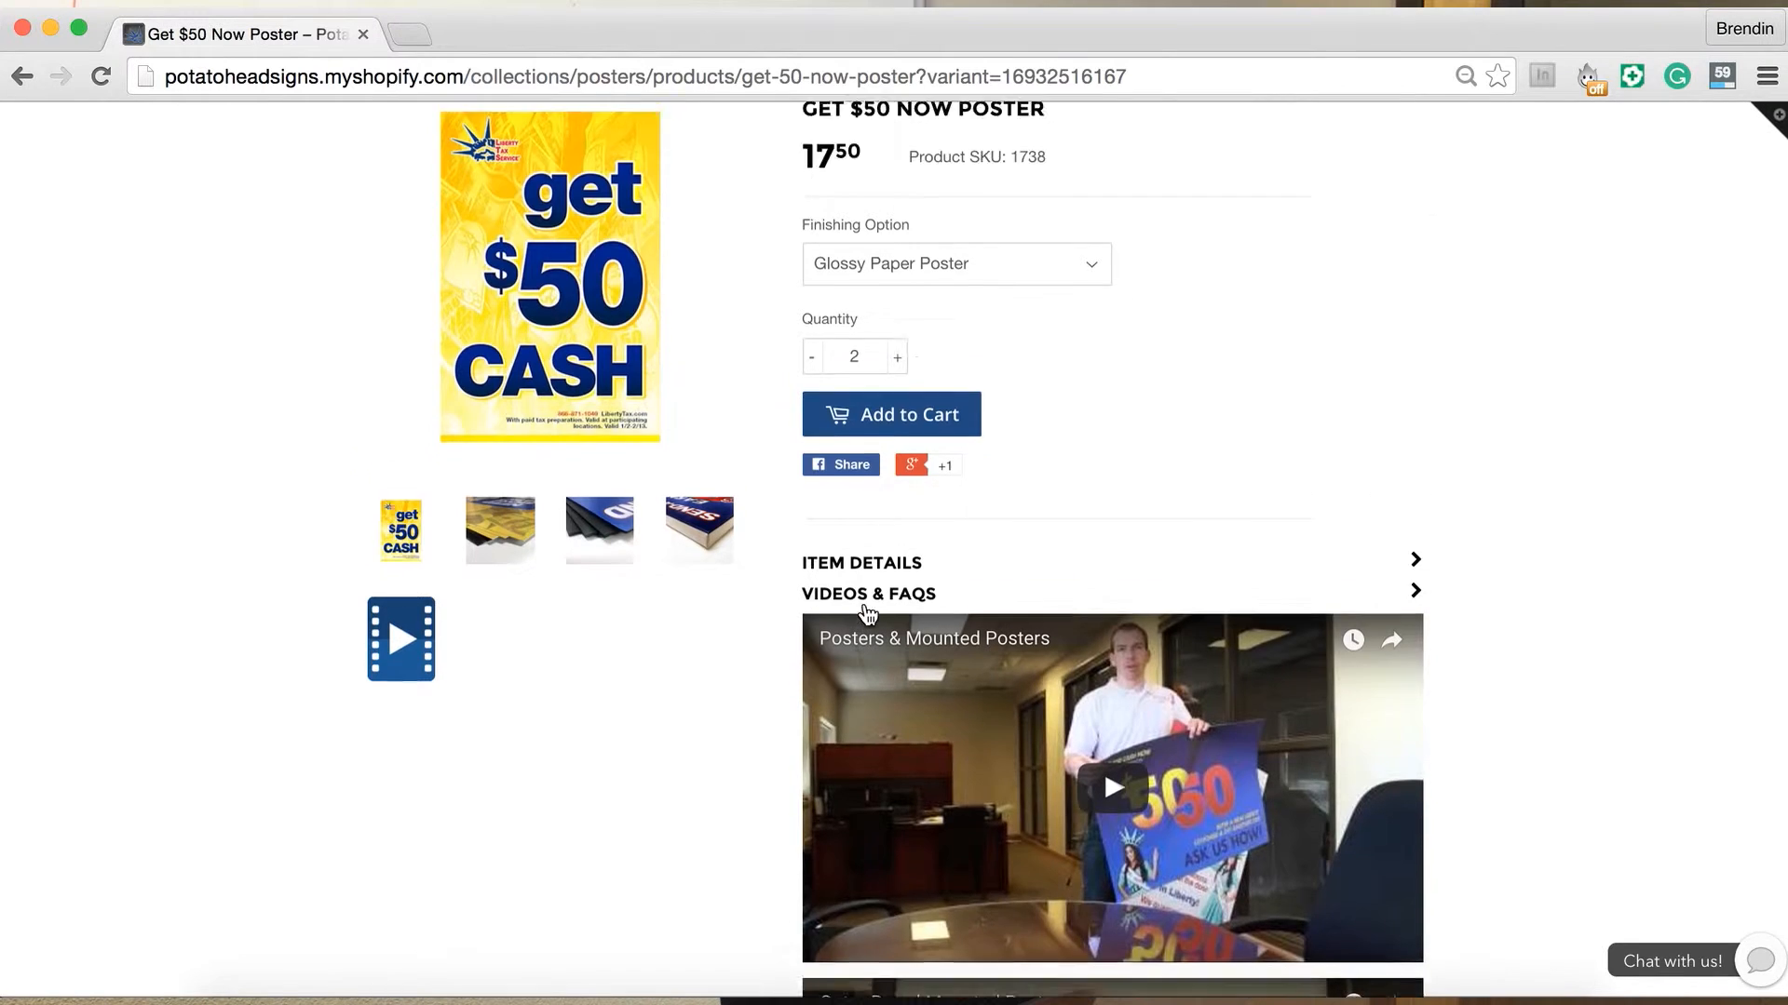
pyautogui.scroll(-3)
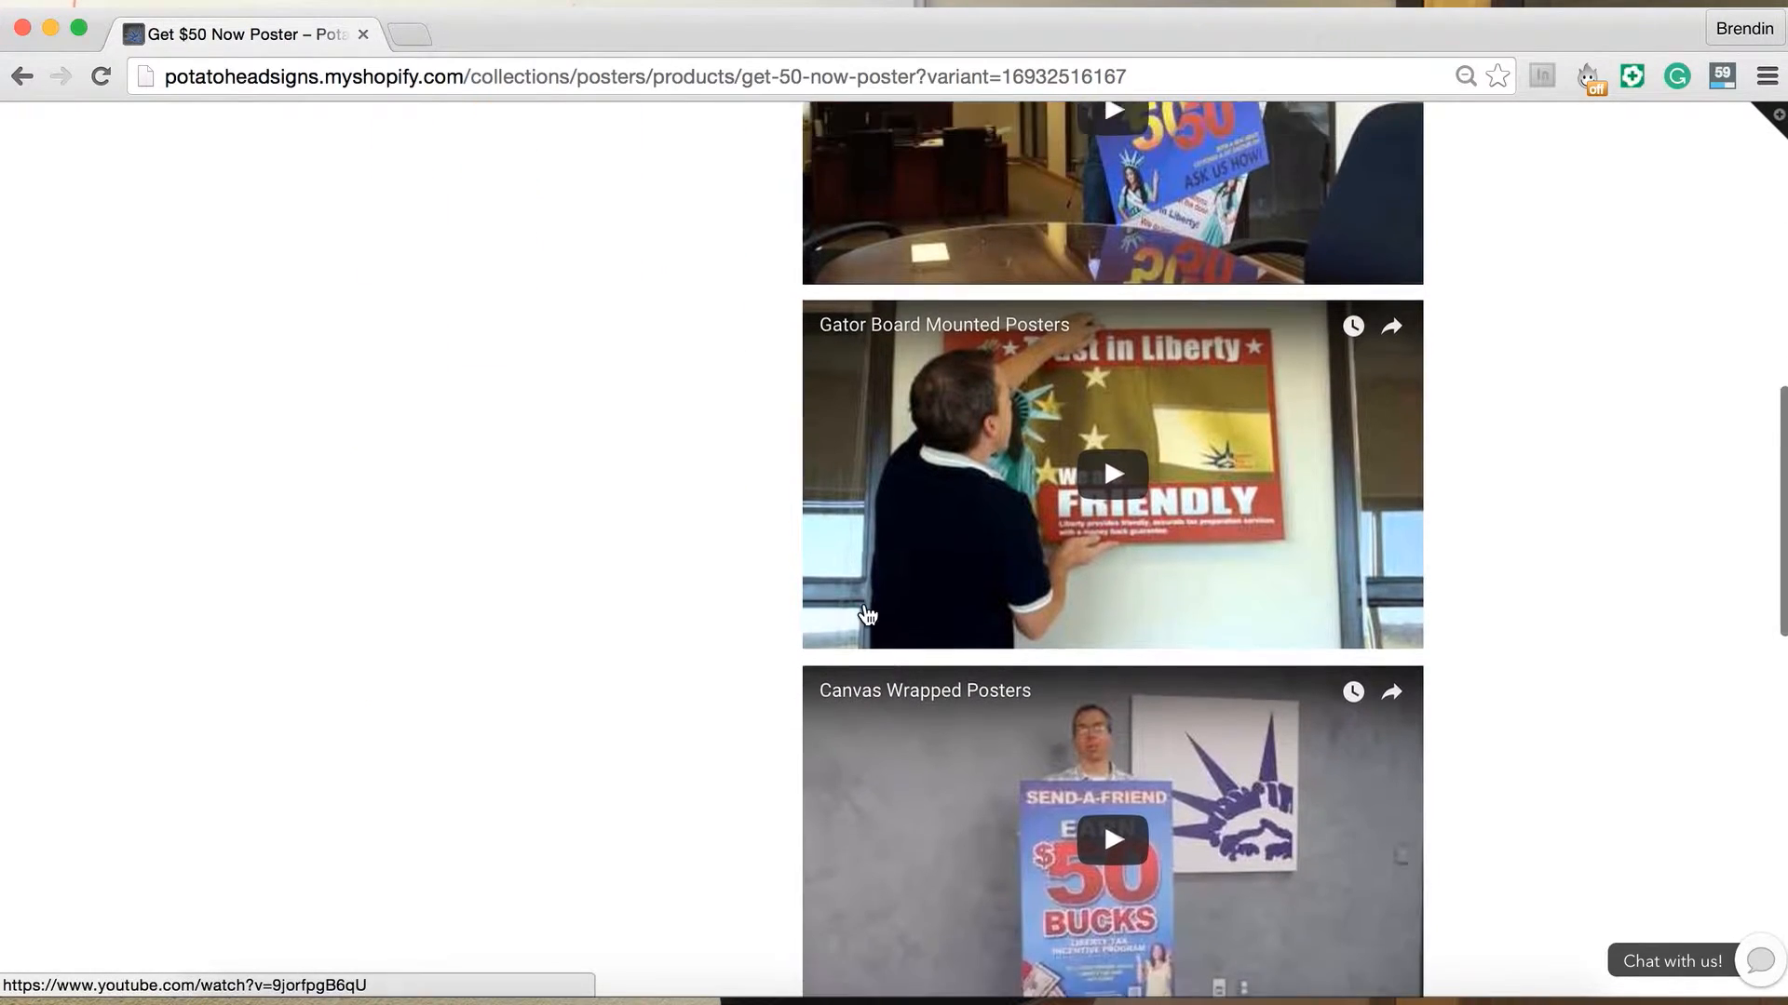
pyautogui.scroll(3)
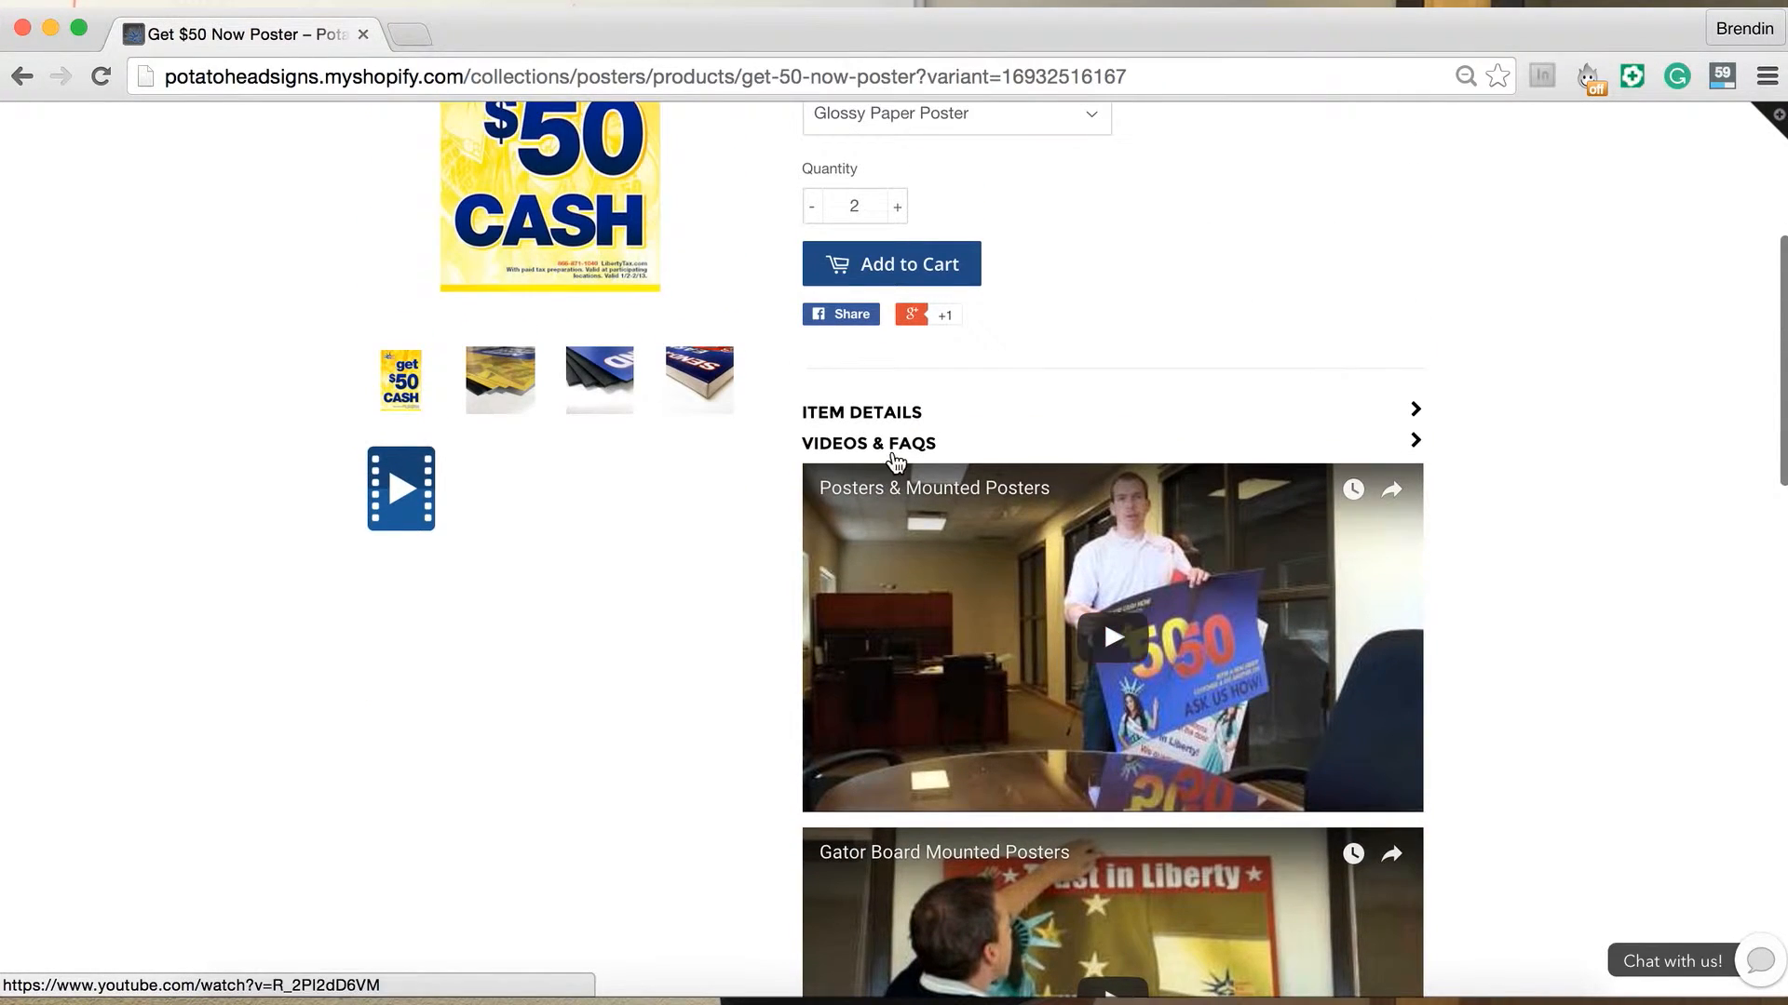
pyautogui.scroll(3)
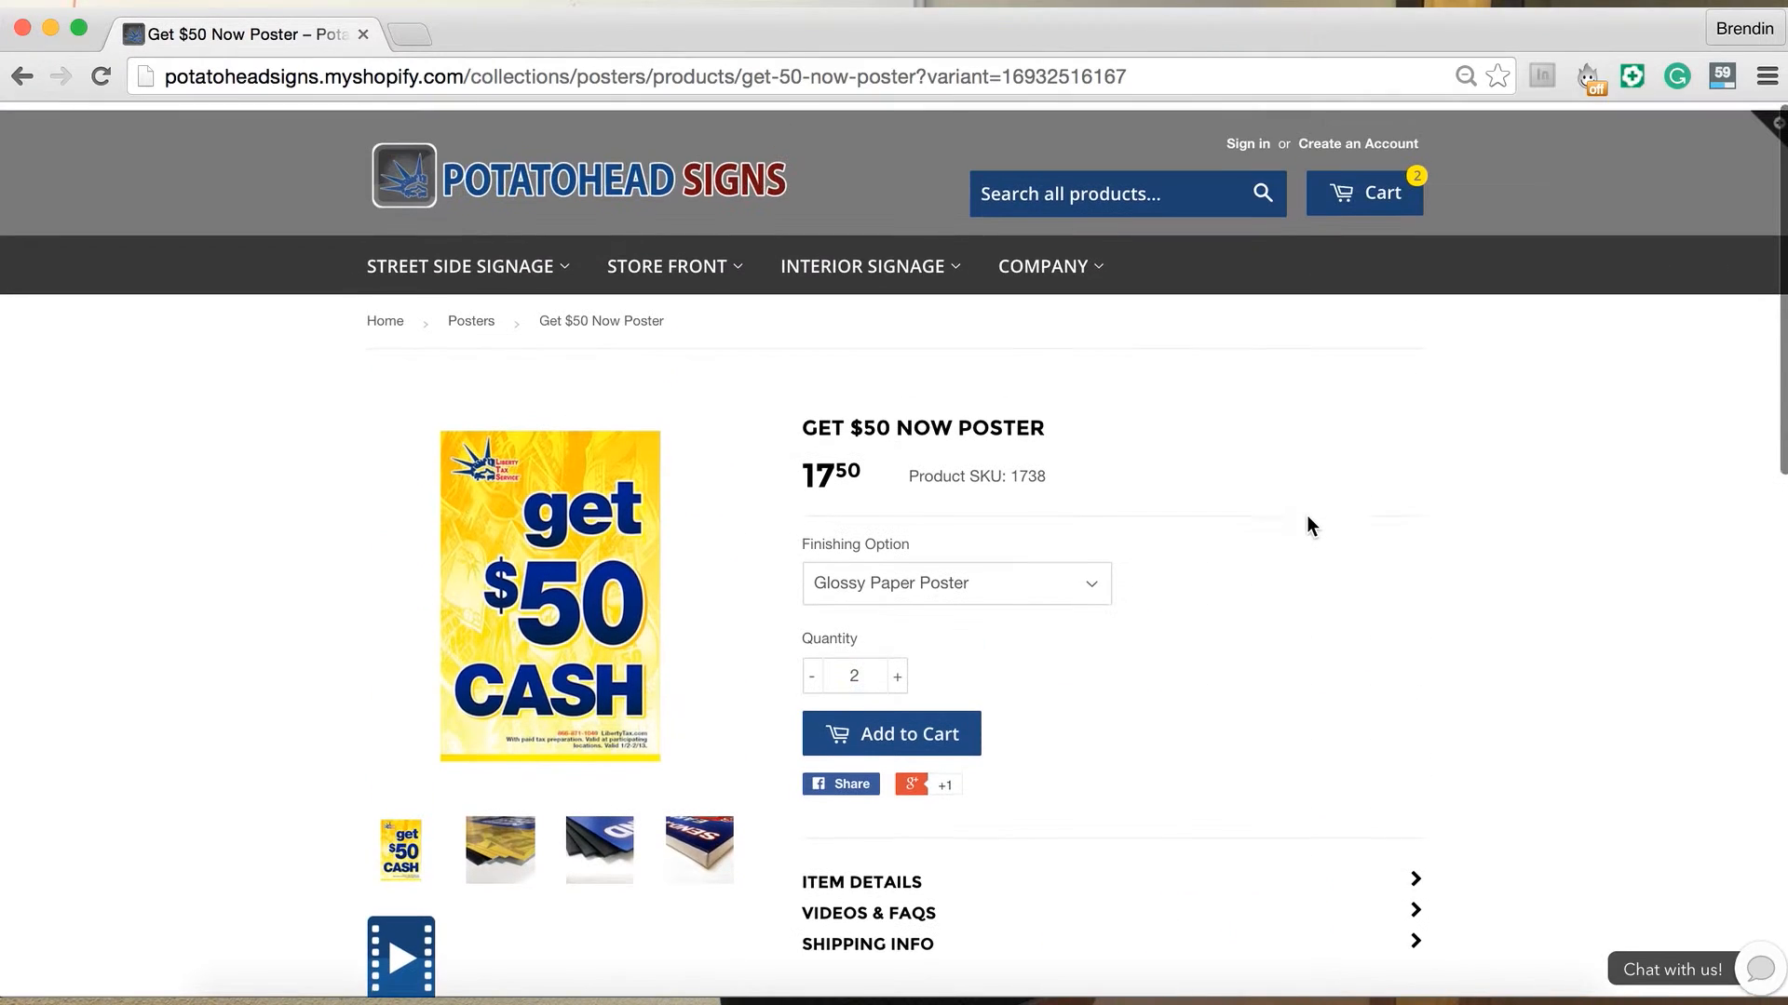
# Add the glossy posters to the cart, lower their quantity from 4 to 3, then remove them.
pyautogui.click(890, 733)
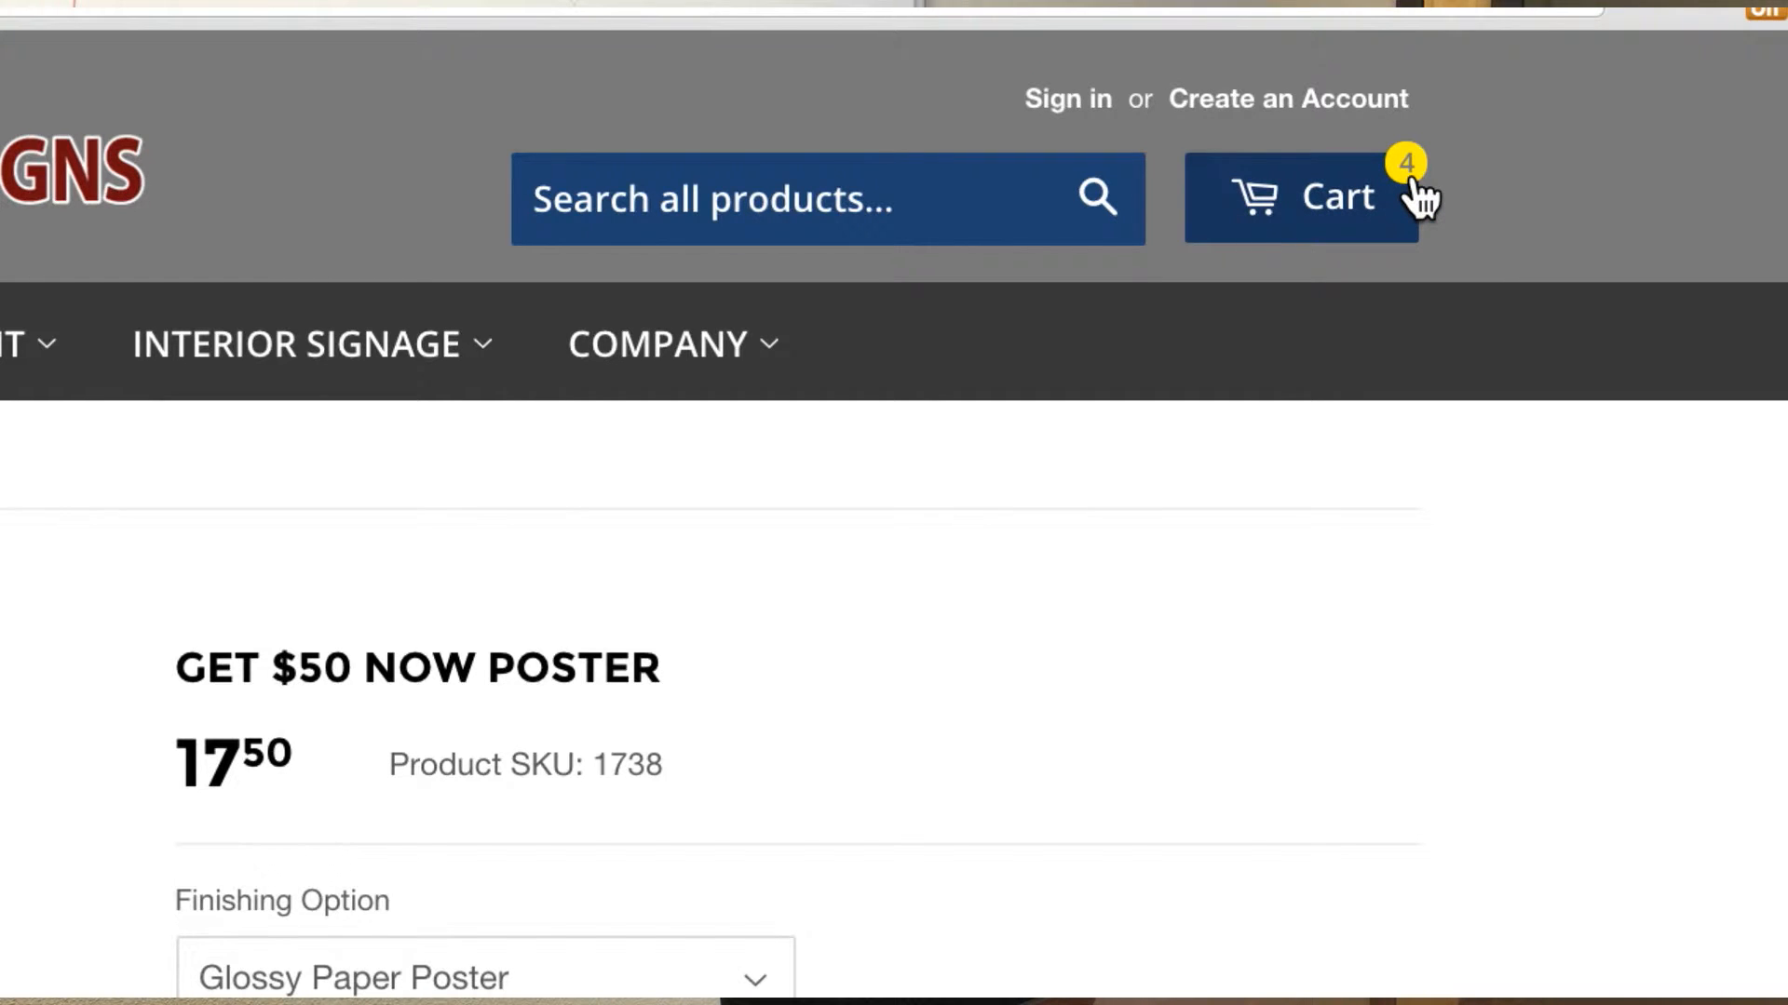
pyautogui.moveTo(1316, 211)
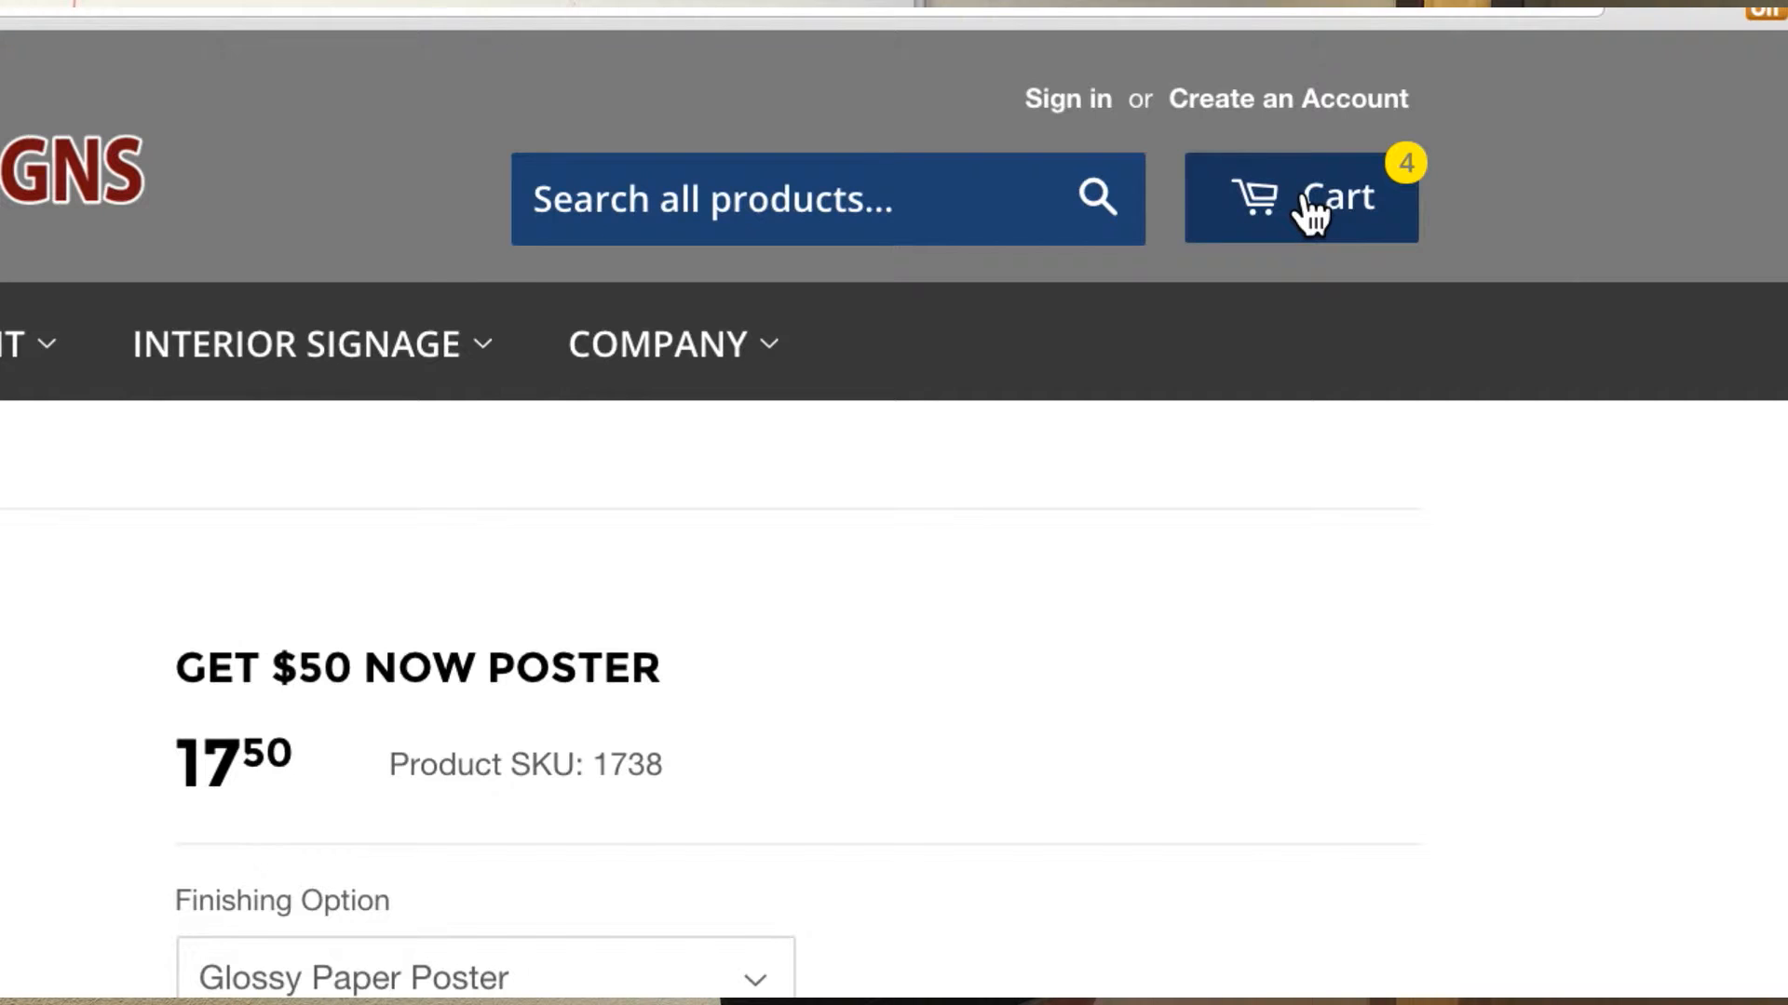
pyautogui.click(1299, 196)
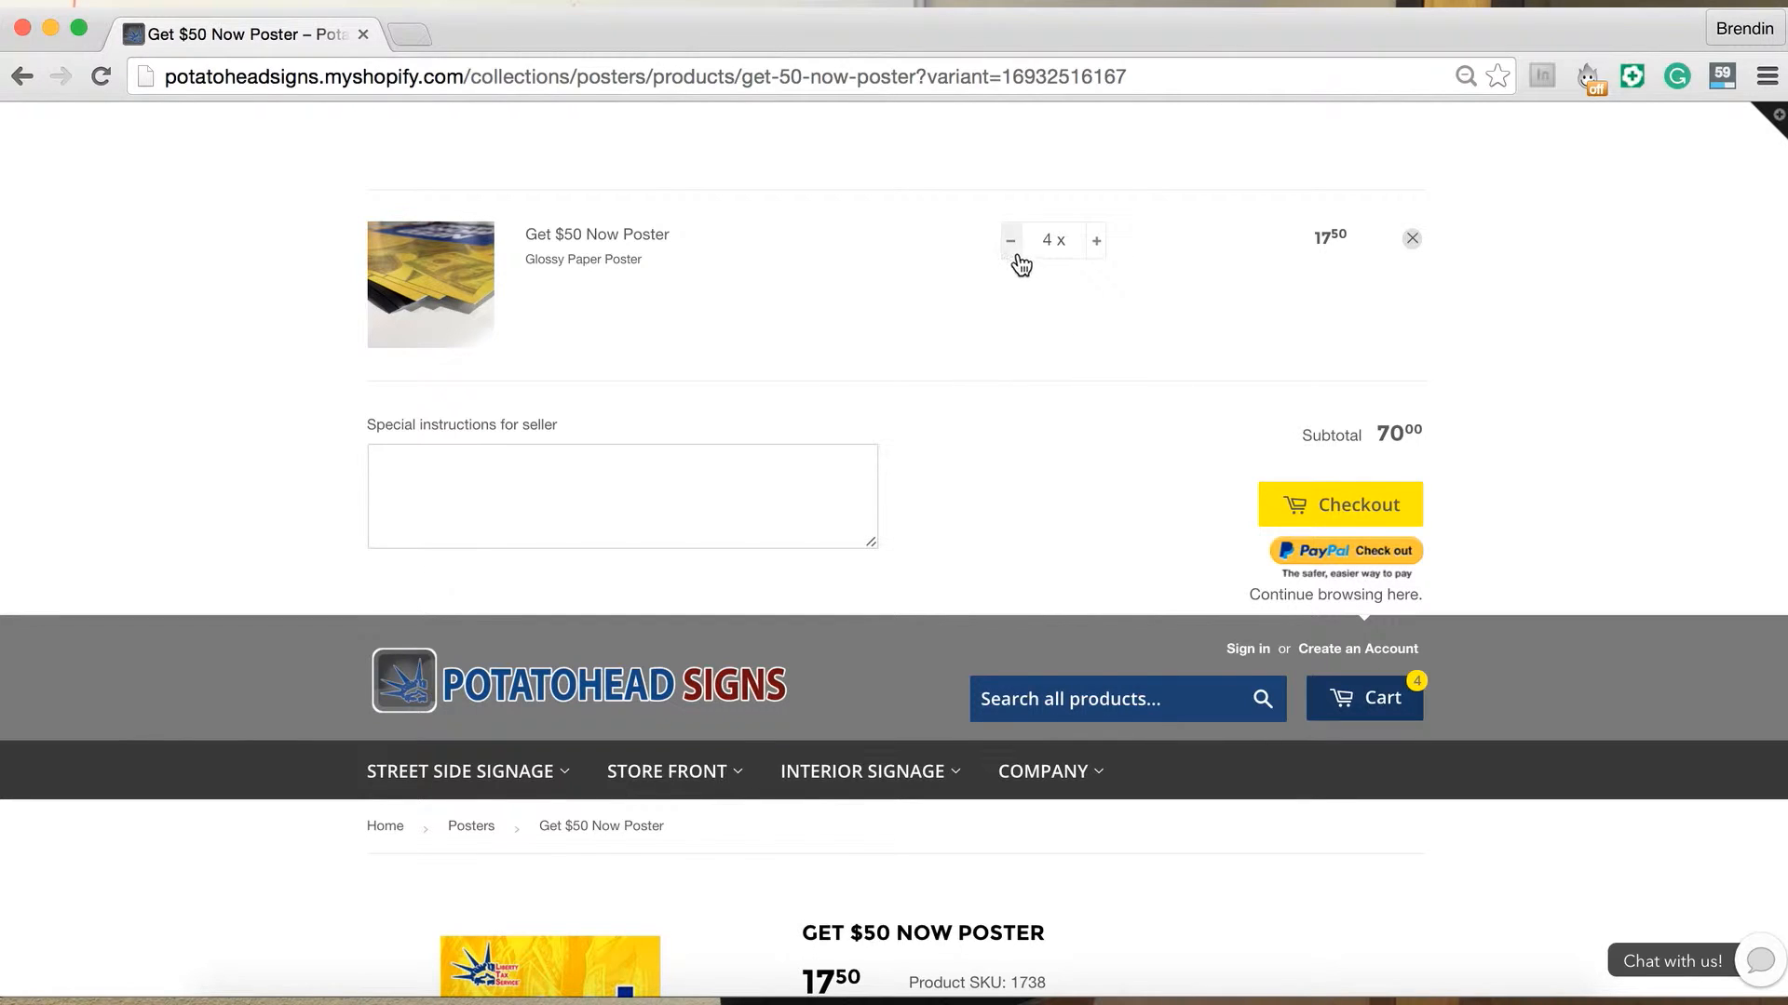
pyautogui.click(1010, 241)
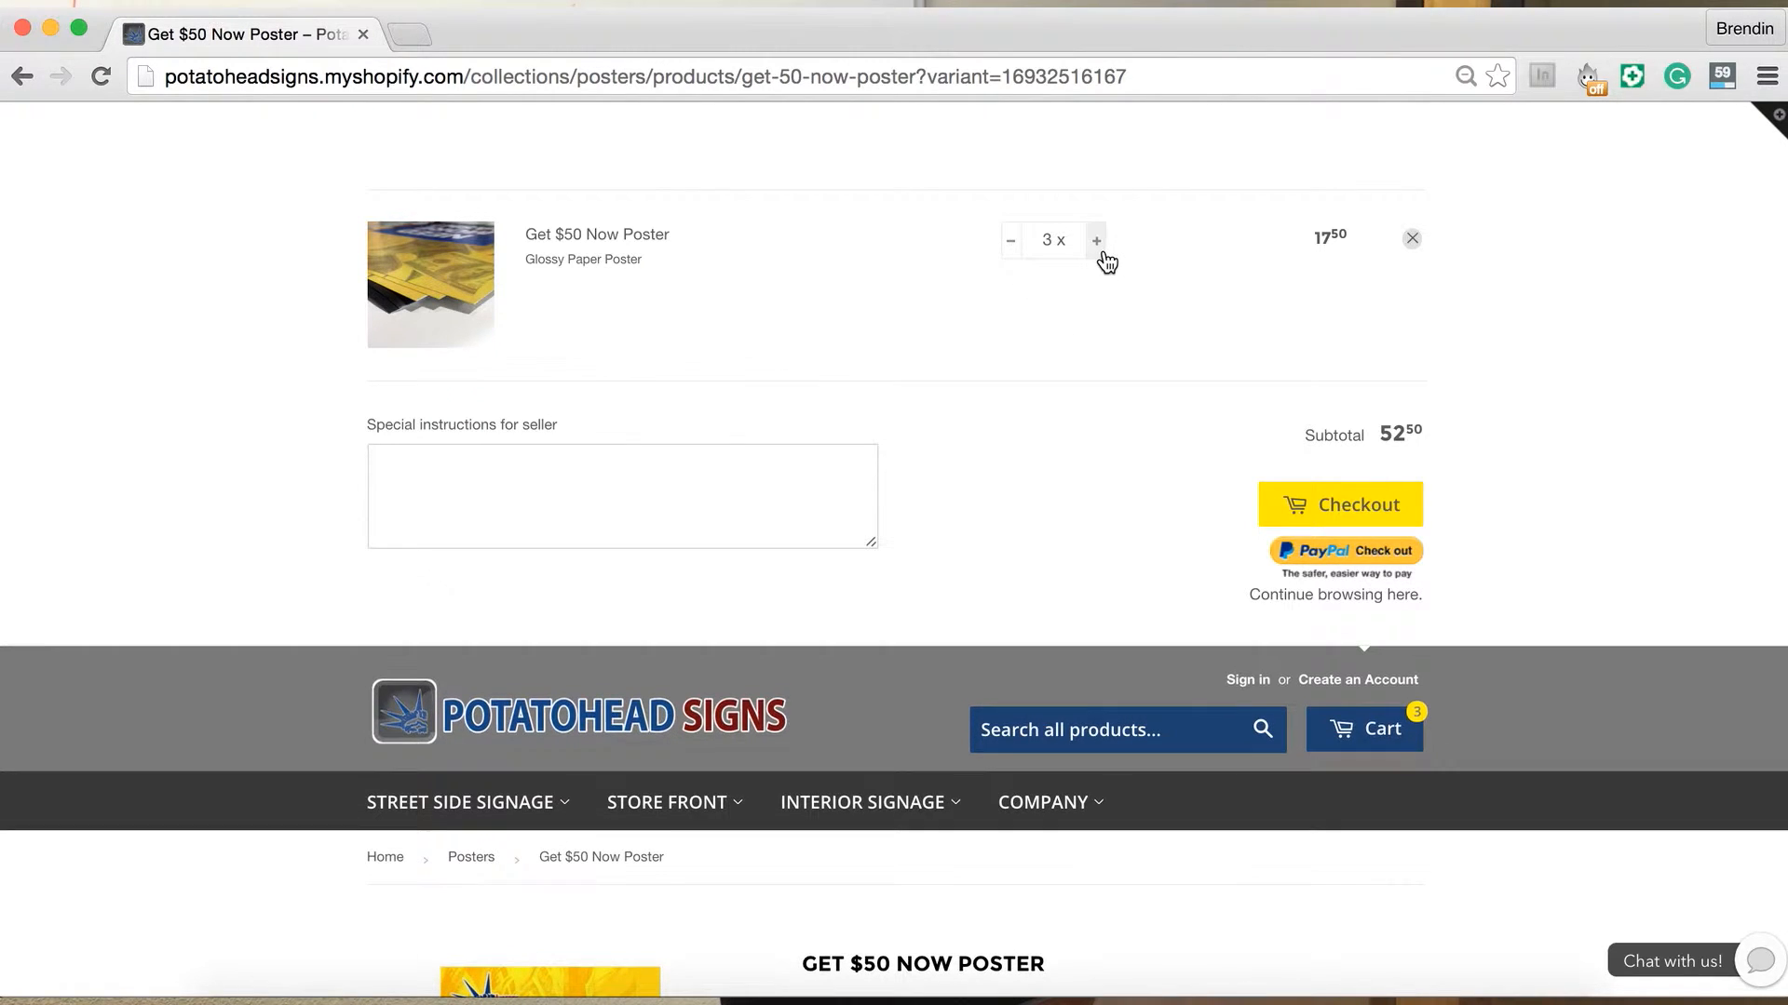
pyautogui.moveTo(1411, 239)
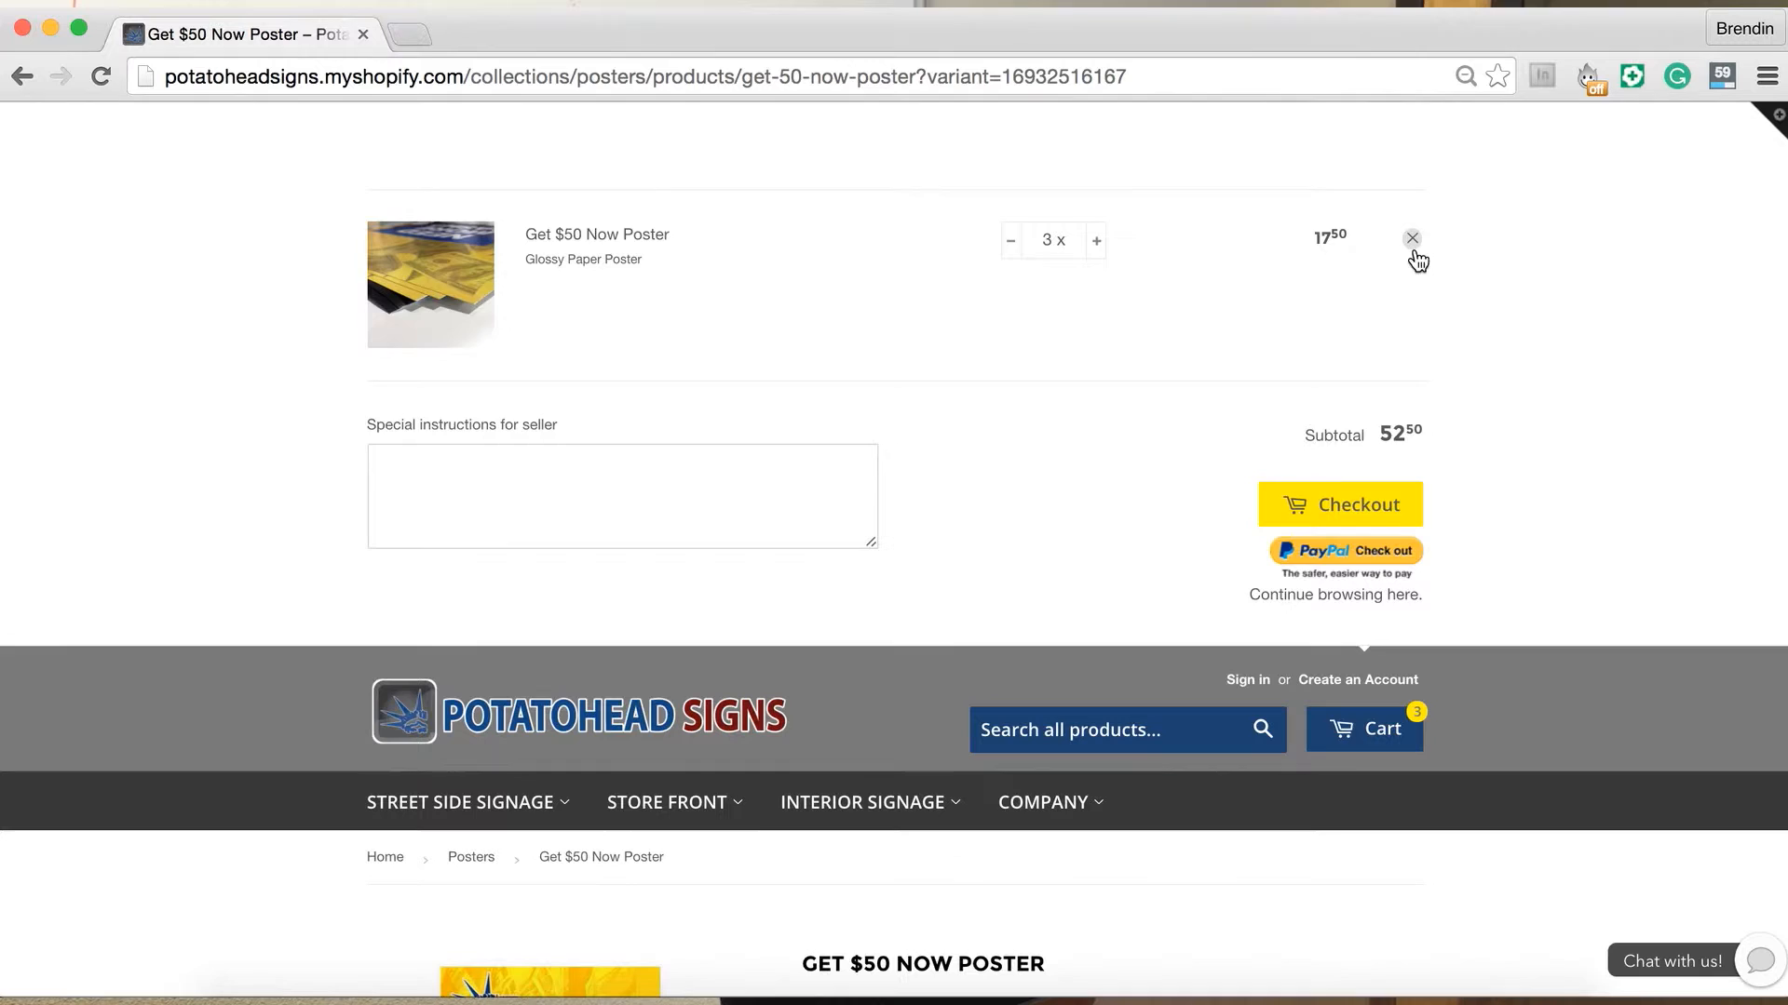
pyautogui.click(1411, 239)
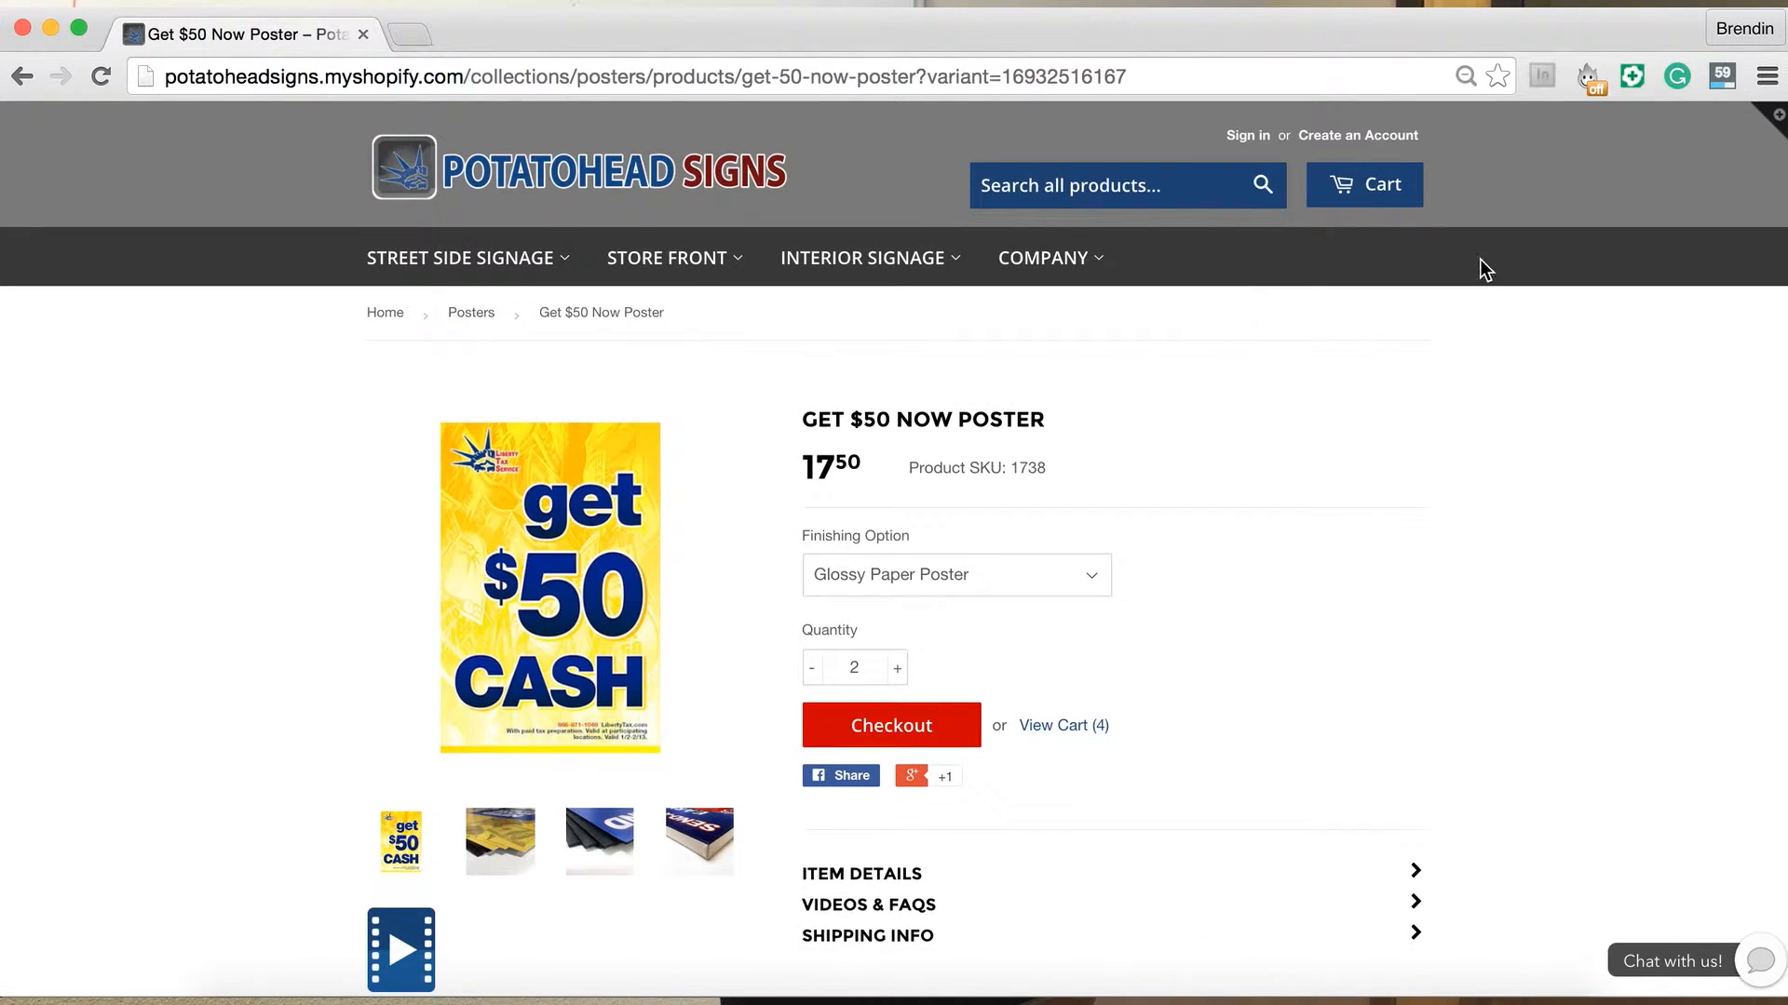
pyautogui.scroll(-3)
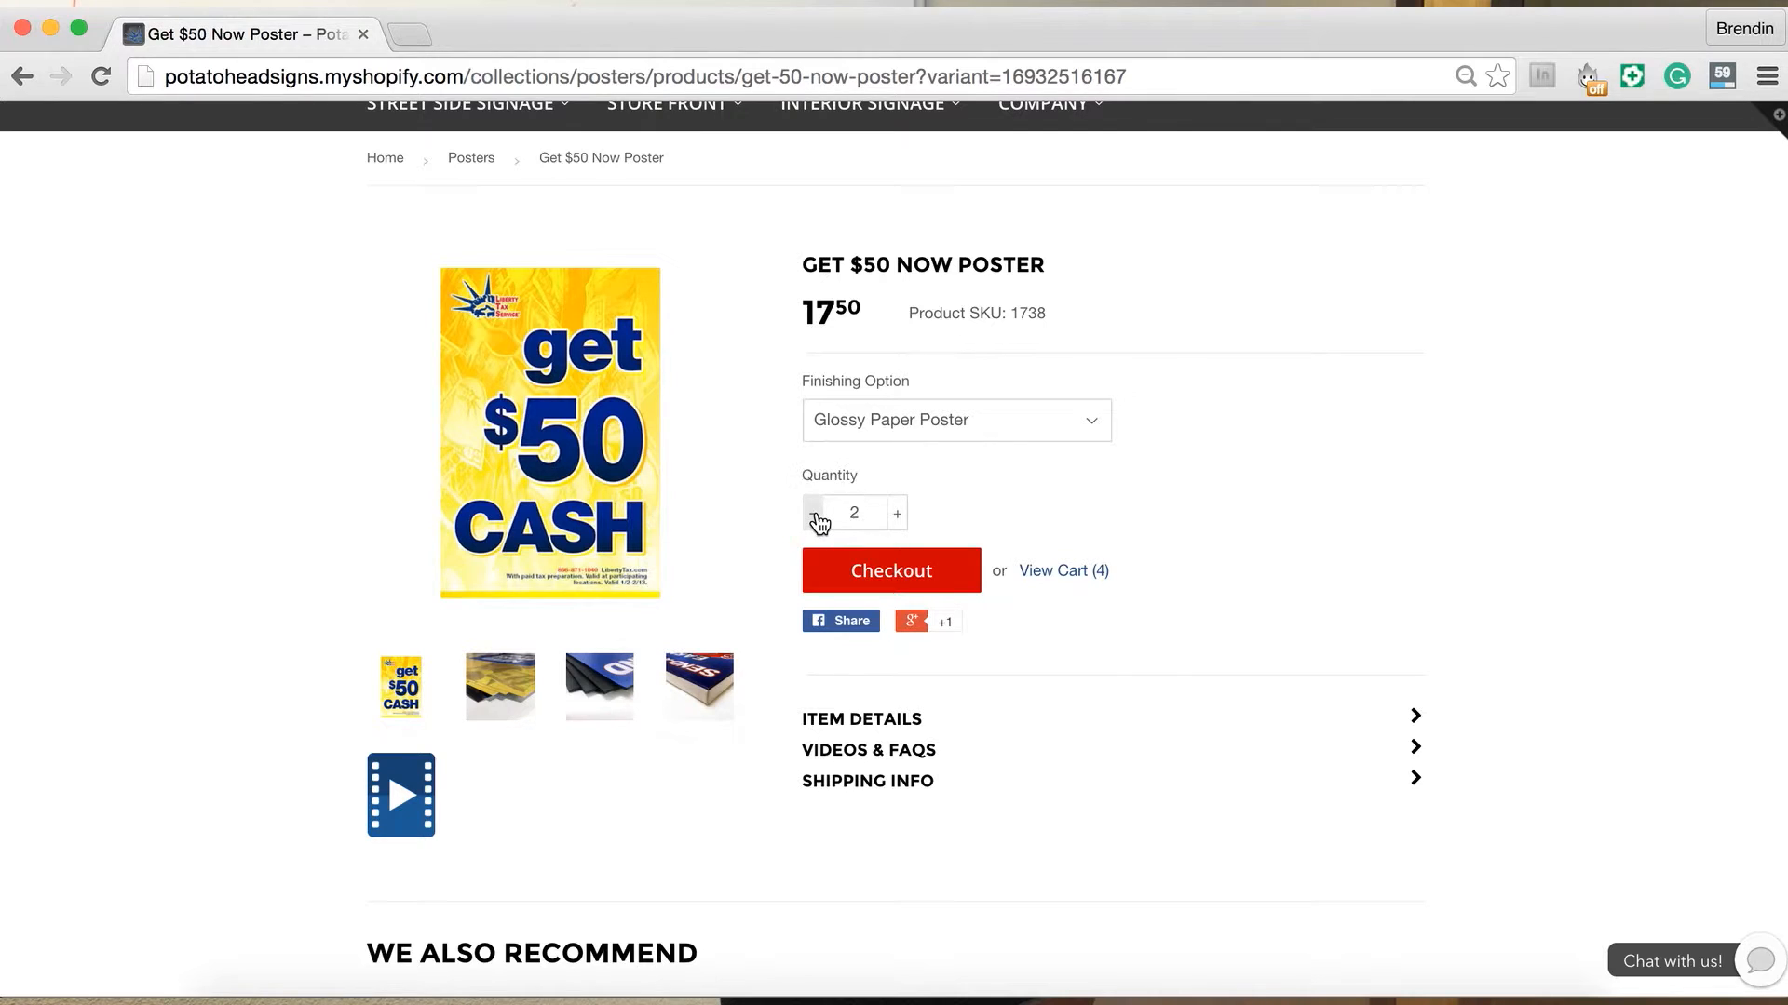
pyautogui.scroll(3)
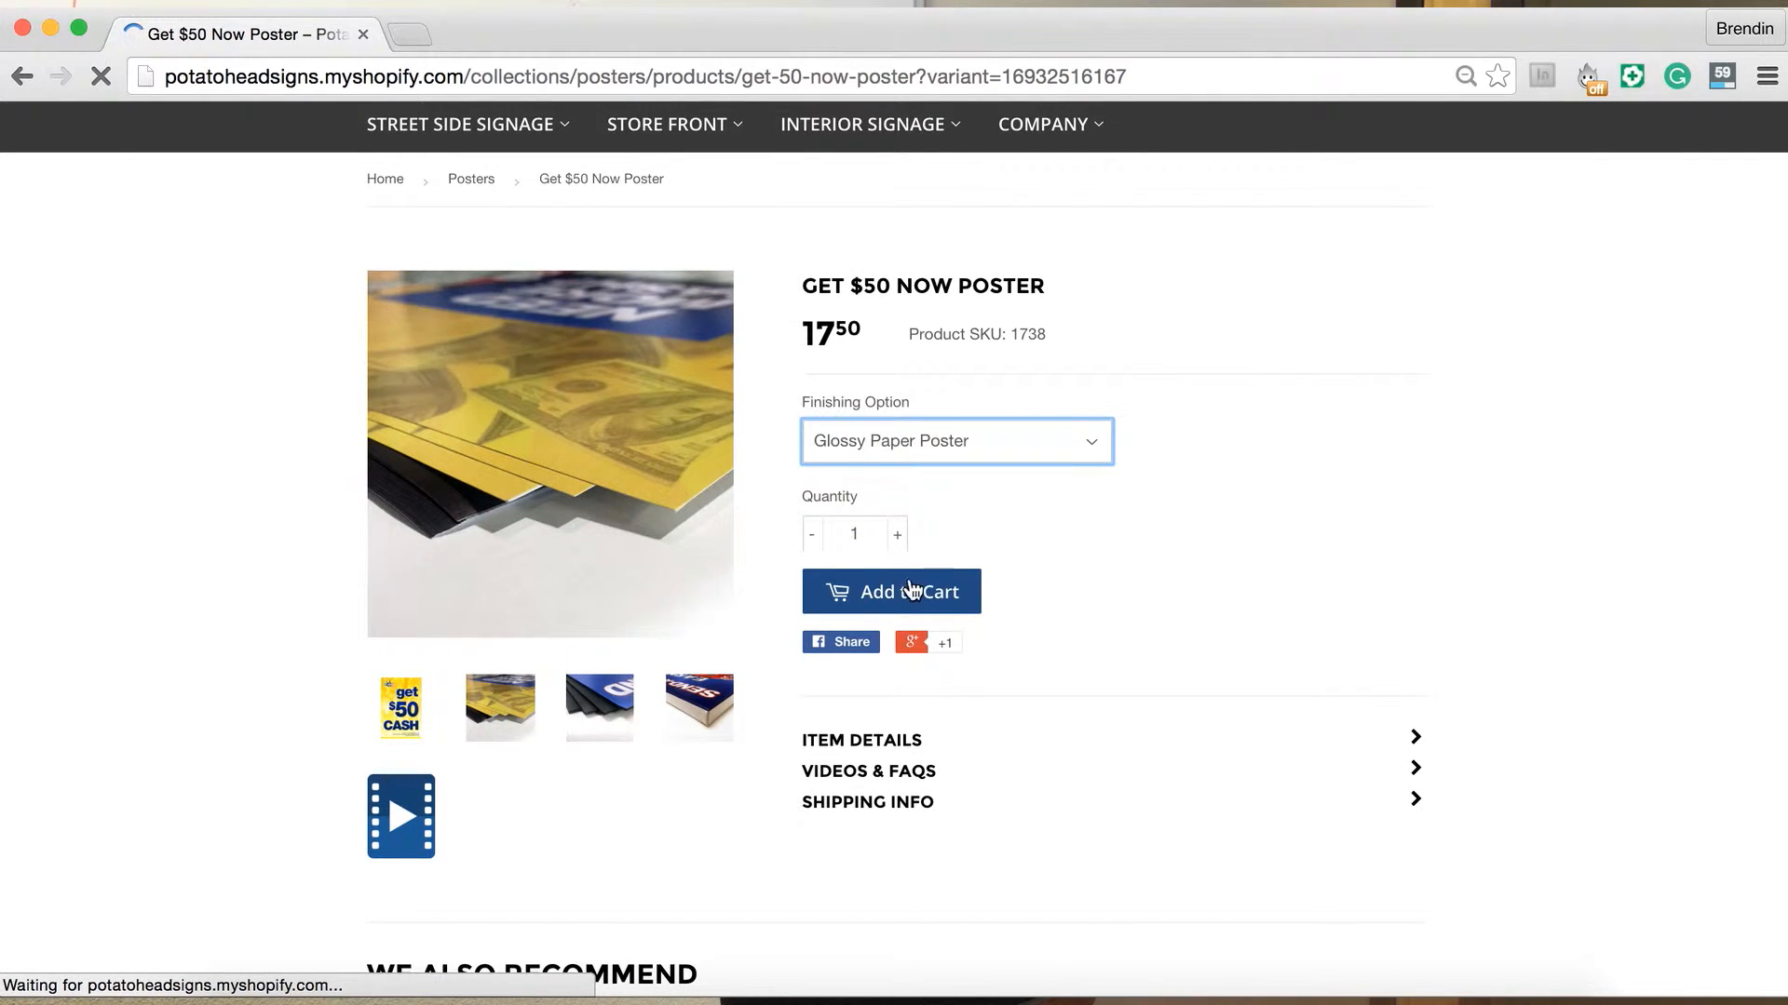
# Add a gatorboard-mounted poster to the cart, view the cart, then return to the product page.
pyautogui.click(891, 590)
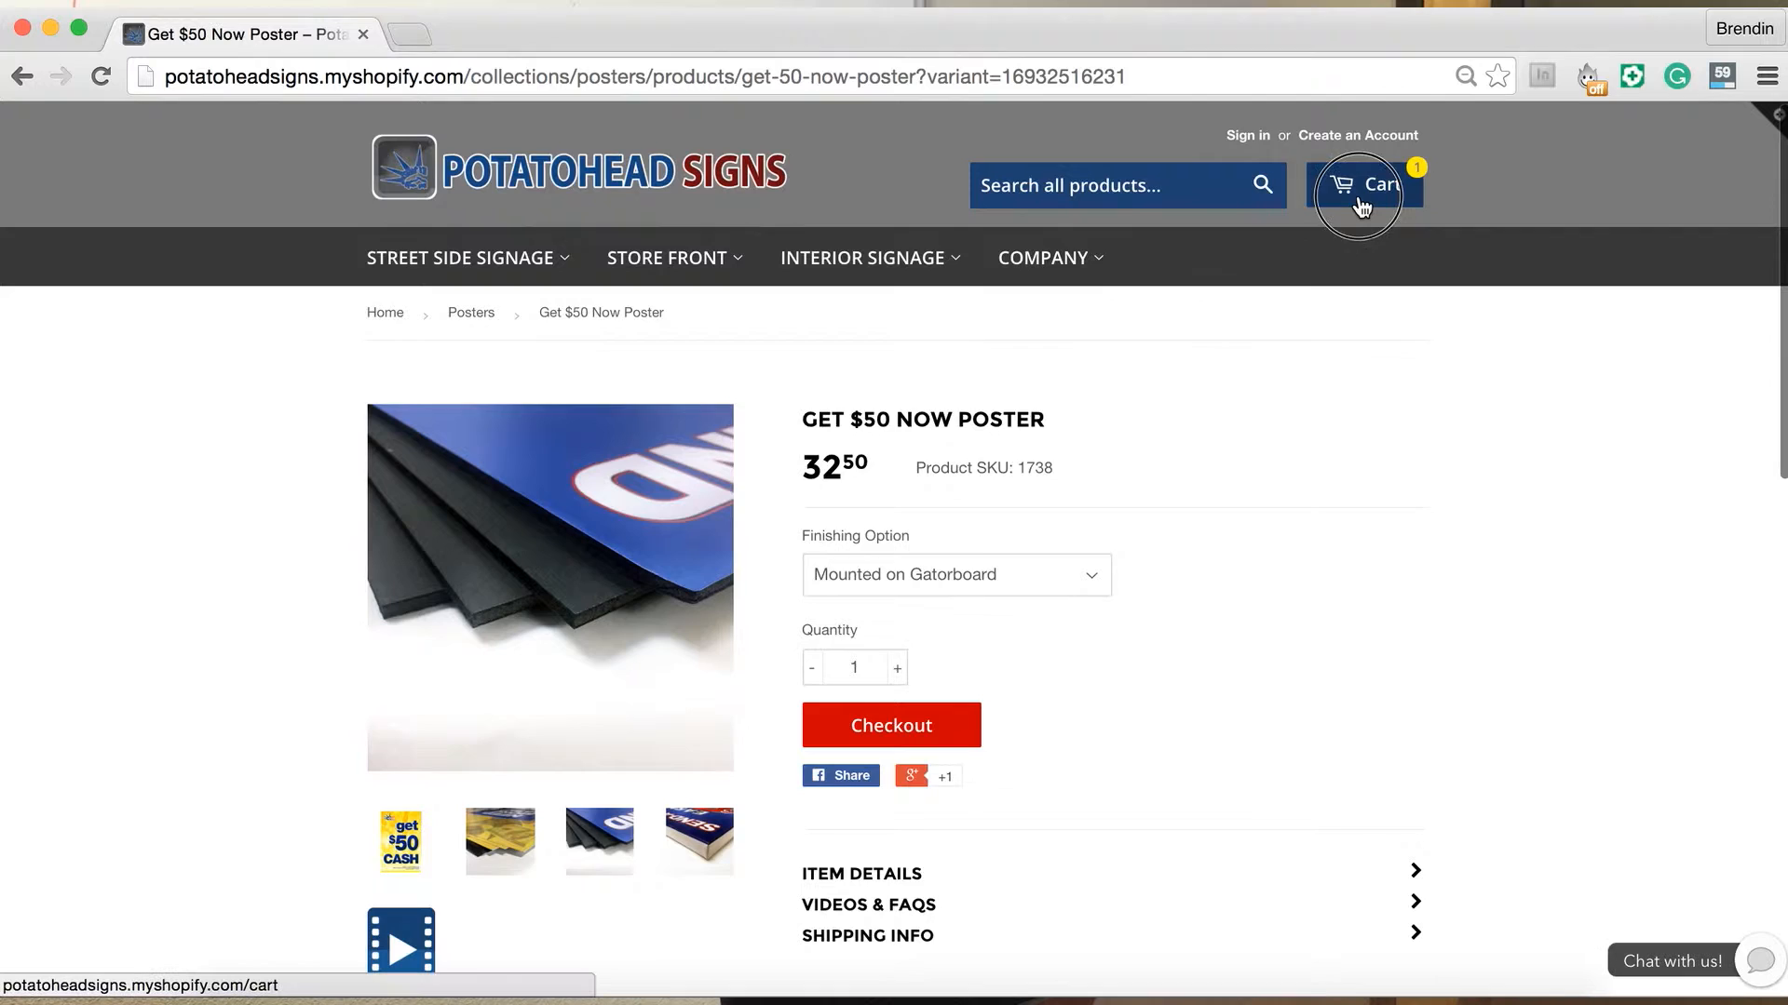
pyautogui.click(1365, 183)
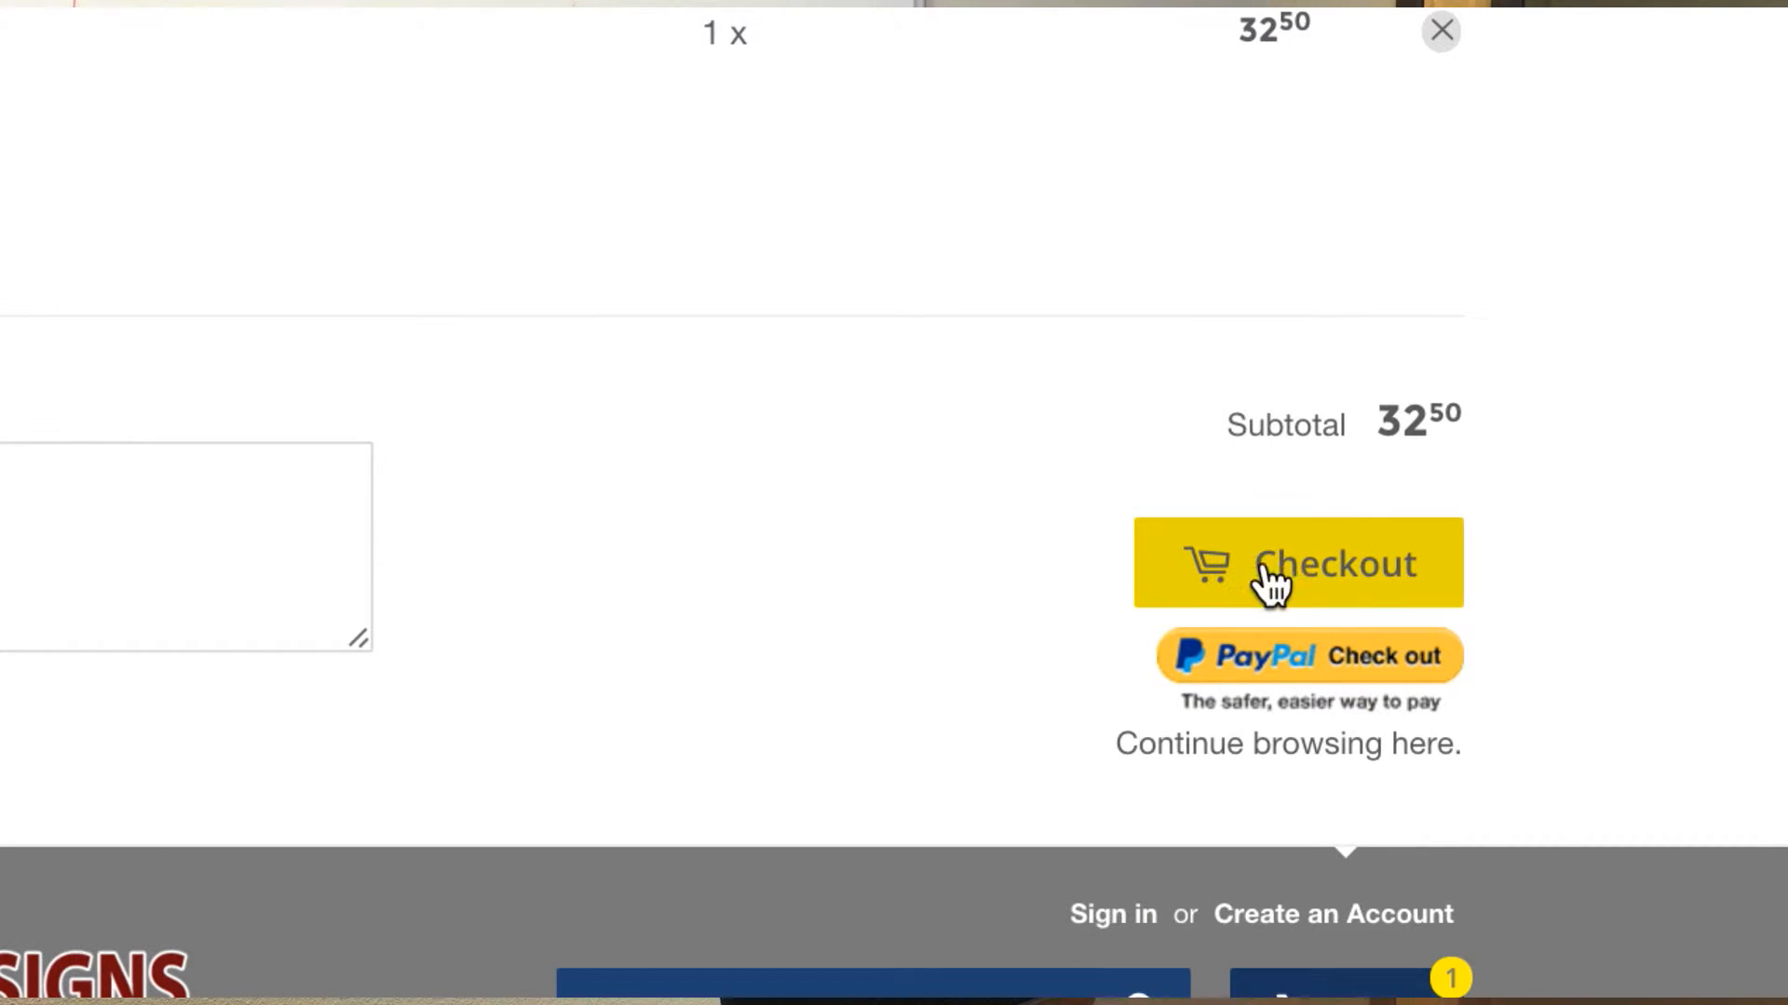
pyautogui.moveTo(1276, 672)
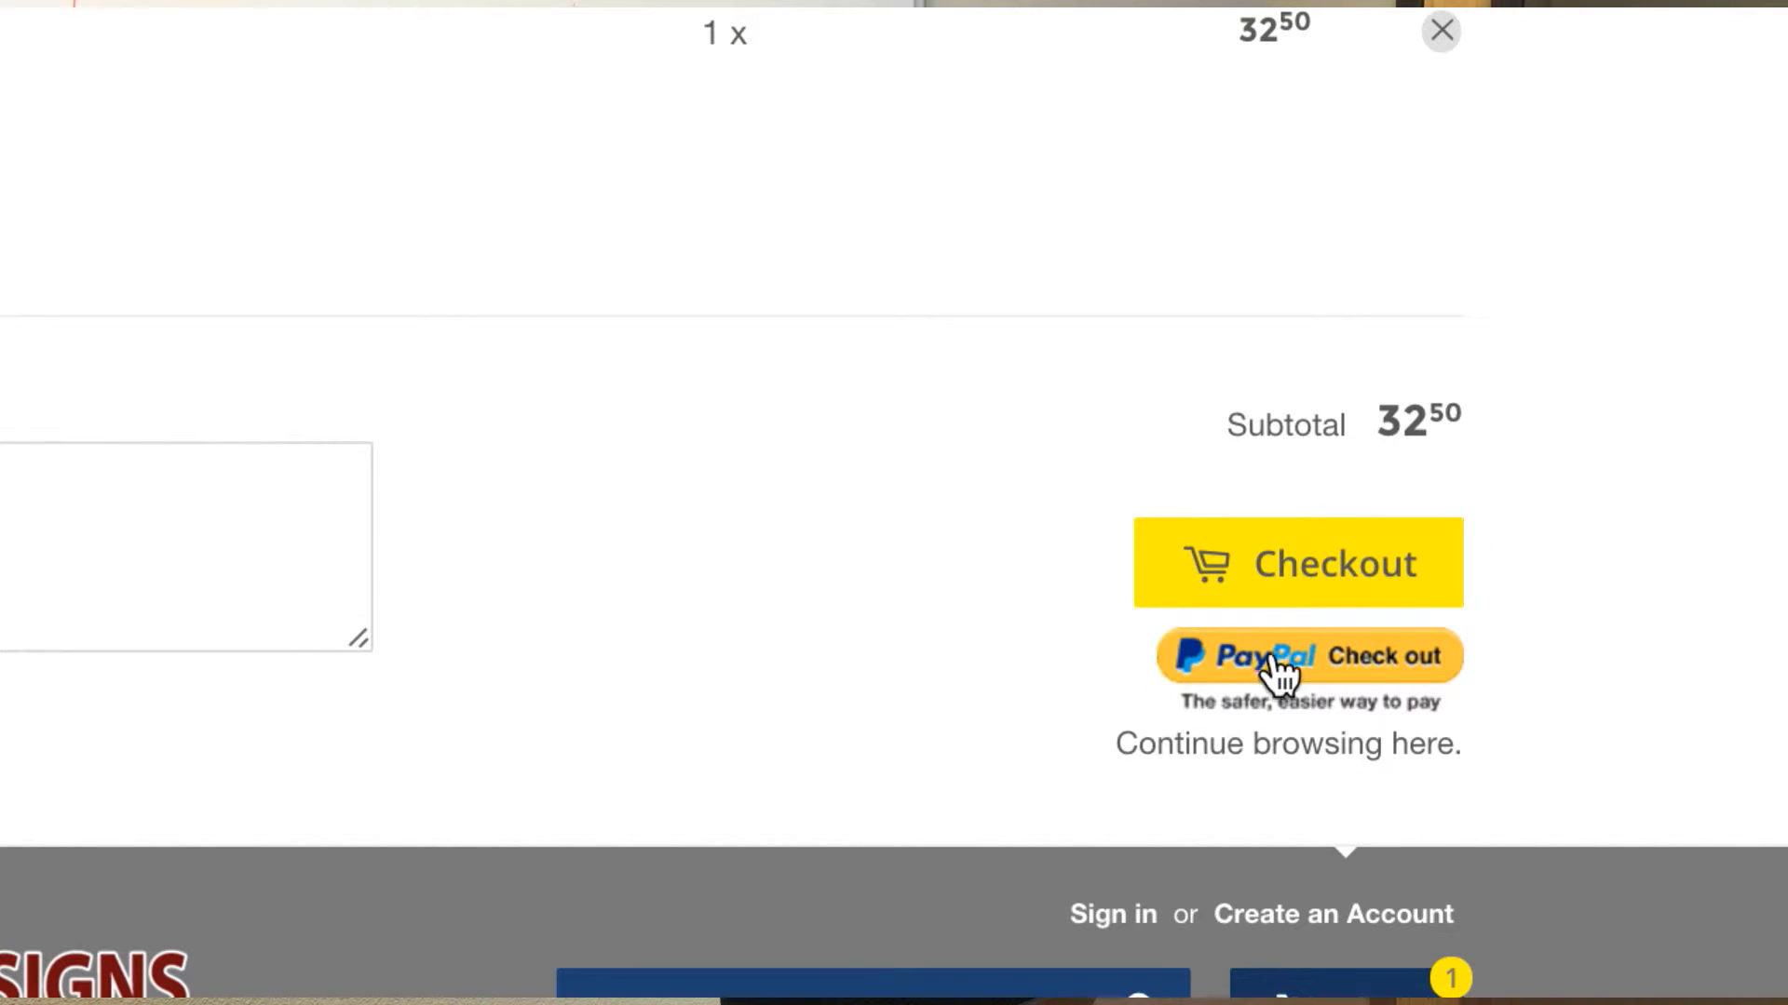
pyautogui.scroll(3)
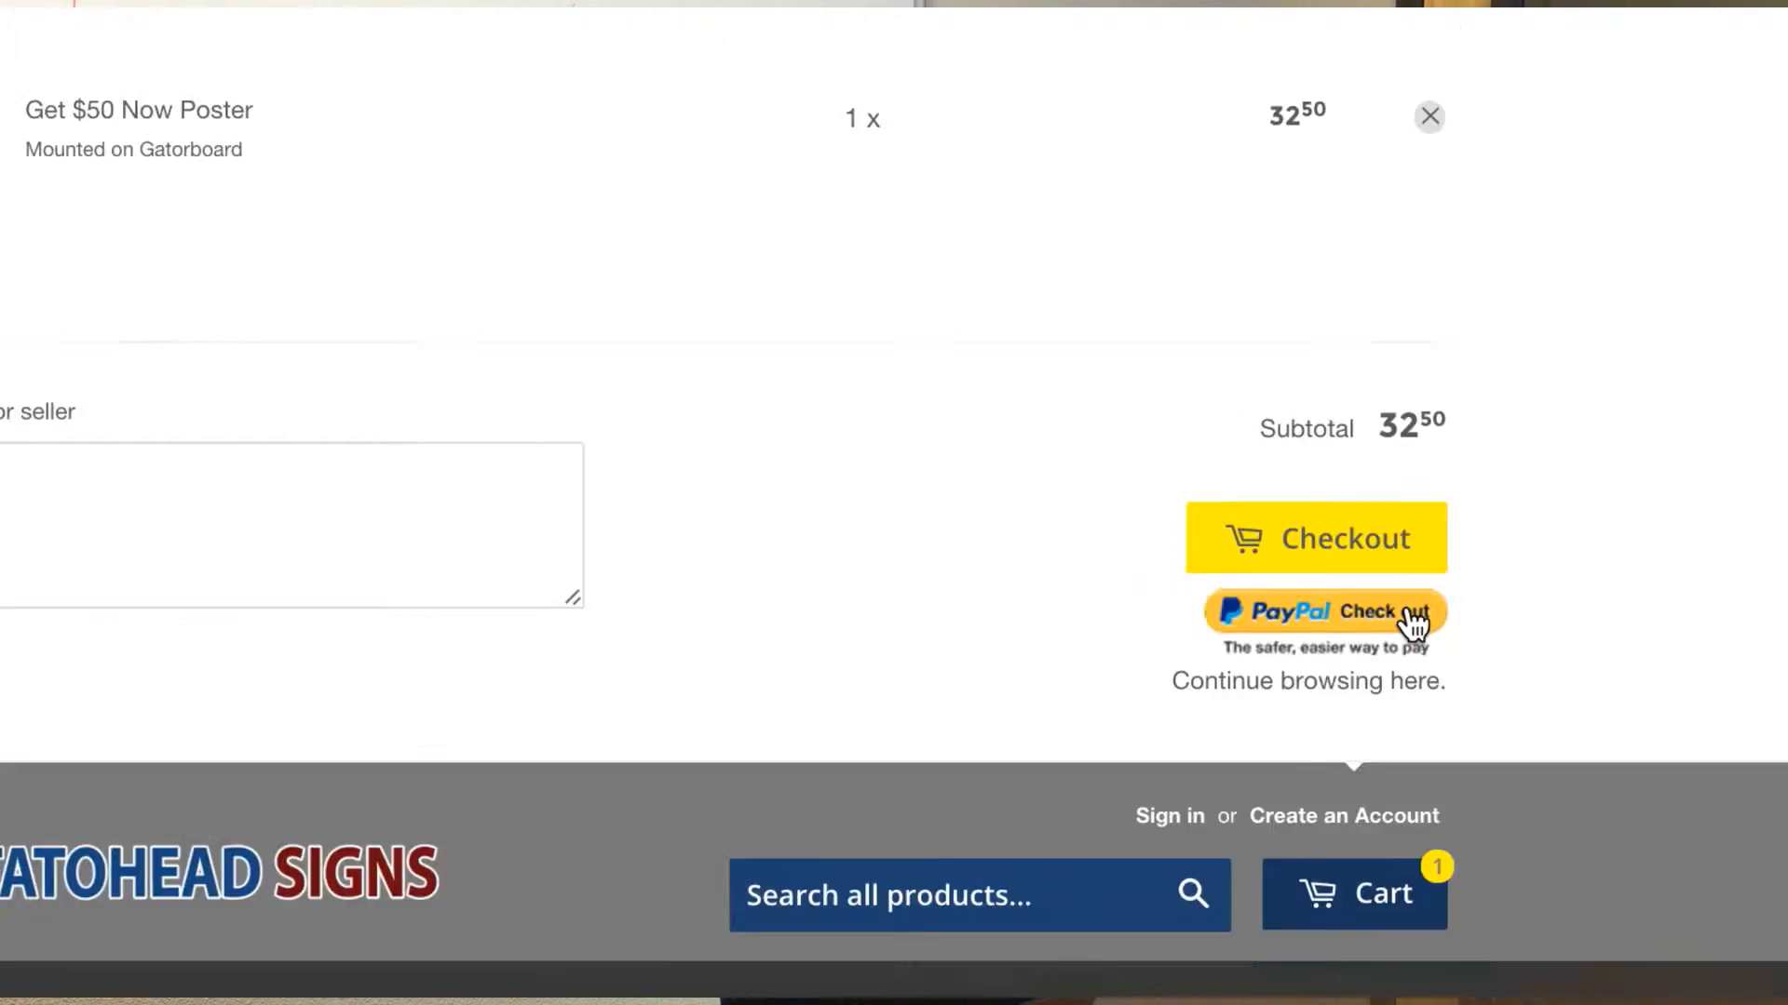
pyautogui.click(1429, 116)
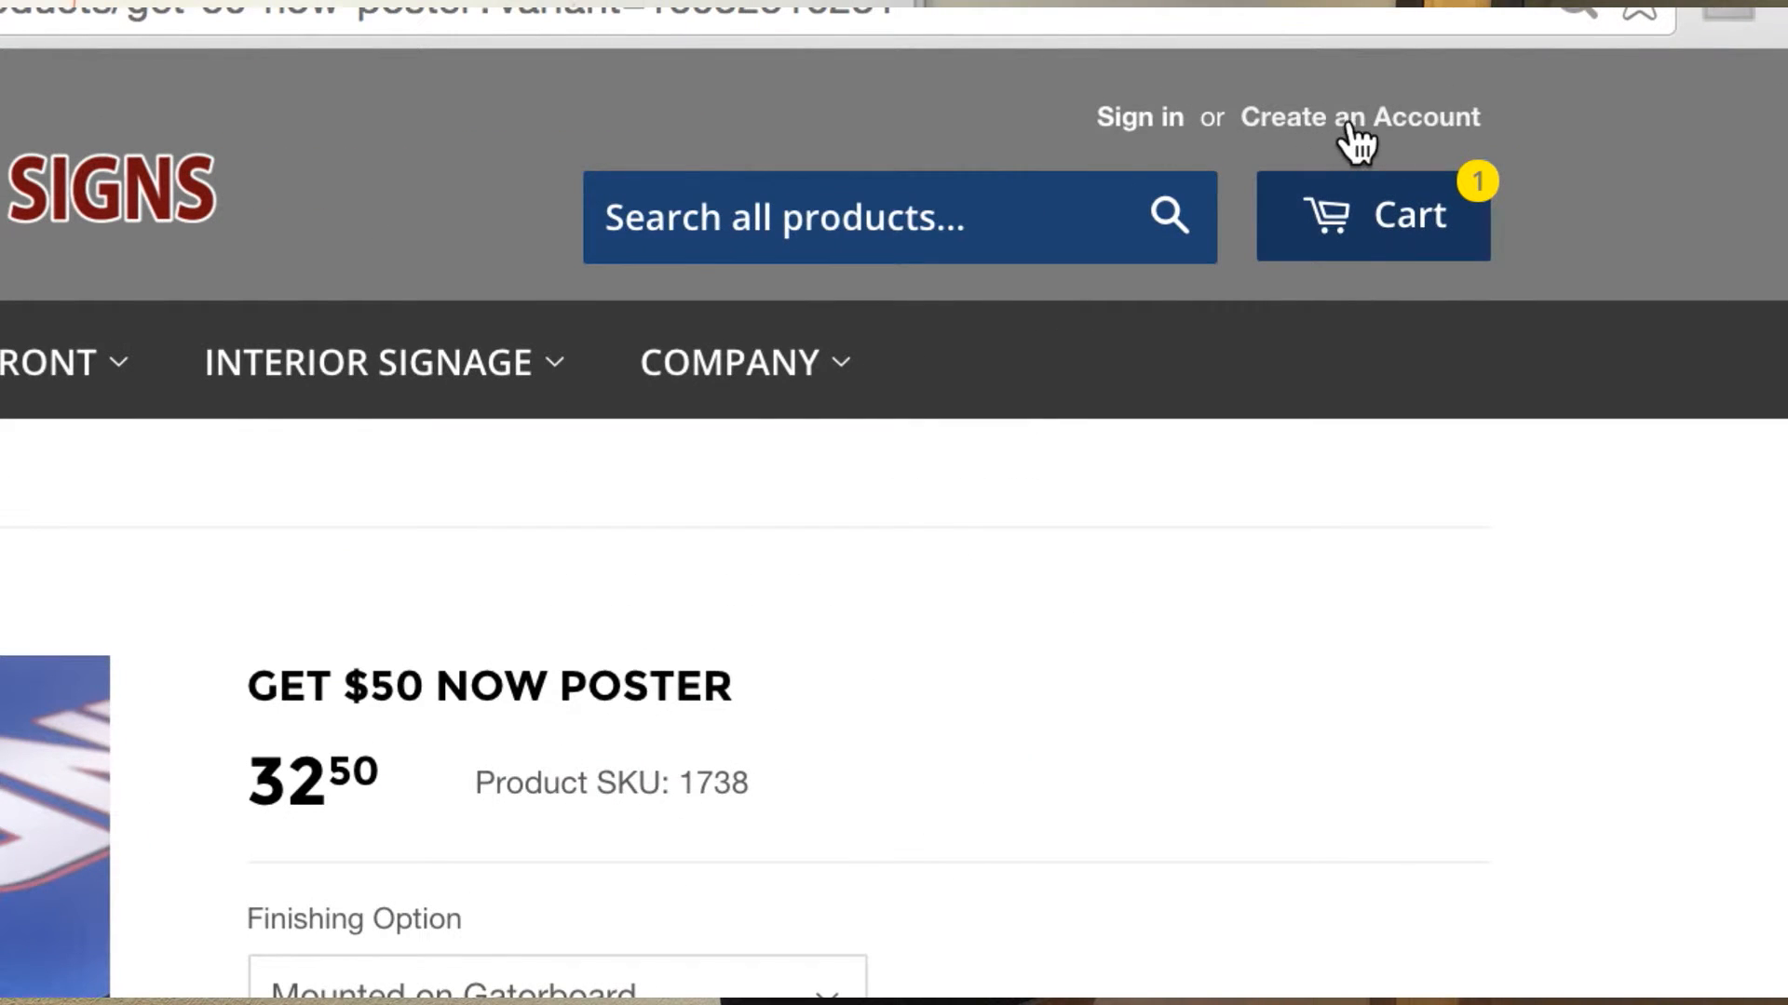
pyautogui.moveTo(1140, 120)
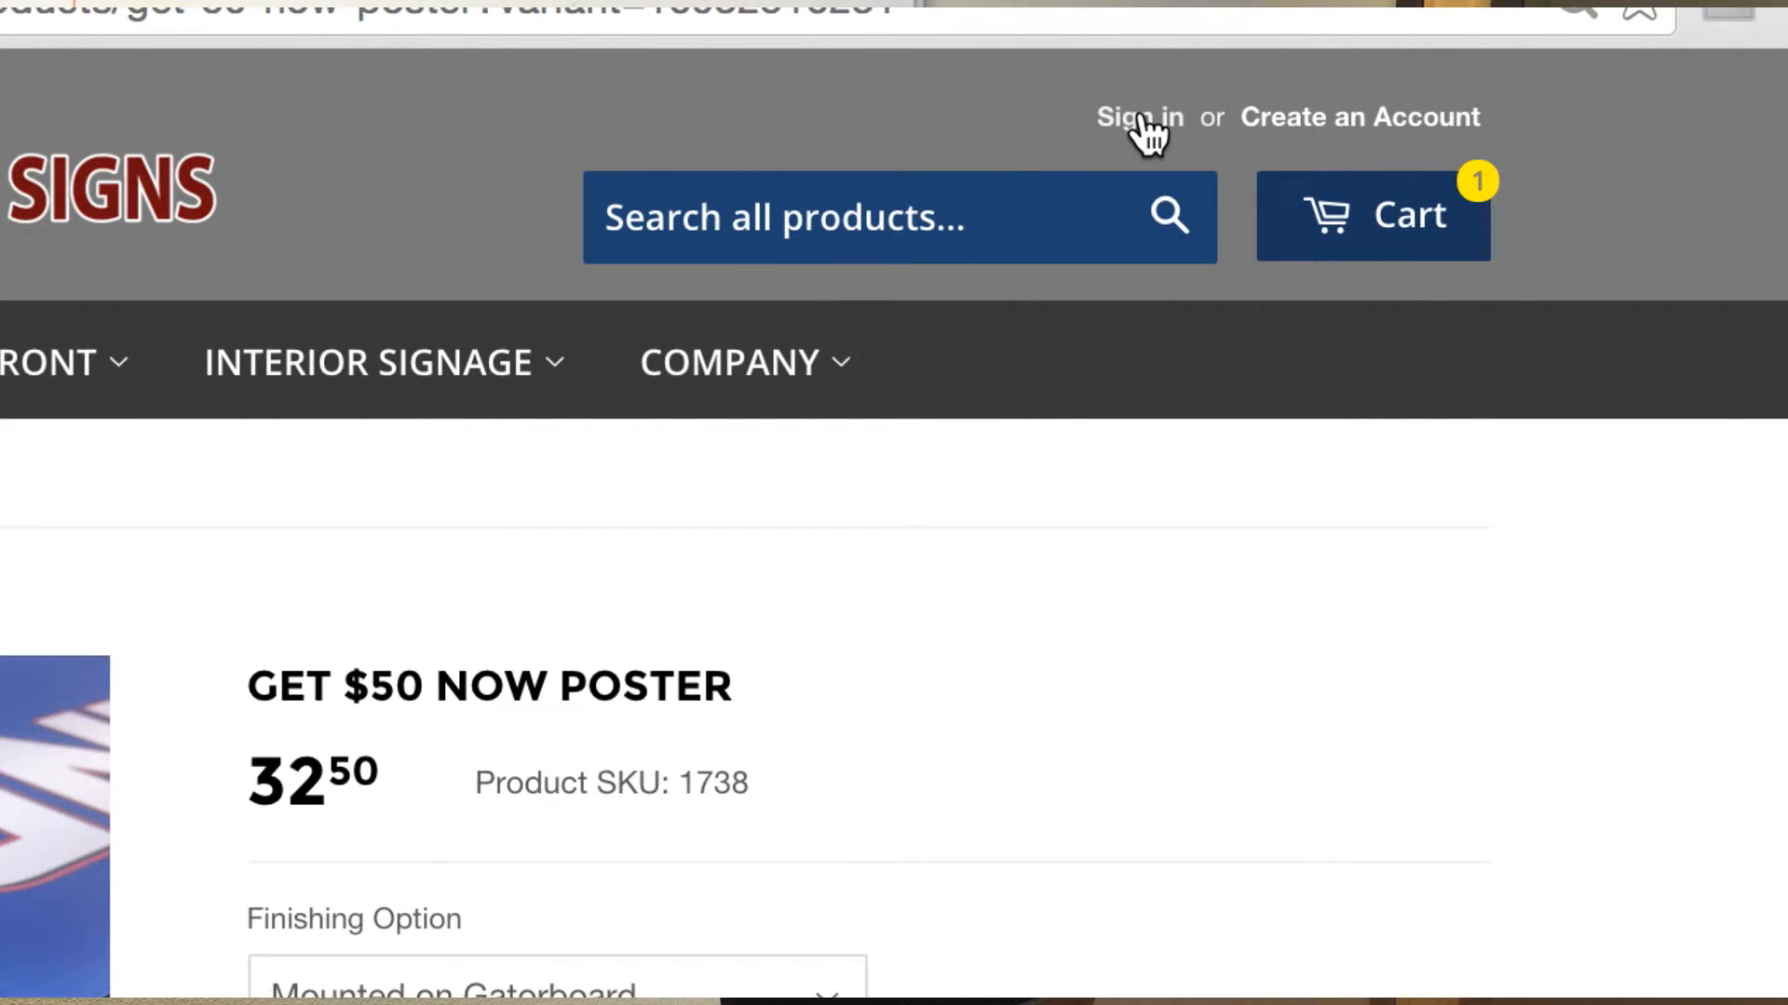
pyautogui.moveTo(991, 142)
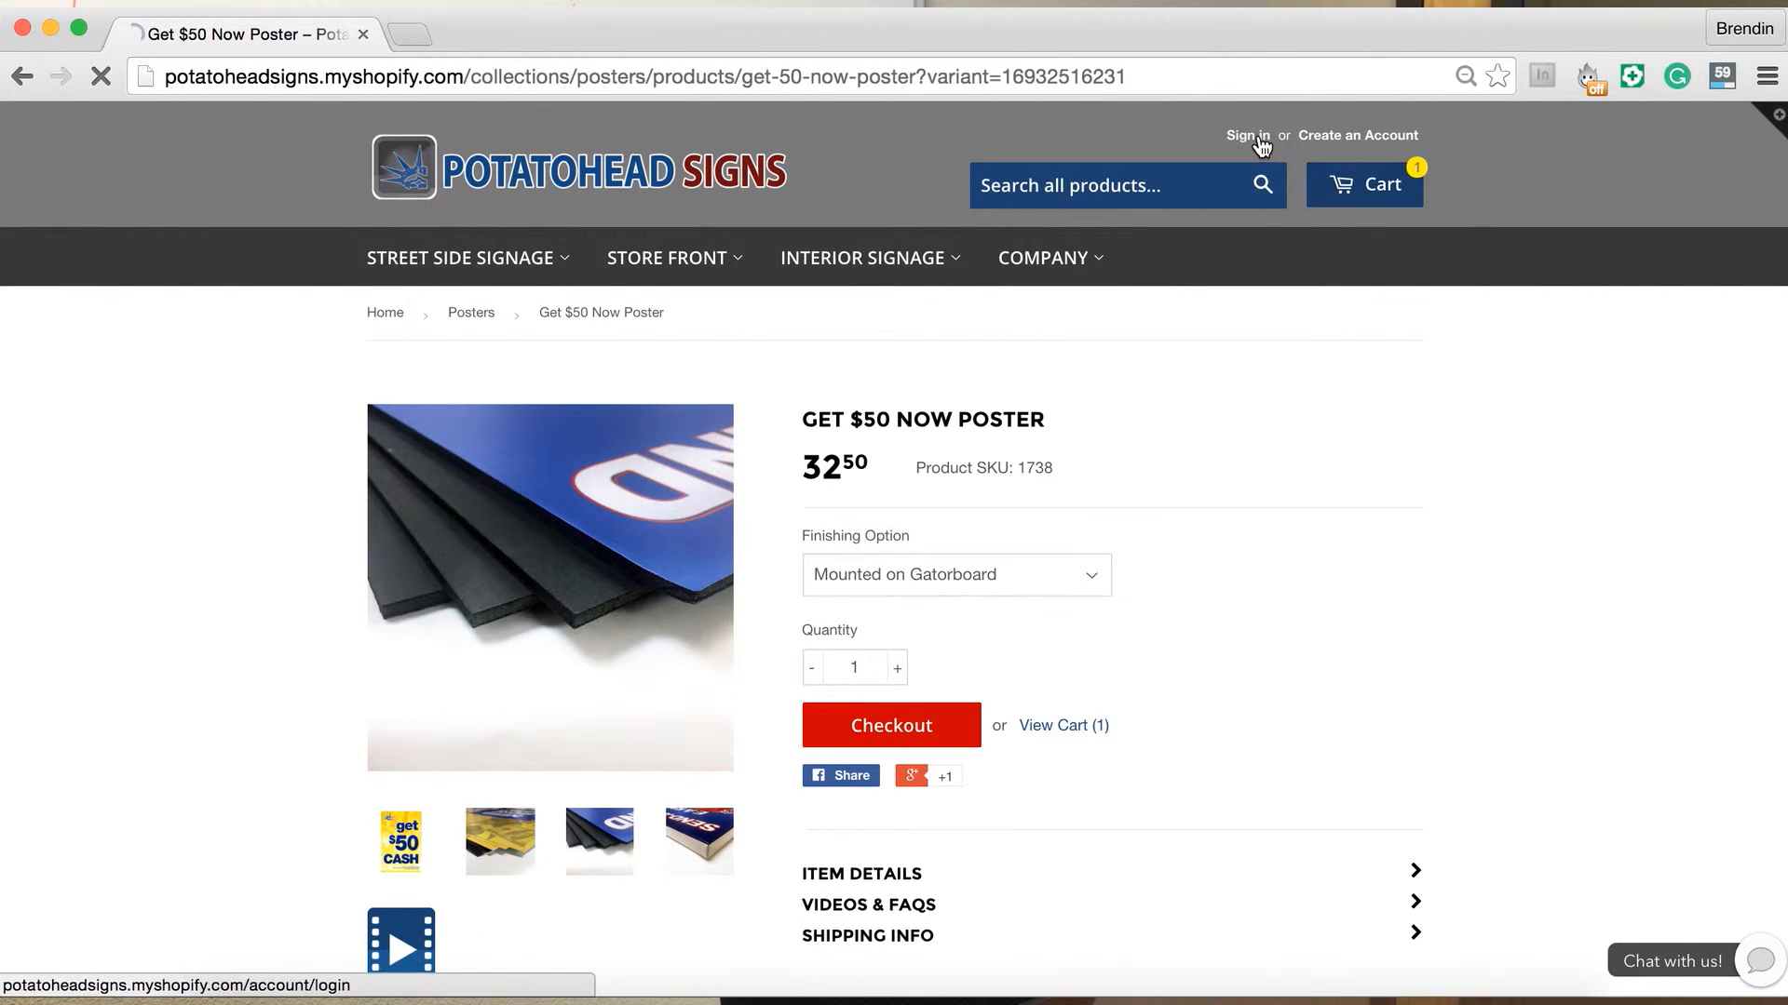
# Go to Sign in and then Create an Account to reach the blank registration form.
pyautogui.click(1243, 134)
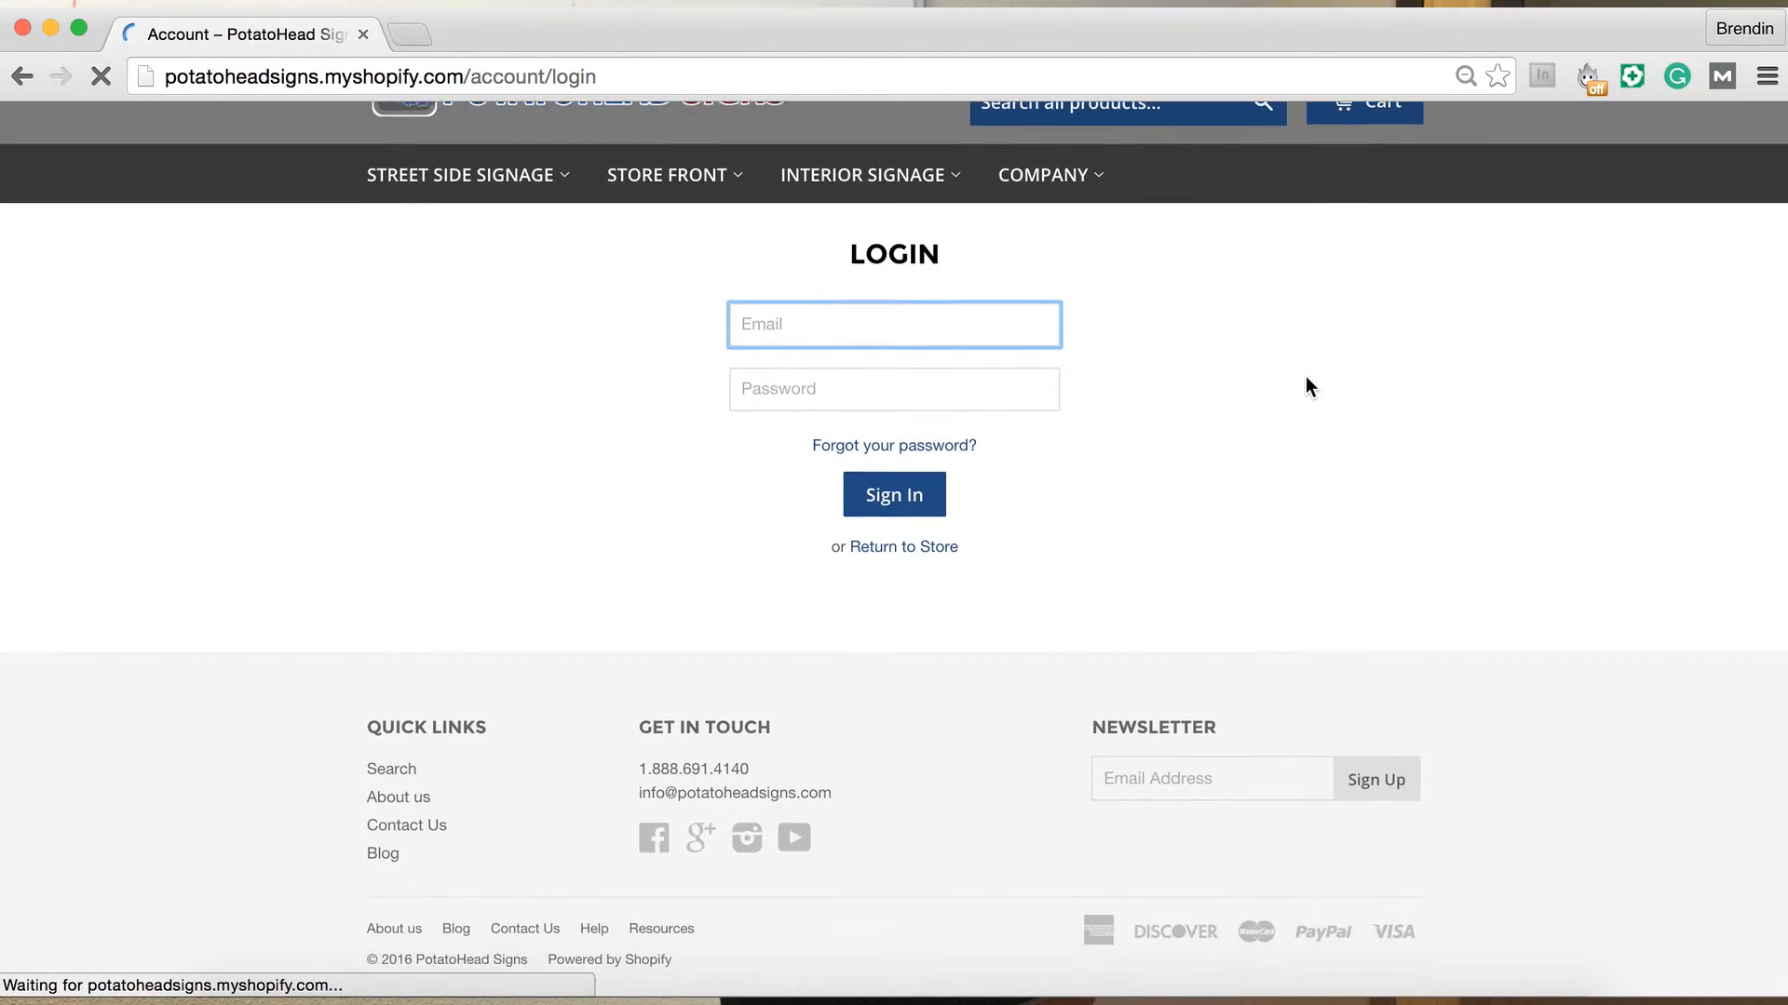
pyautogui.scroll(3)
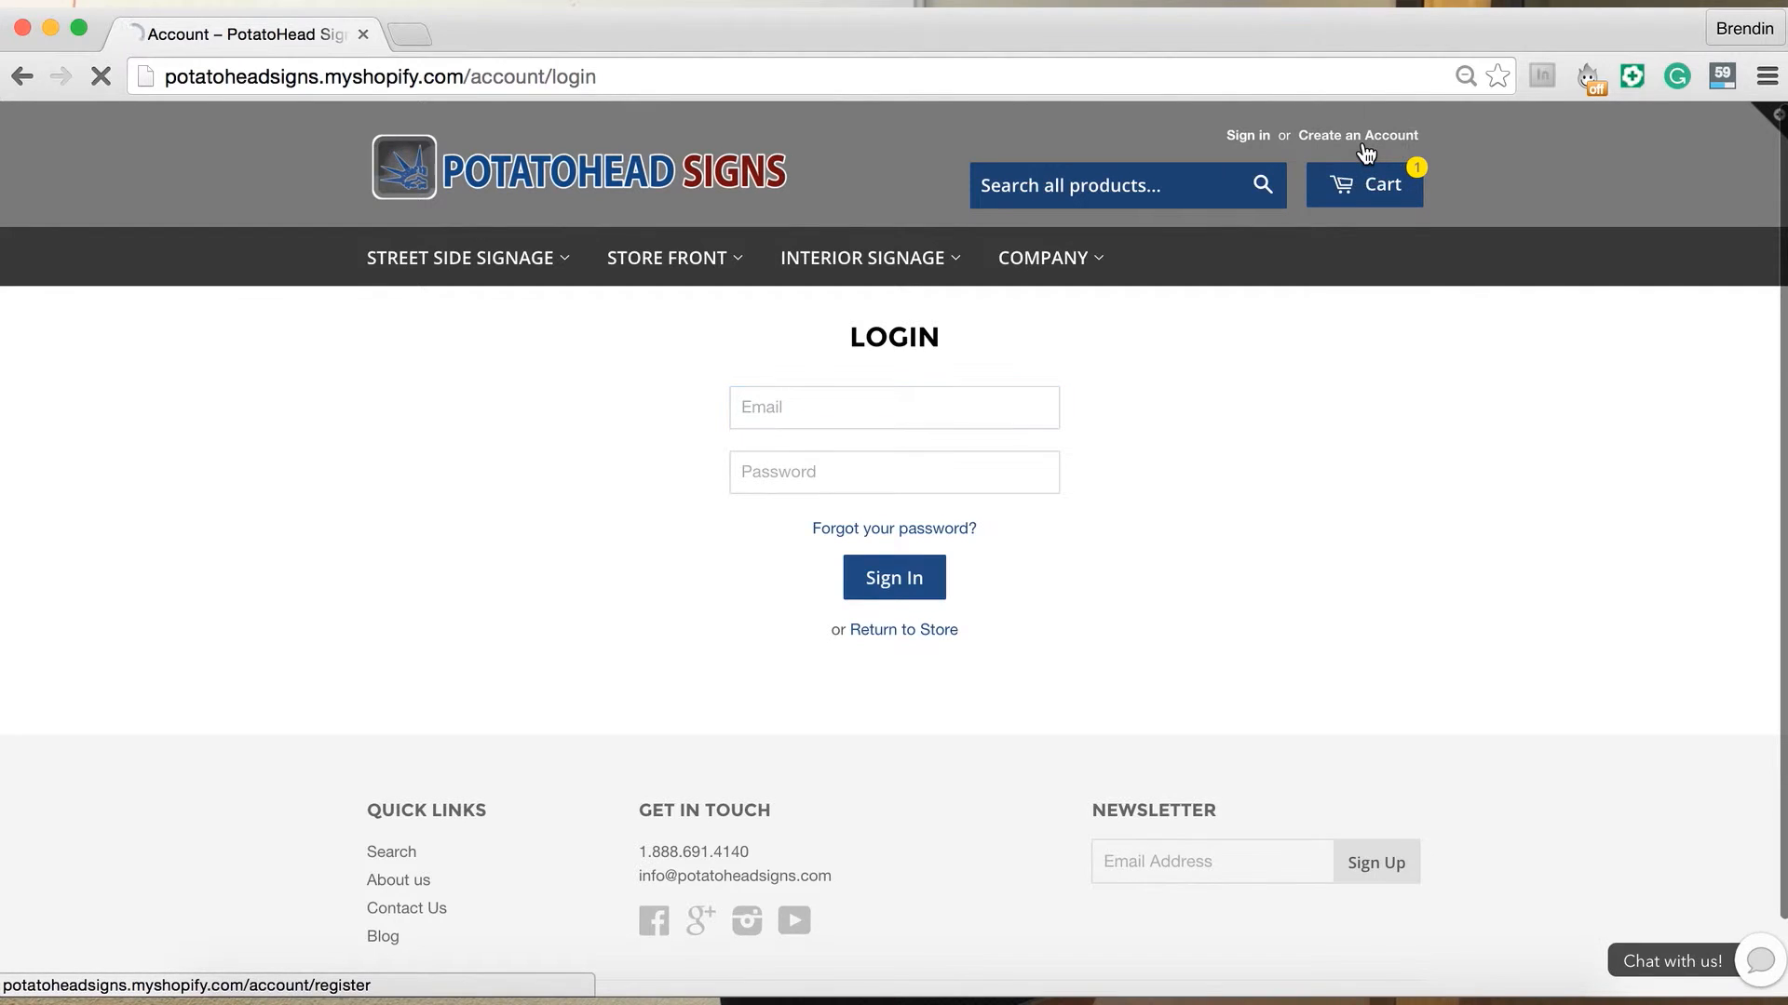
pyautogui.click(1357, 134)
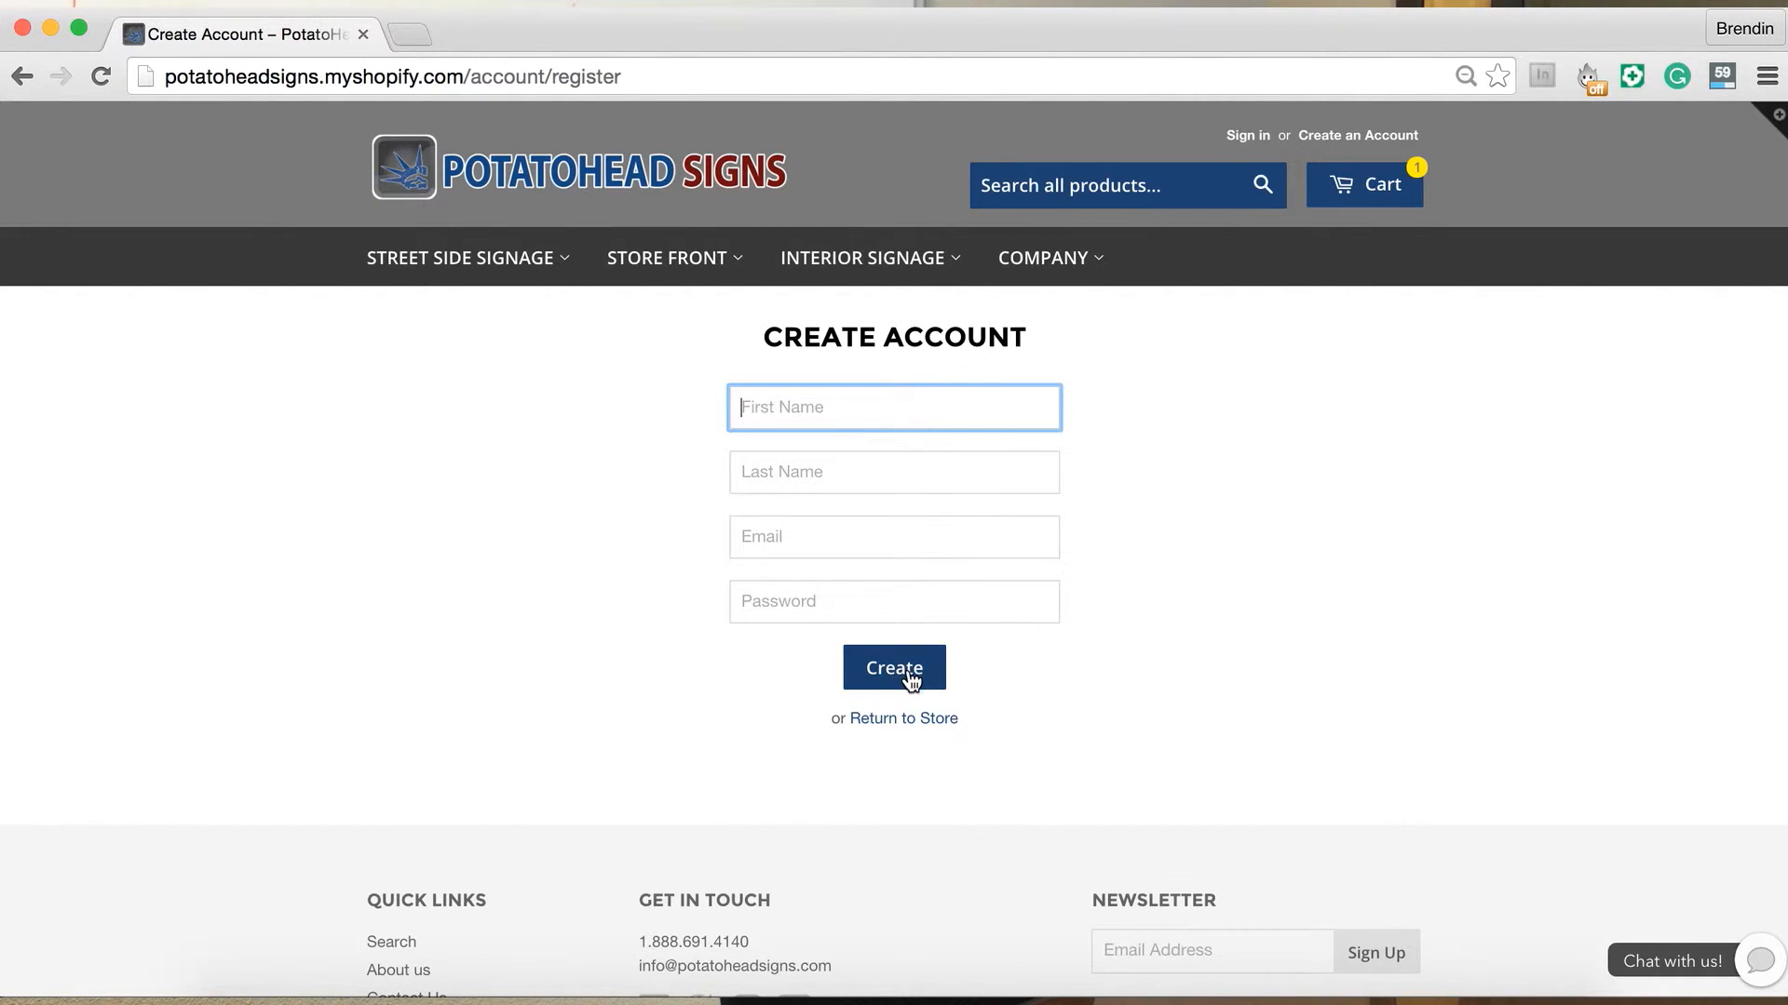
pyautogui.moveTo(1214, 509)
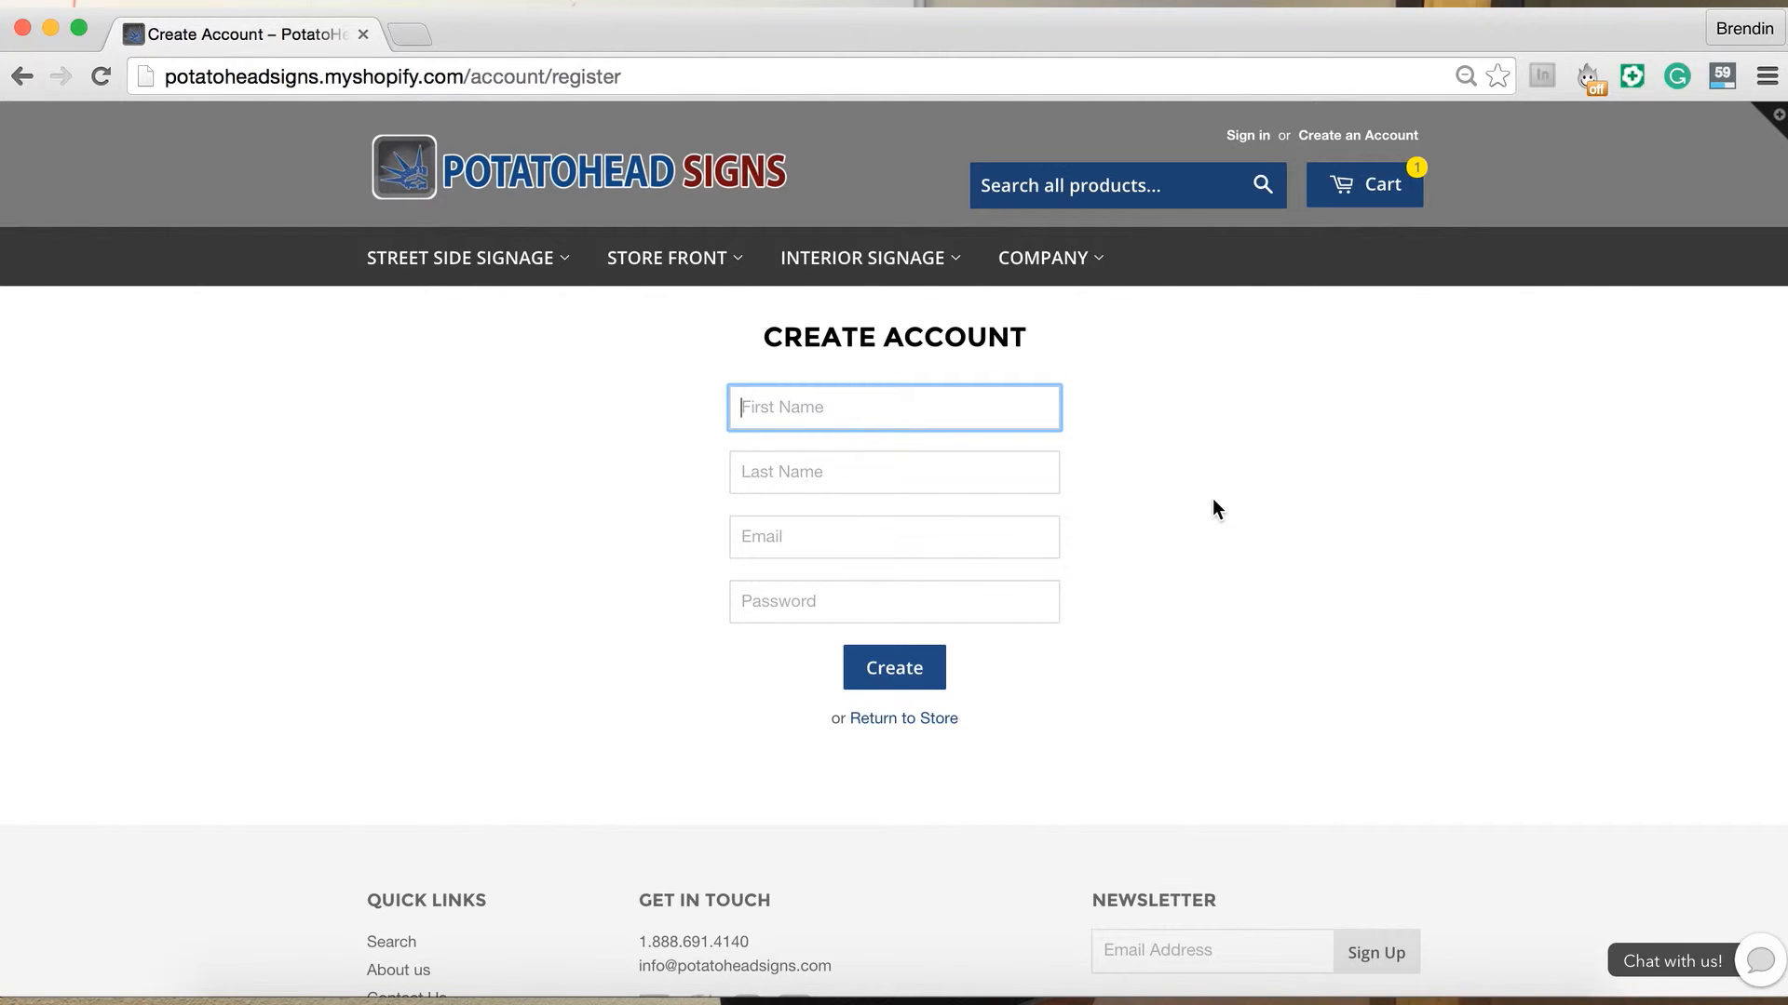
pyautogui.moveTo(1180, 367)
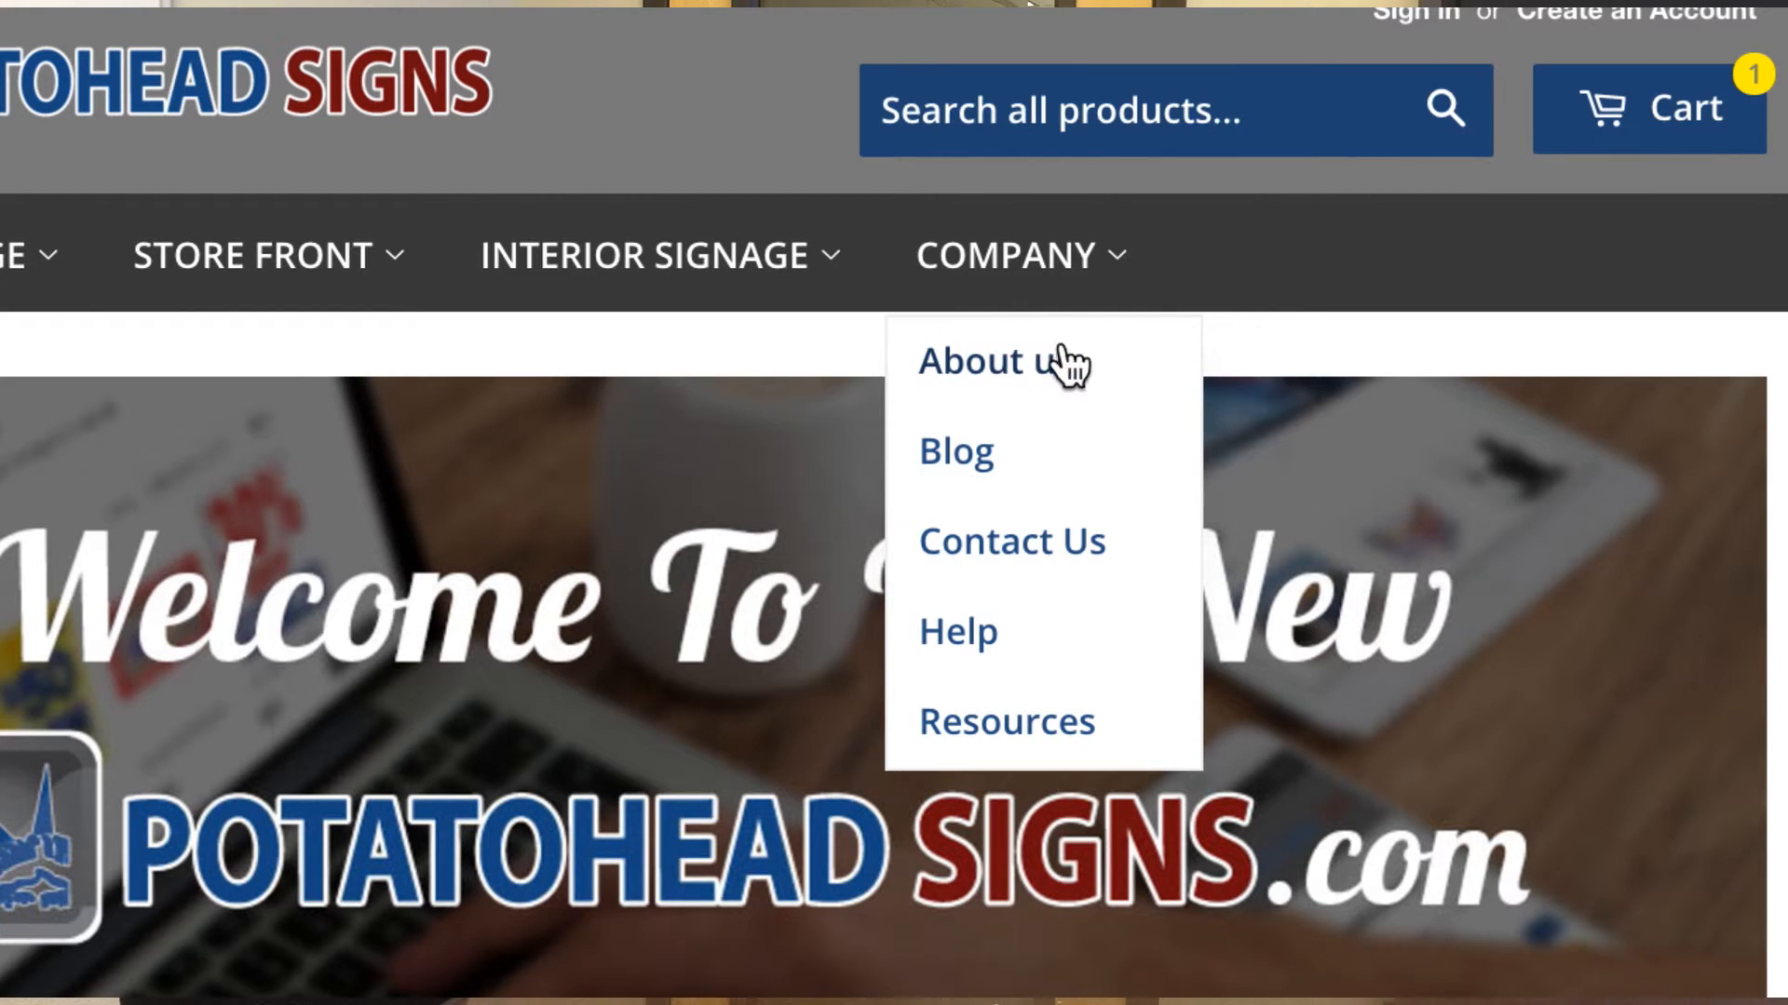
pyautogui.moveTo(969, 467)
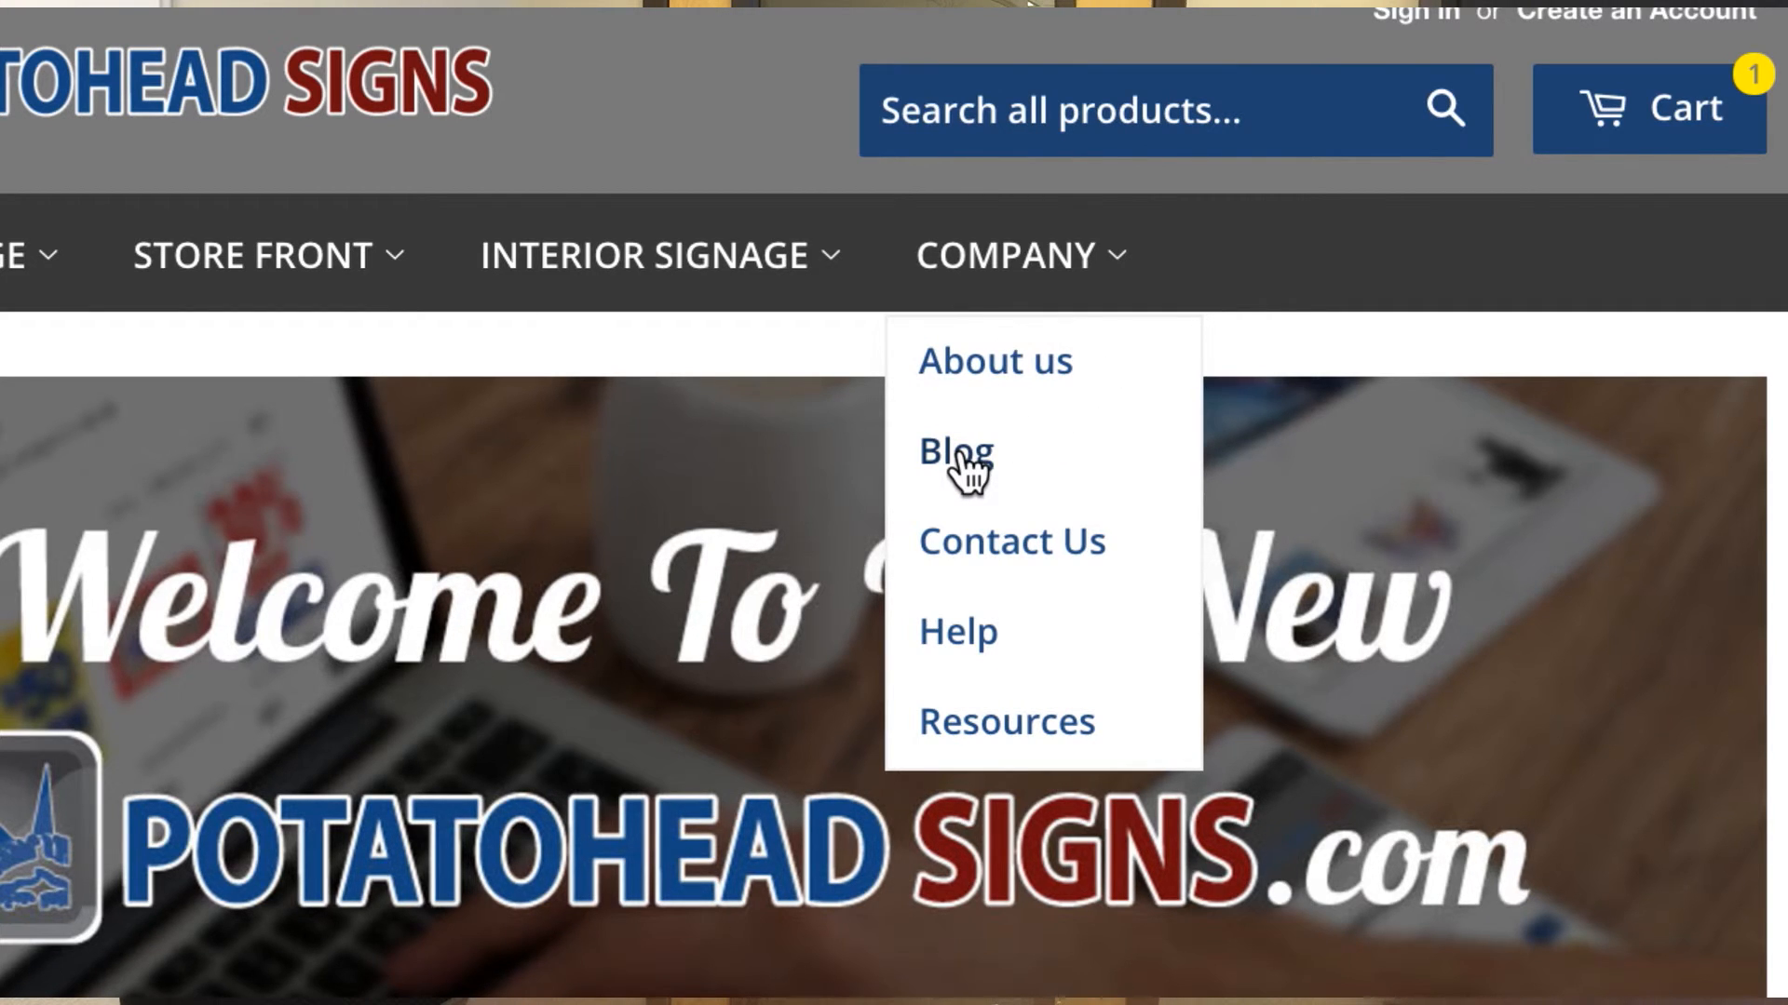
pyautogui.moveTo(997, 488)
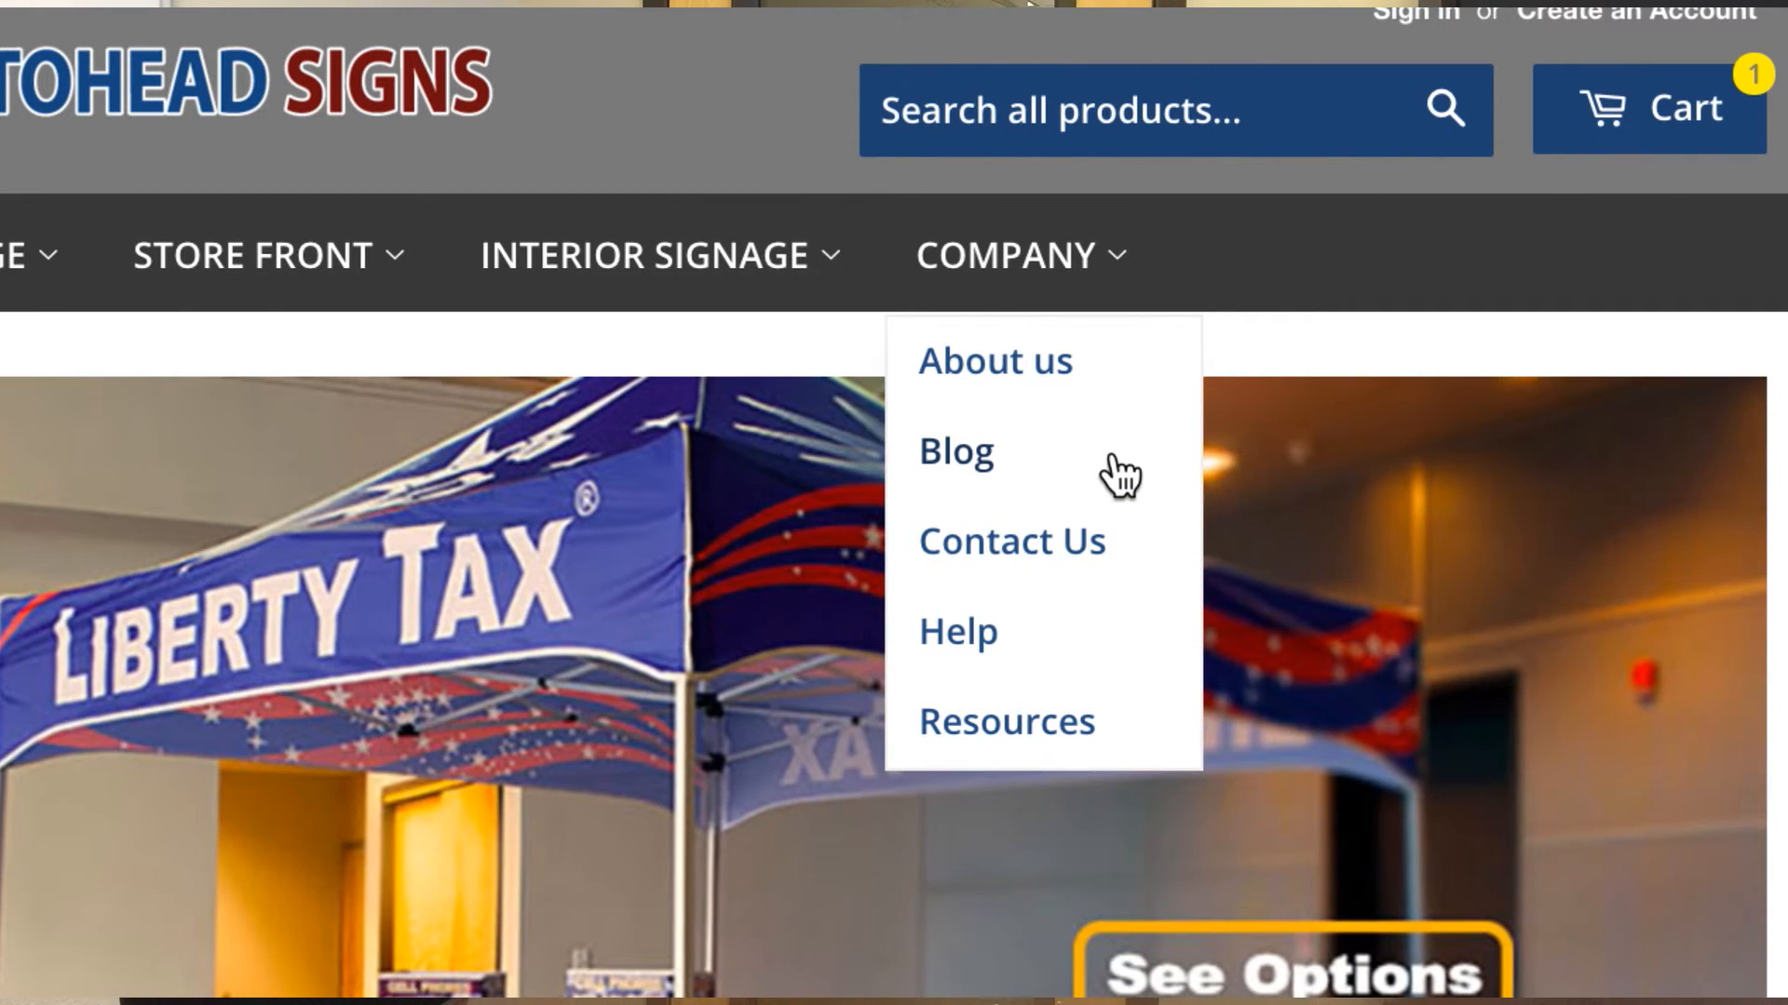
# Visit the Contact Us page, review its form and details, then reopen the COMPANY menu.
pyautogui.click(1010, 540)
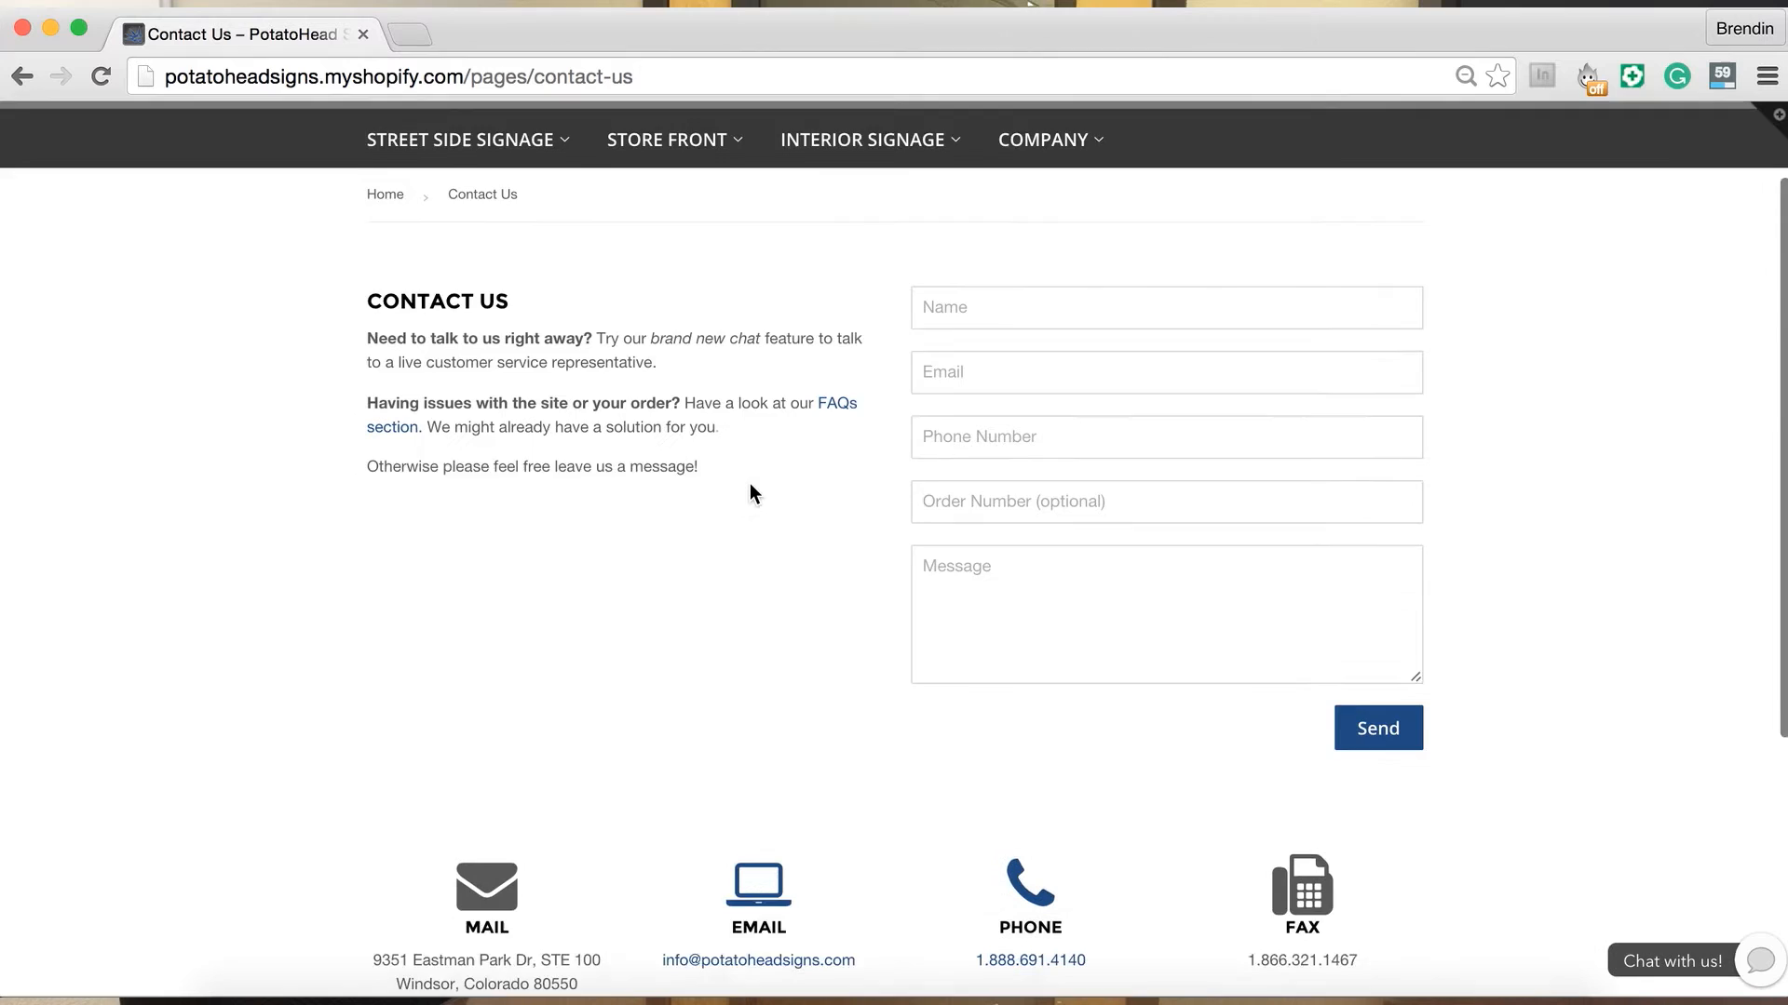
pyautogui.scroll(-3)
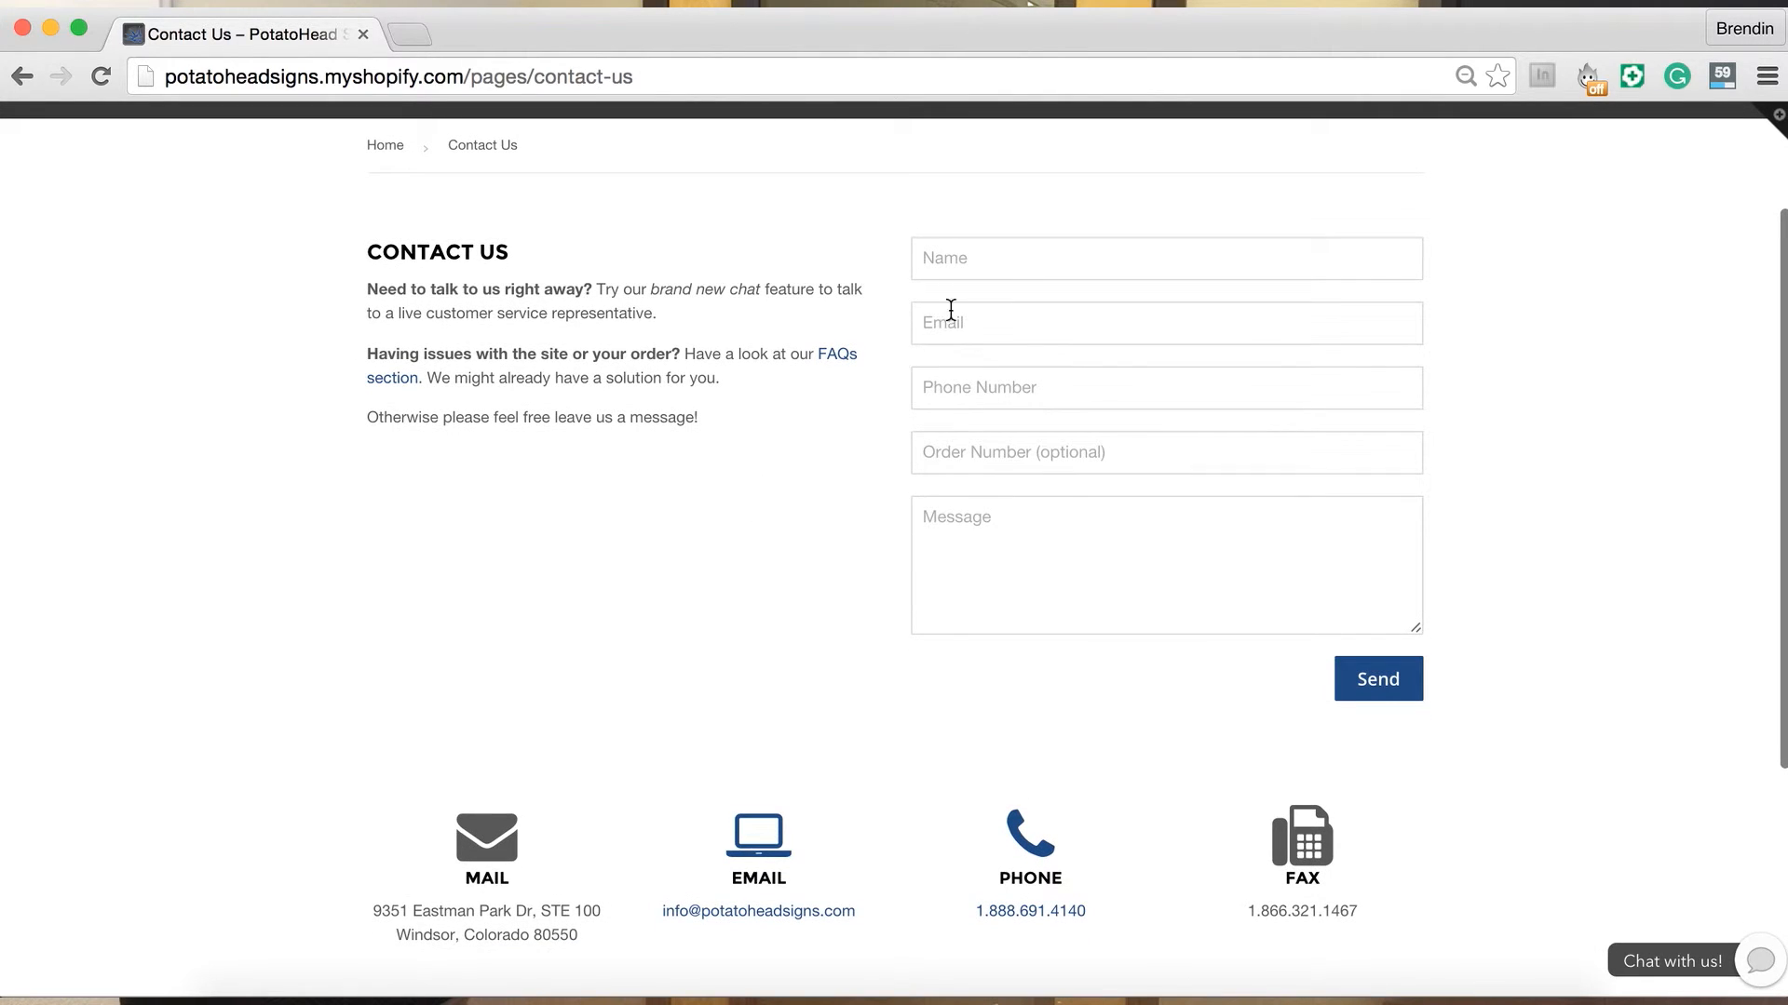
pyautogui.moveTo(826, 849)
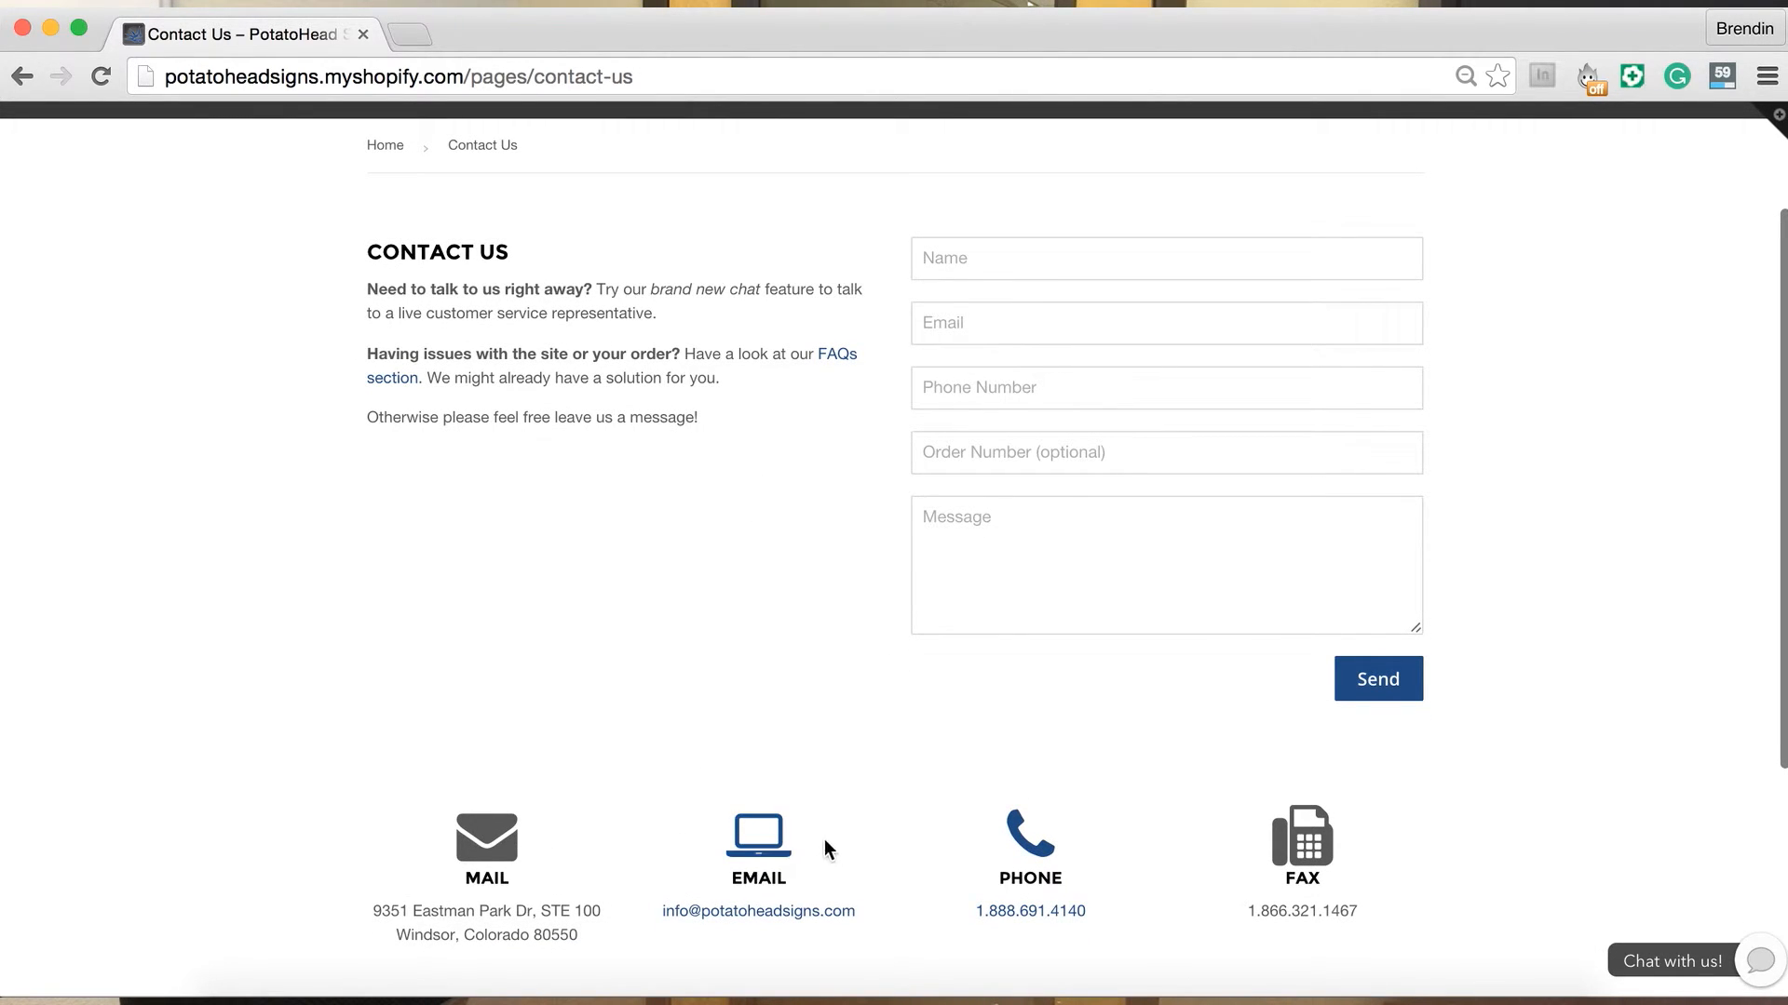
pyautogui.scroll(3)
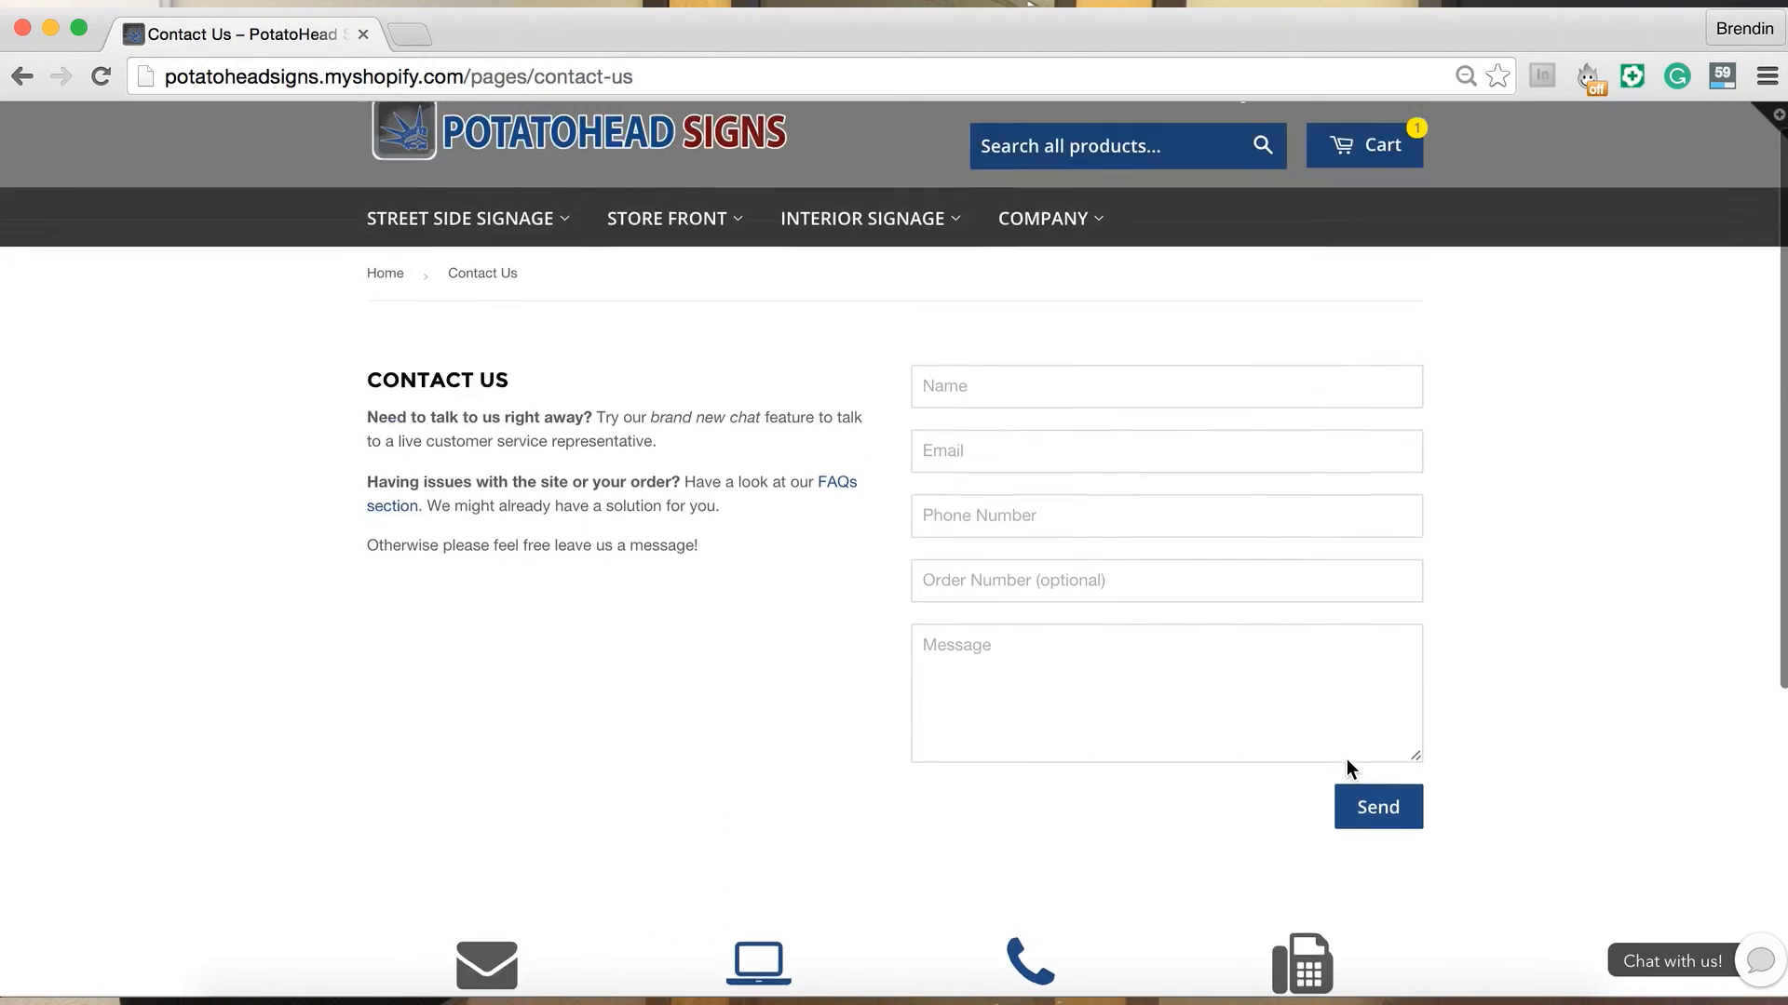
pyautogui.click(1042, 217)
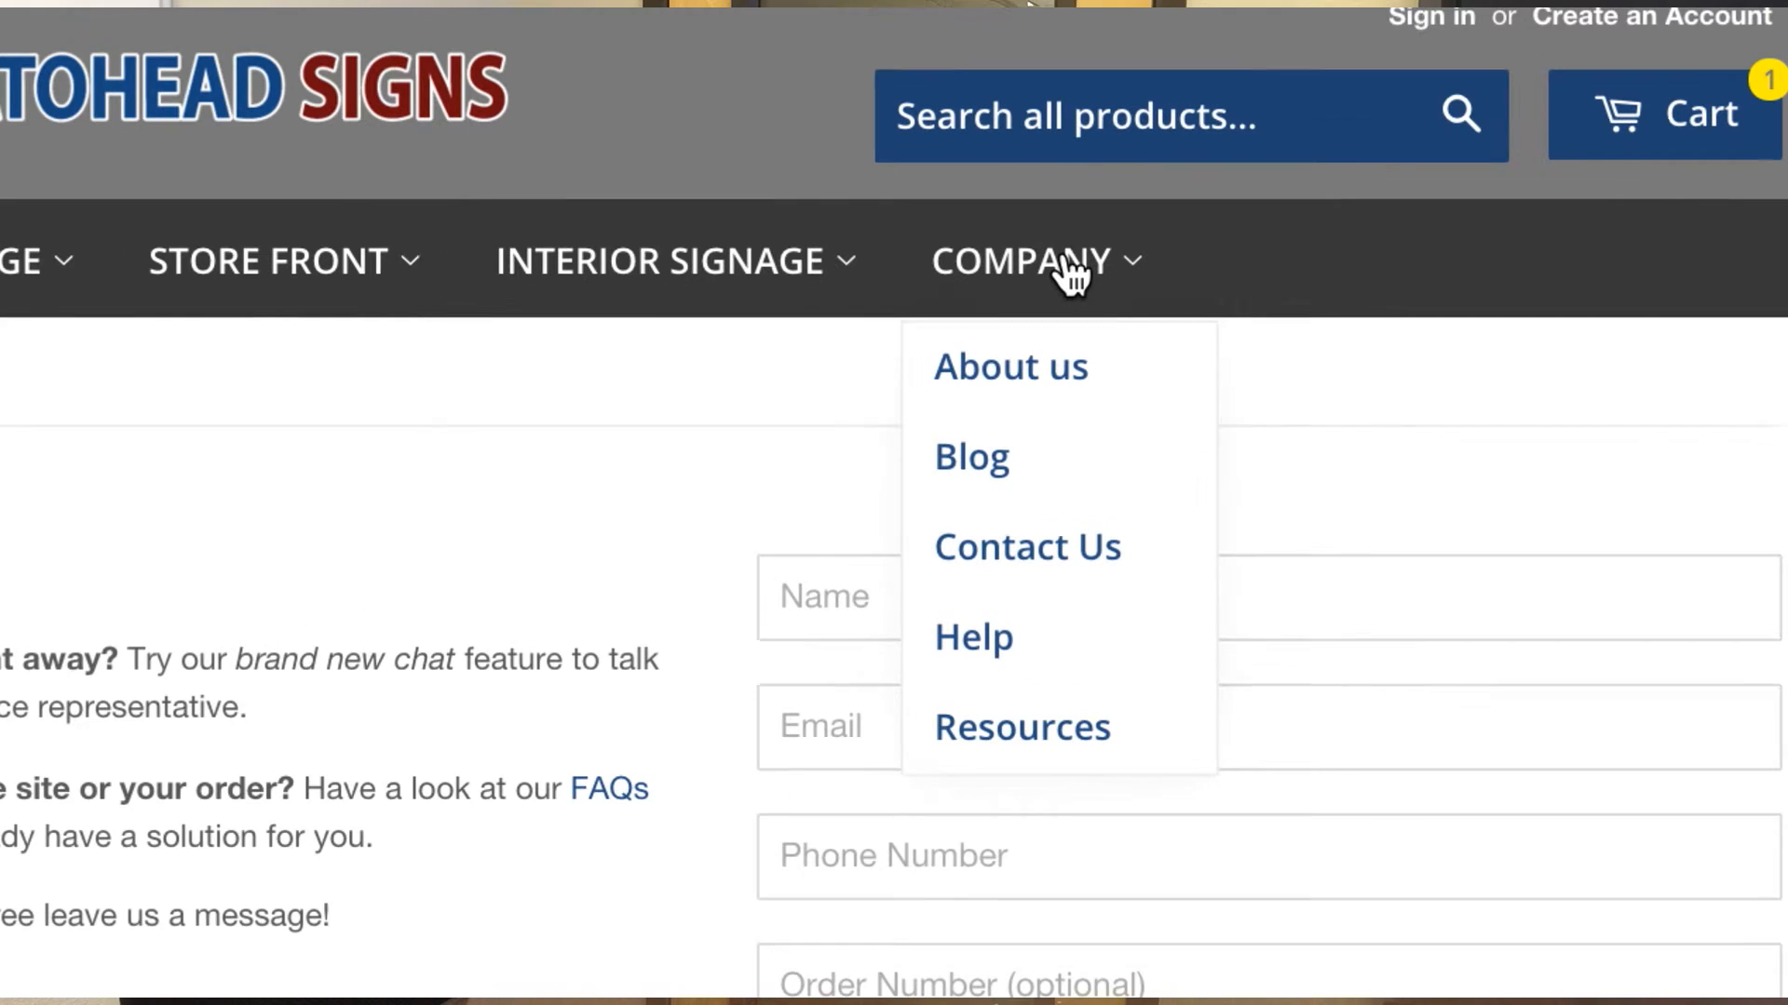
pyautogui.moveTo(971, 639)
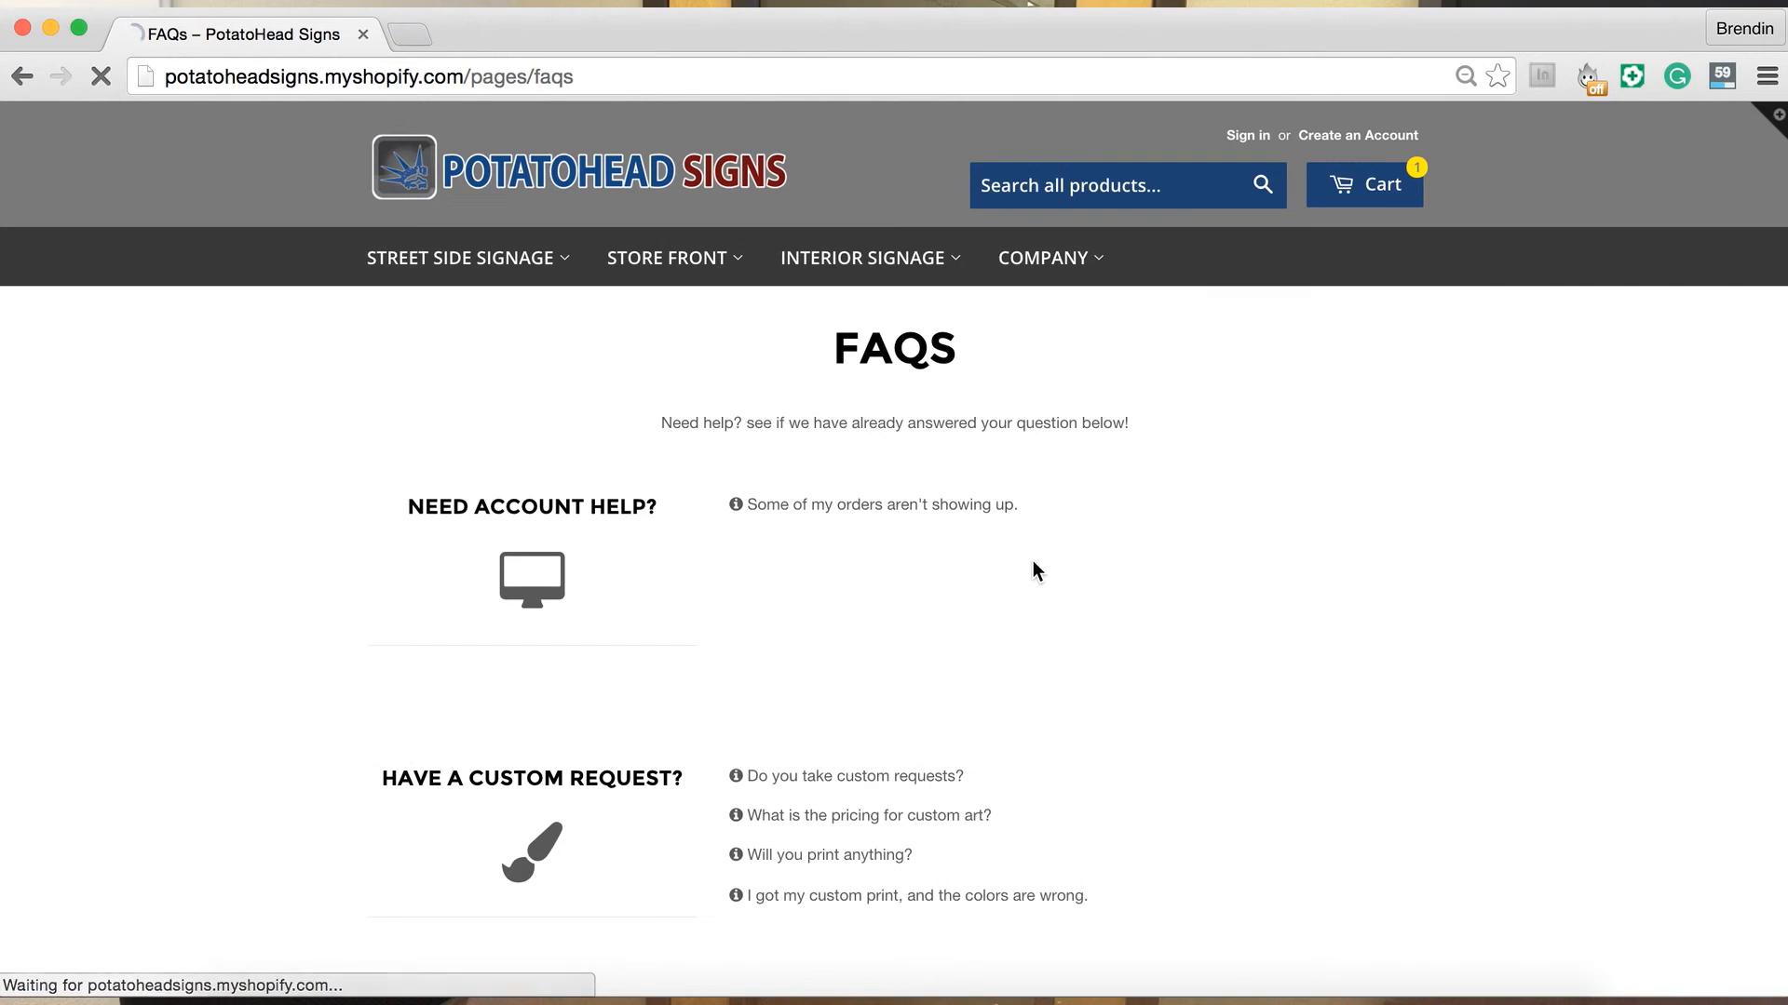
# Scroll the FAQs to shipping and expand then collapse 'Can I add express shipping?'.
pyautogui.scroll(-3)
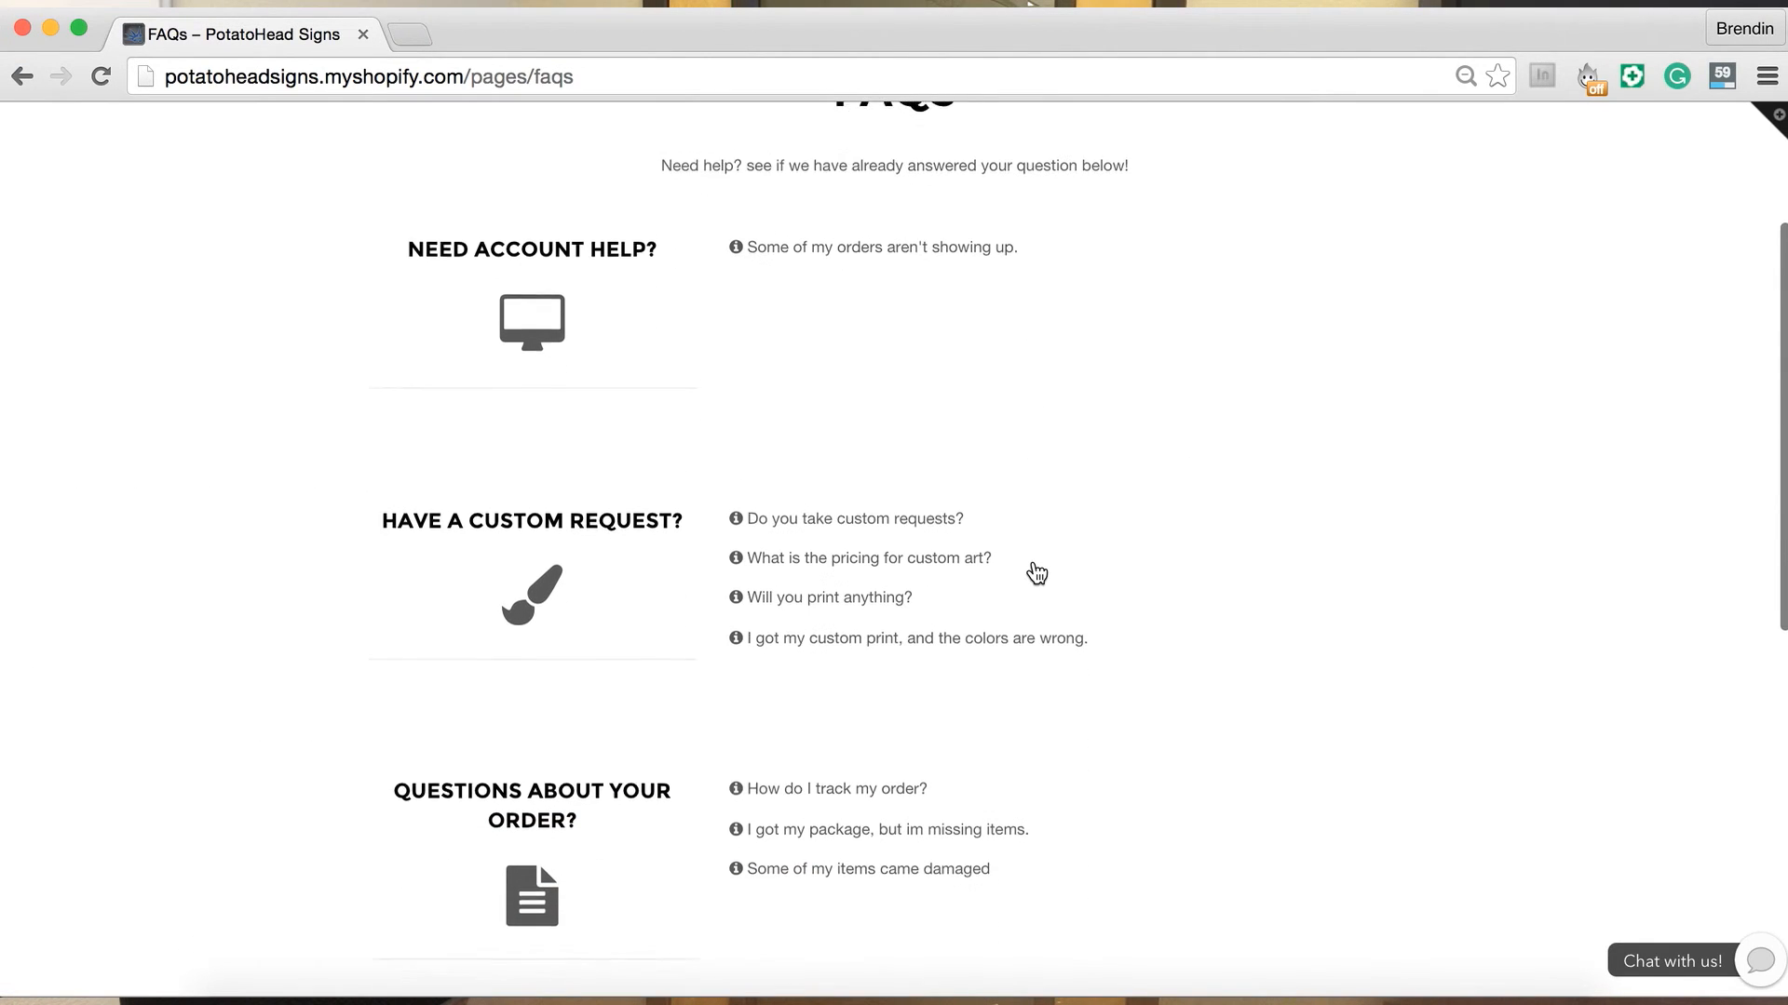
pyautogui.scroll(-3)
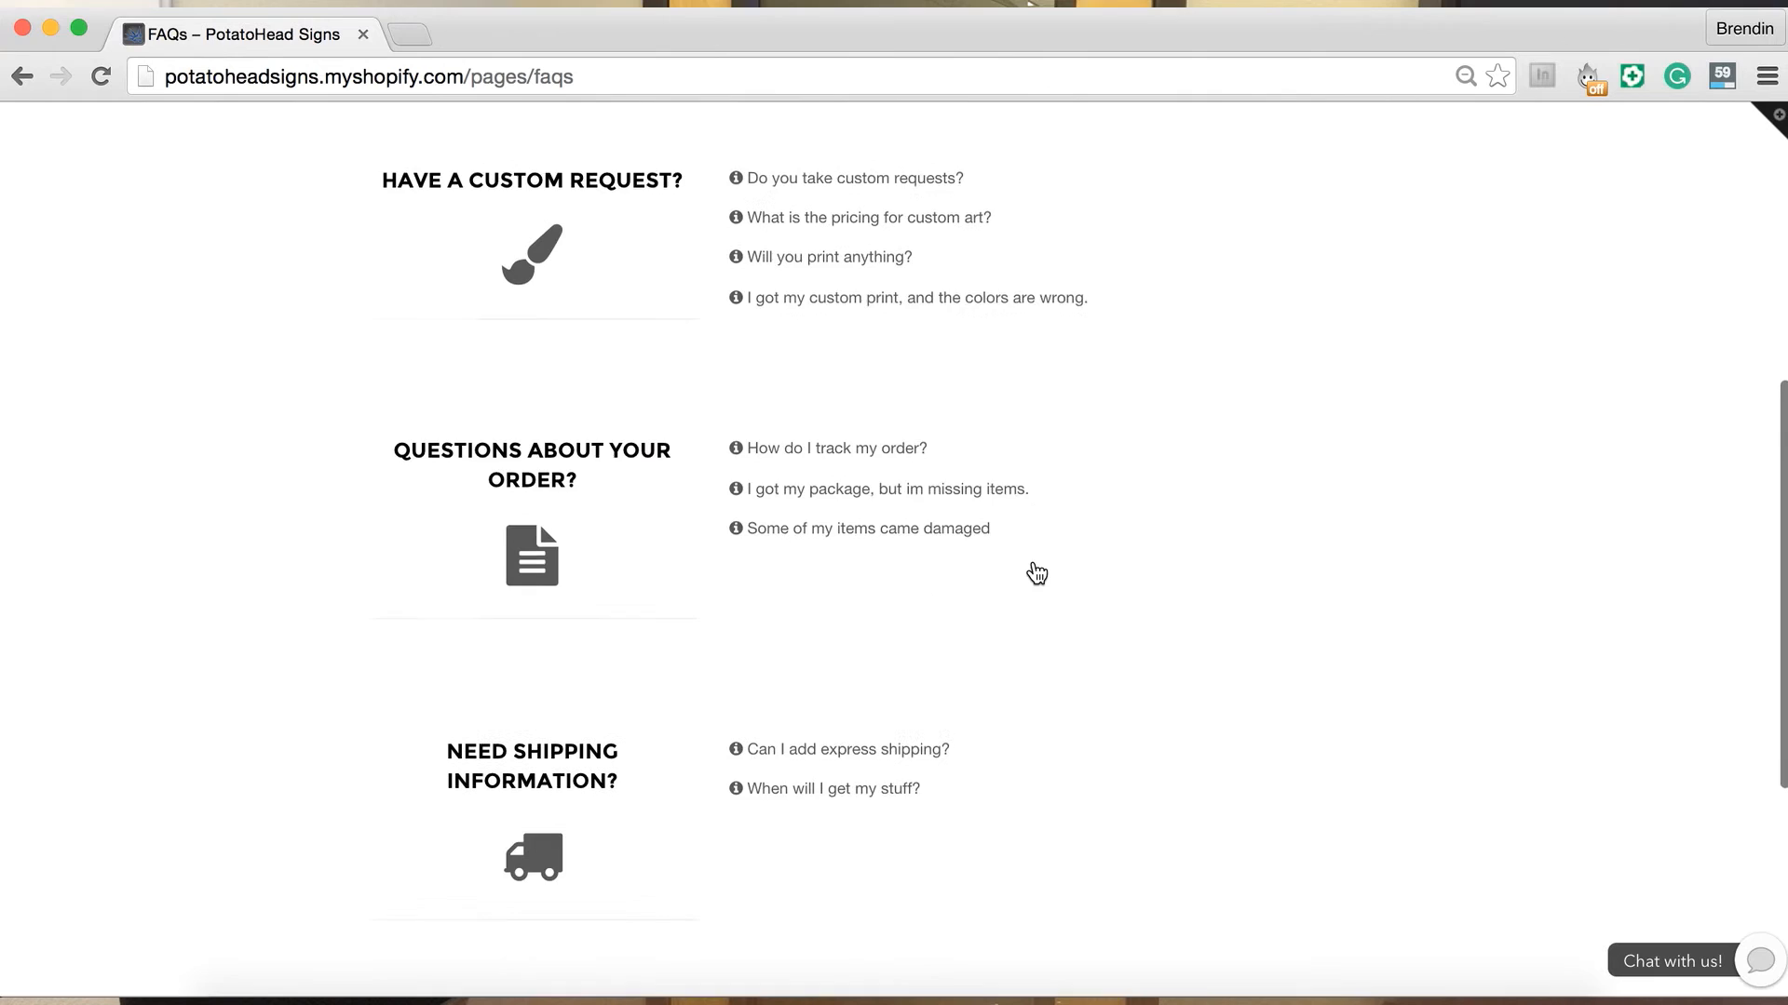
pyautogui.scroll(-3)
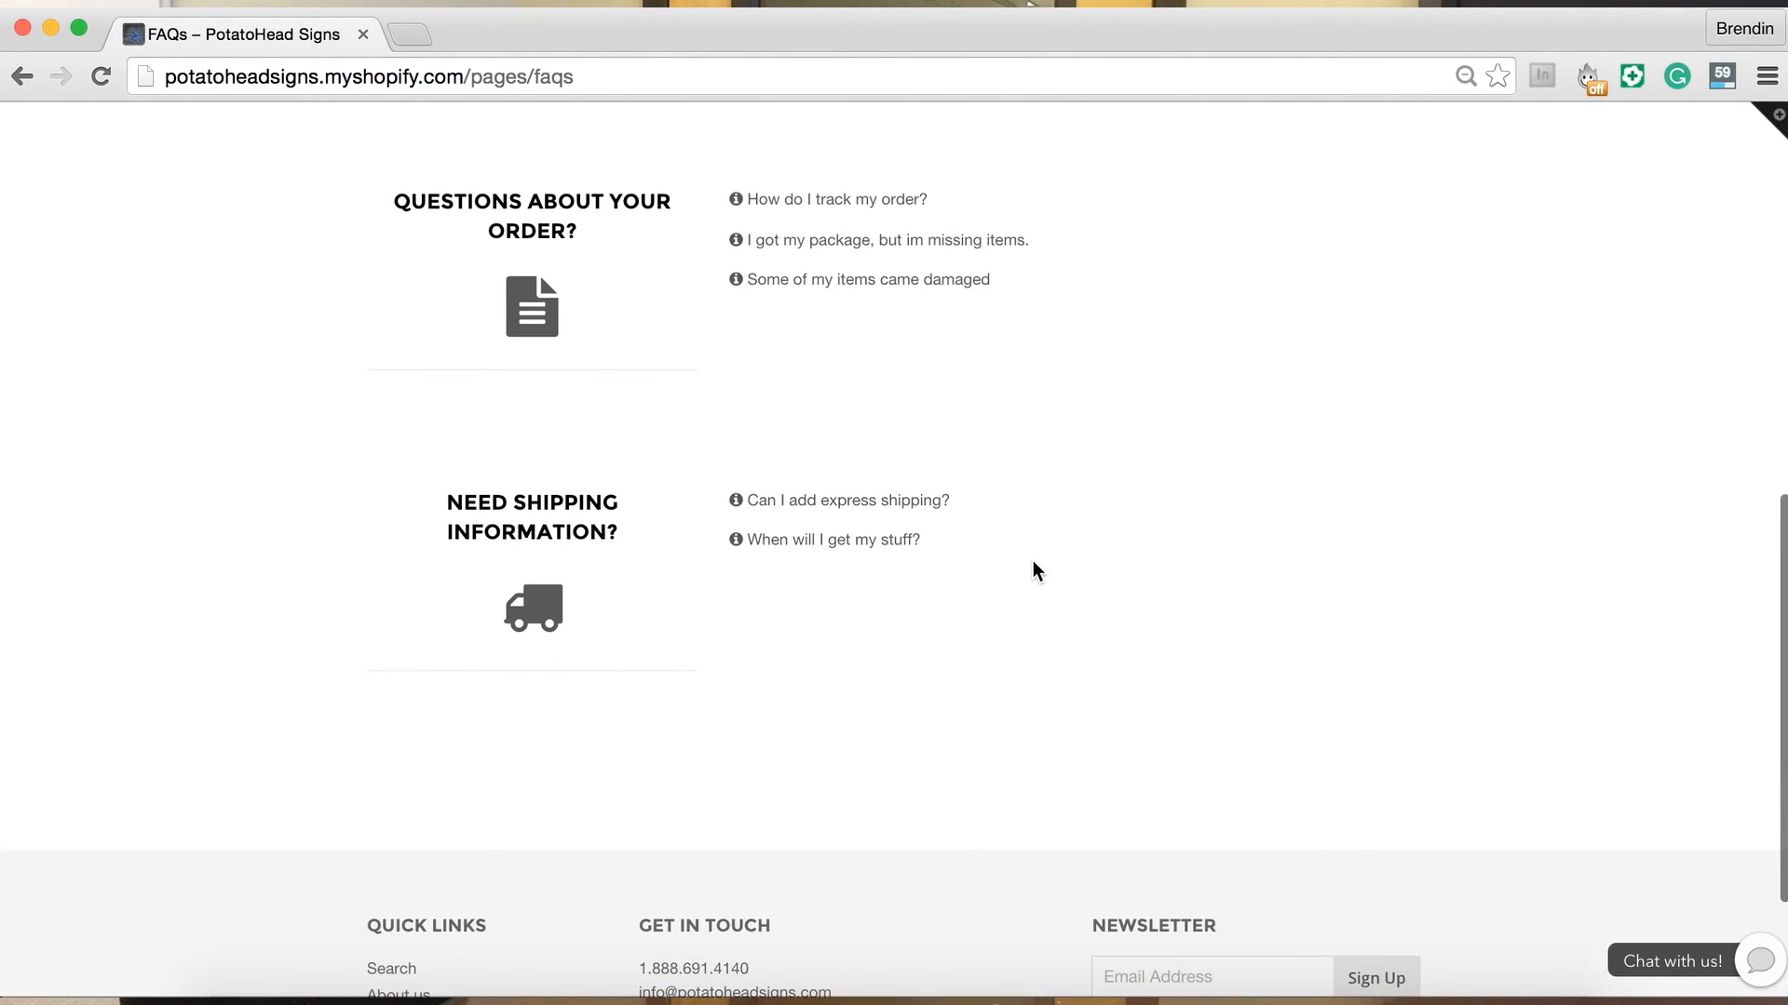
pyautogui.click(848, 501)
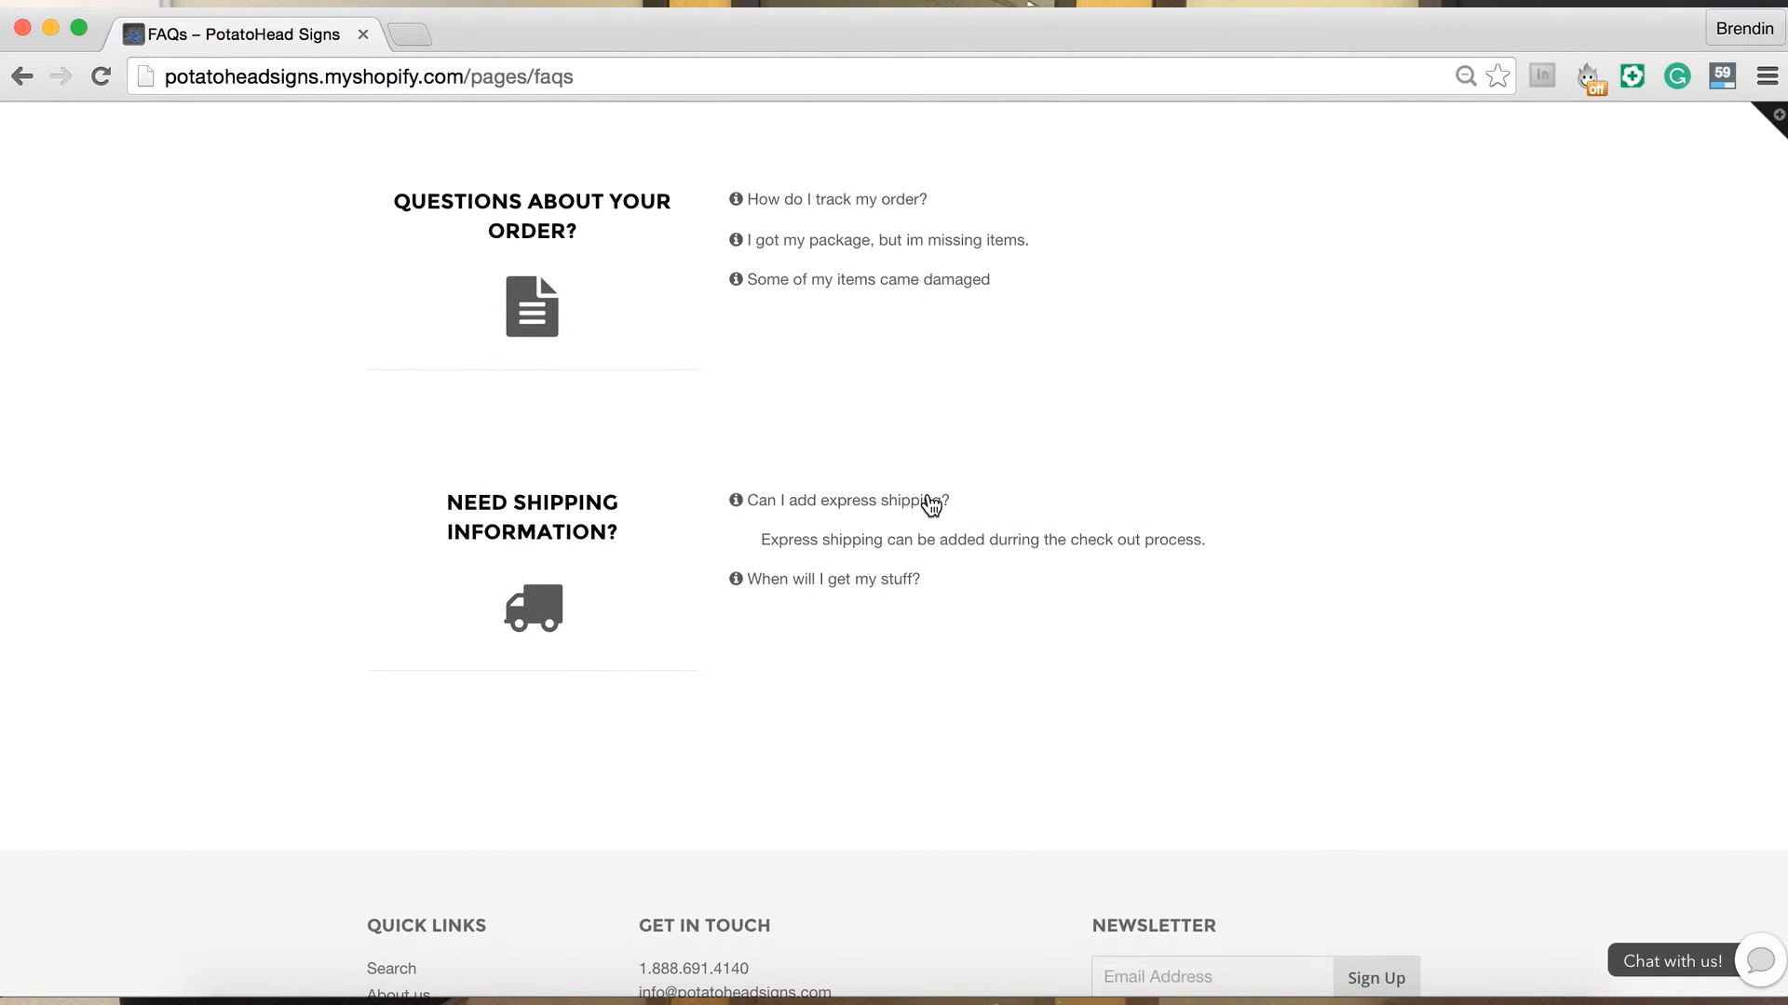
pyautogui.click(845, 501)
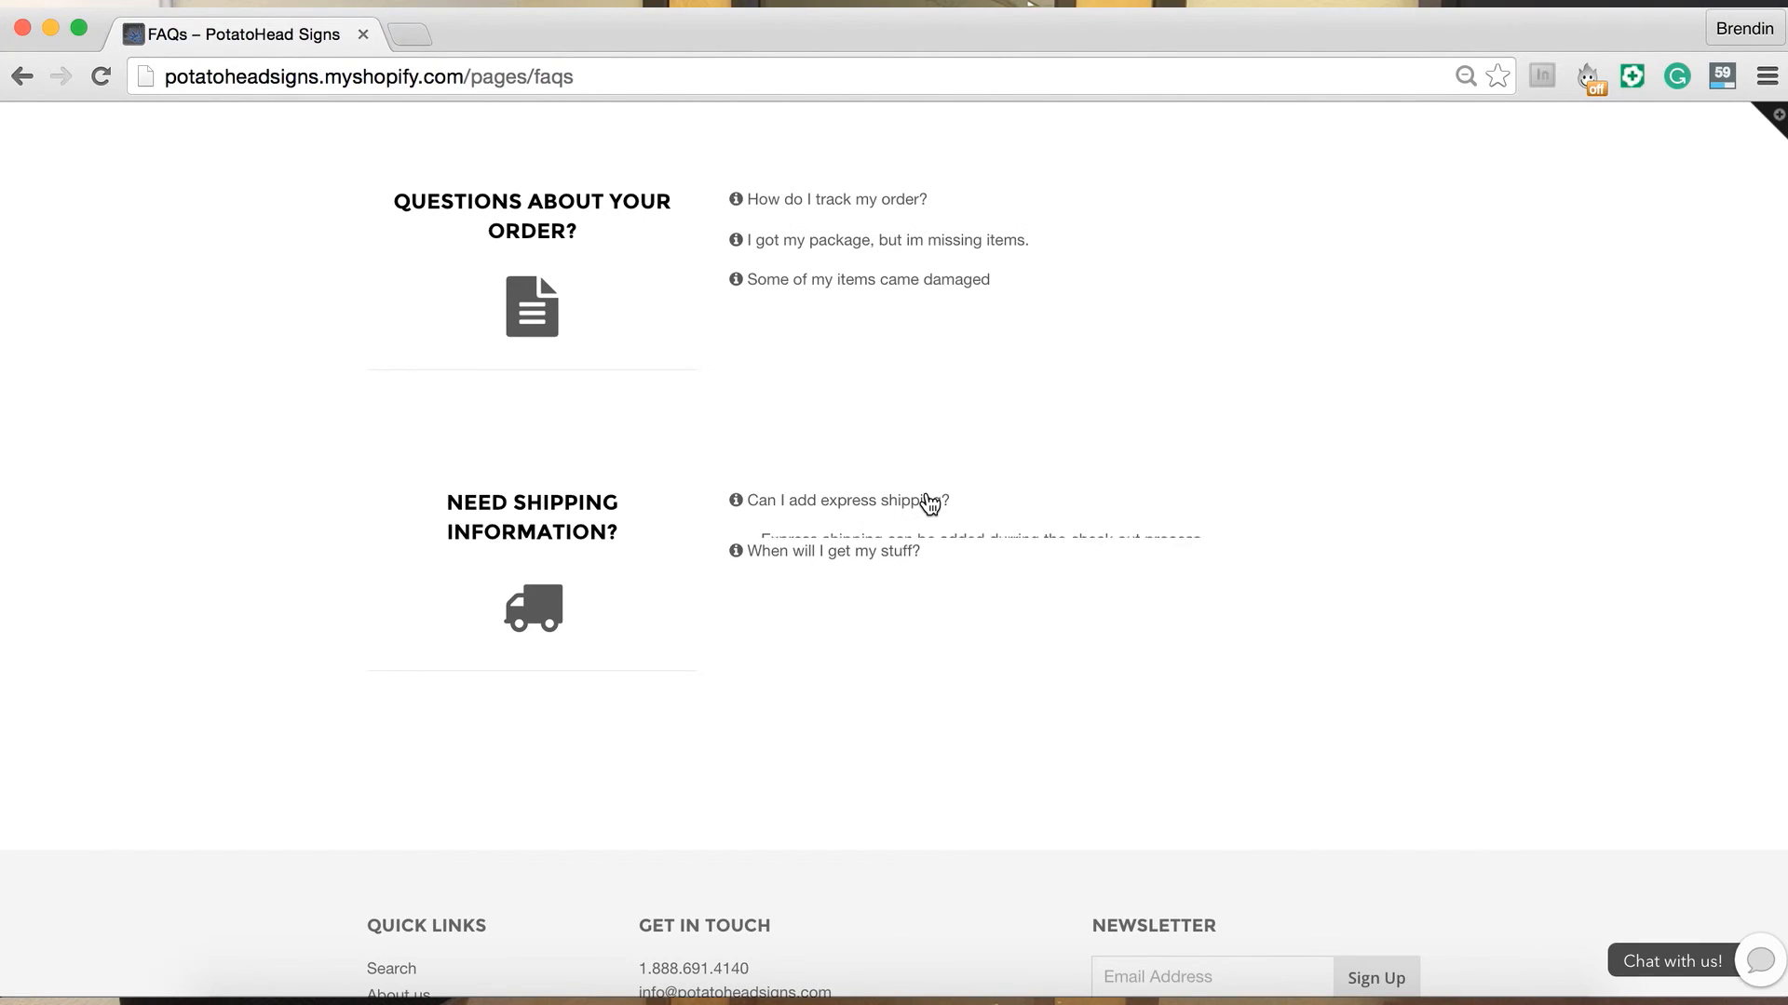
pyautogui.click(846, 501)
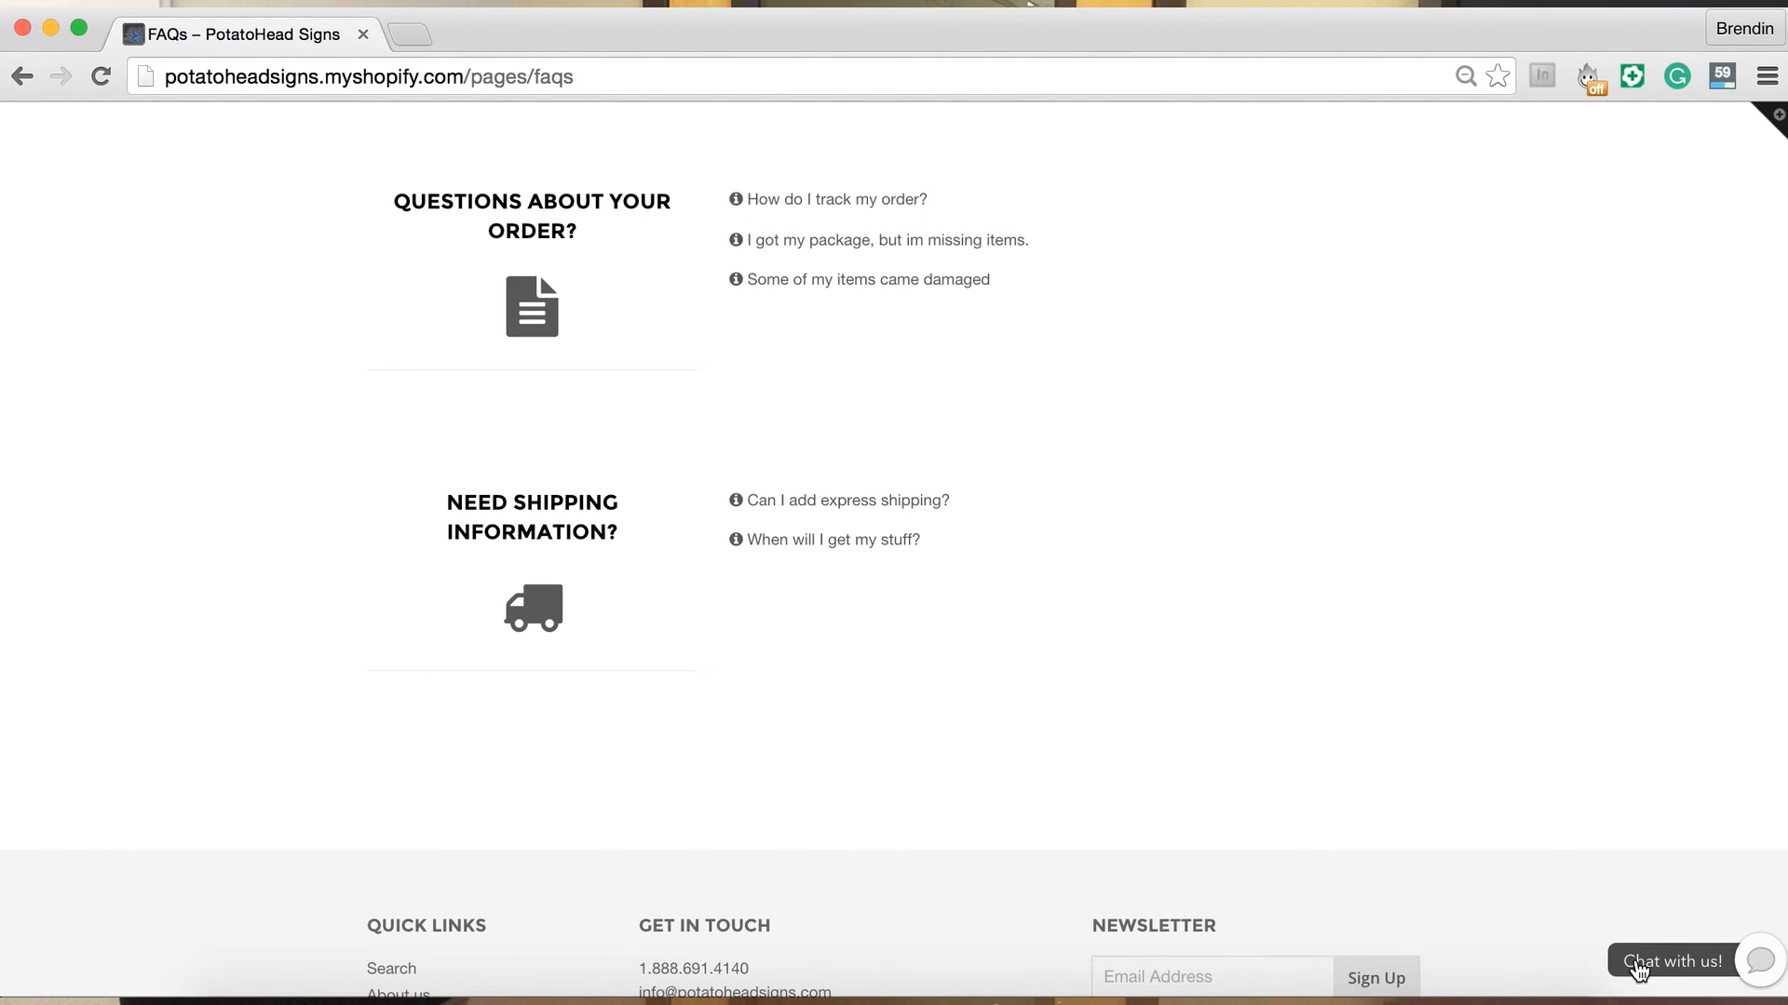
pyautogui.click(1674, 961)
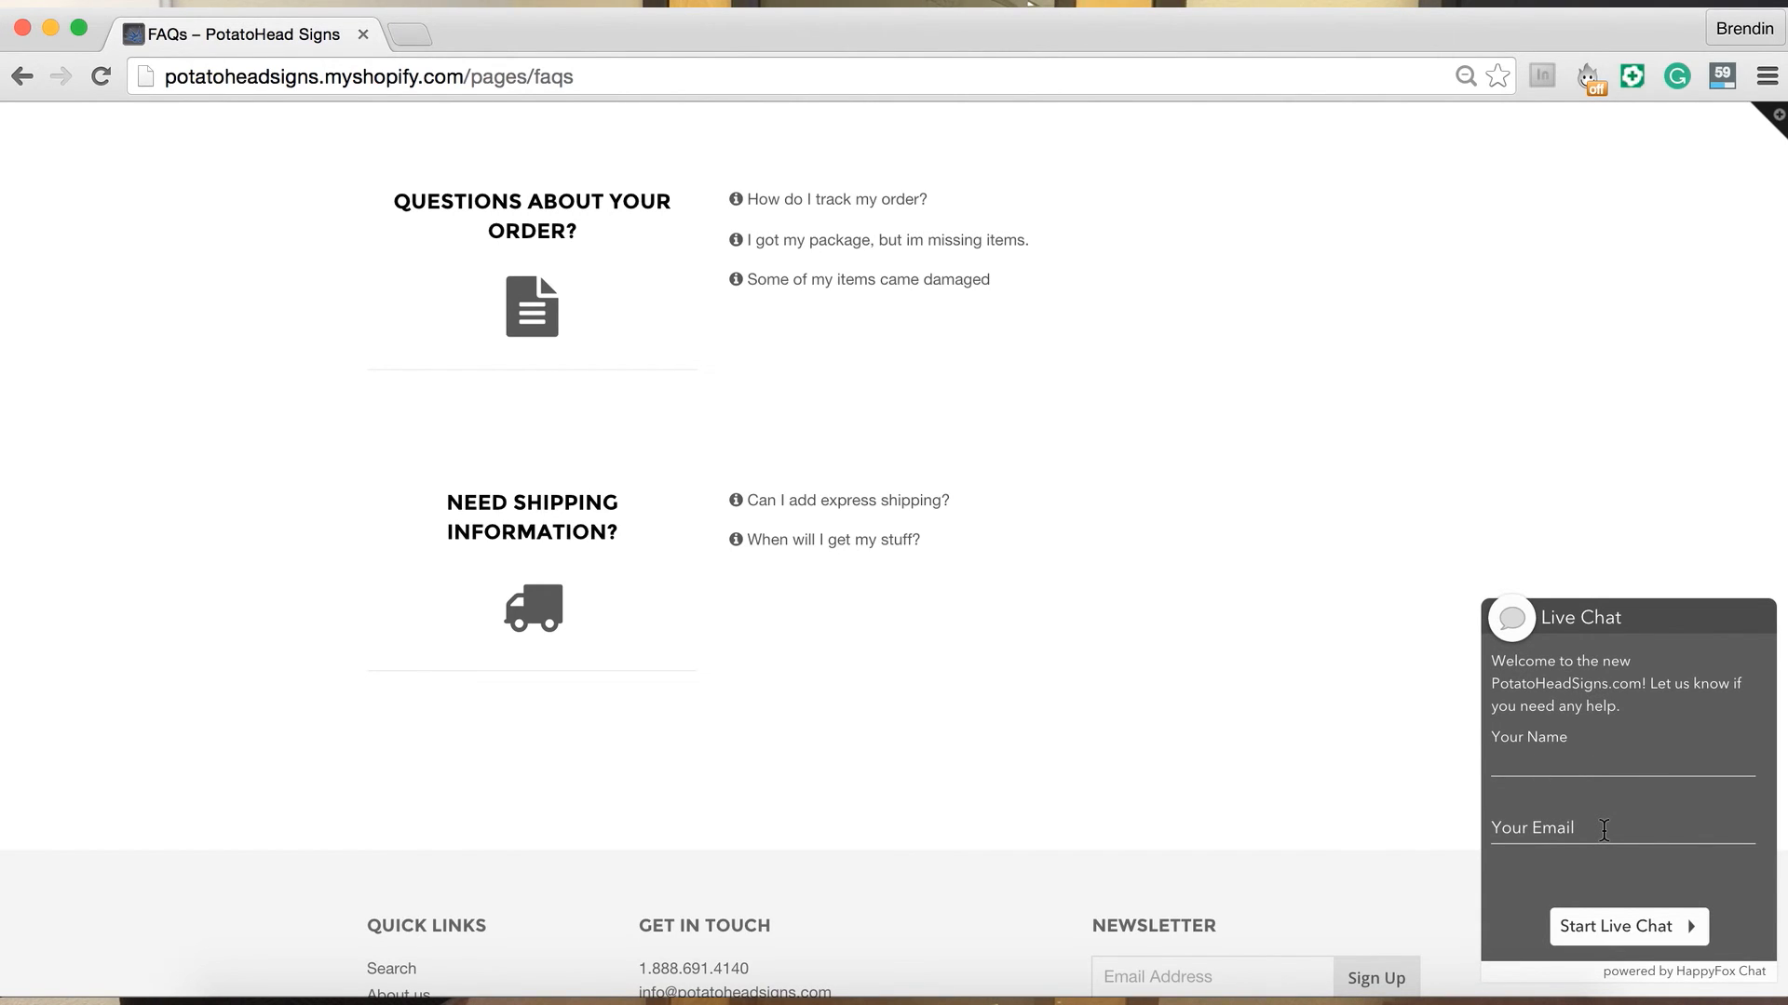
pyautogui.moveTo(1537, 623)
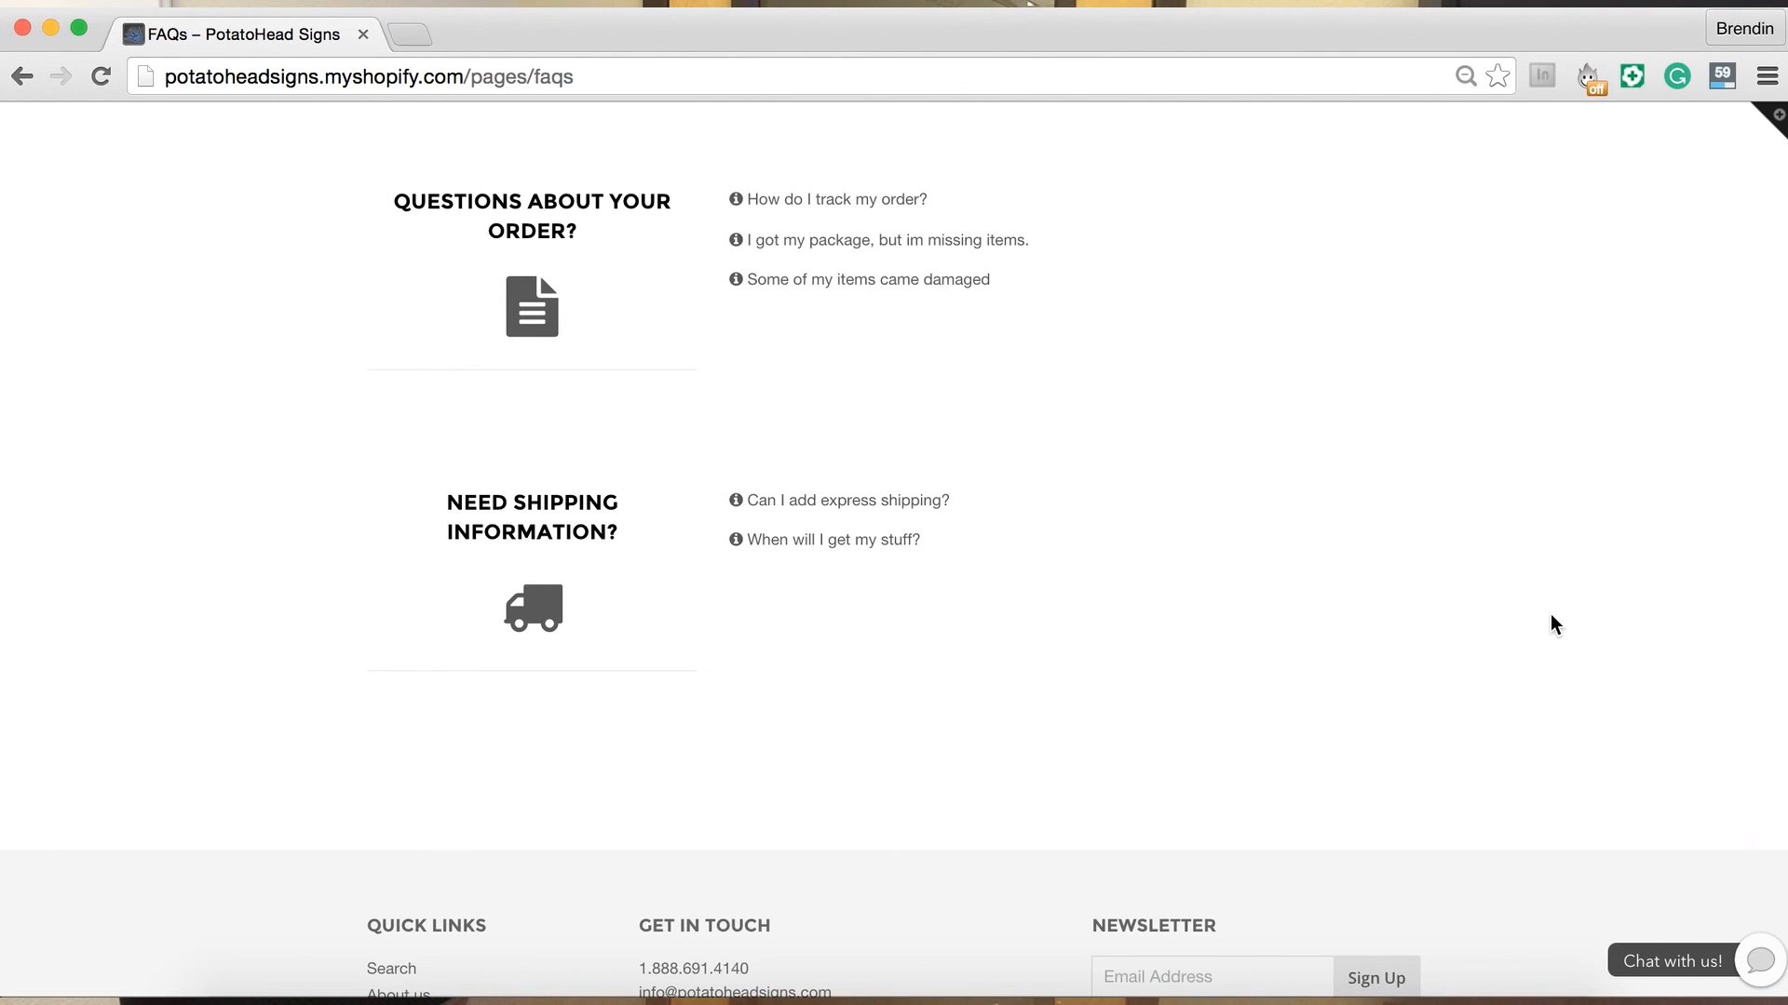
pyautogui.scroll(3)
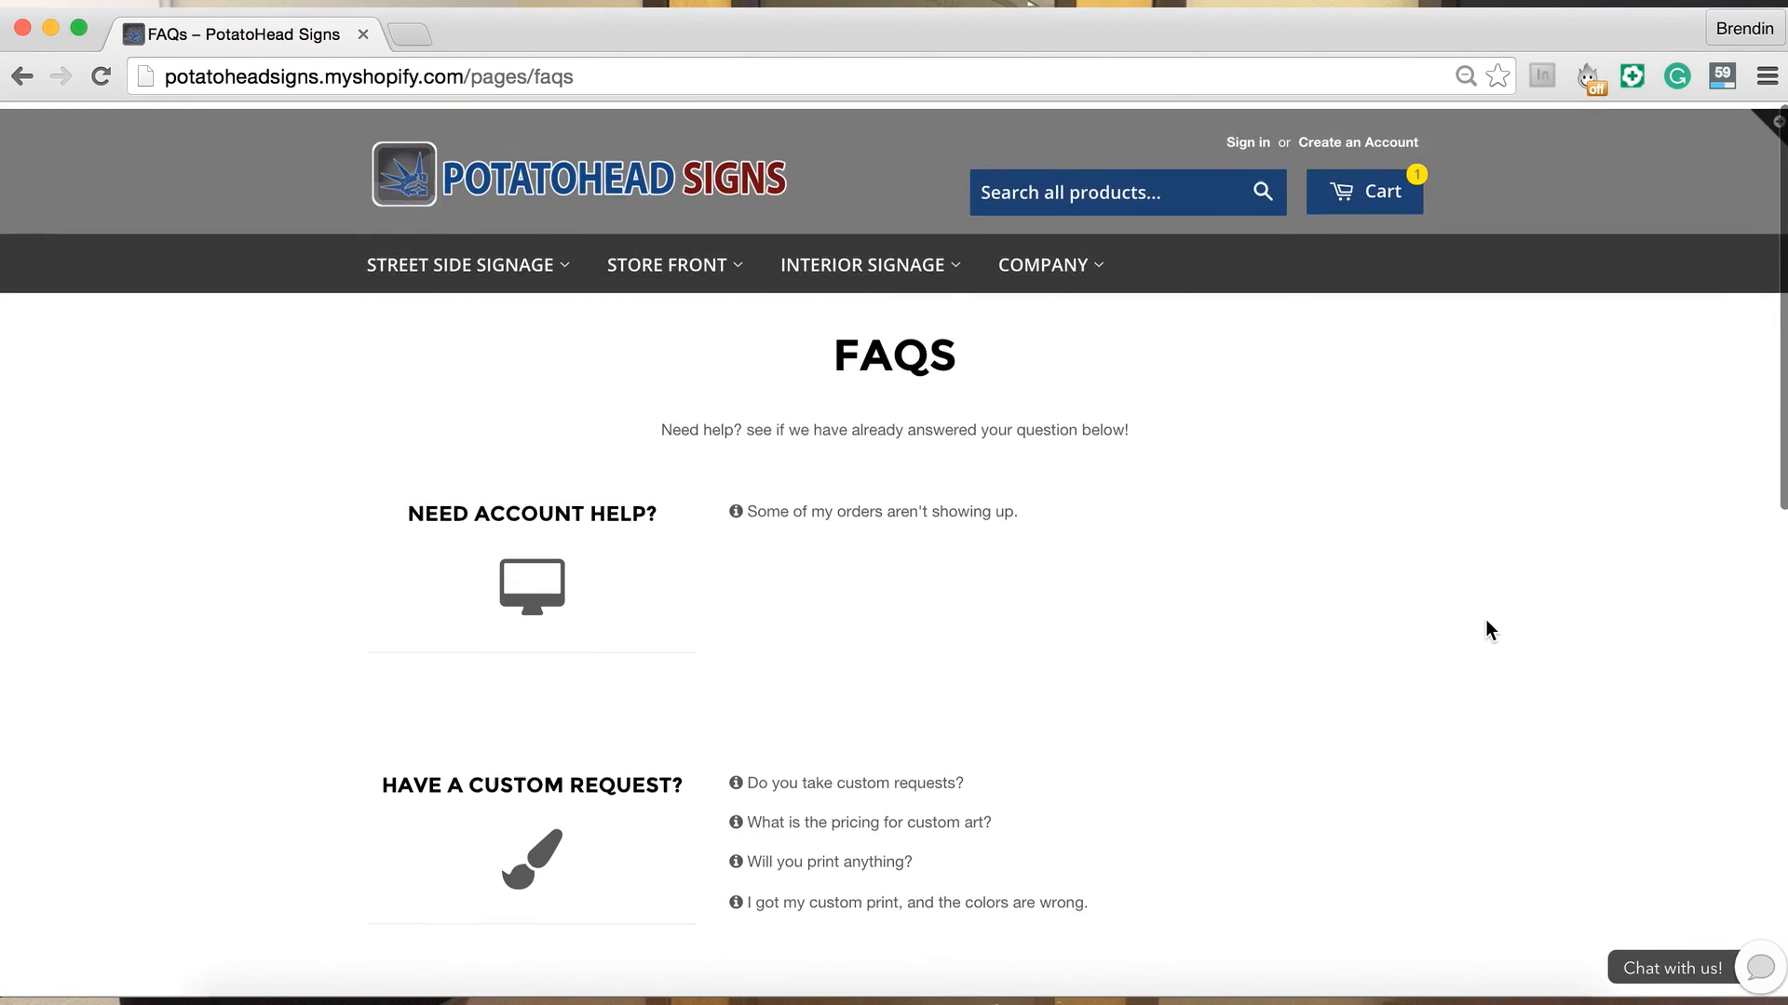